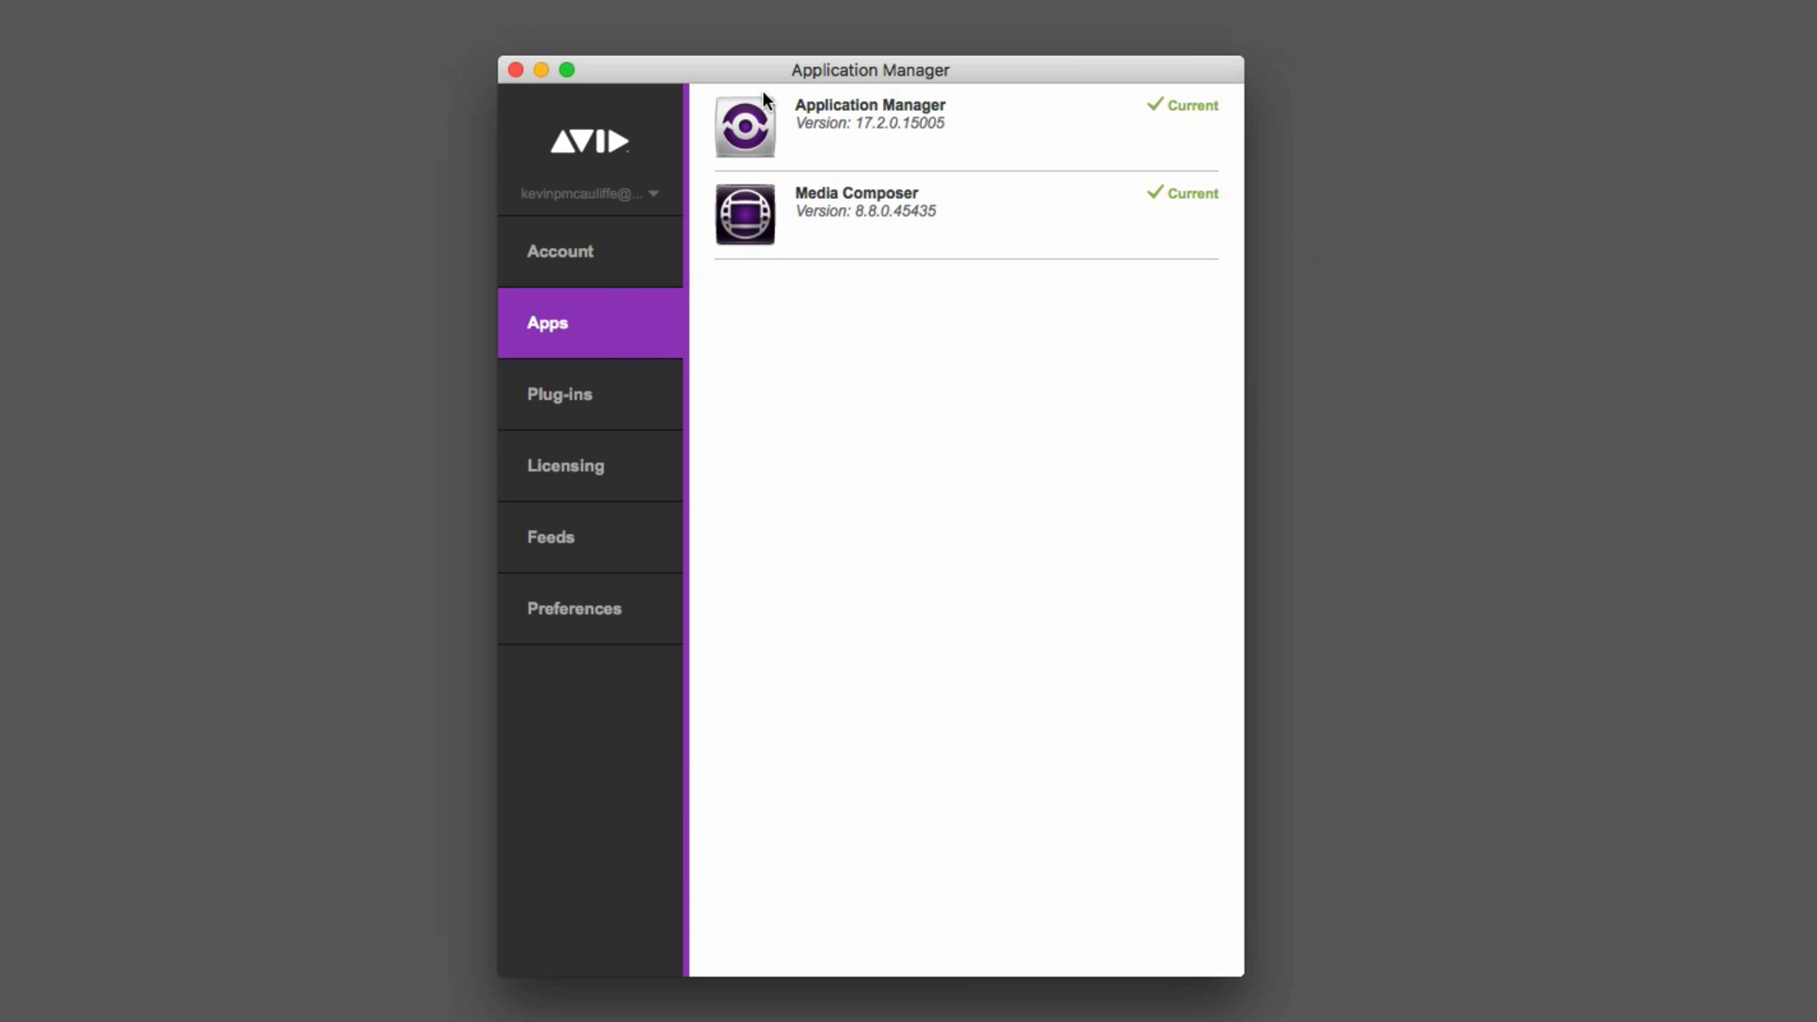
- Show Application Manager's plug-ins list with their update status
left_click(559, 394)
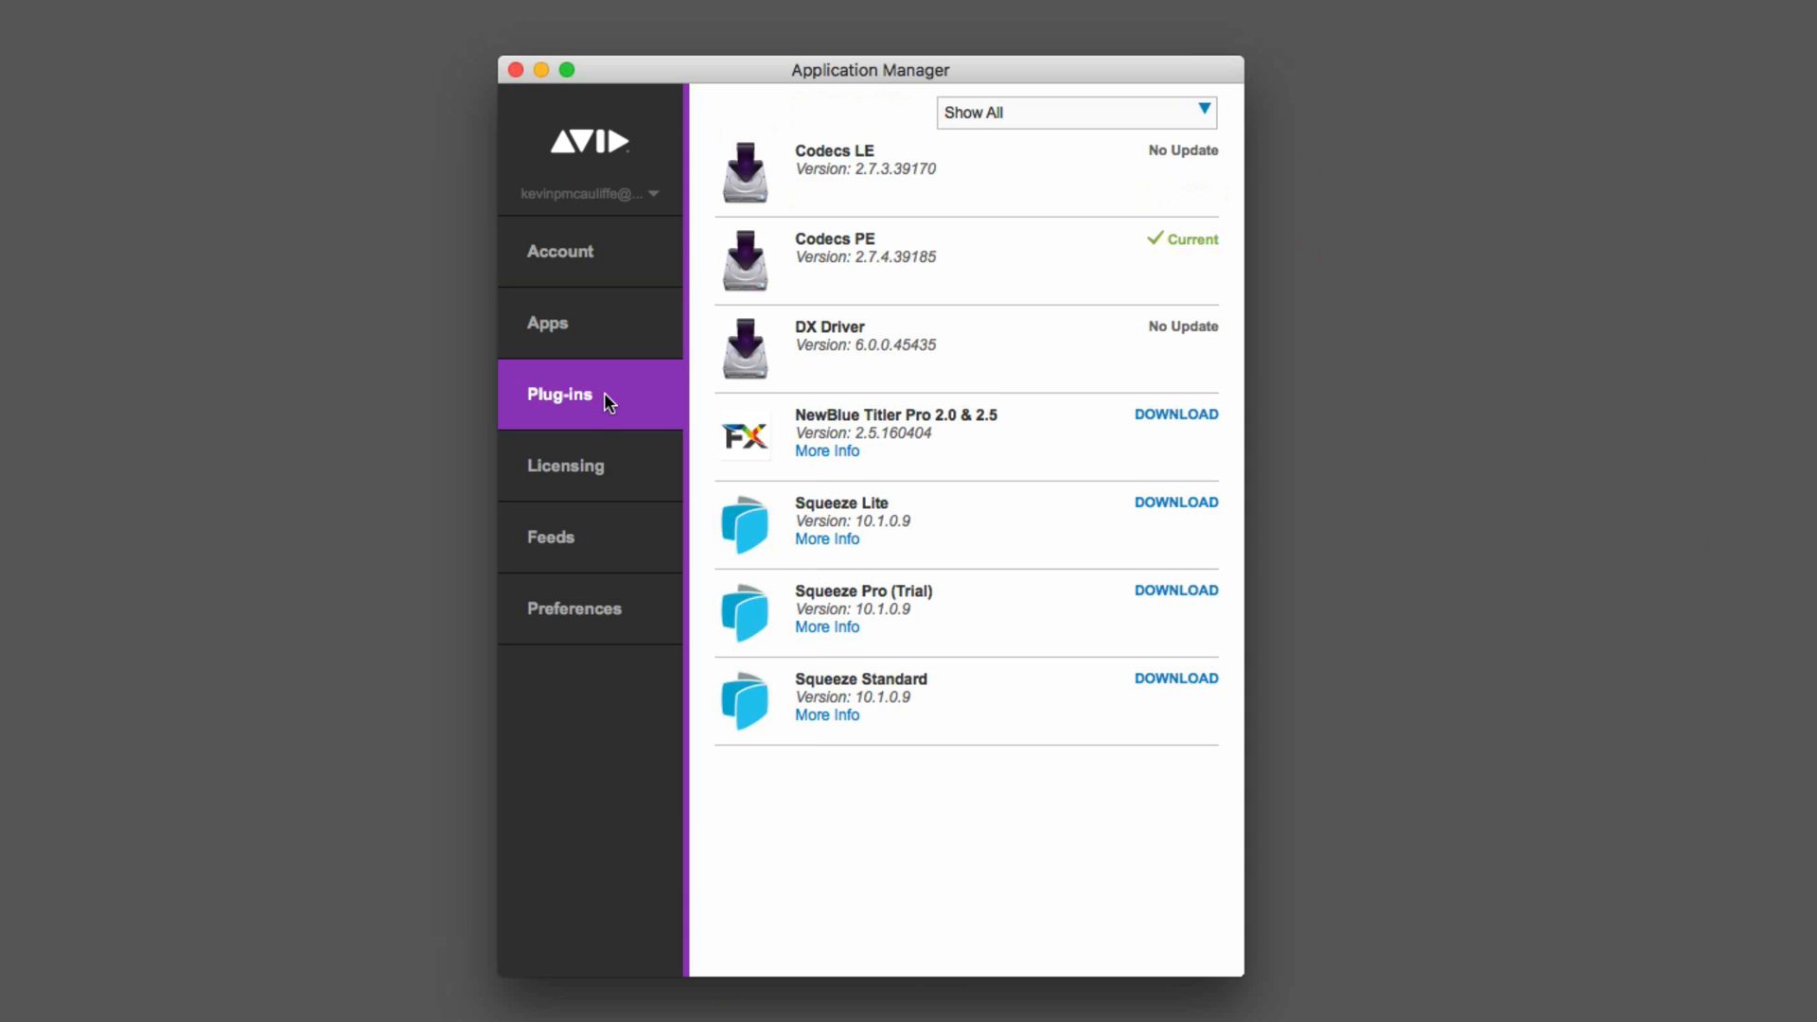
mouse_move(903, 783)
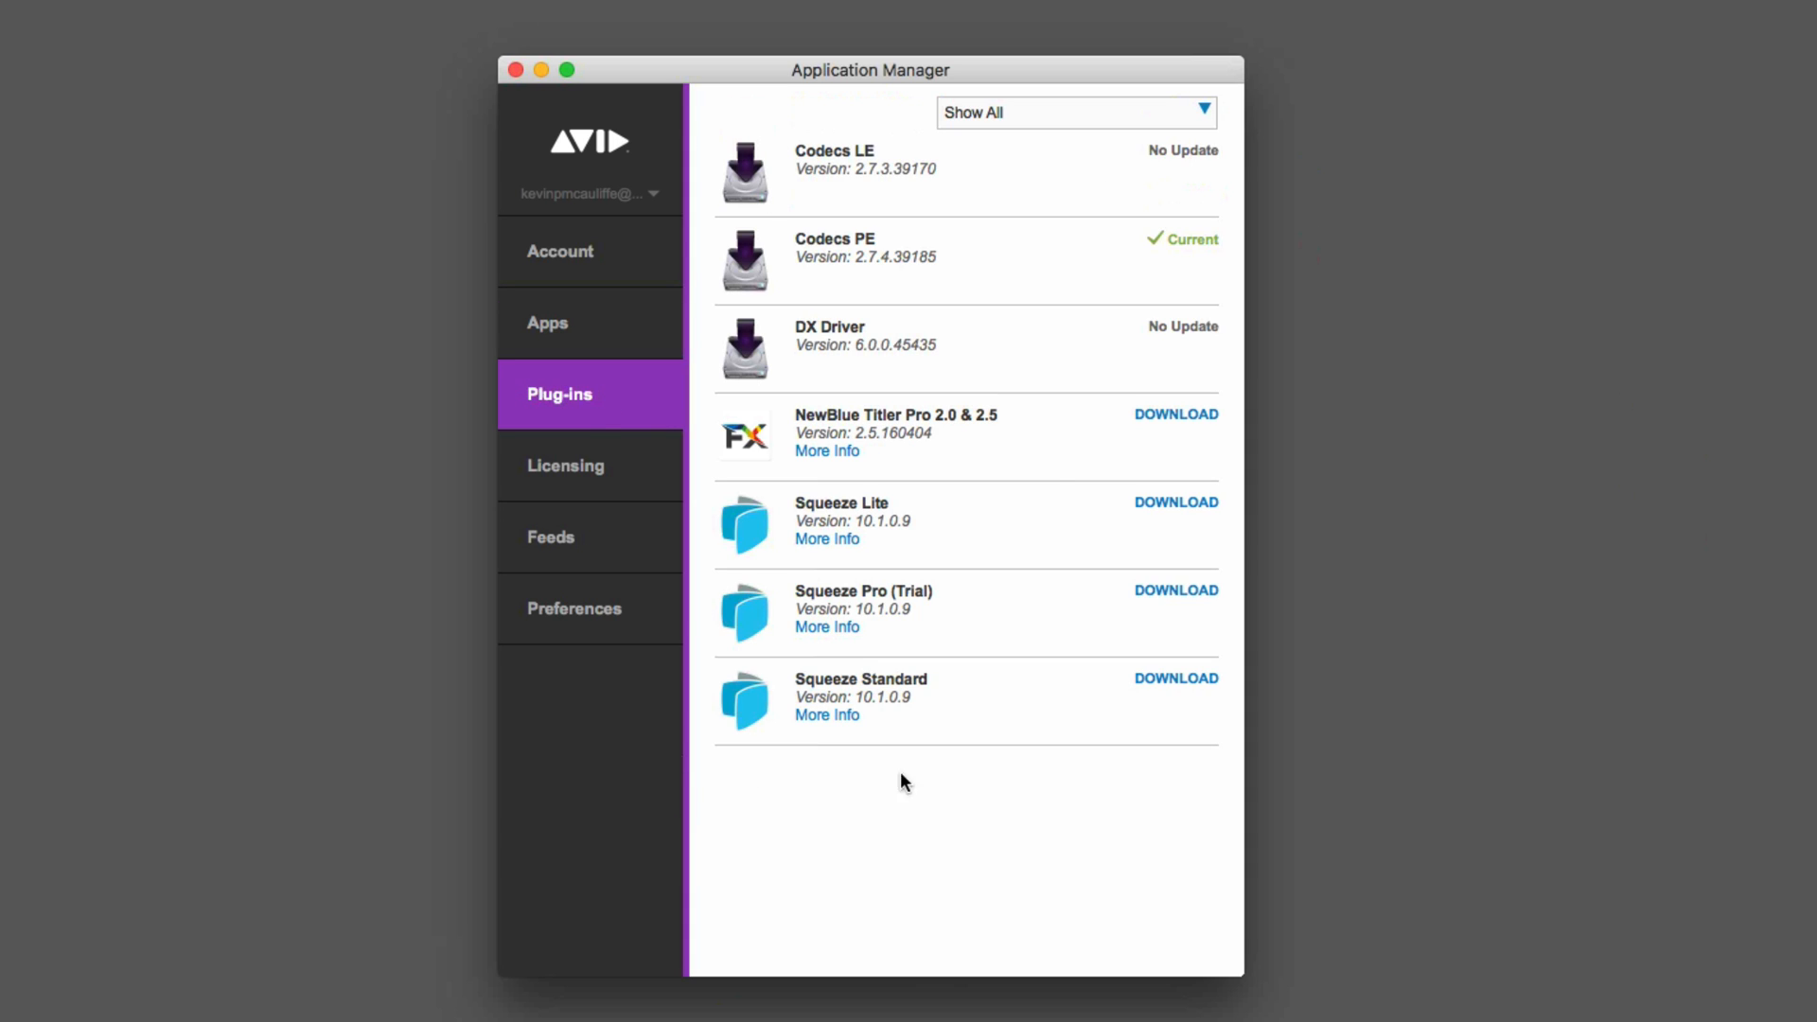
mouse_move(594, 149)
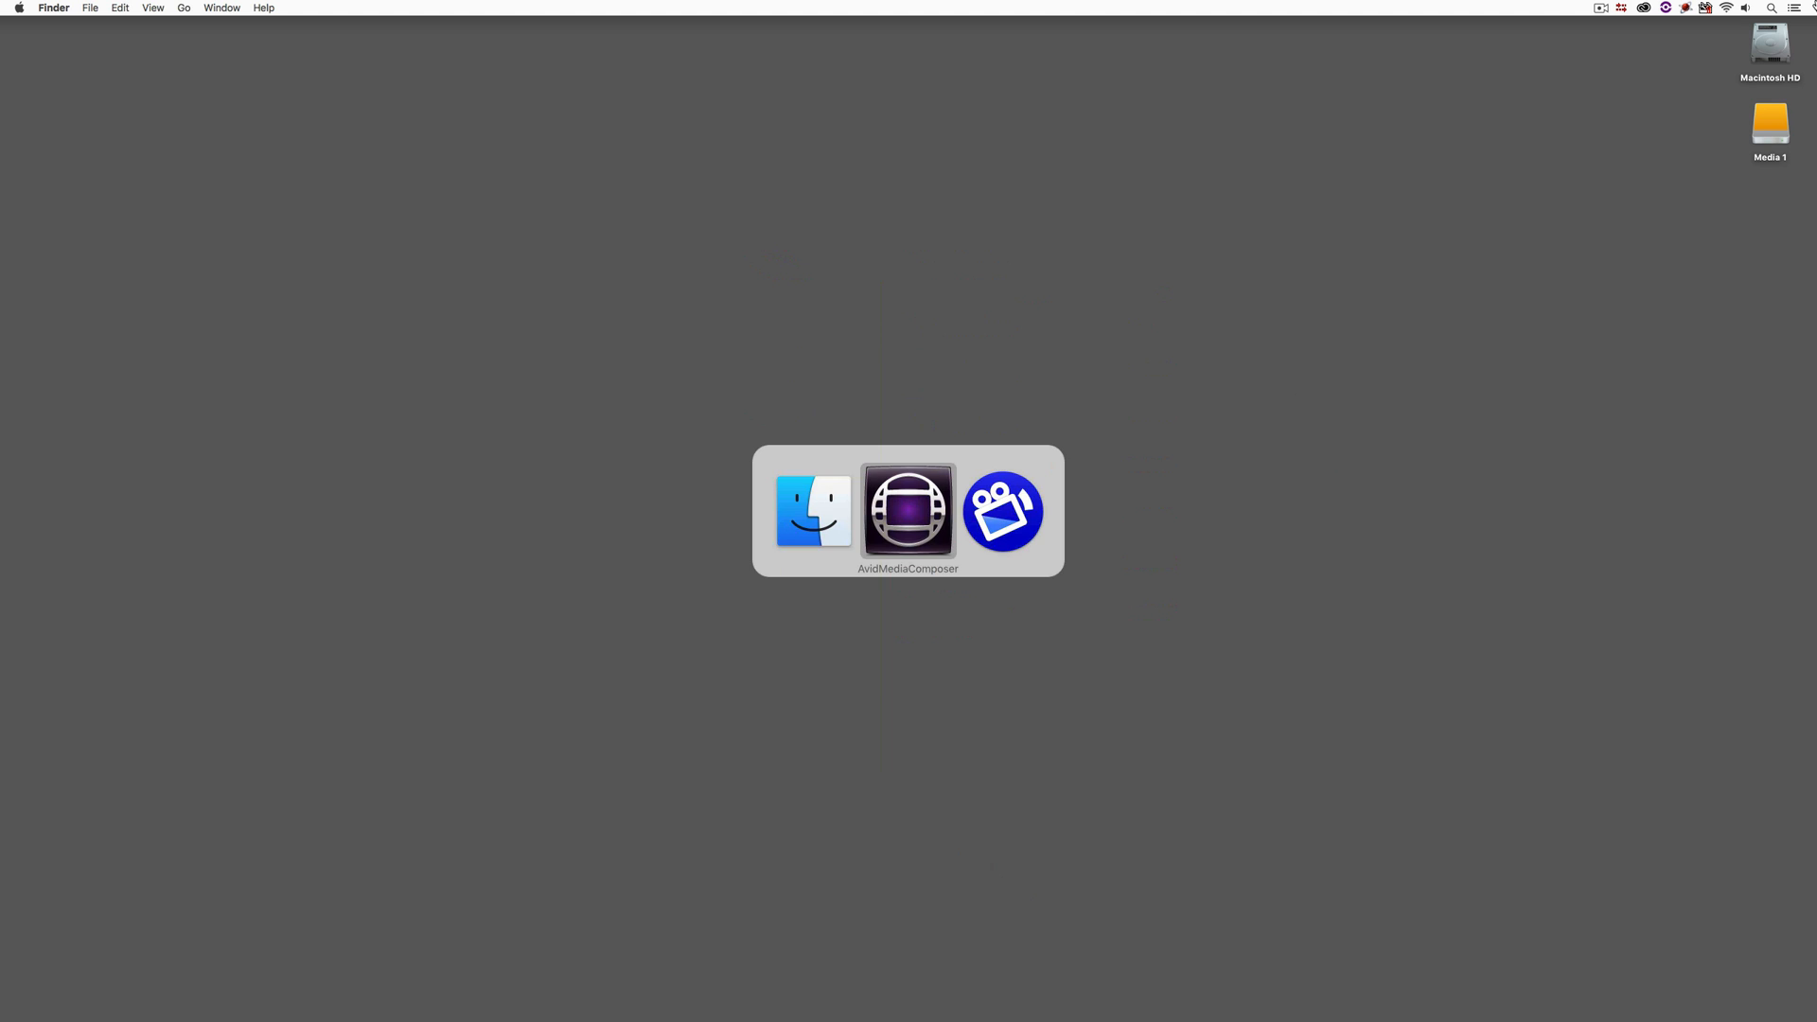
- Bring the Mountain Biking Documentary project to the front in Media Composer
left_click(907, 511)
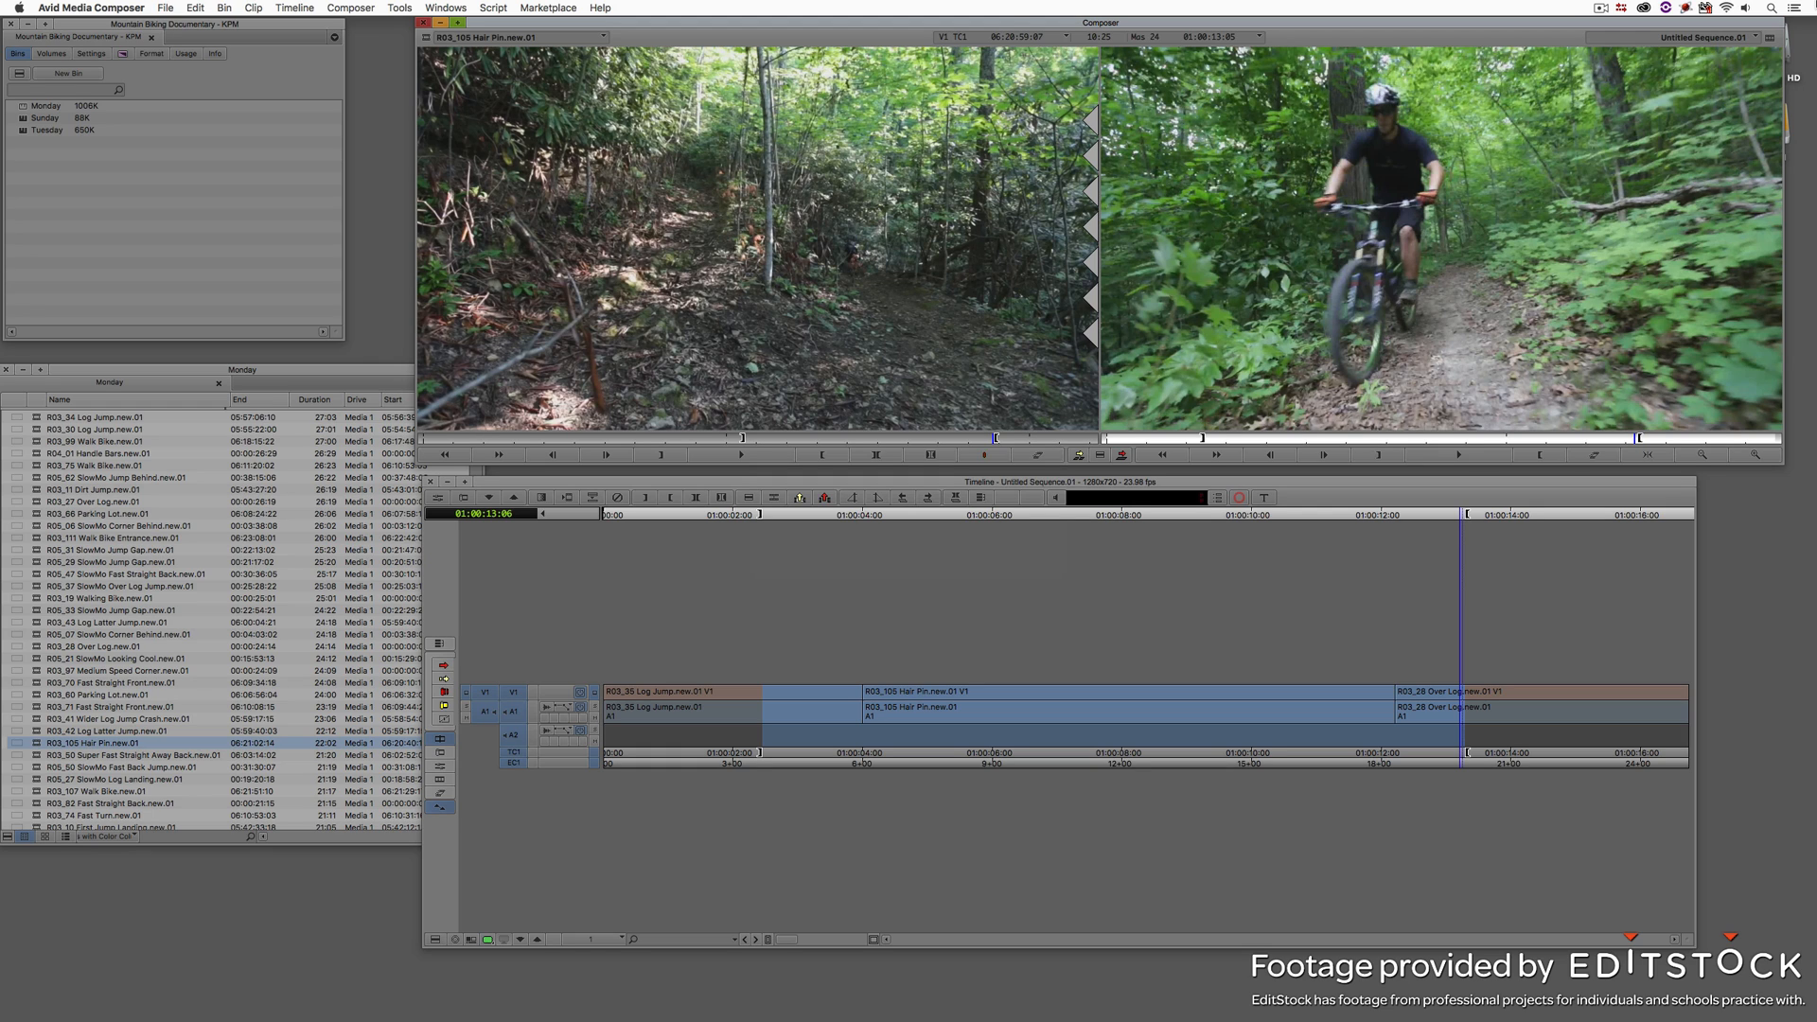
mouse_move(1657, 140)
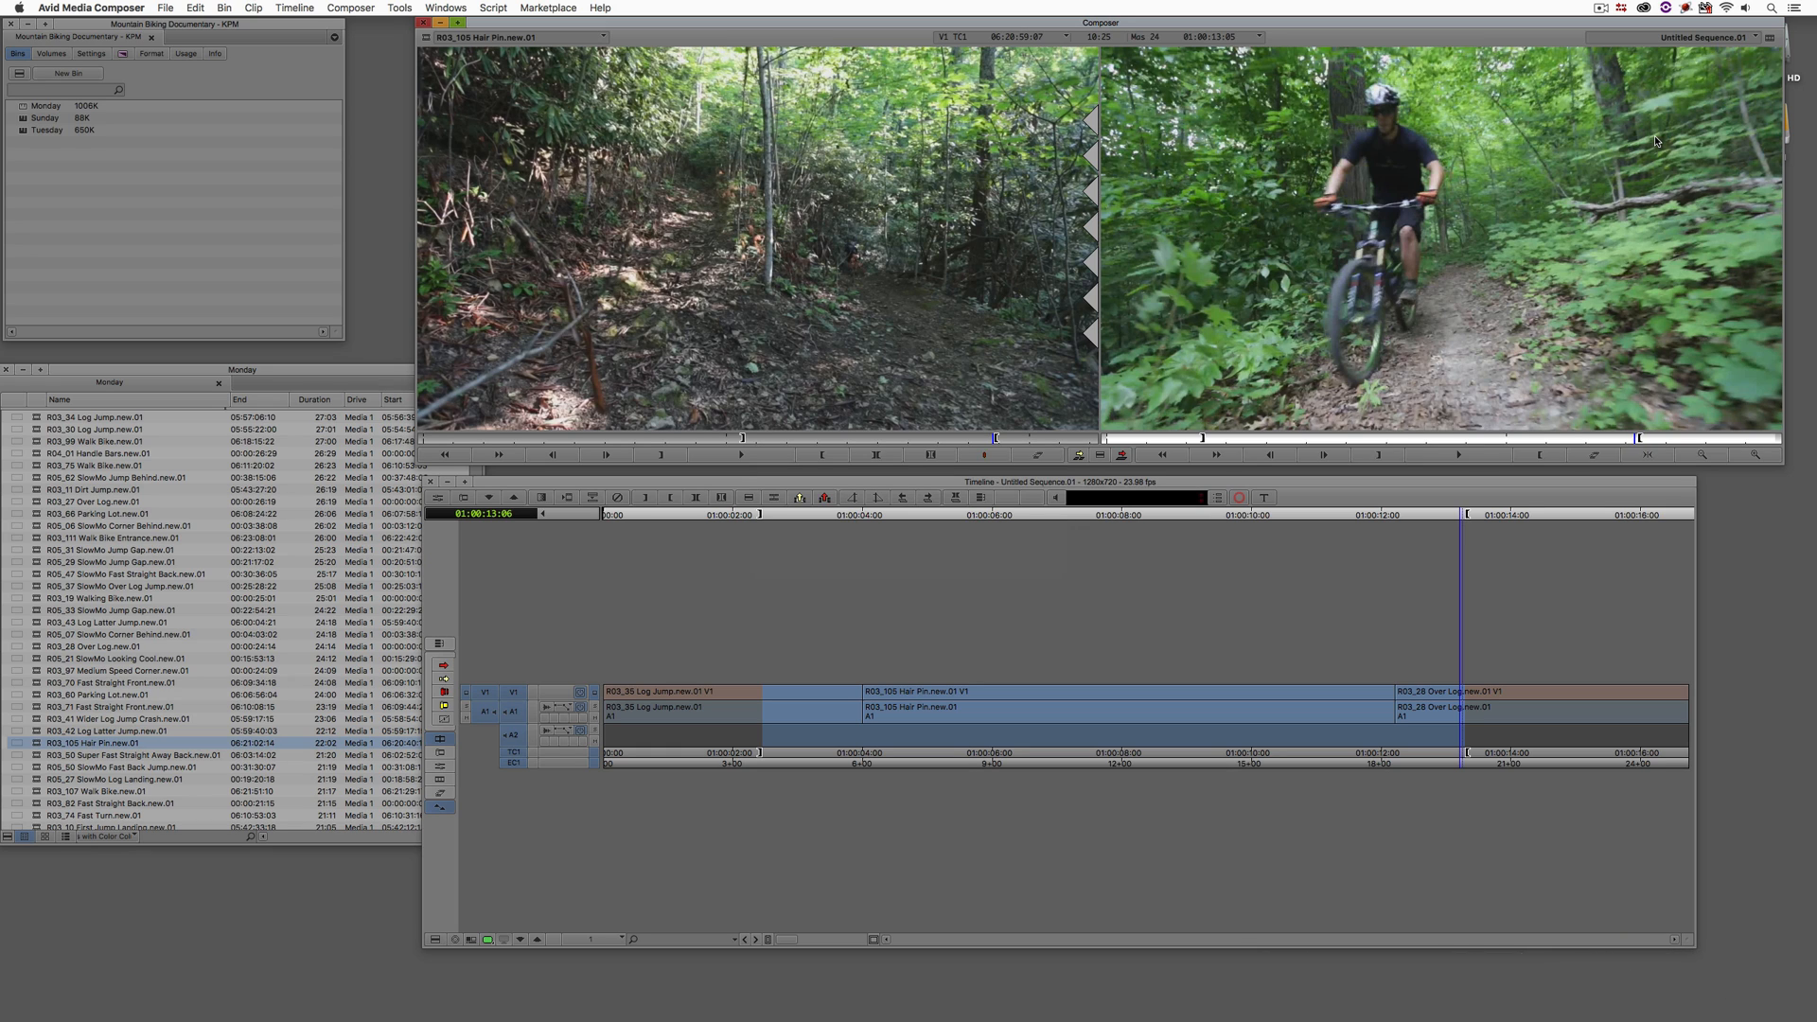
mouse_move(1214, 243)
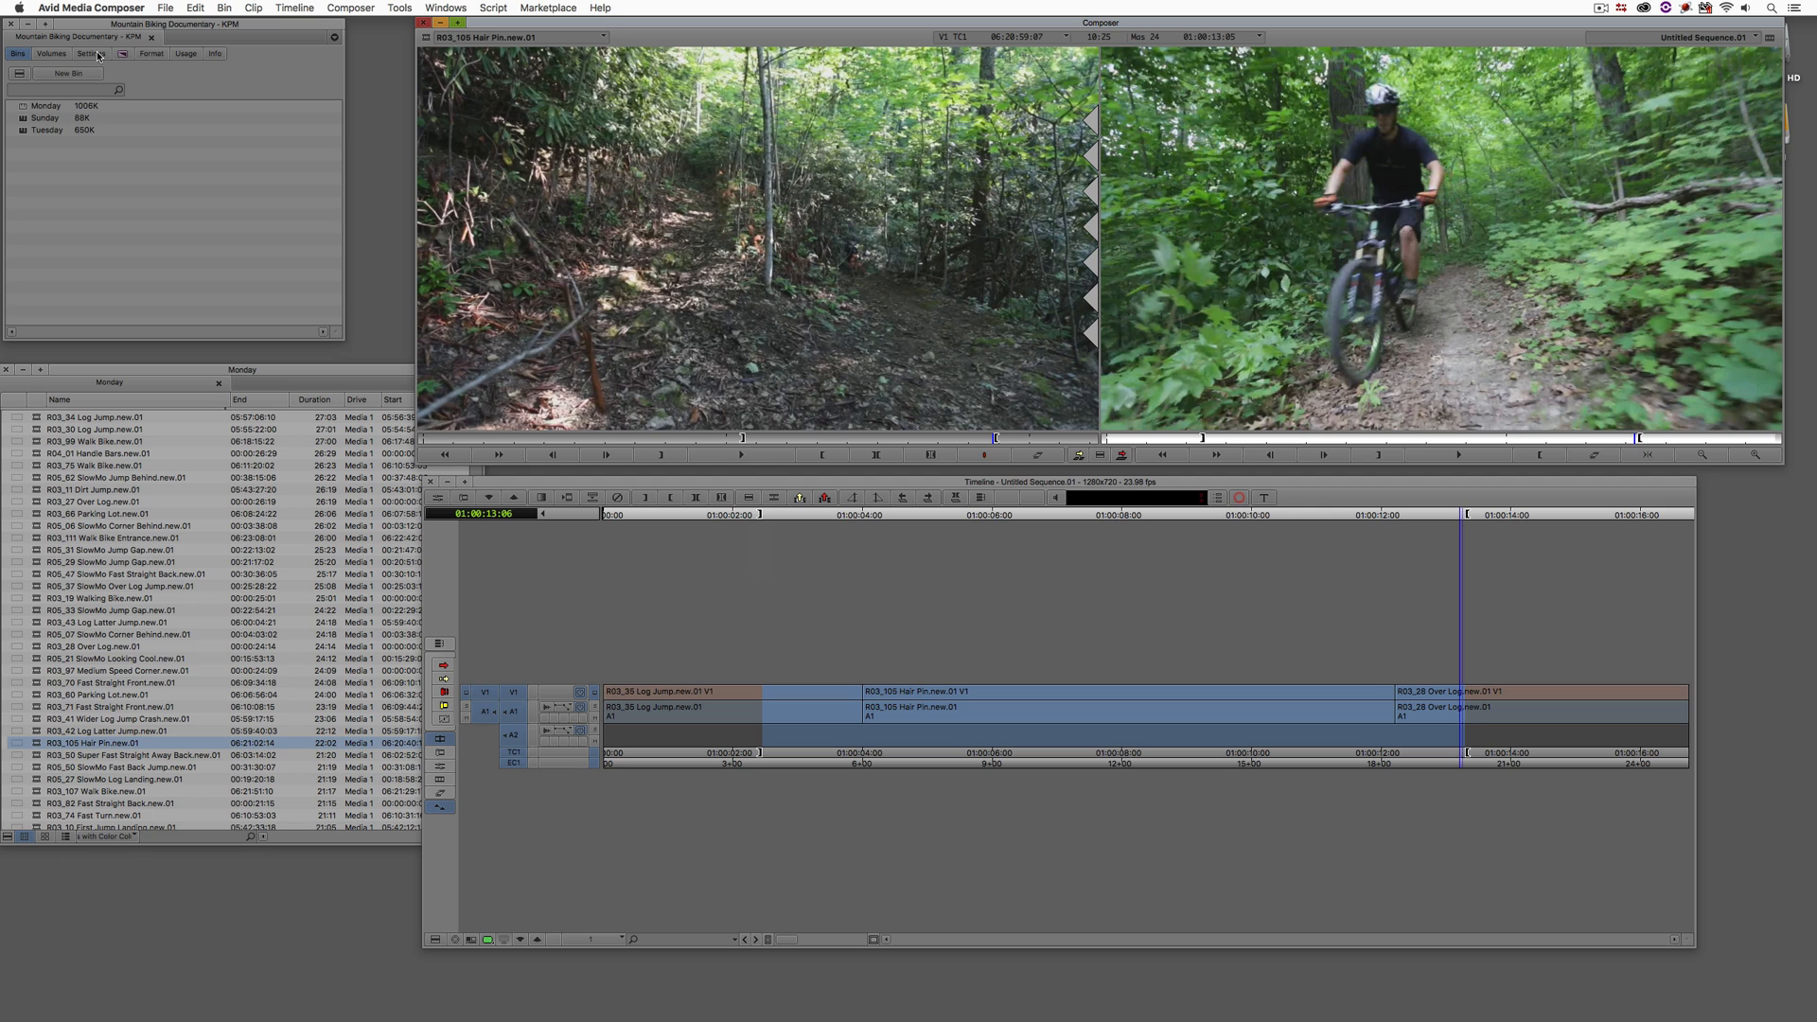
- Enable bin sharing on third-party storage in the General project settings, agreeing to close all bins
left_click(92, 53)
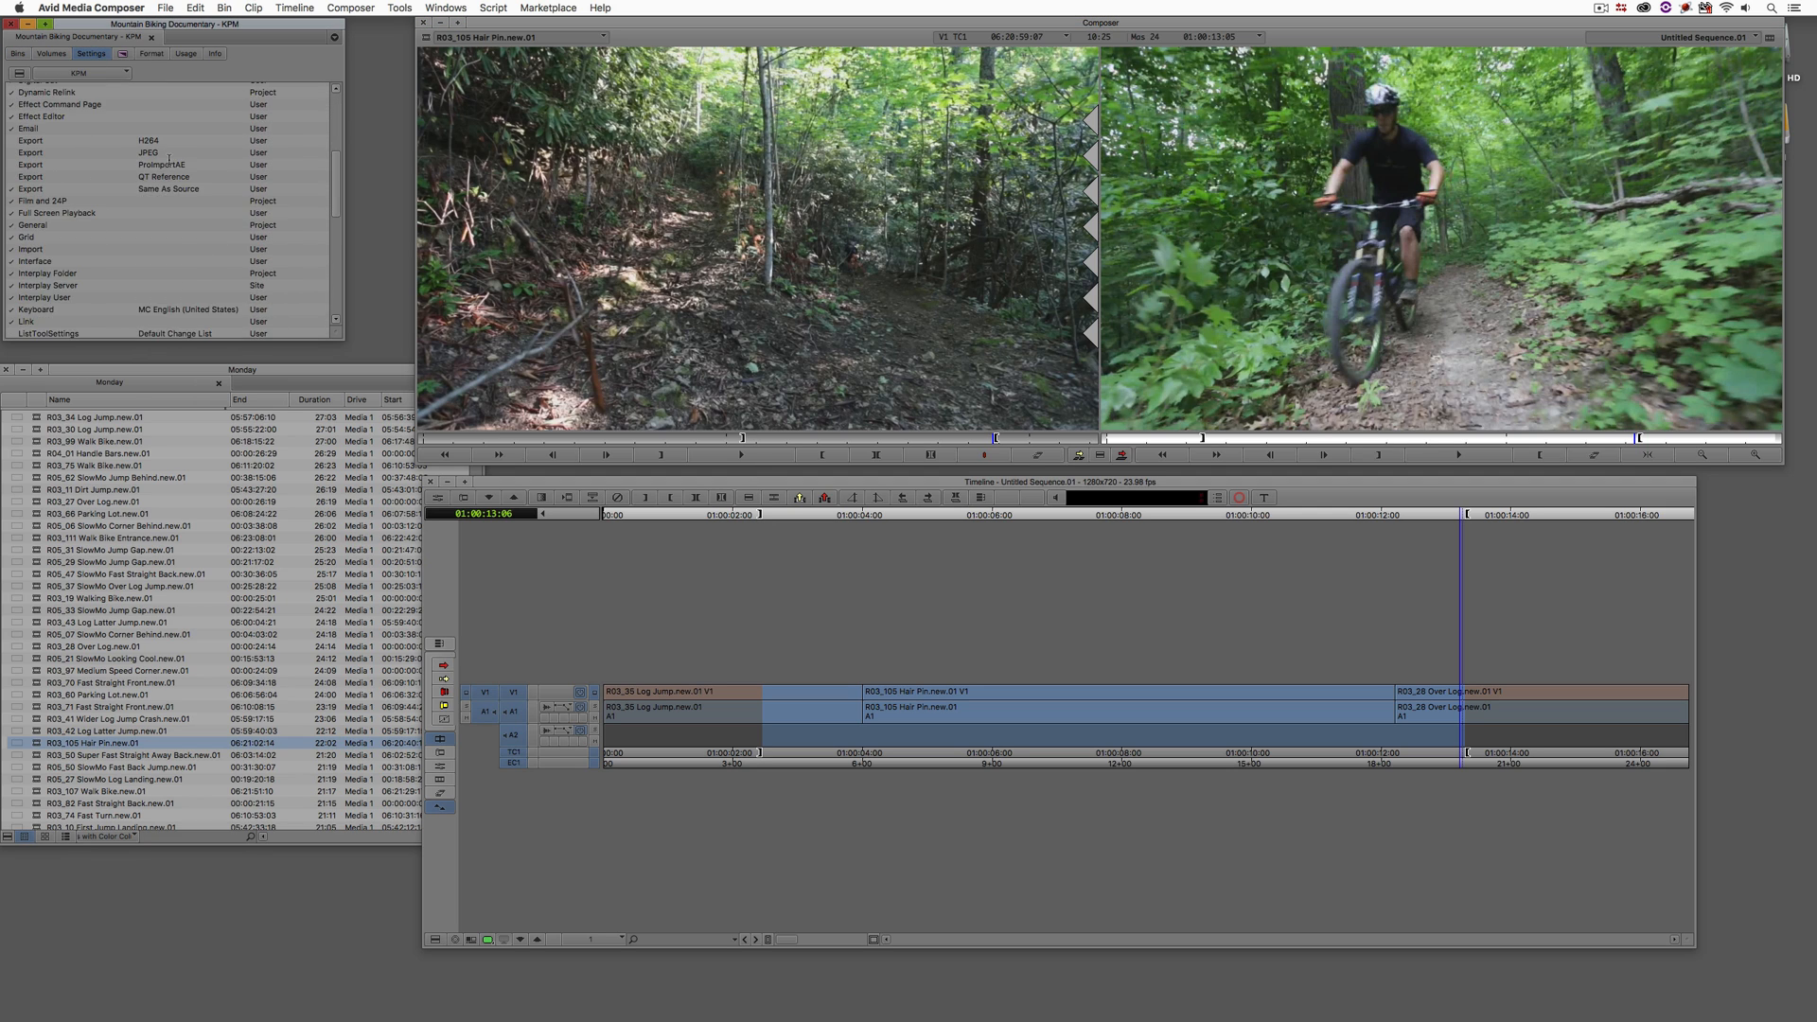
double_click(32, 161)
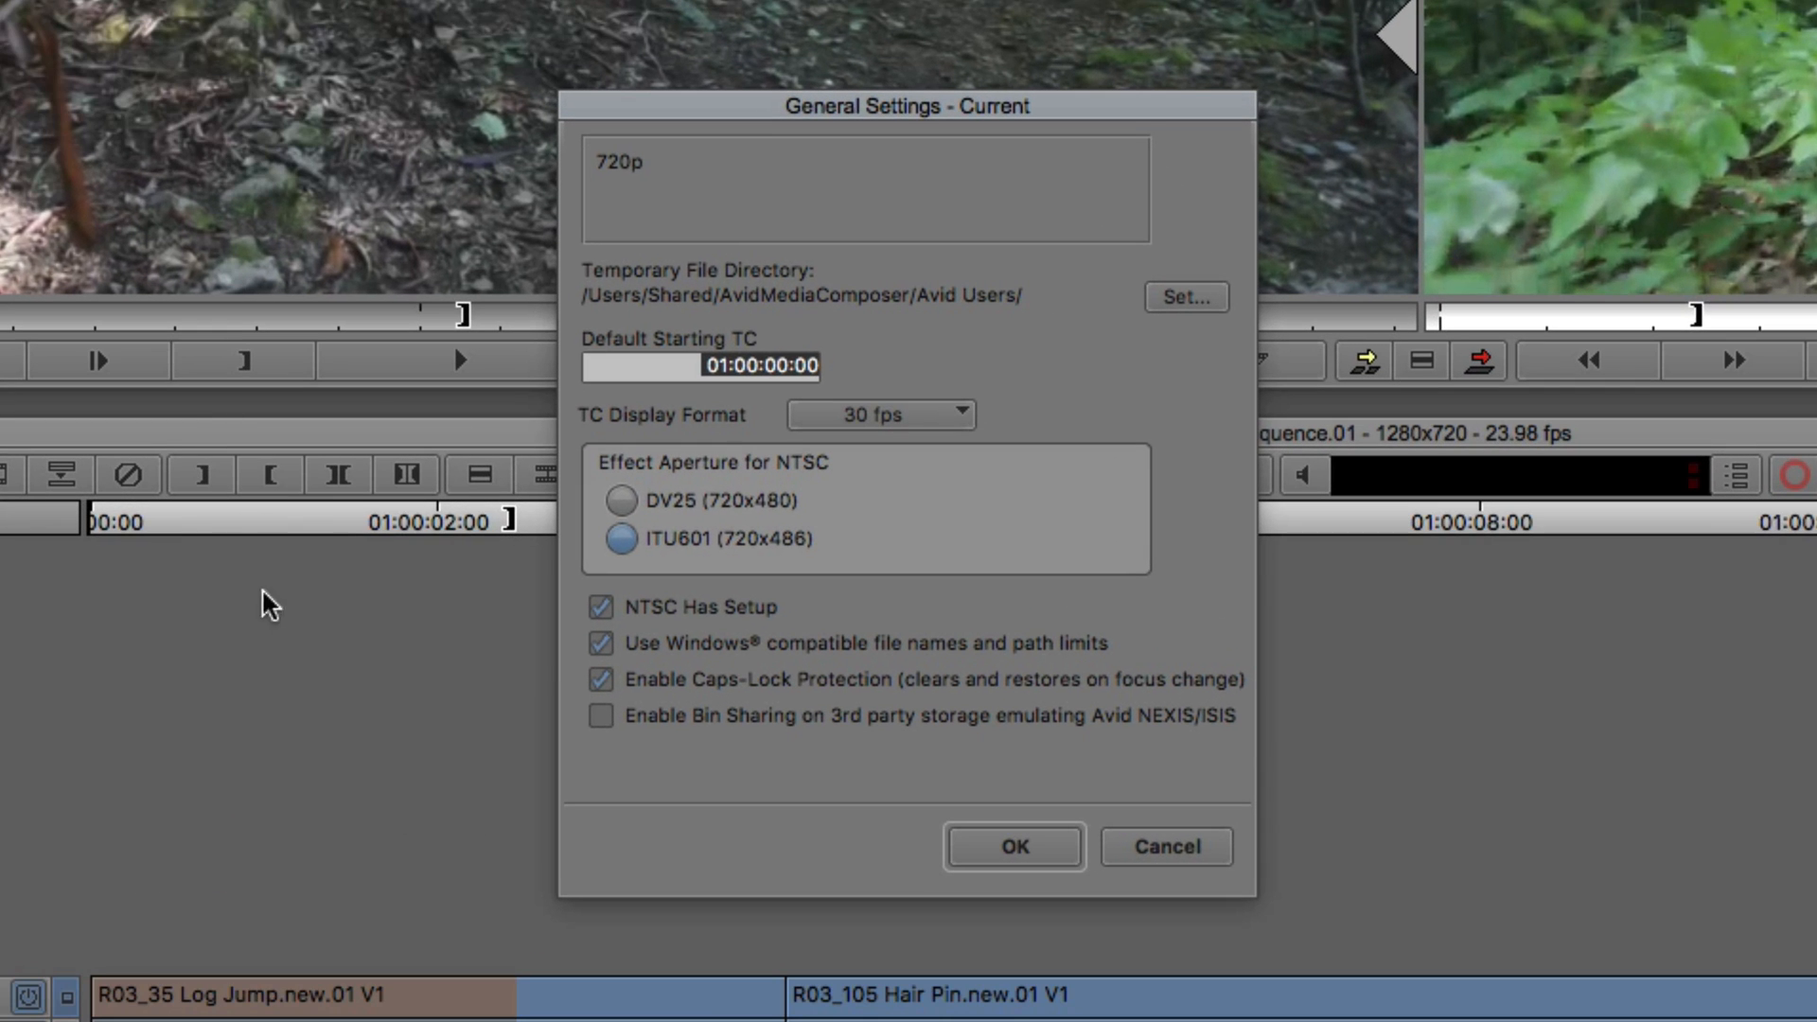
mouse_move(647, 754)
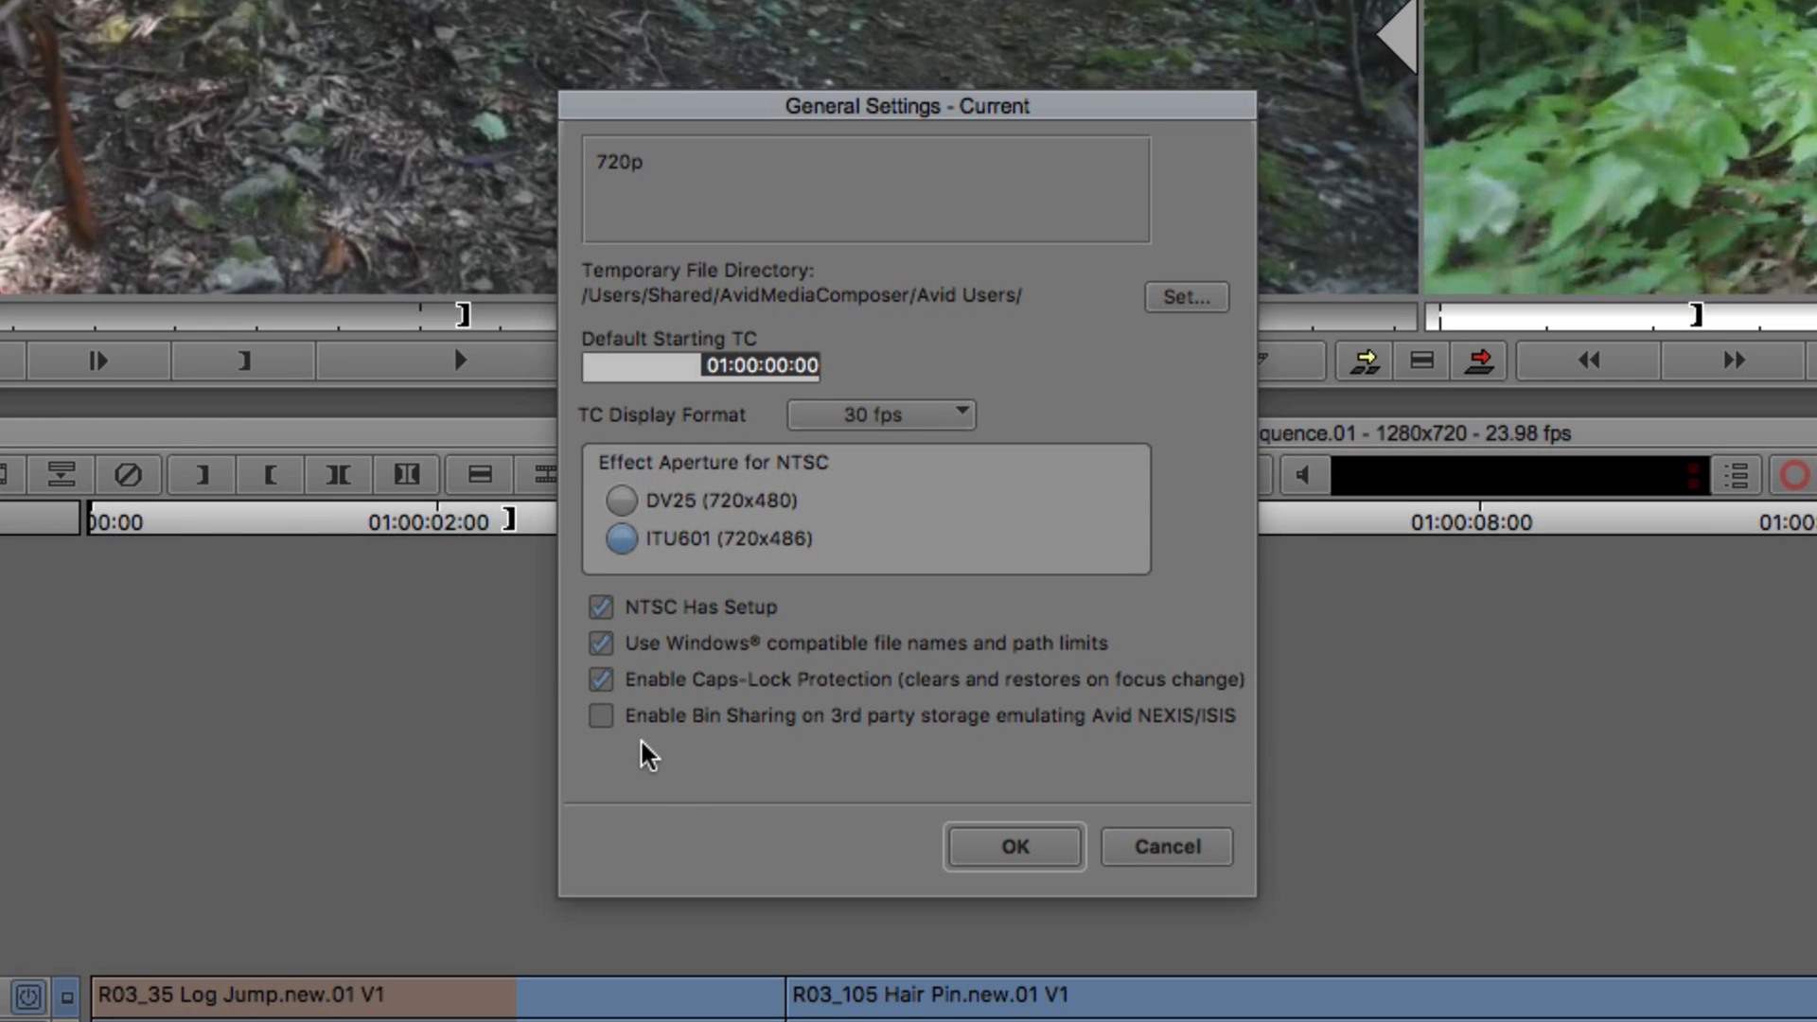
mouse_move(855, 739)
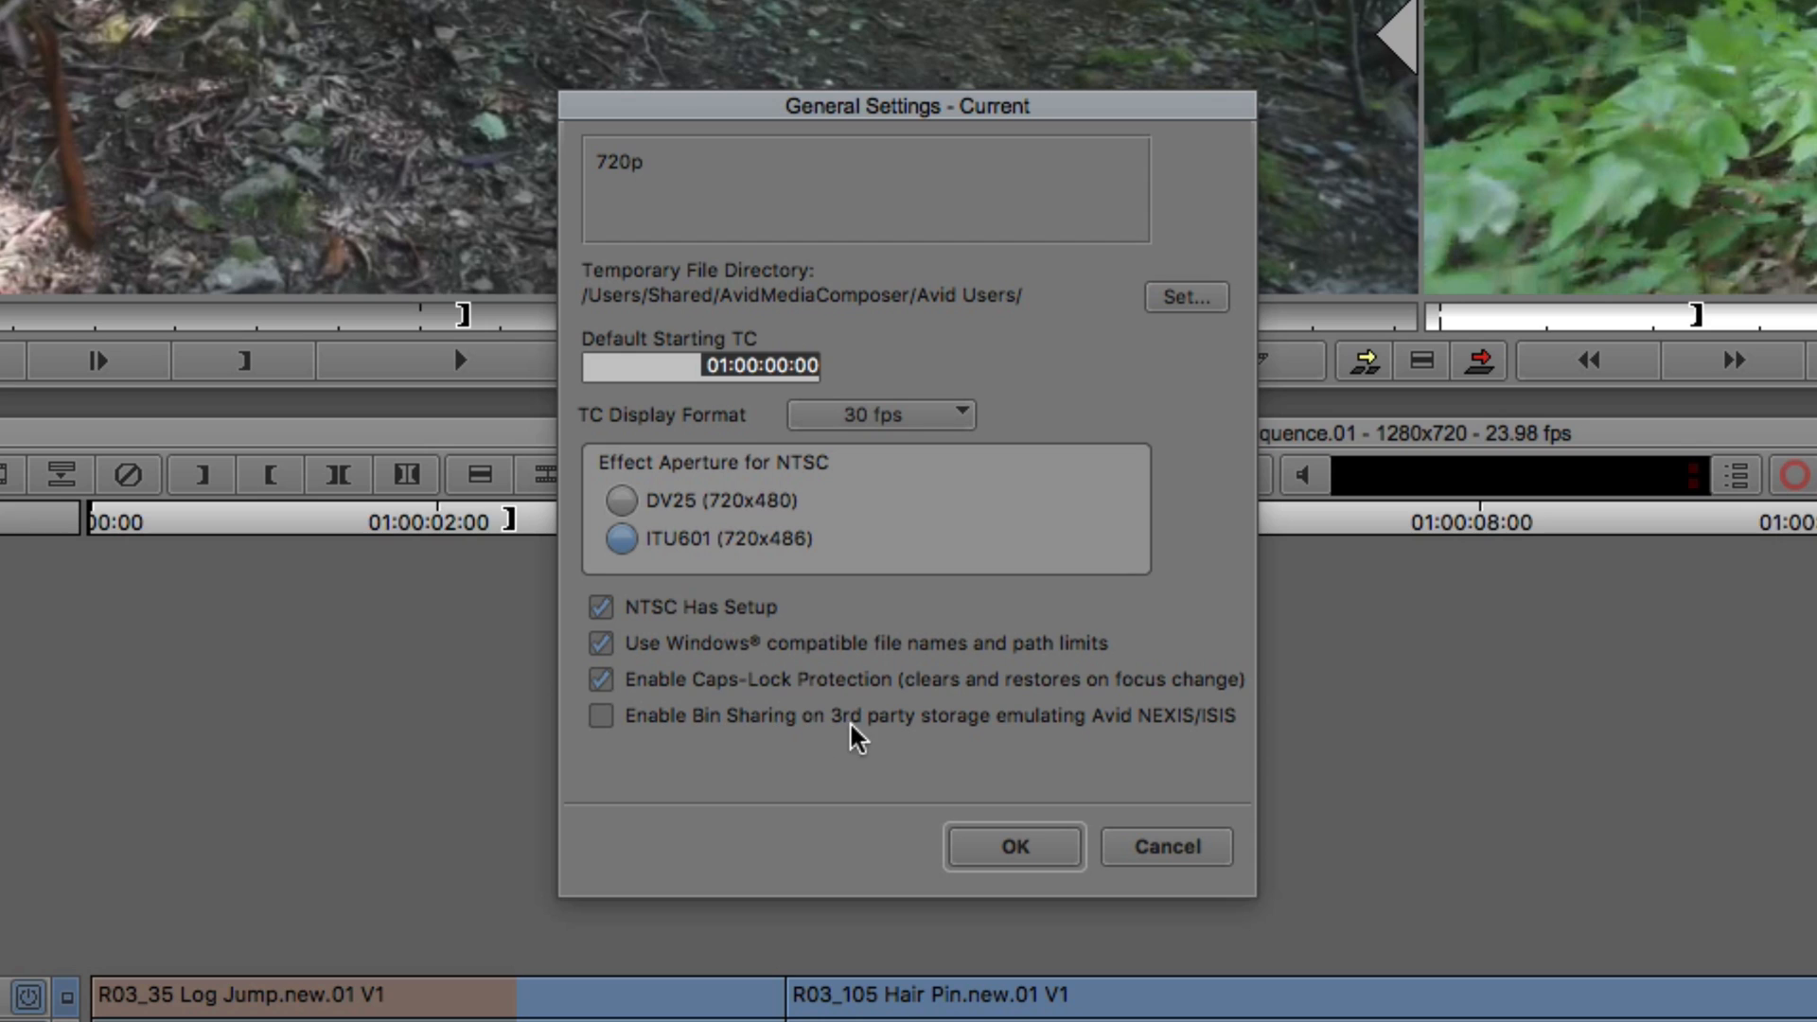
mouse_move(1163, 733)
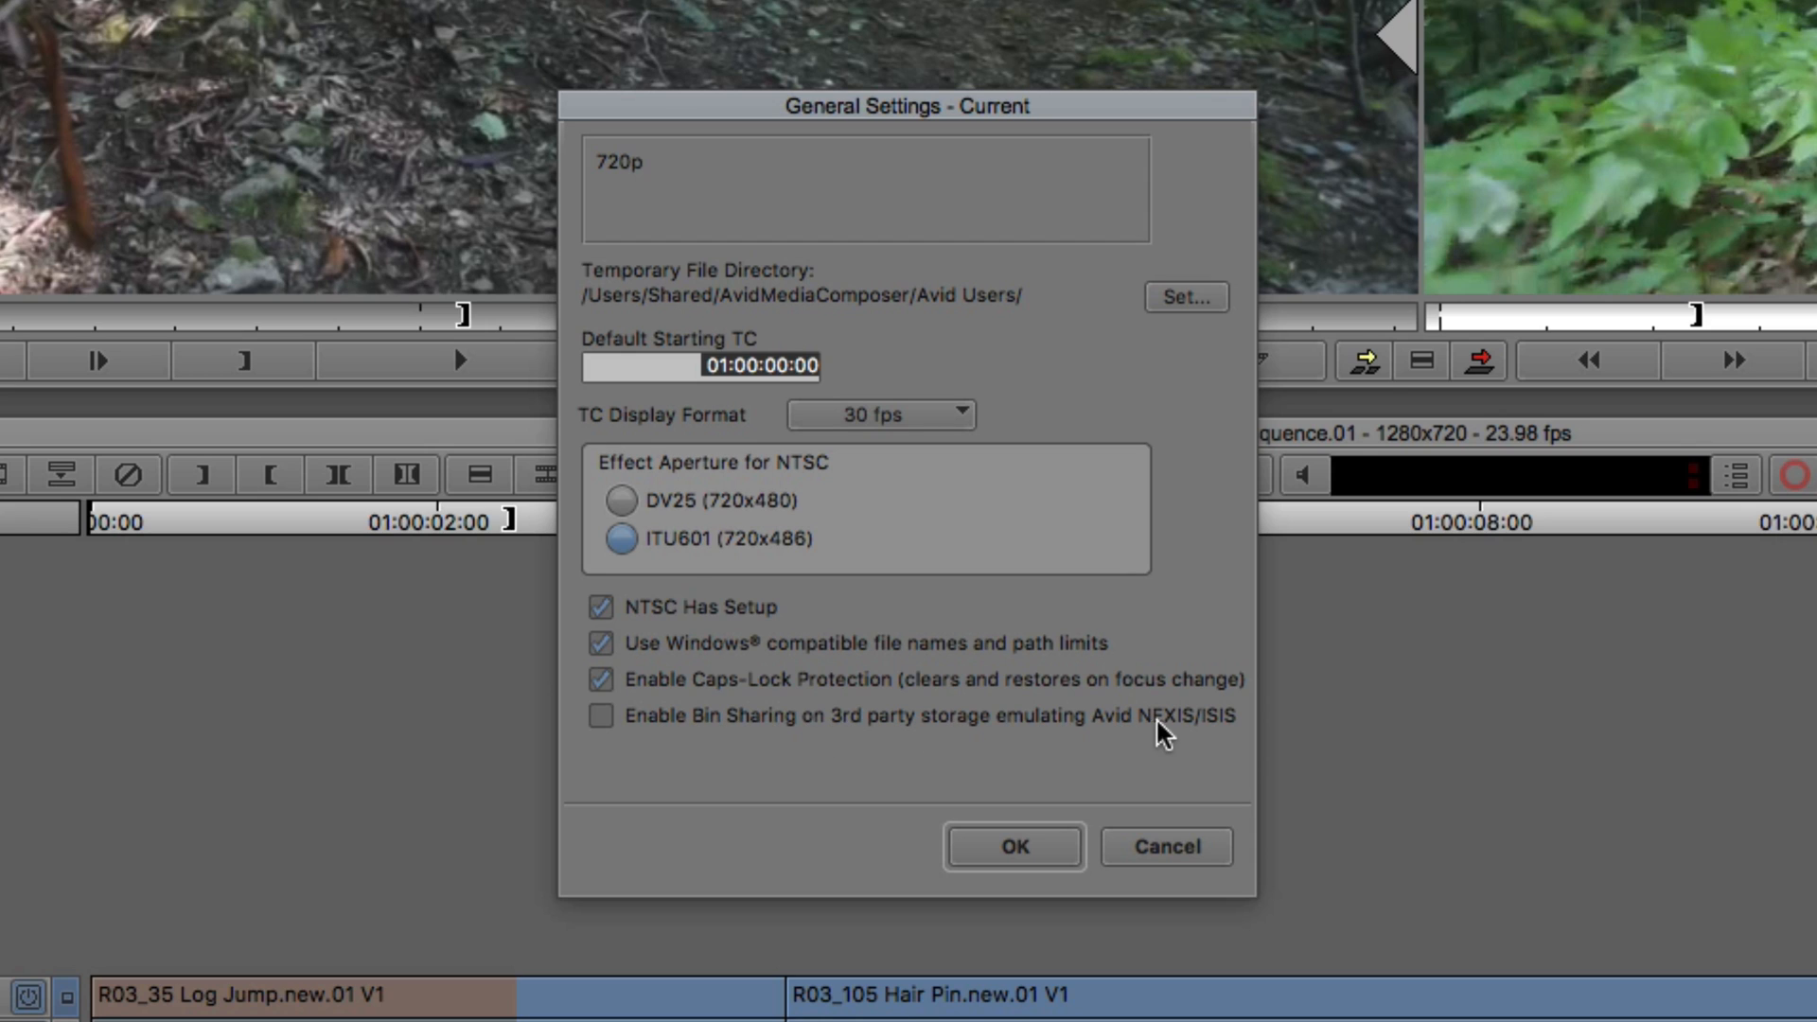
mouse_move(718, 721)
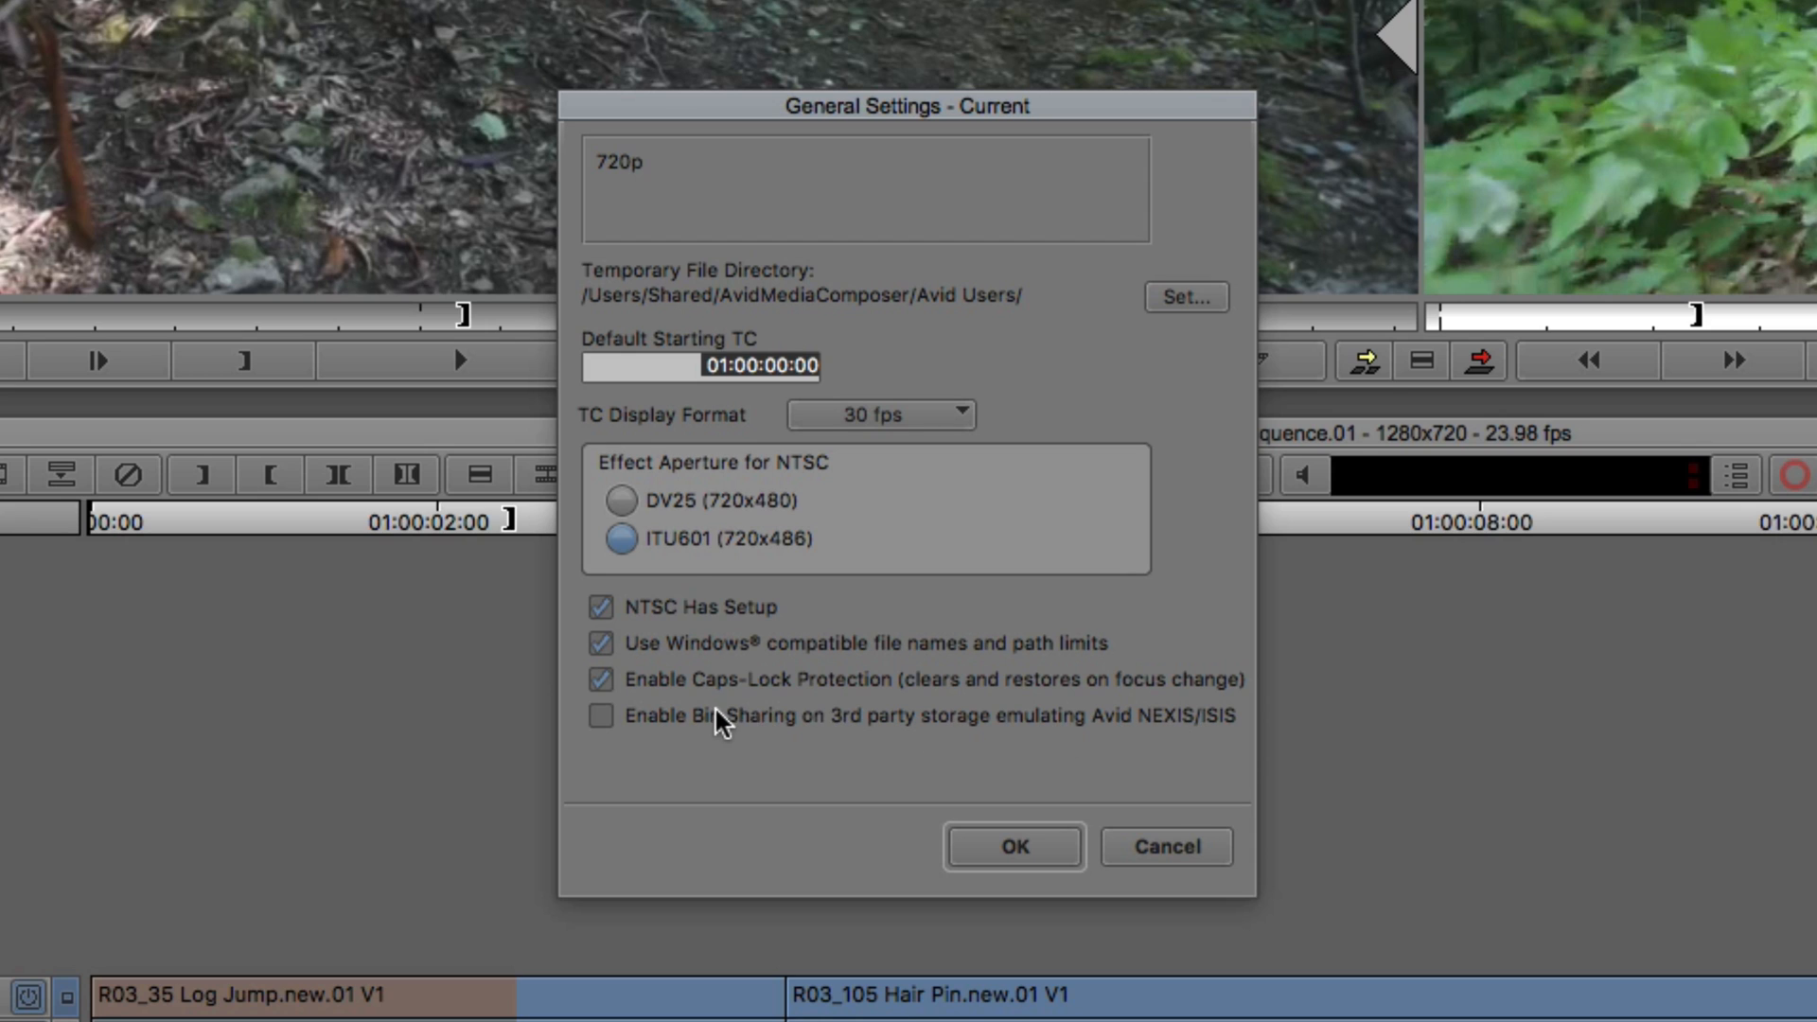
left_click(600, 715)
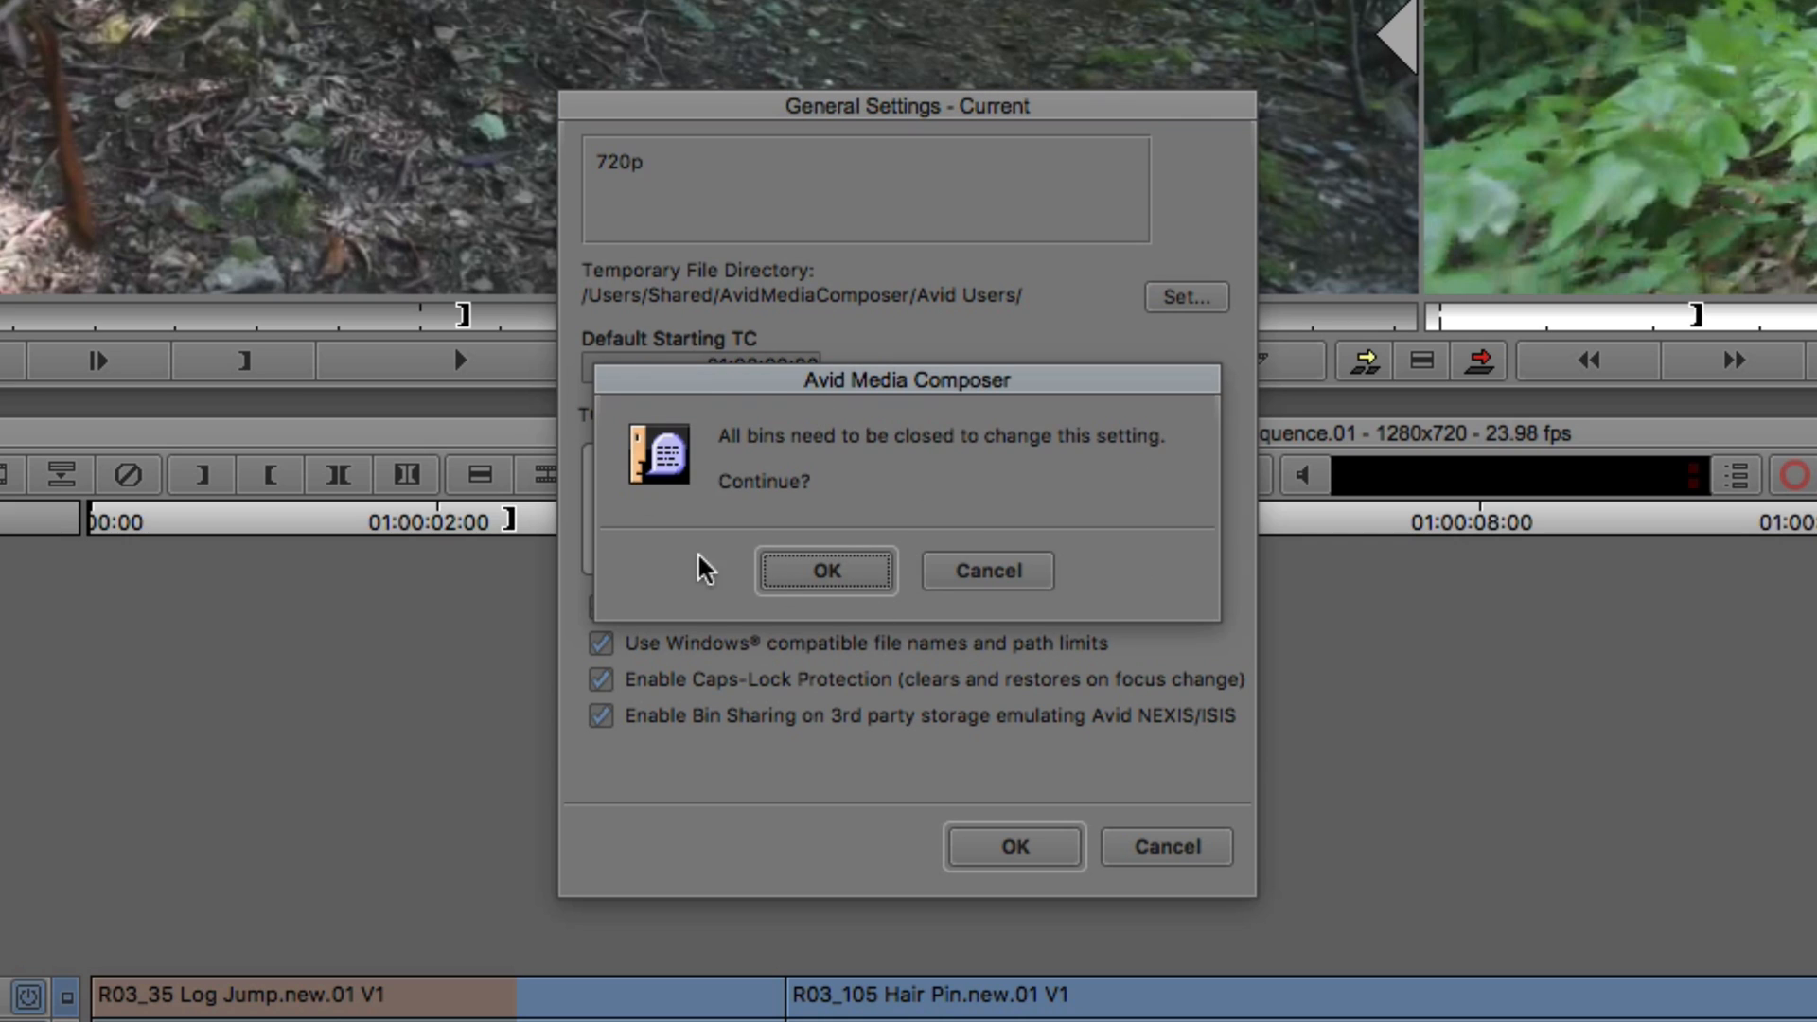
mouse_move(907, 477)
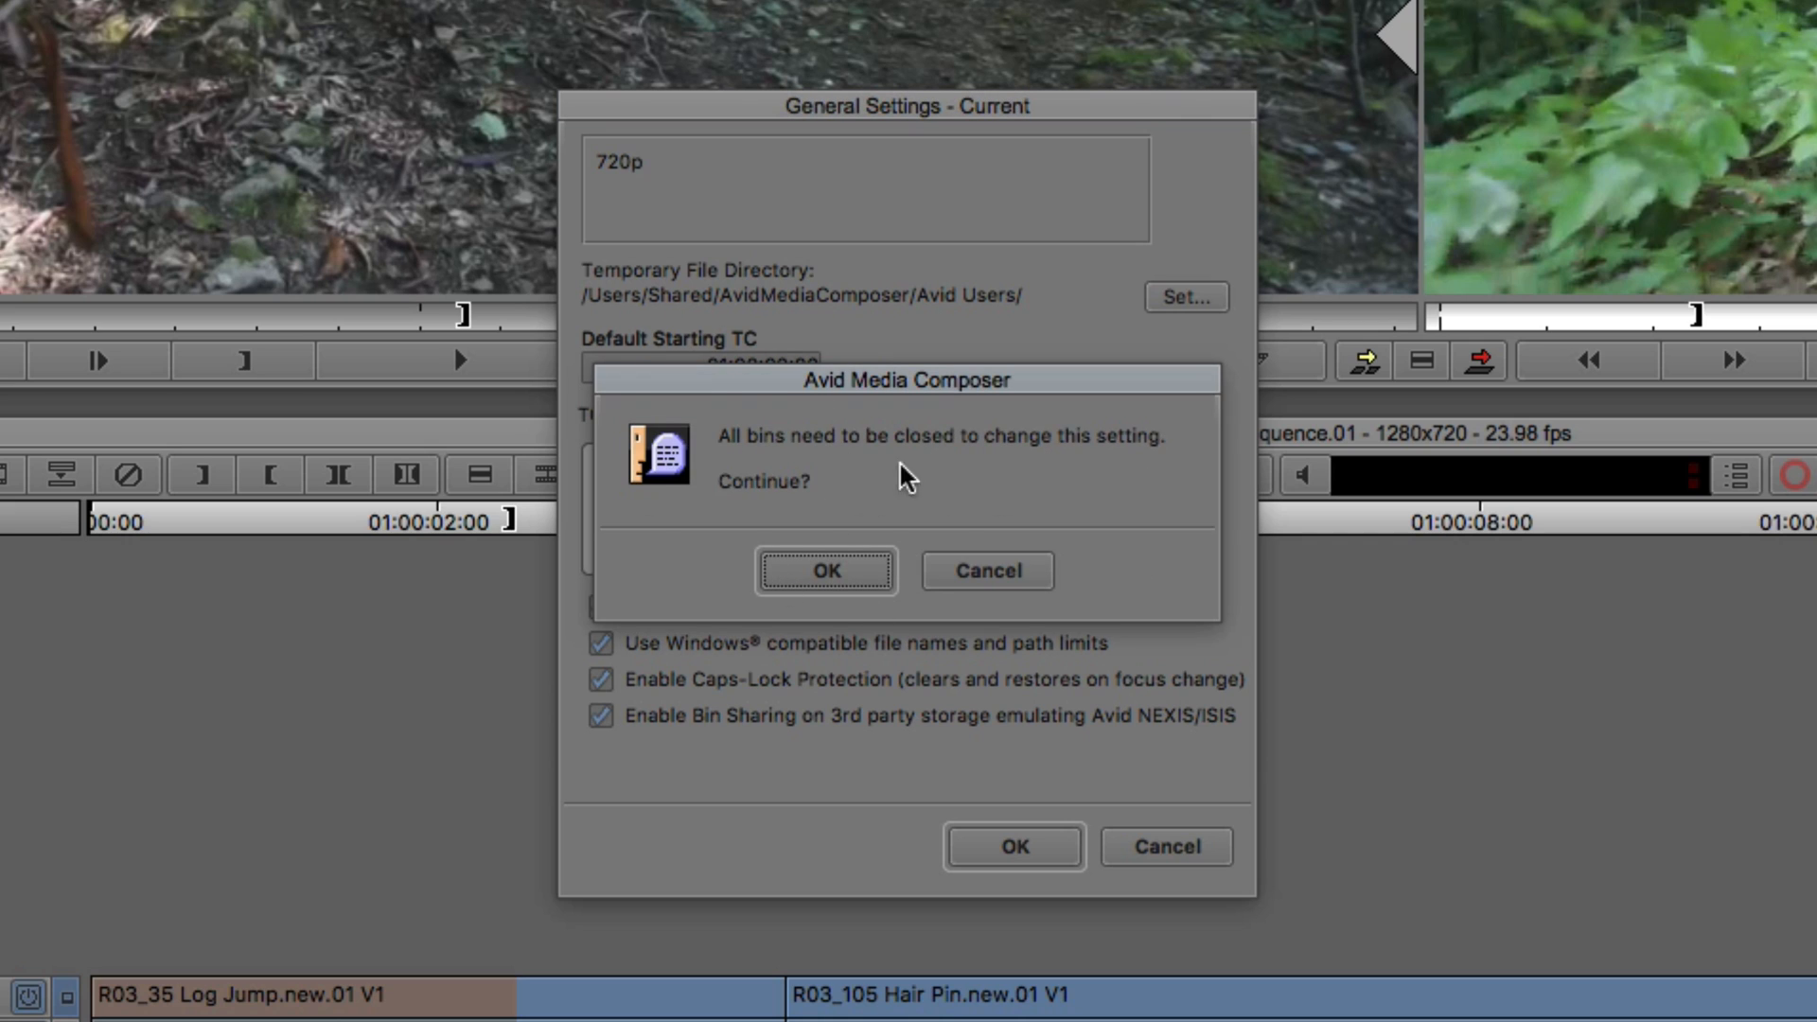
left_click(826, 570)
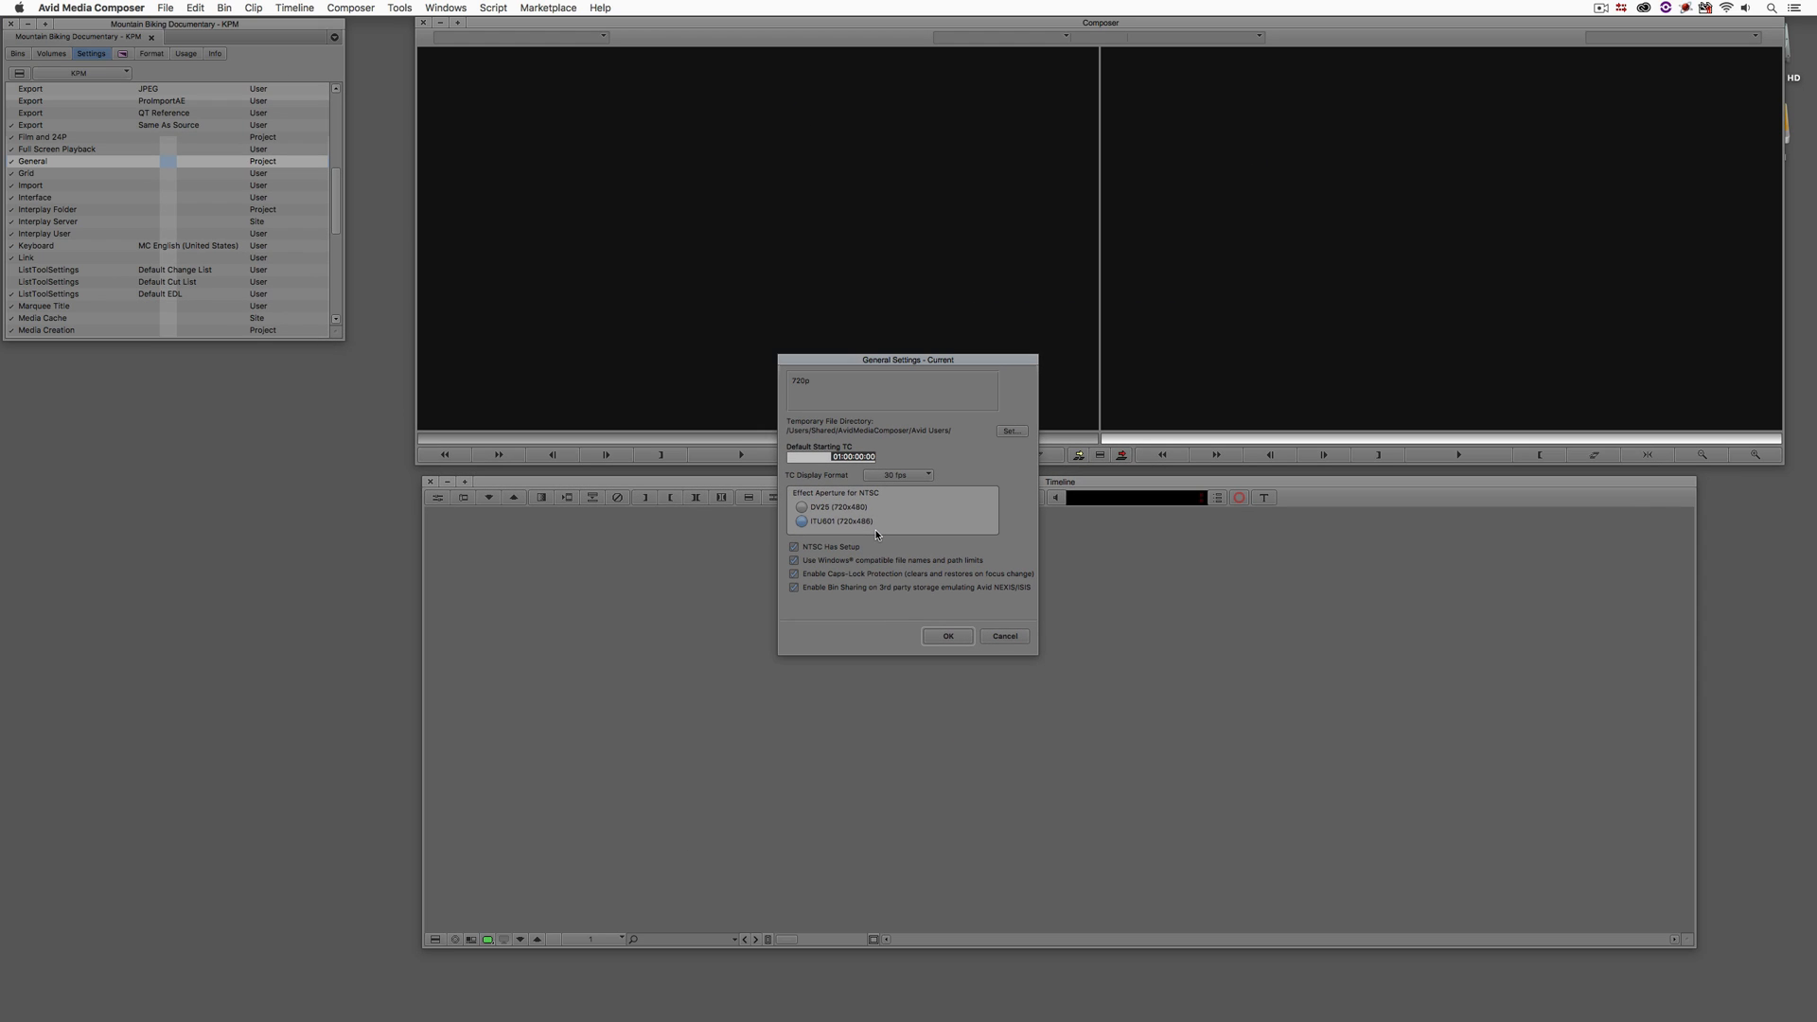
left_click(947, 636)
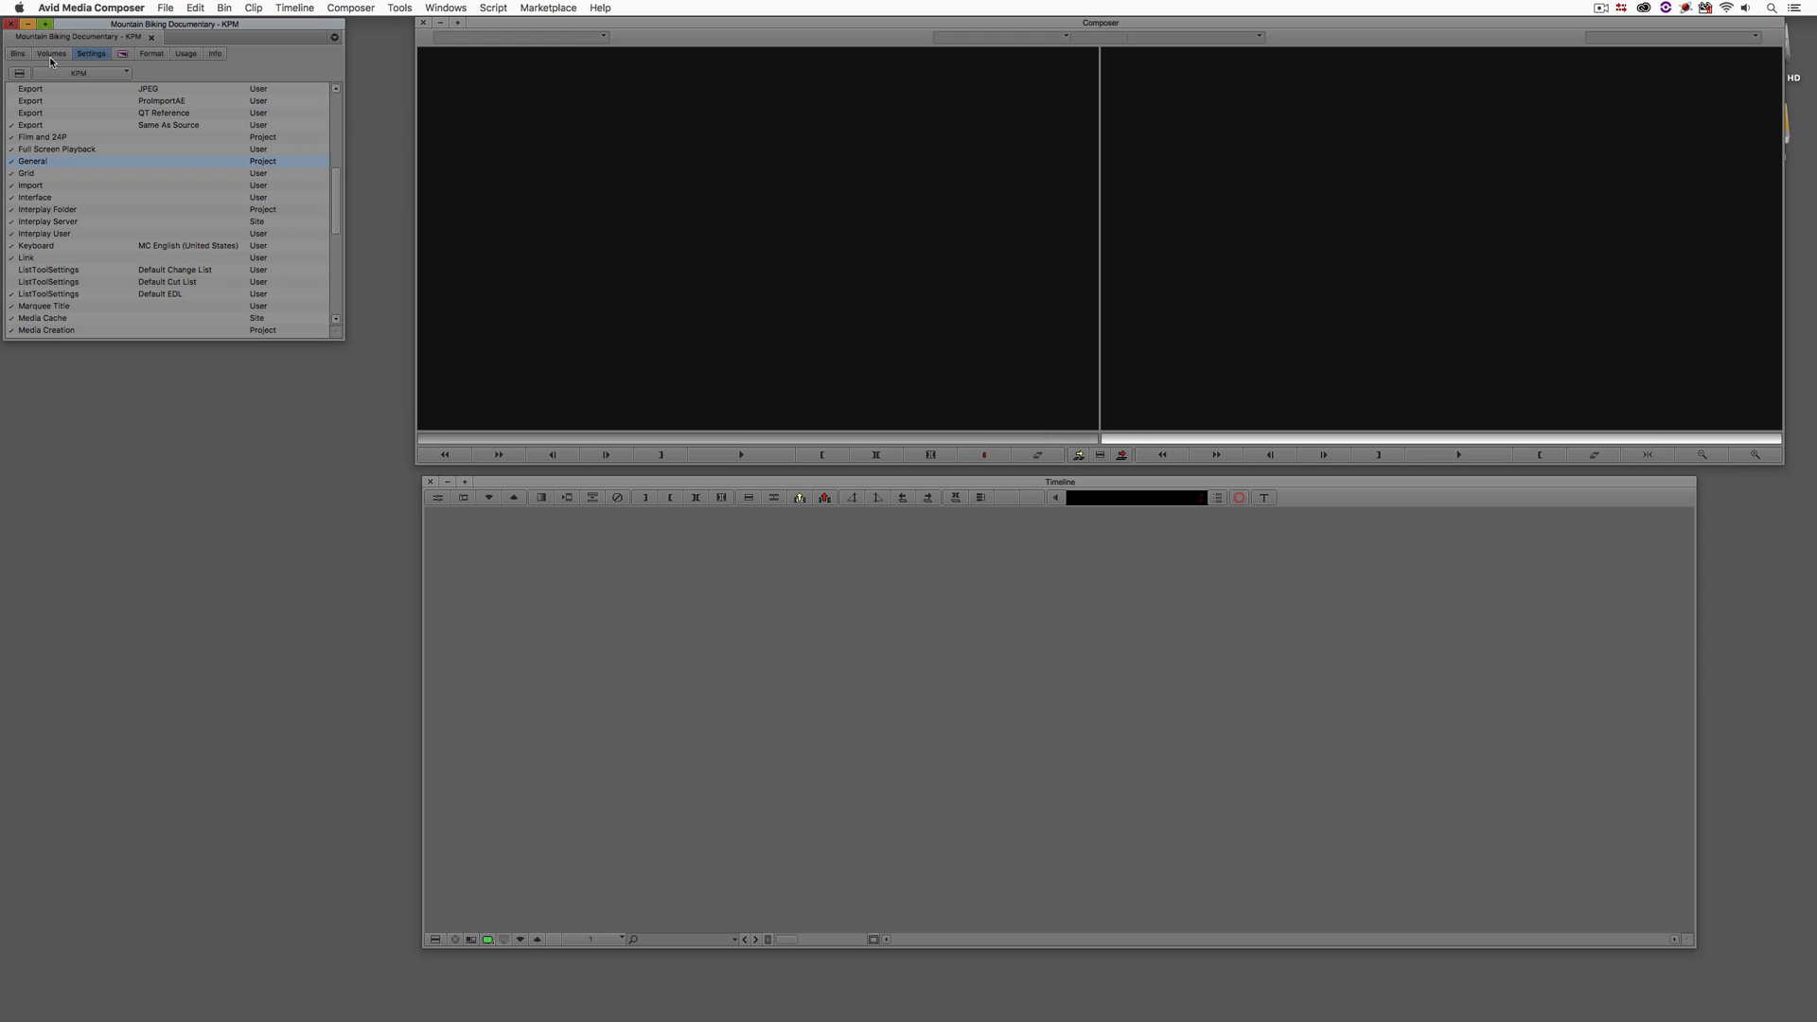
- Reopen the Tuesday, Monday and Sunday bins from the project's bin list
left_click(16, 53)
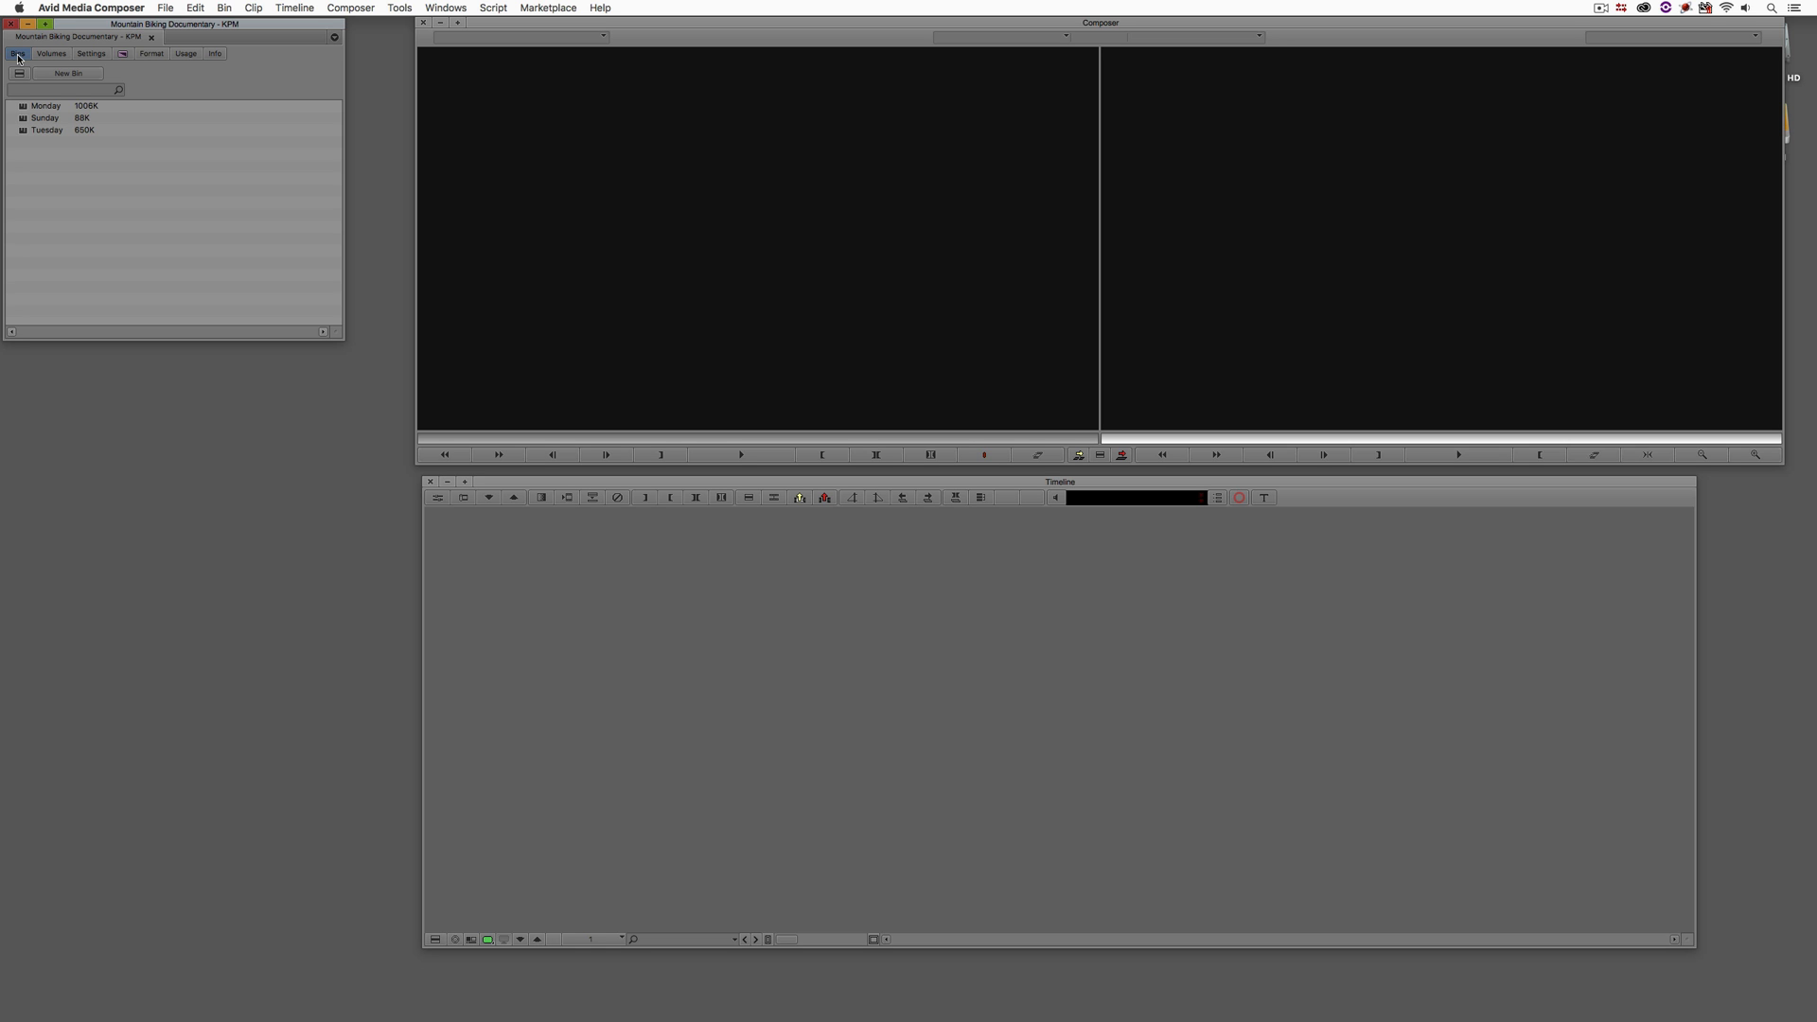
mouse_move(17, 139)
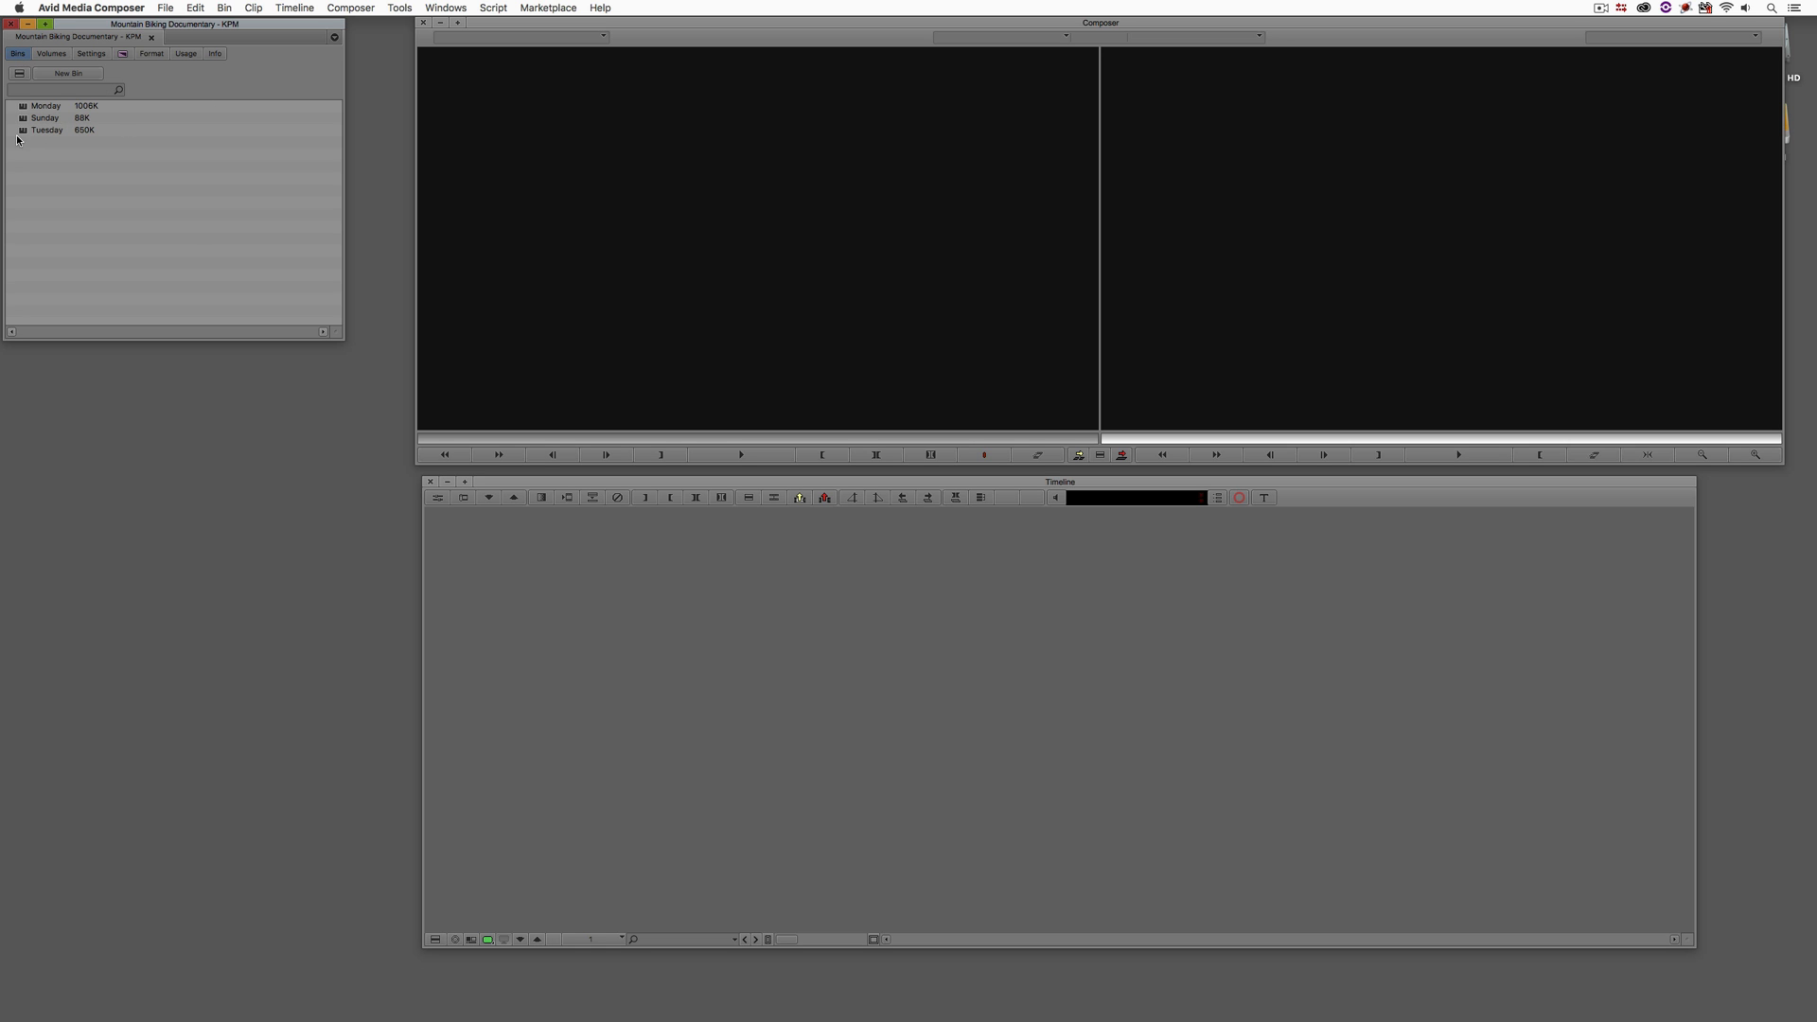
double_click(45, 130)
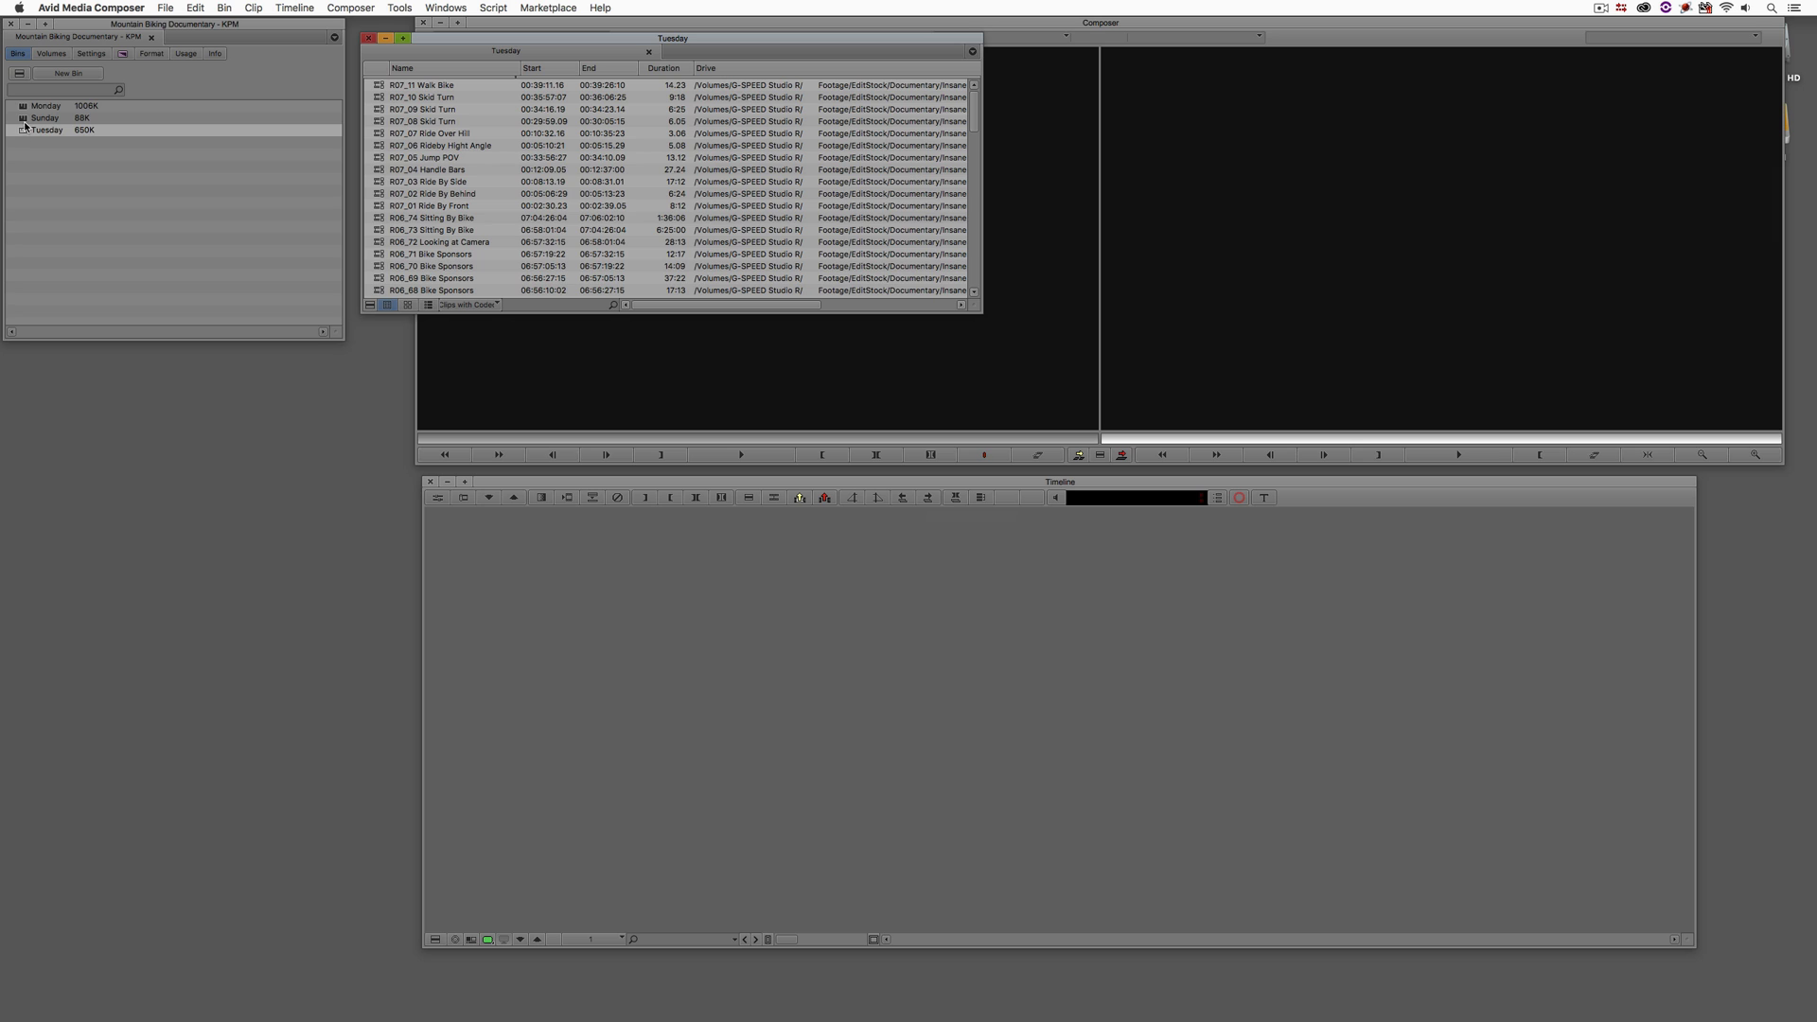
double_click(44, 105)
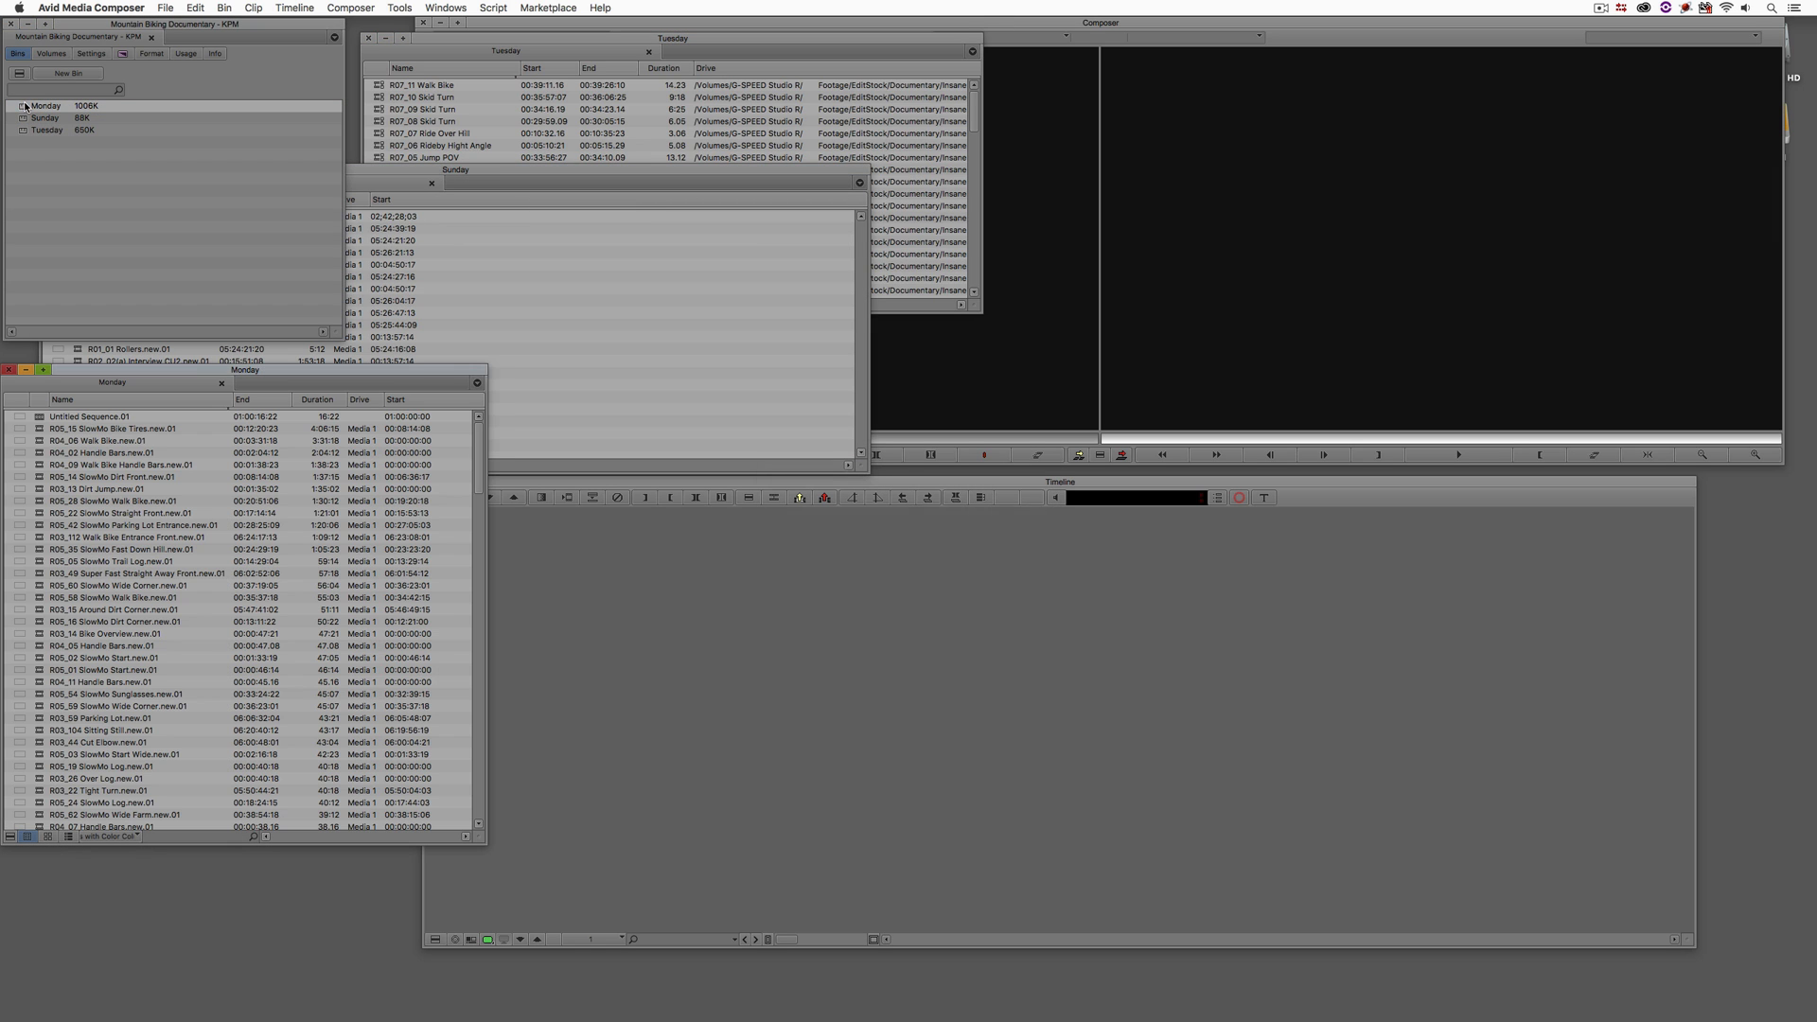
double_click(89, 417)
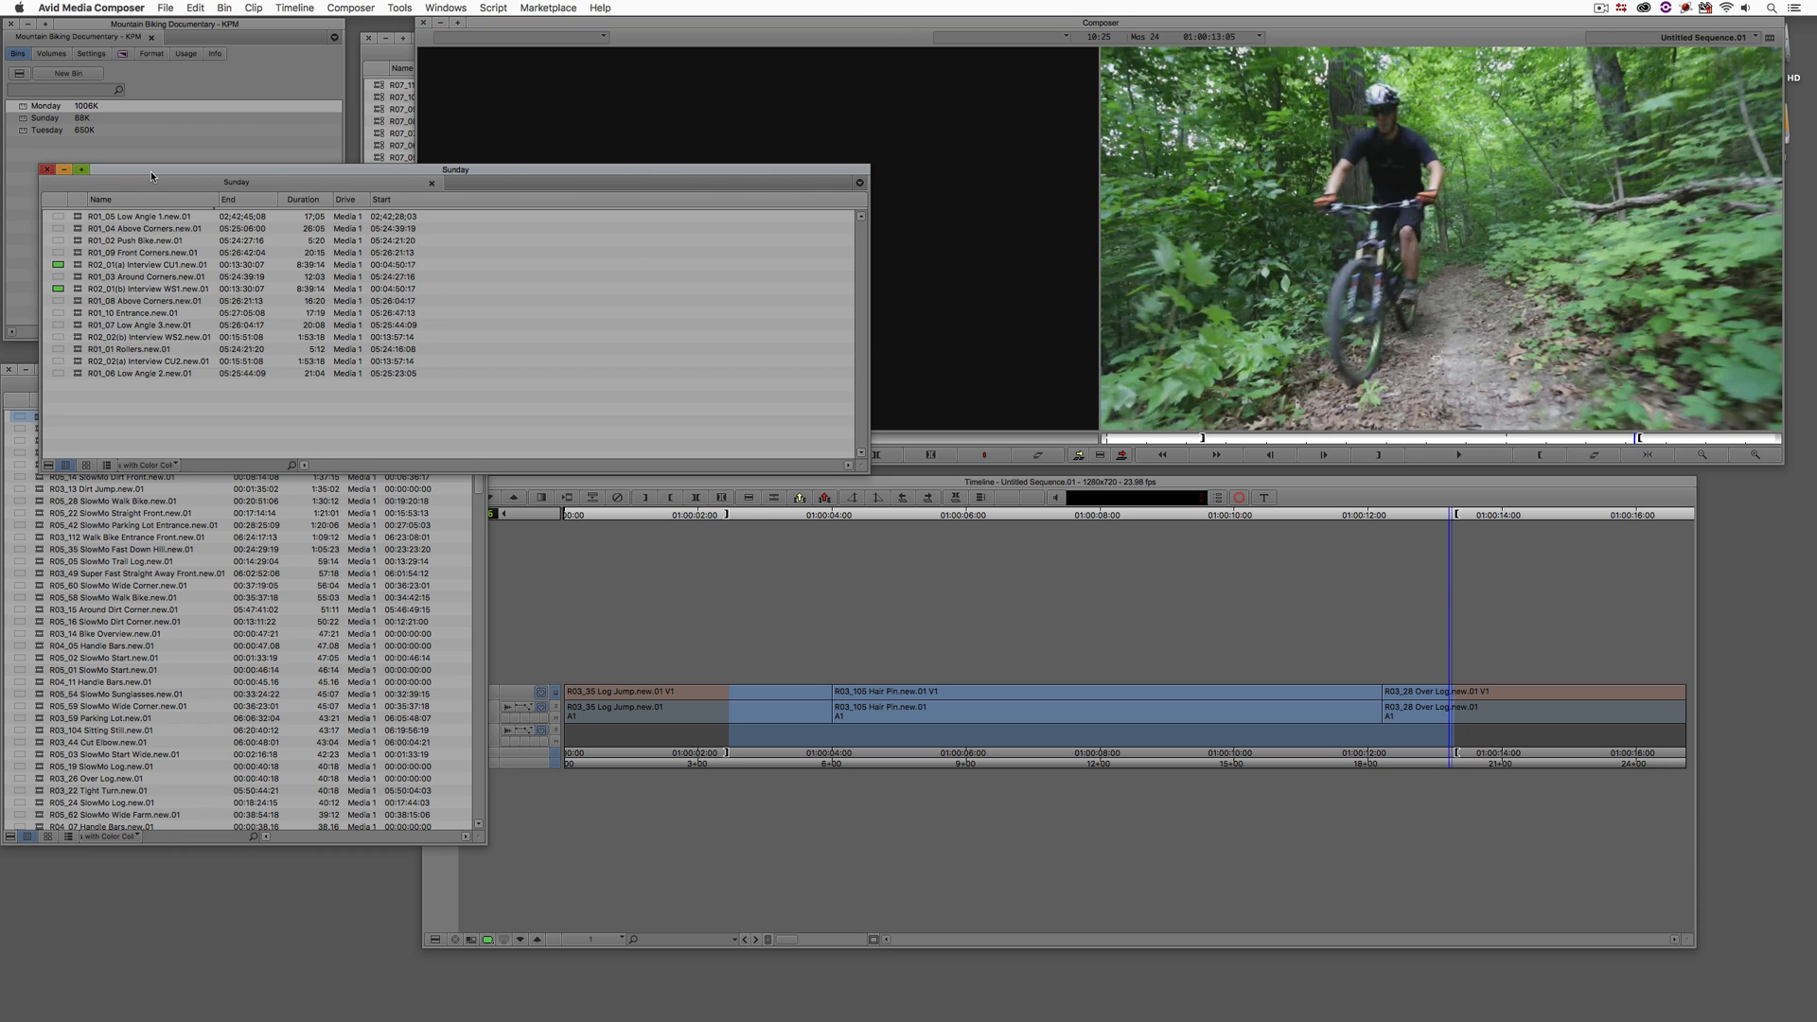
- Close the Sunday bin and cancel out of adding a timeline clip note
left_click(431, 182)
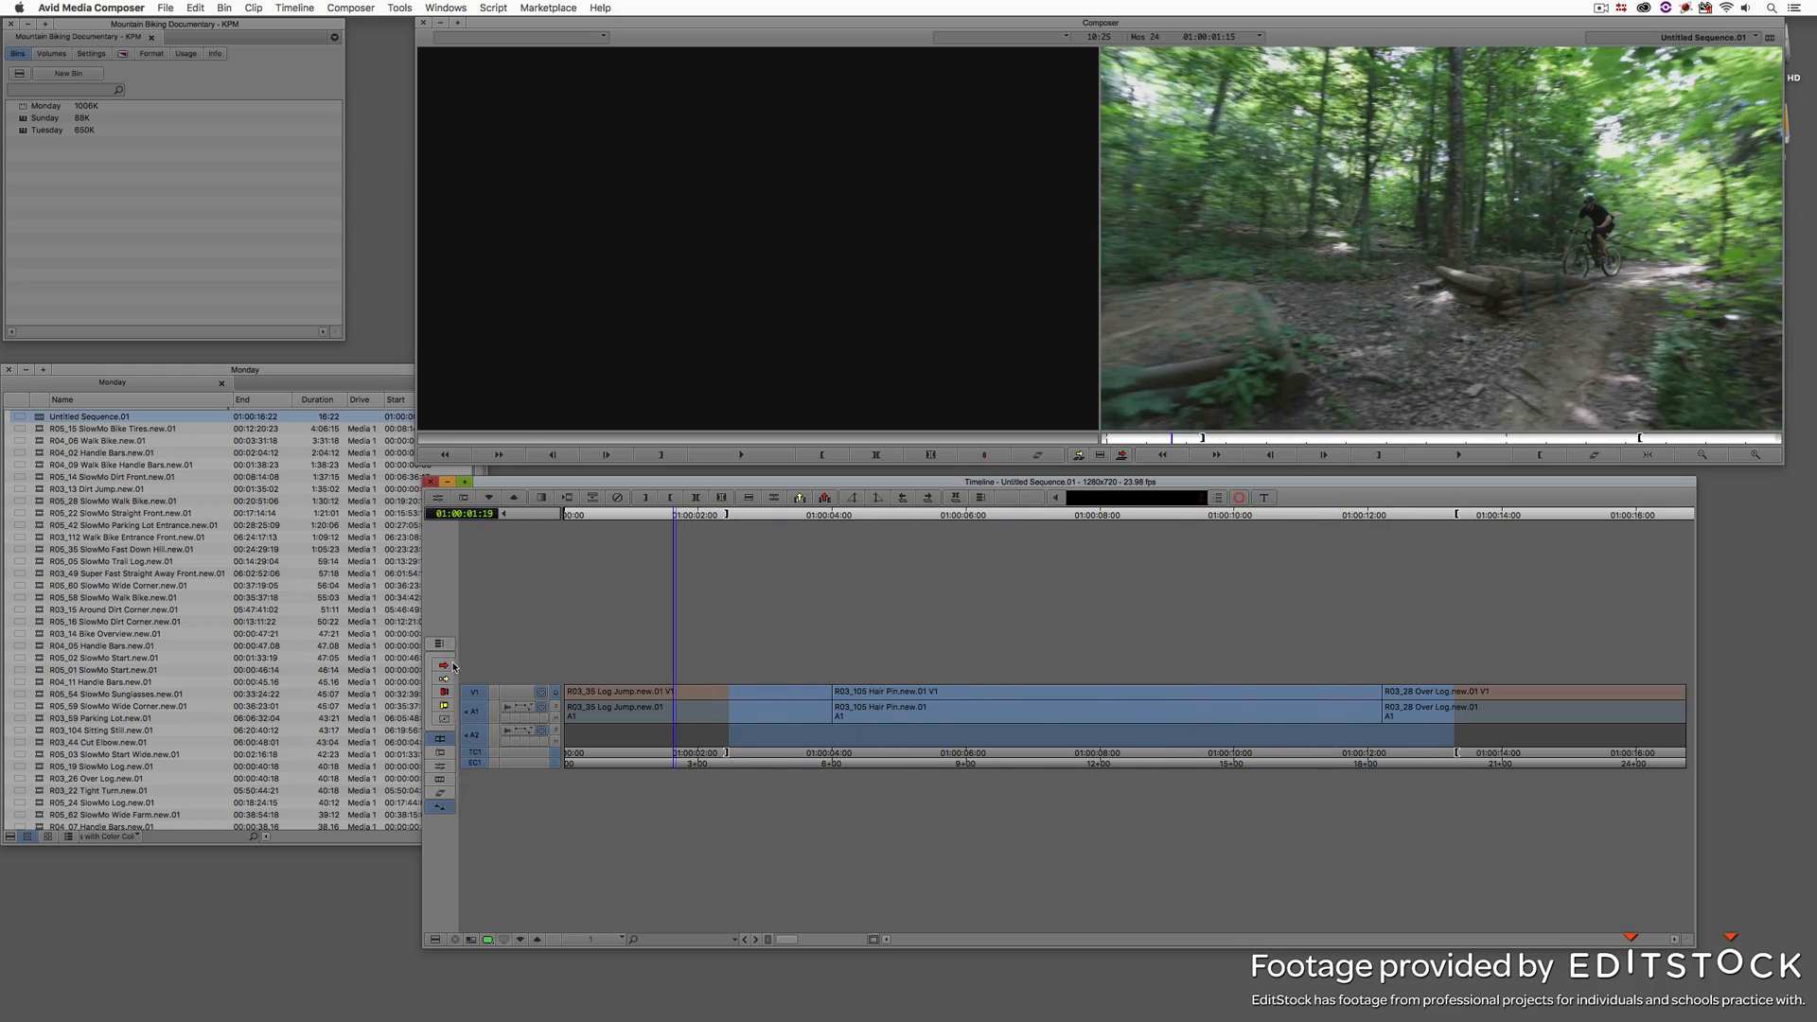
mouse_move(443, 667)
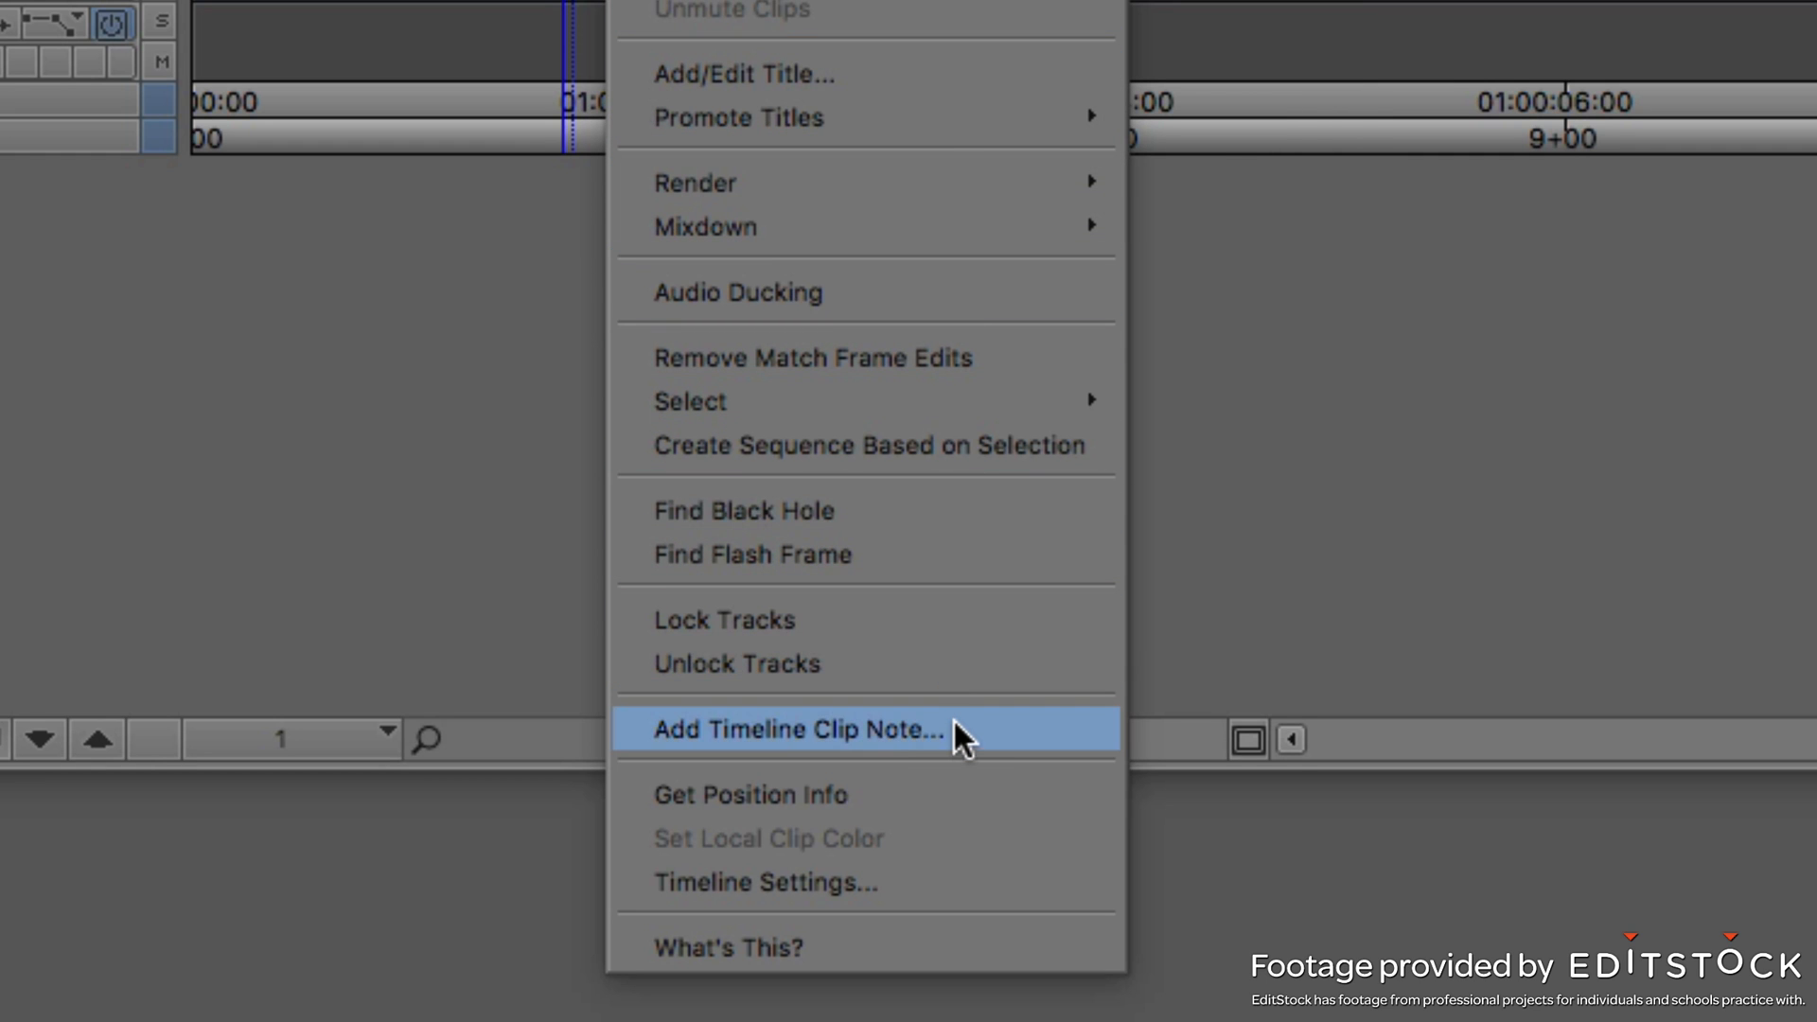
left_click(794, 730)
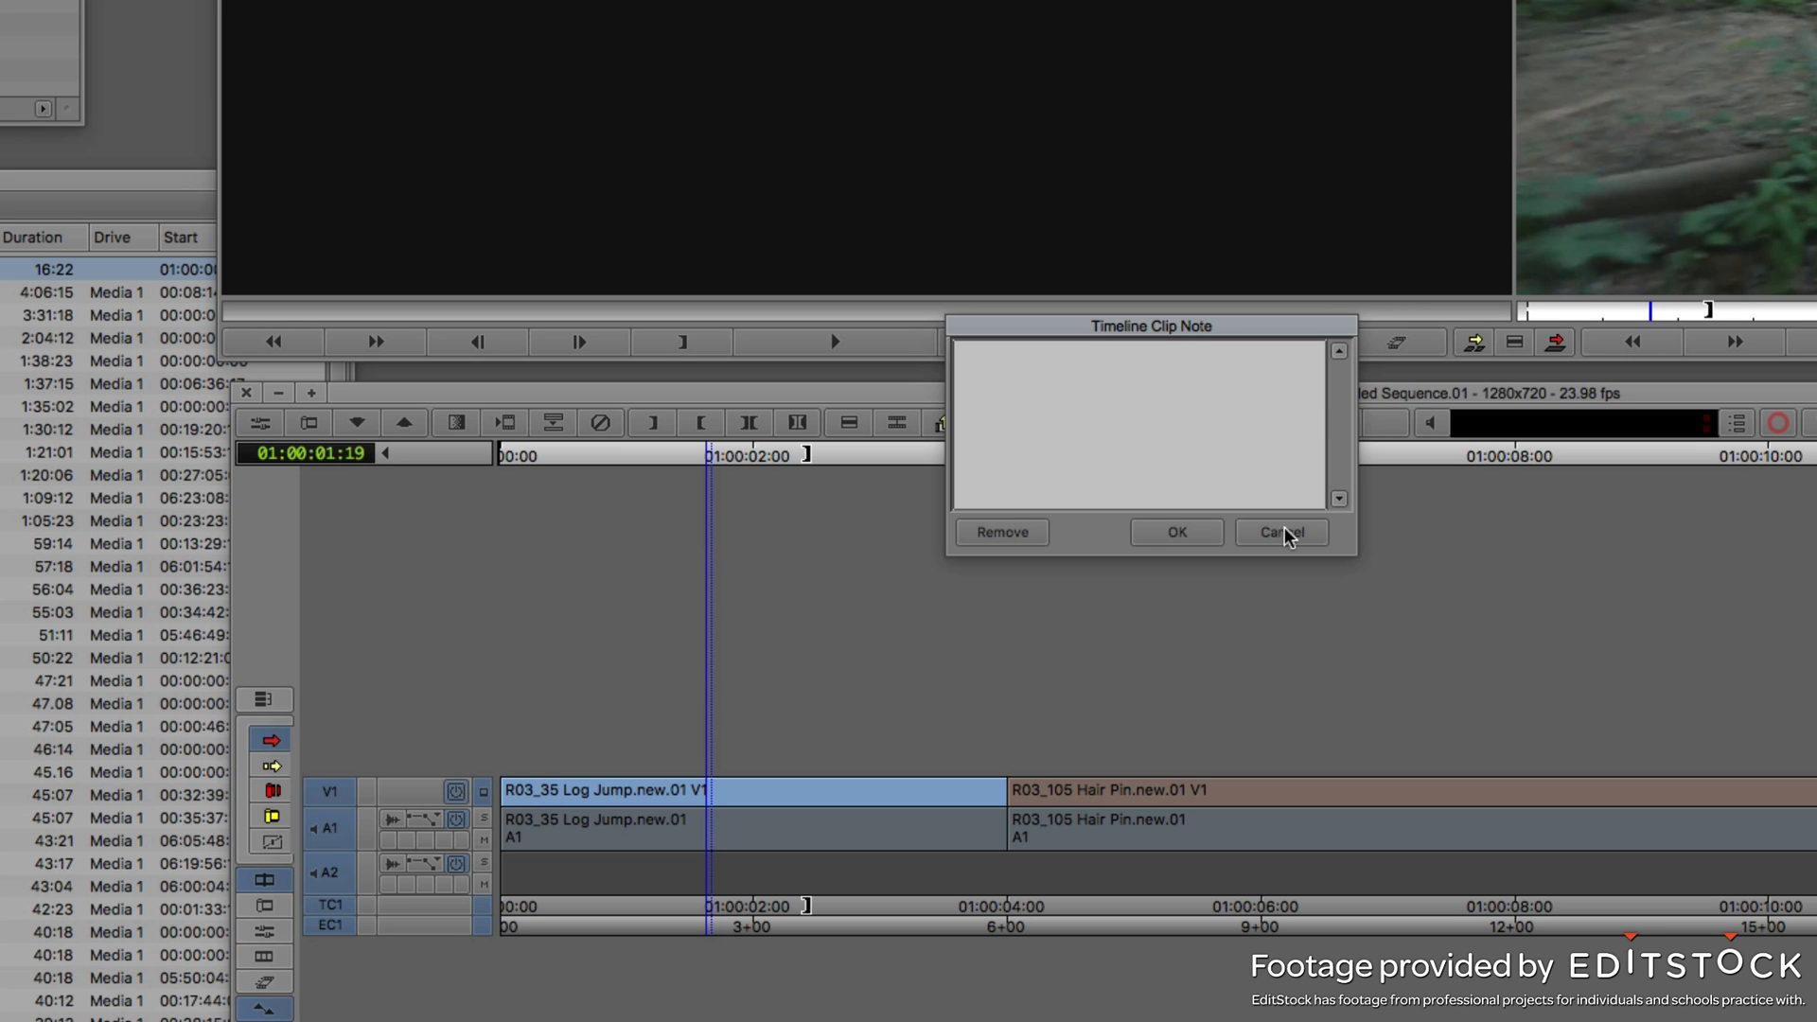
left_click(1280, 532)
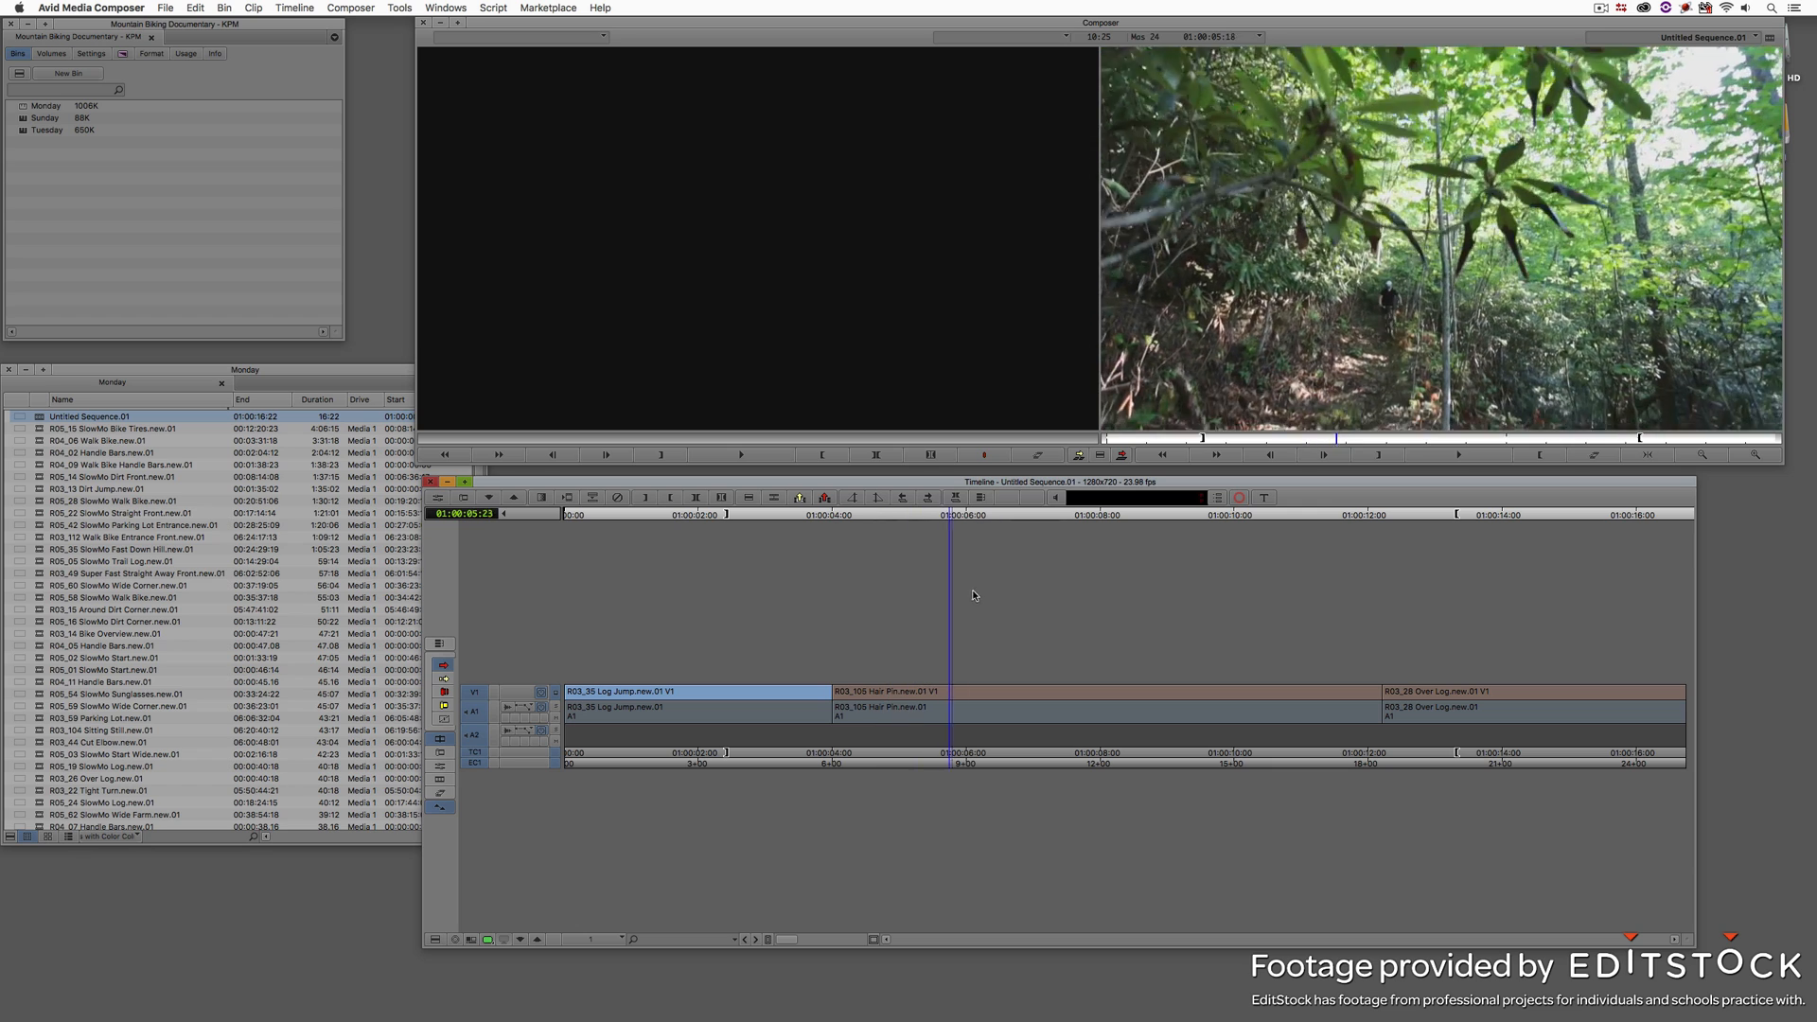
- Add a note to the Hair Pin clip: 'Please speed up tilt down until is done moving'
left_click(1068, 530)
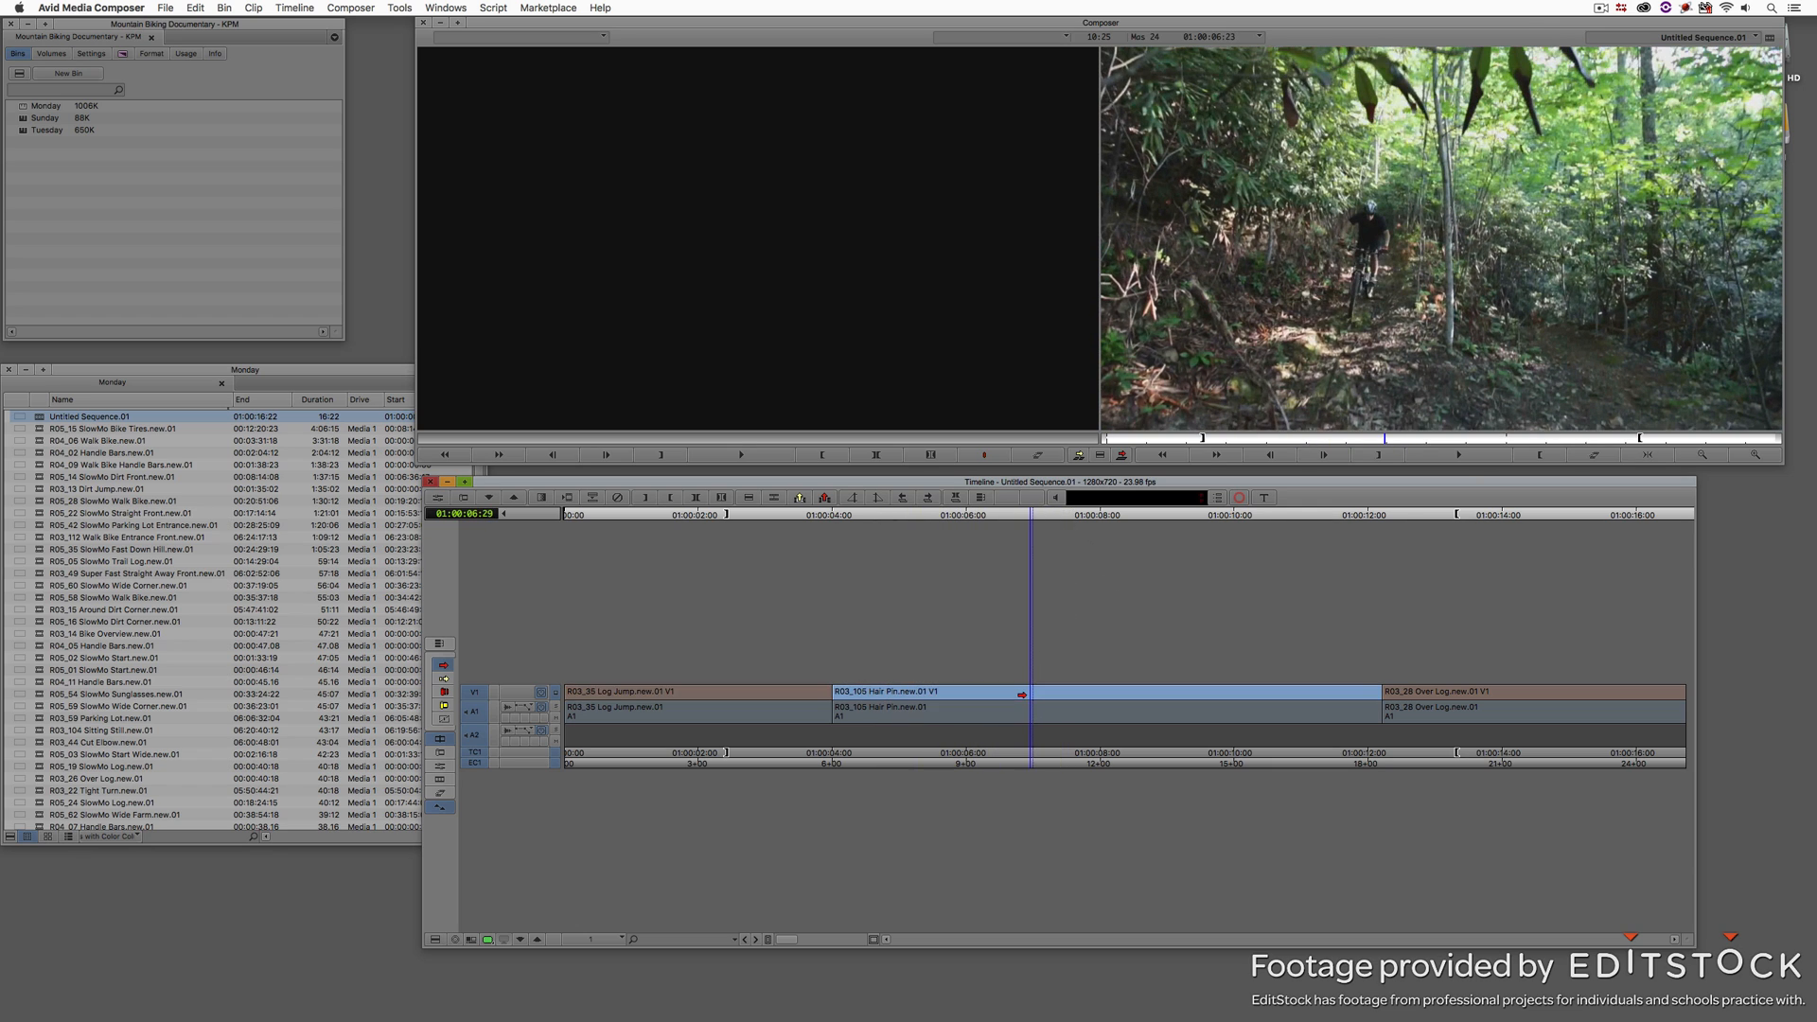
right_click(1023, 693)
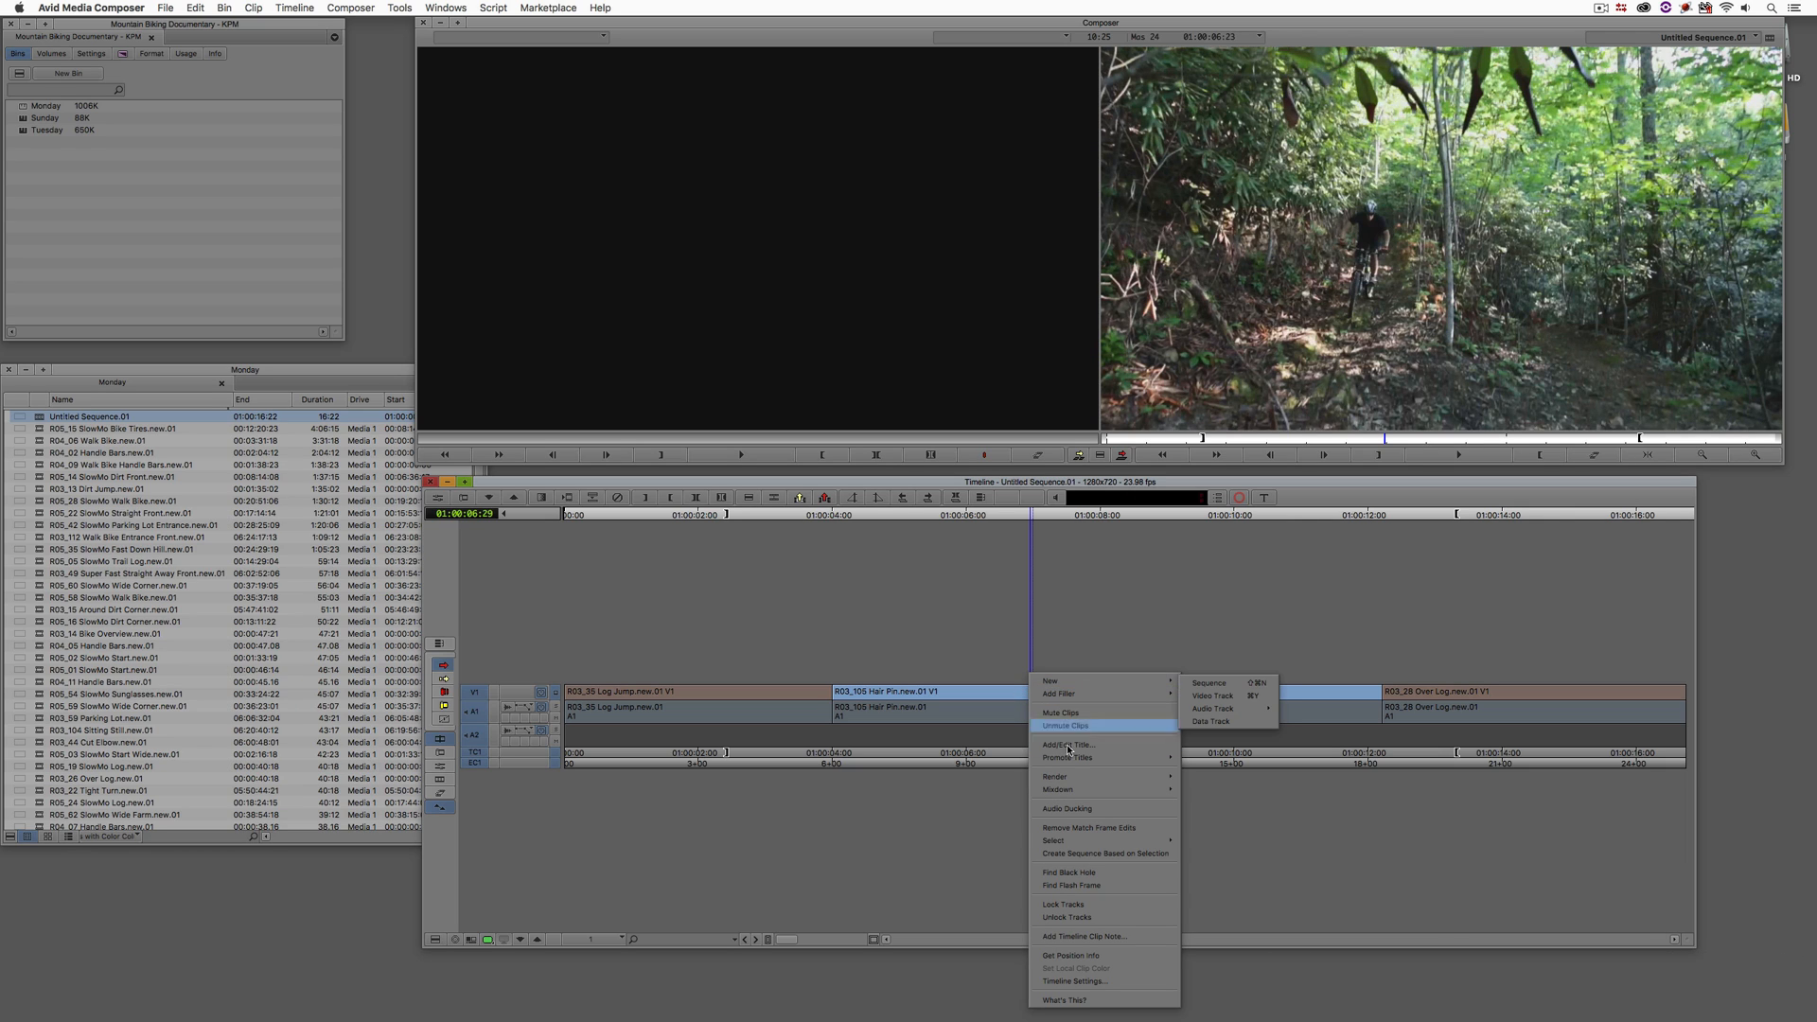
left_click(1083, 936)
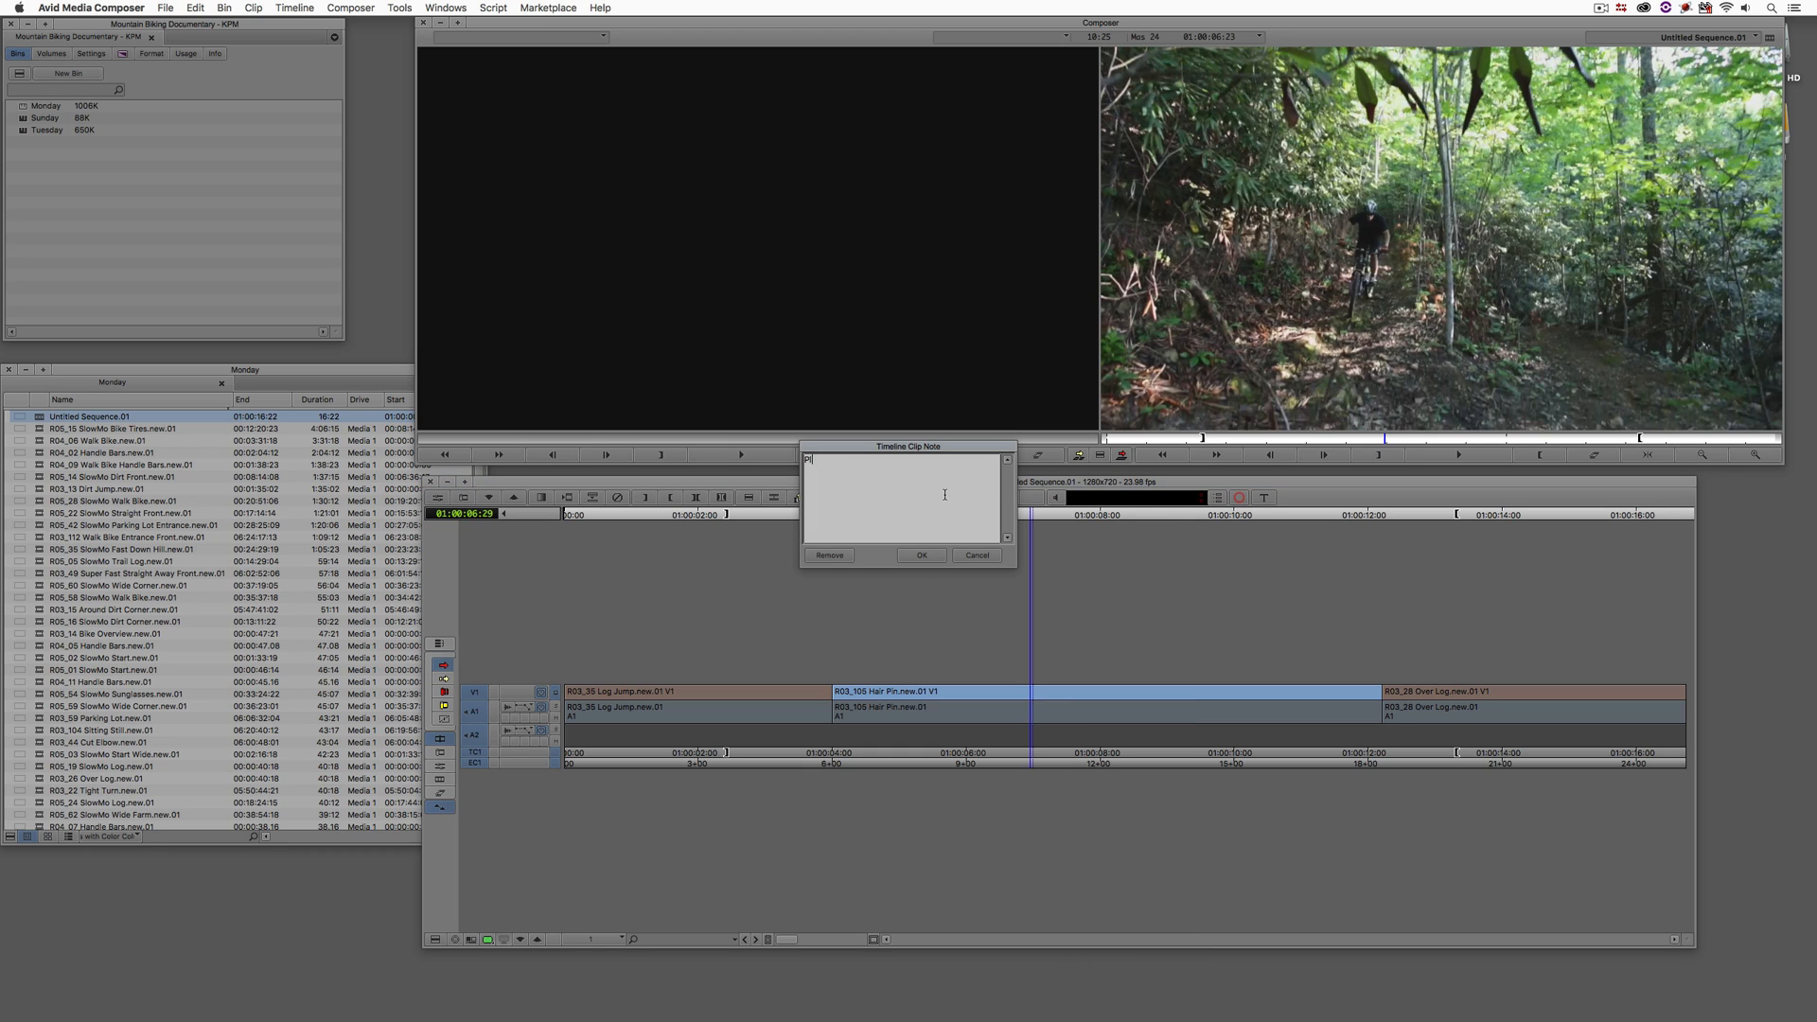
type("lease speed")
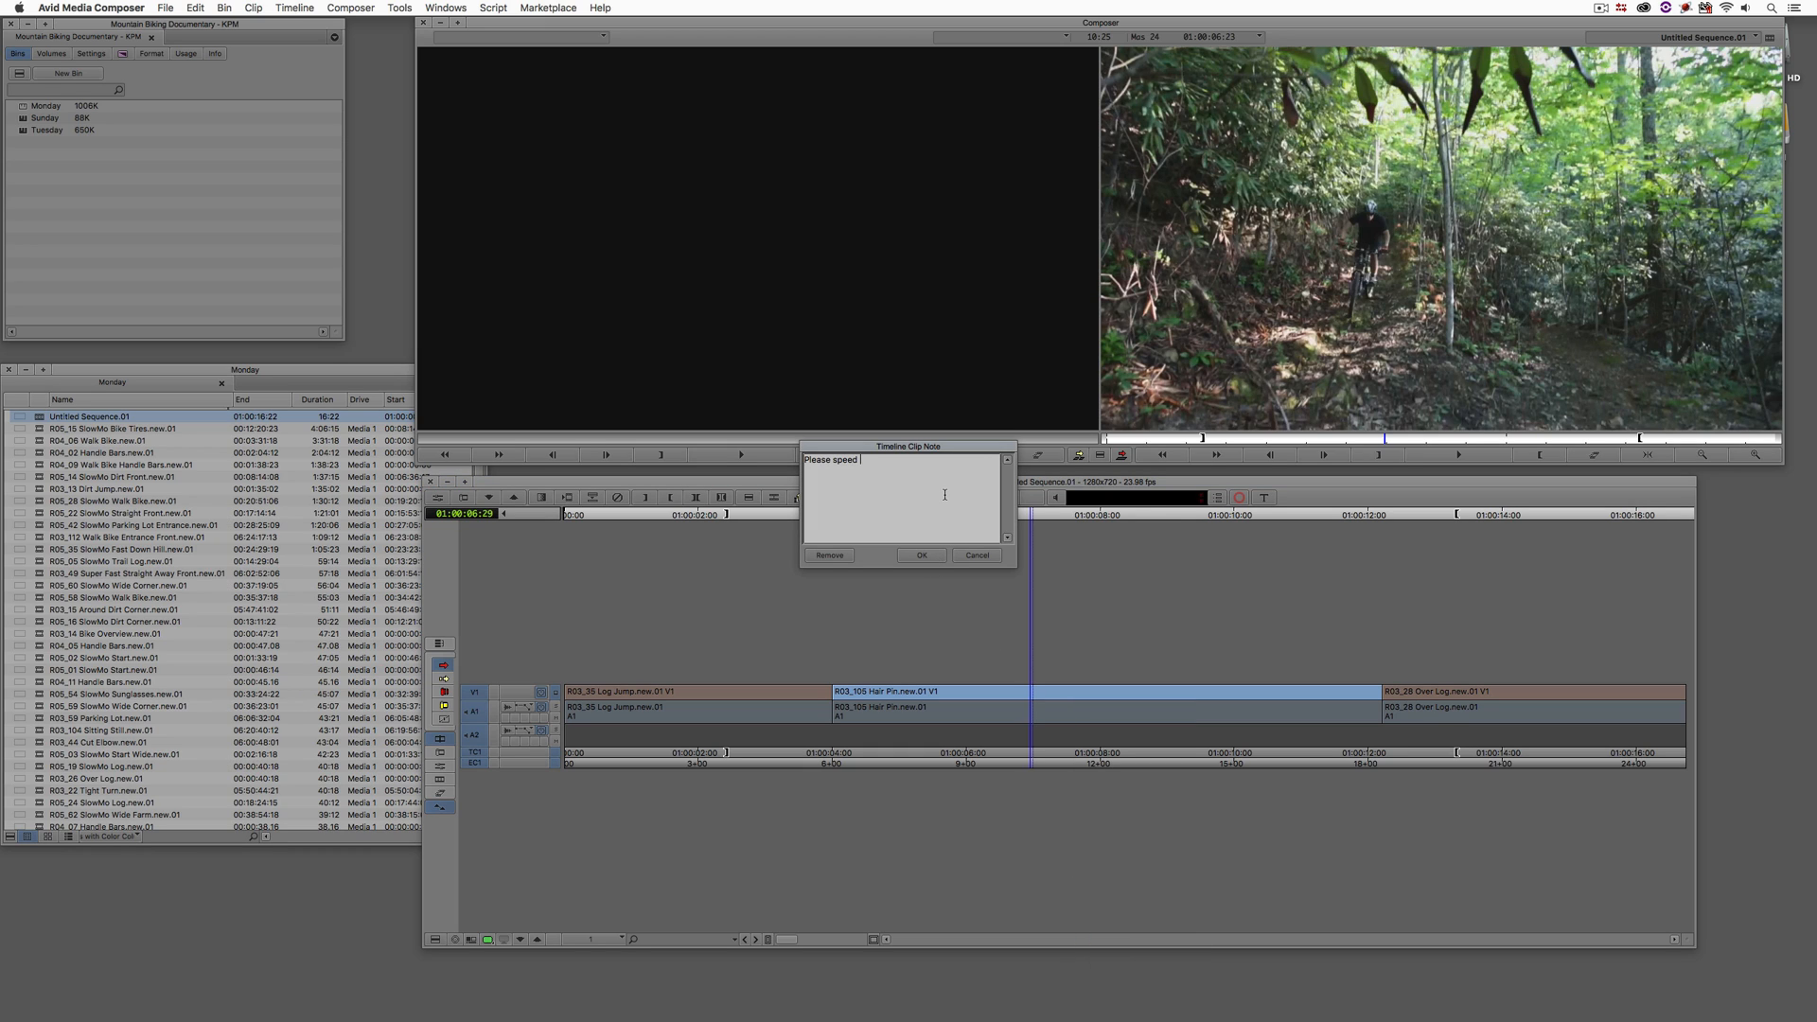
type("up tilt down")
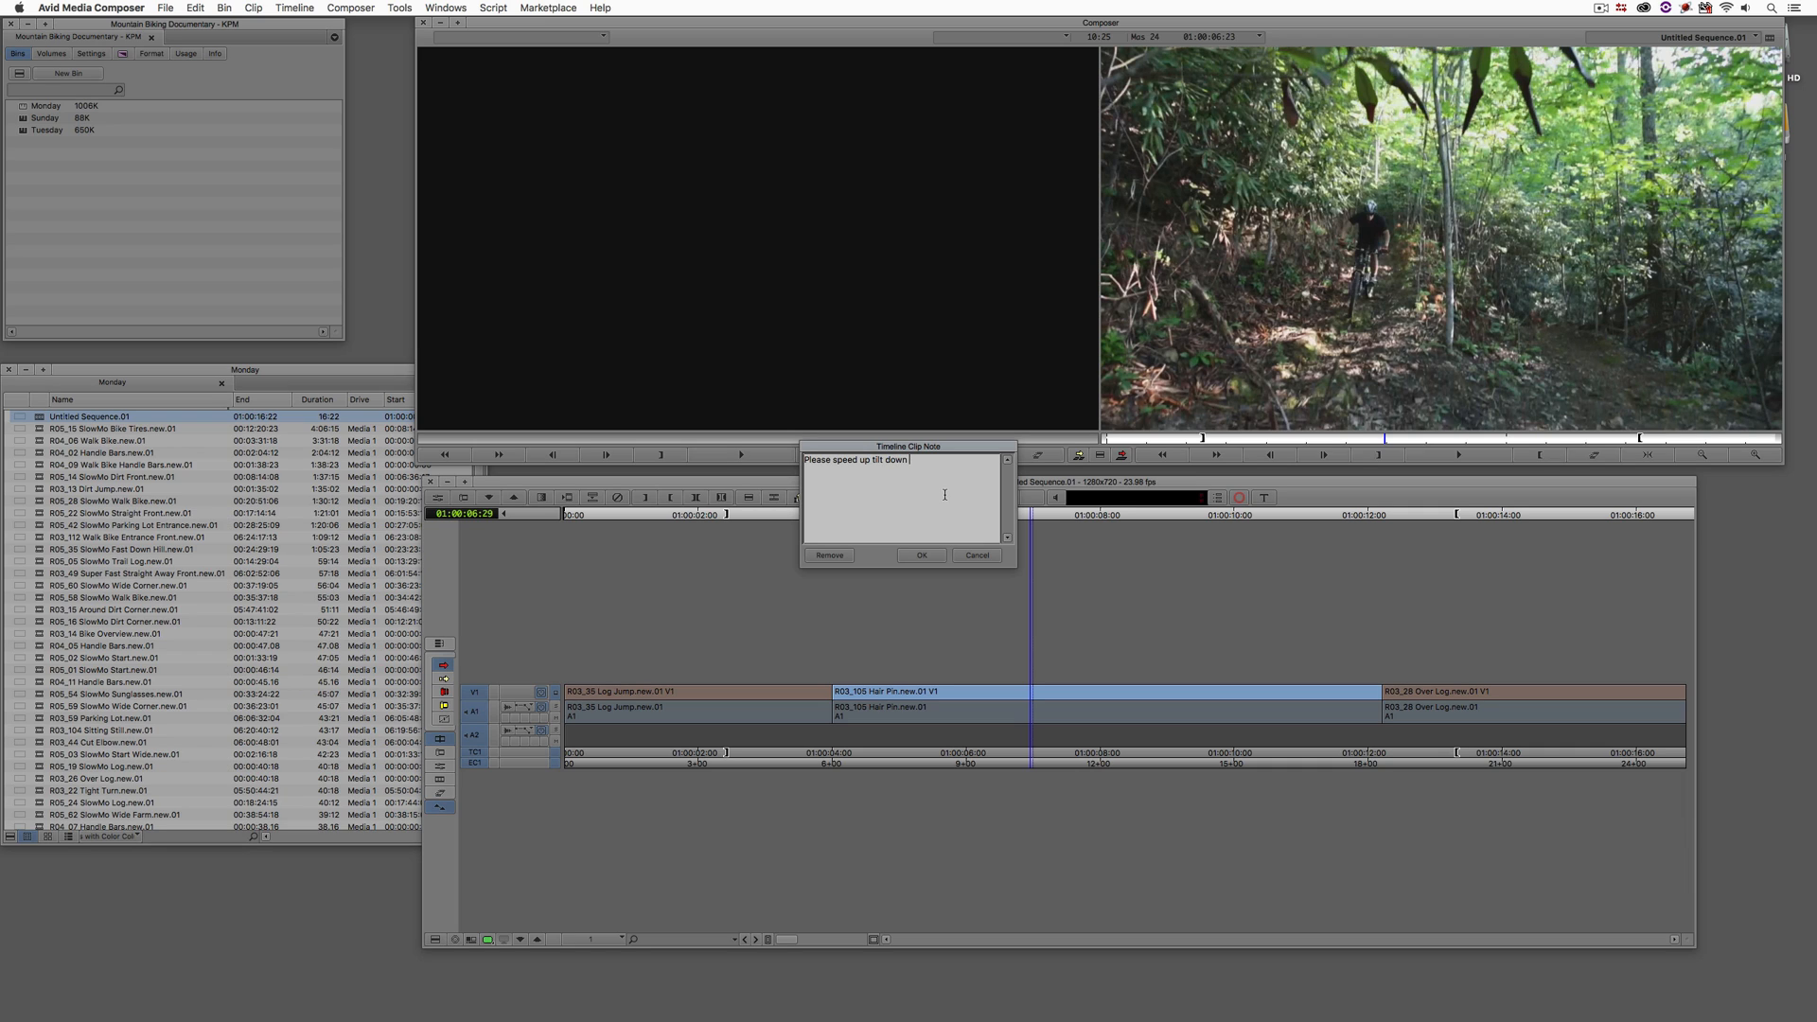
type("until camera")
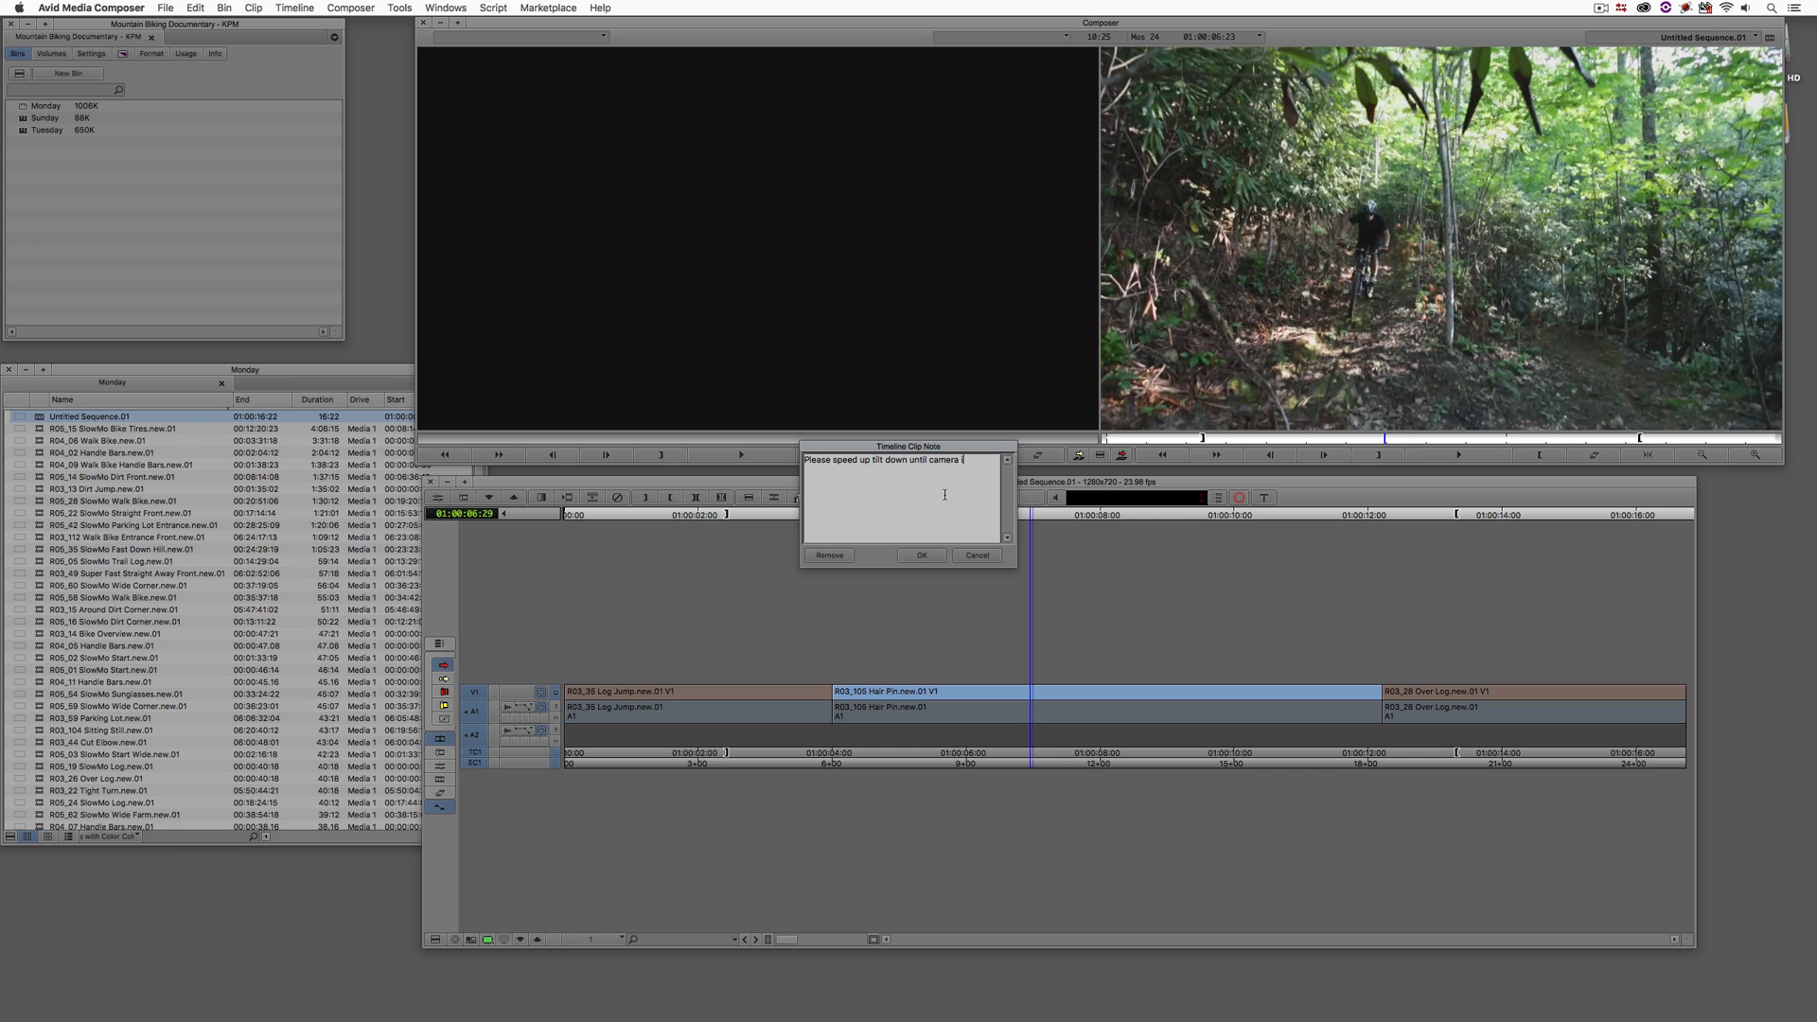
type("is done moving")
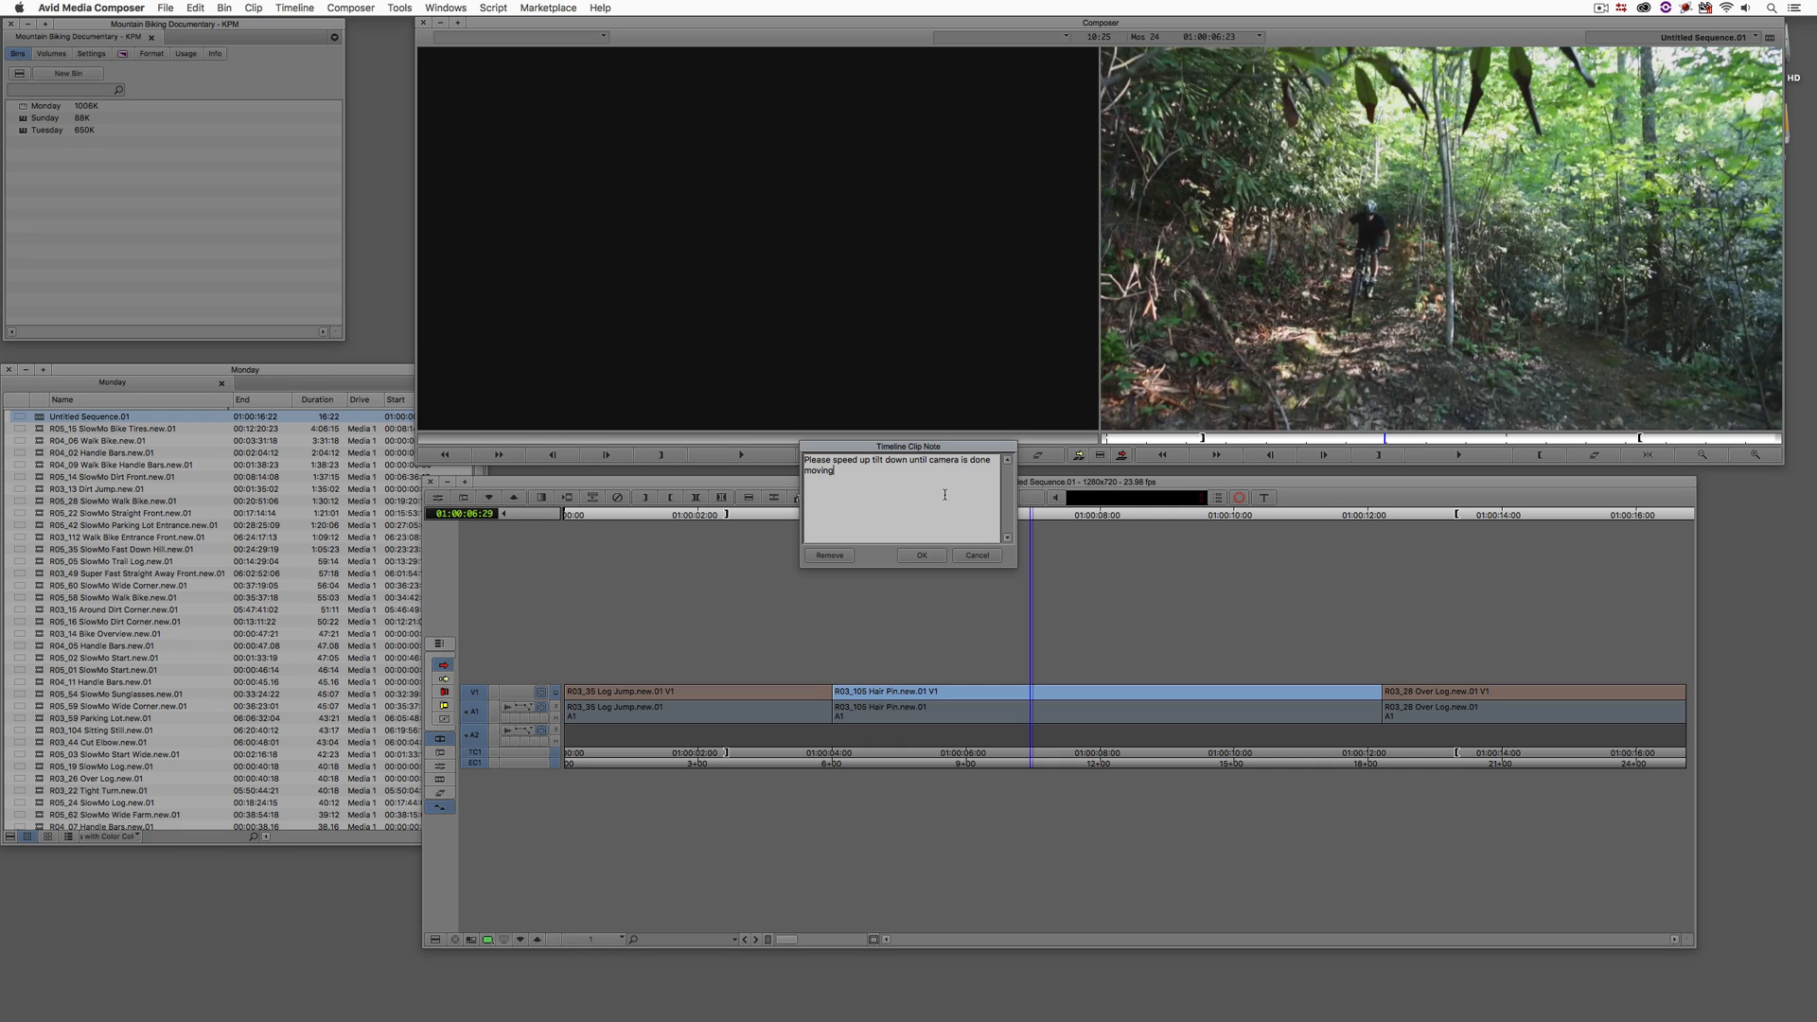
left_click(923, 553)
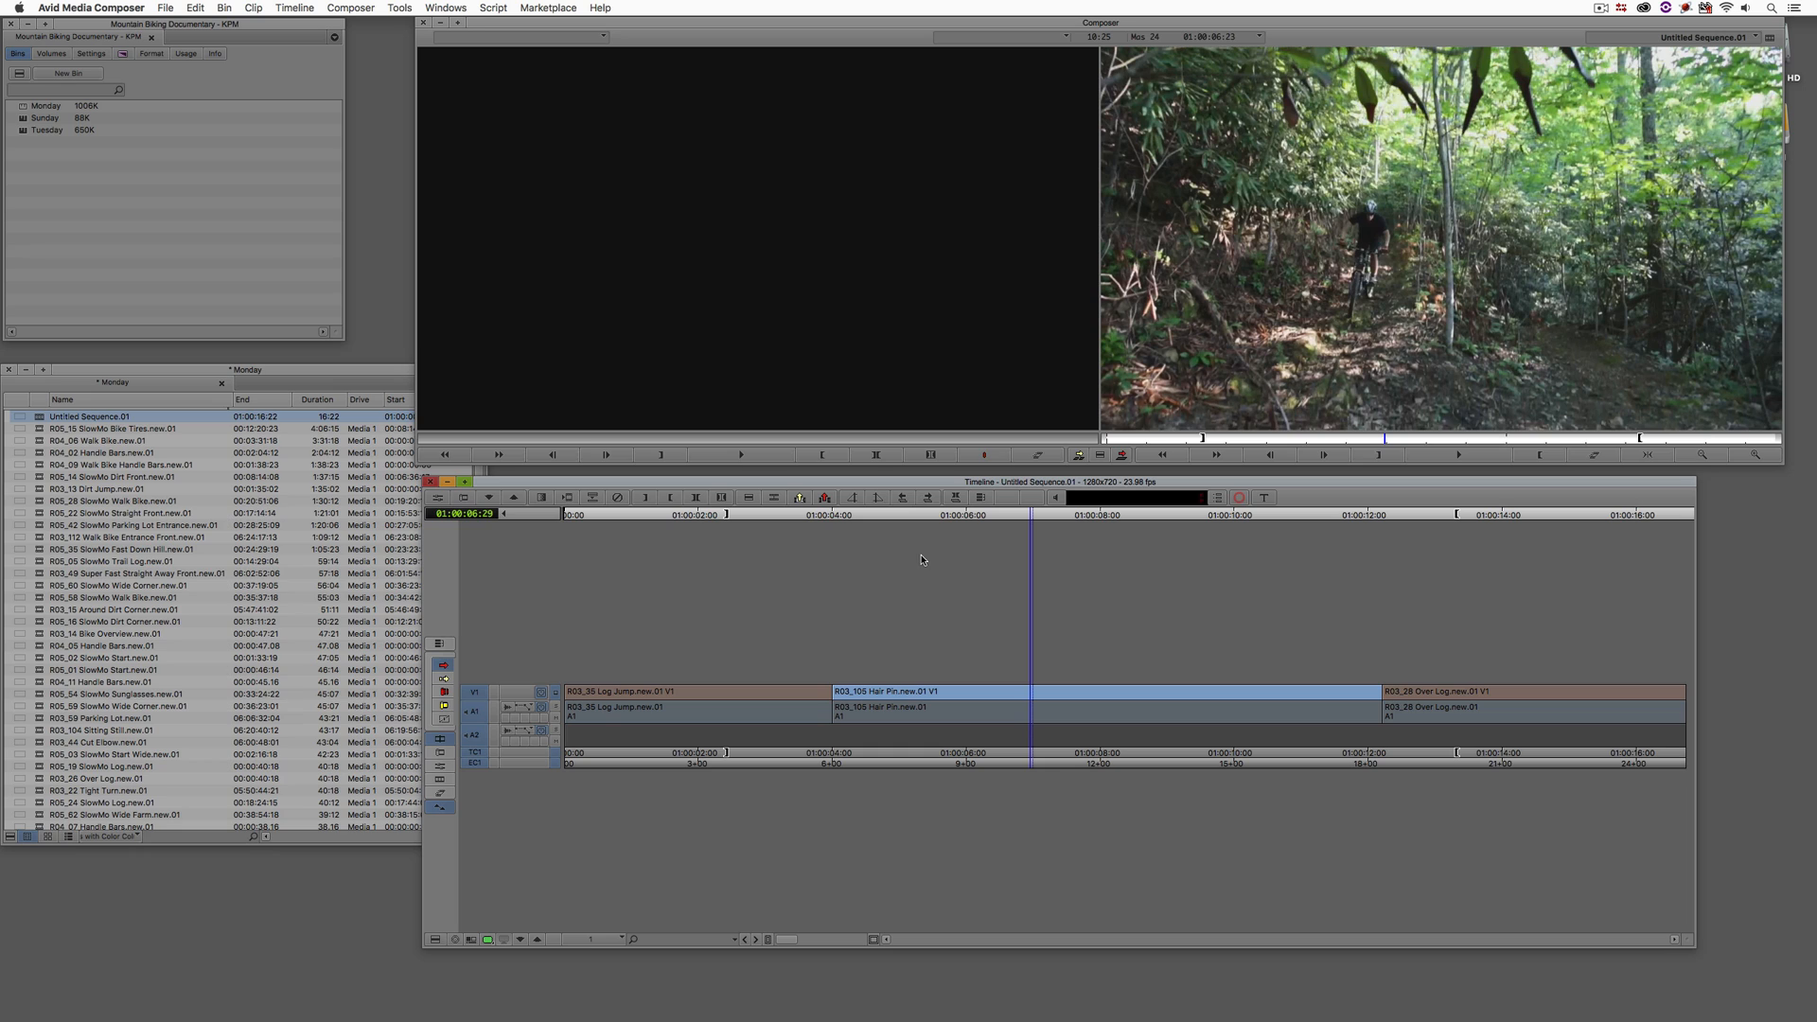
- Show the Timeline Clip Notes window from Tools, widened to reveal the full Hair Pin note
left_click(399, 6)
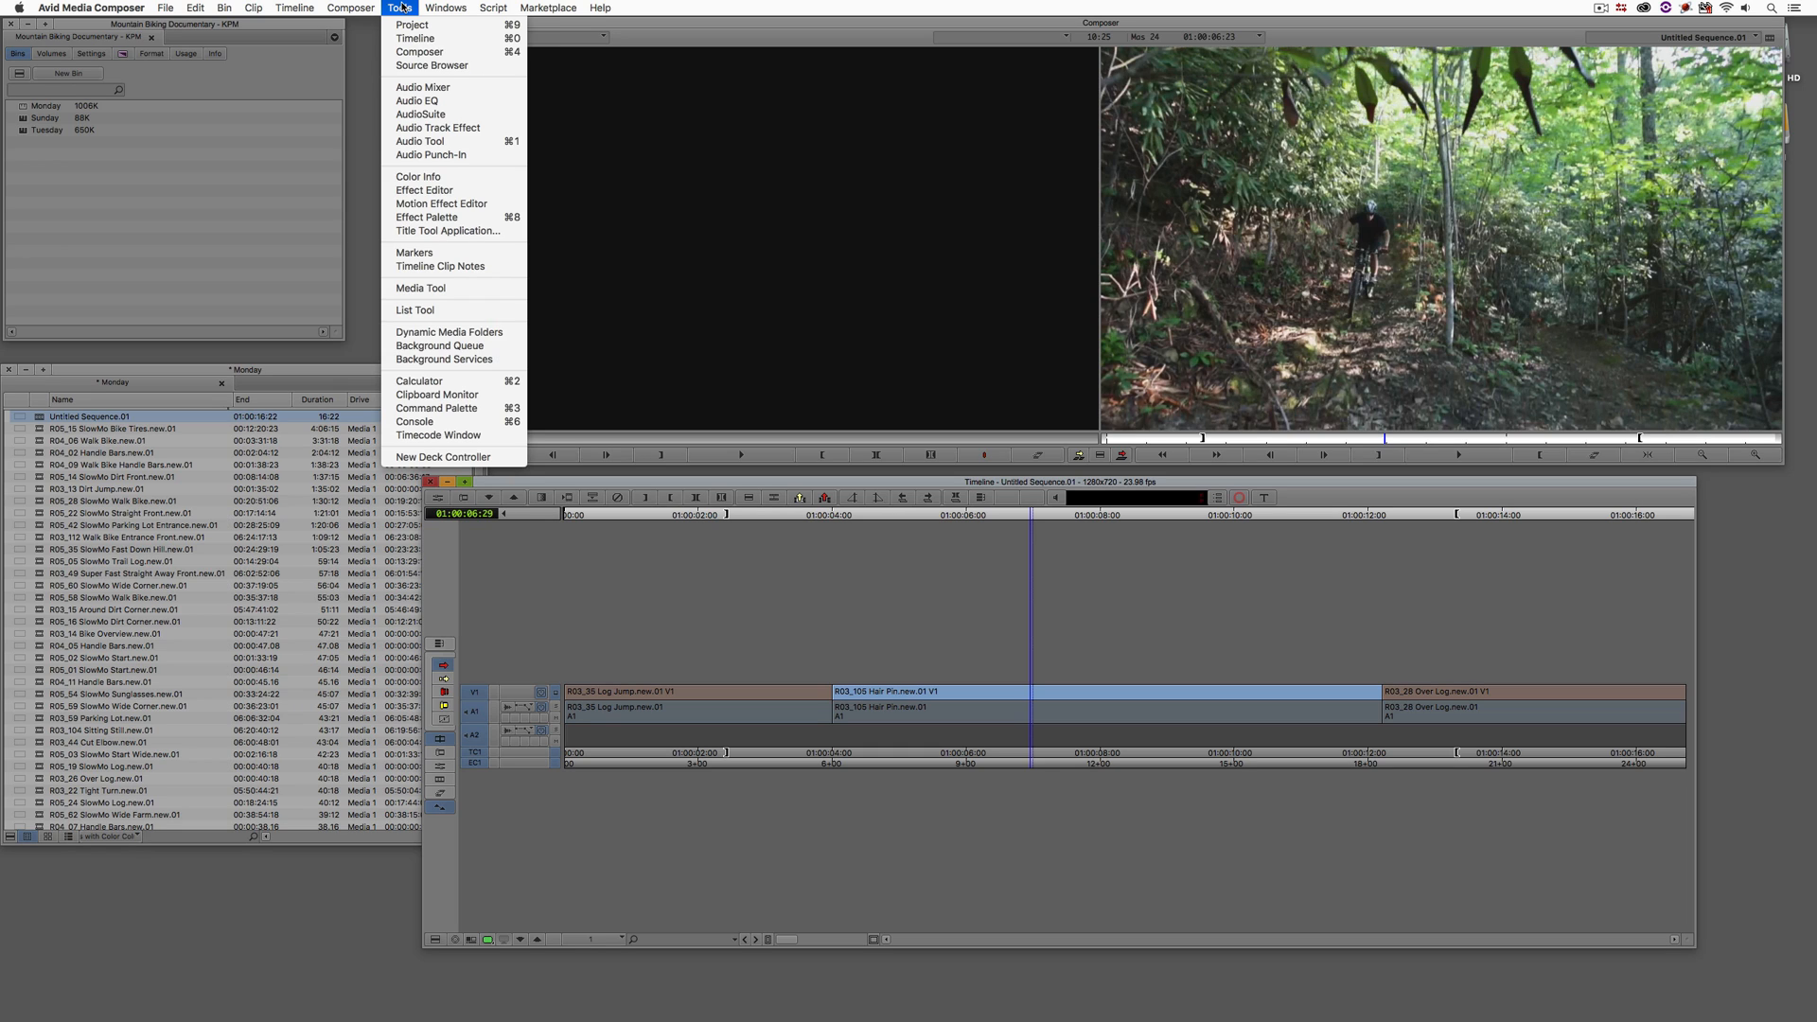
mouse_move(438, 253)
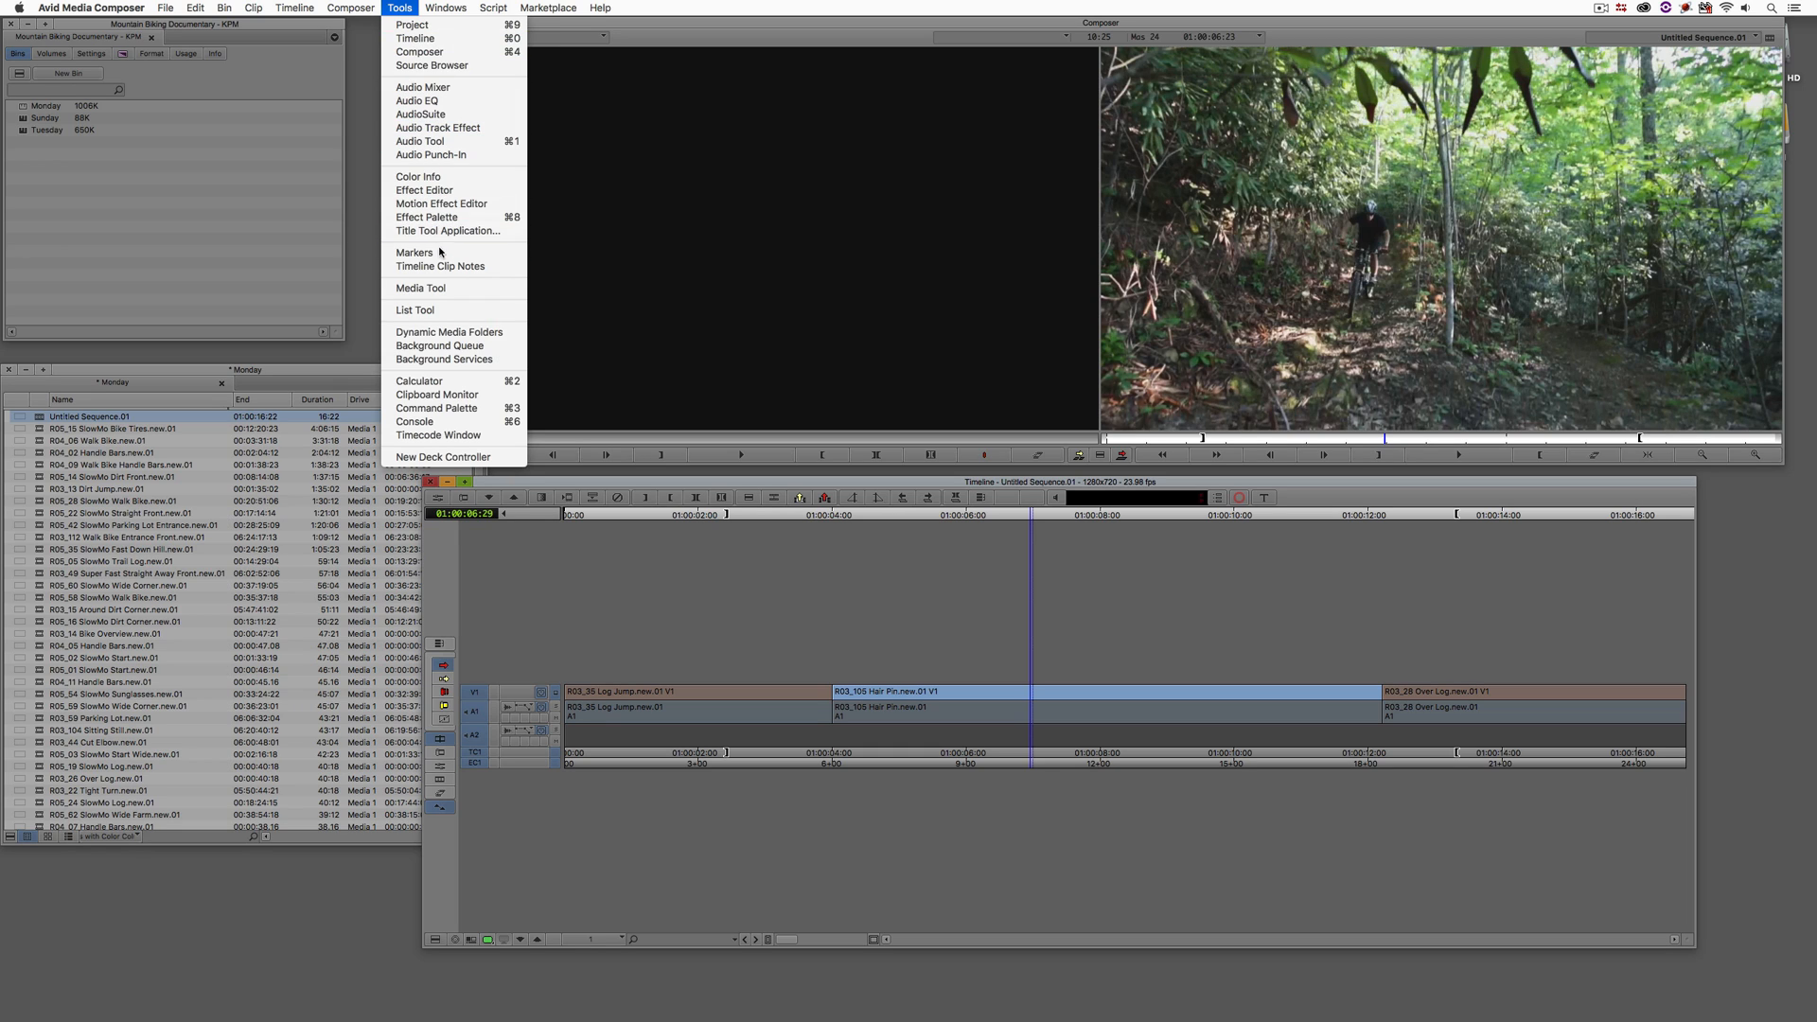
mouse_move(440, 265)
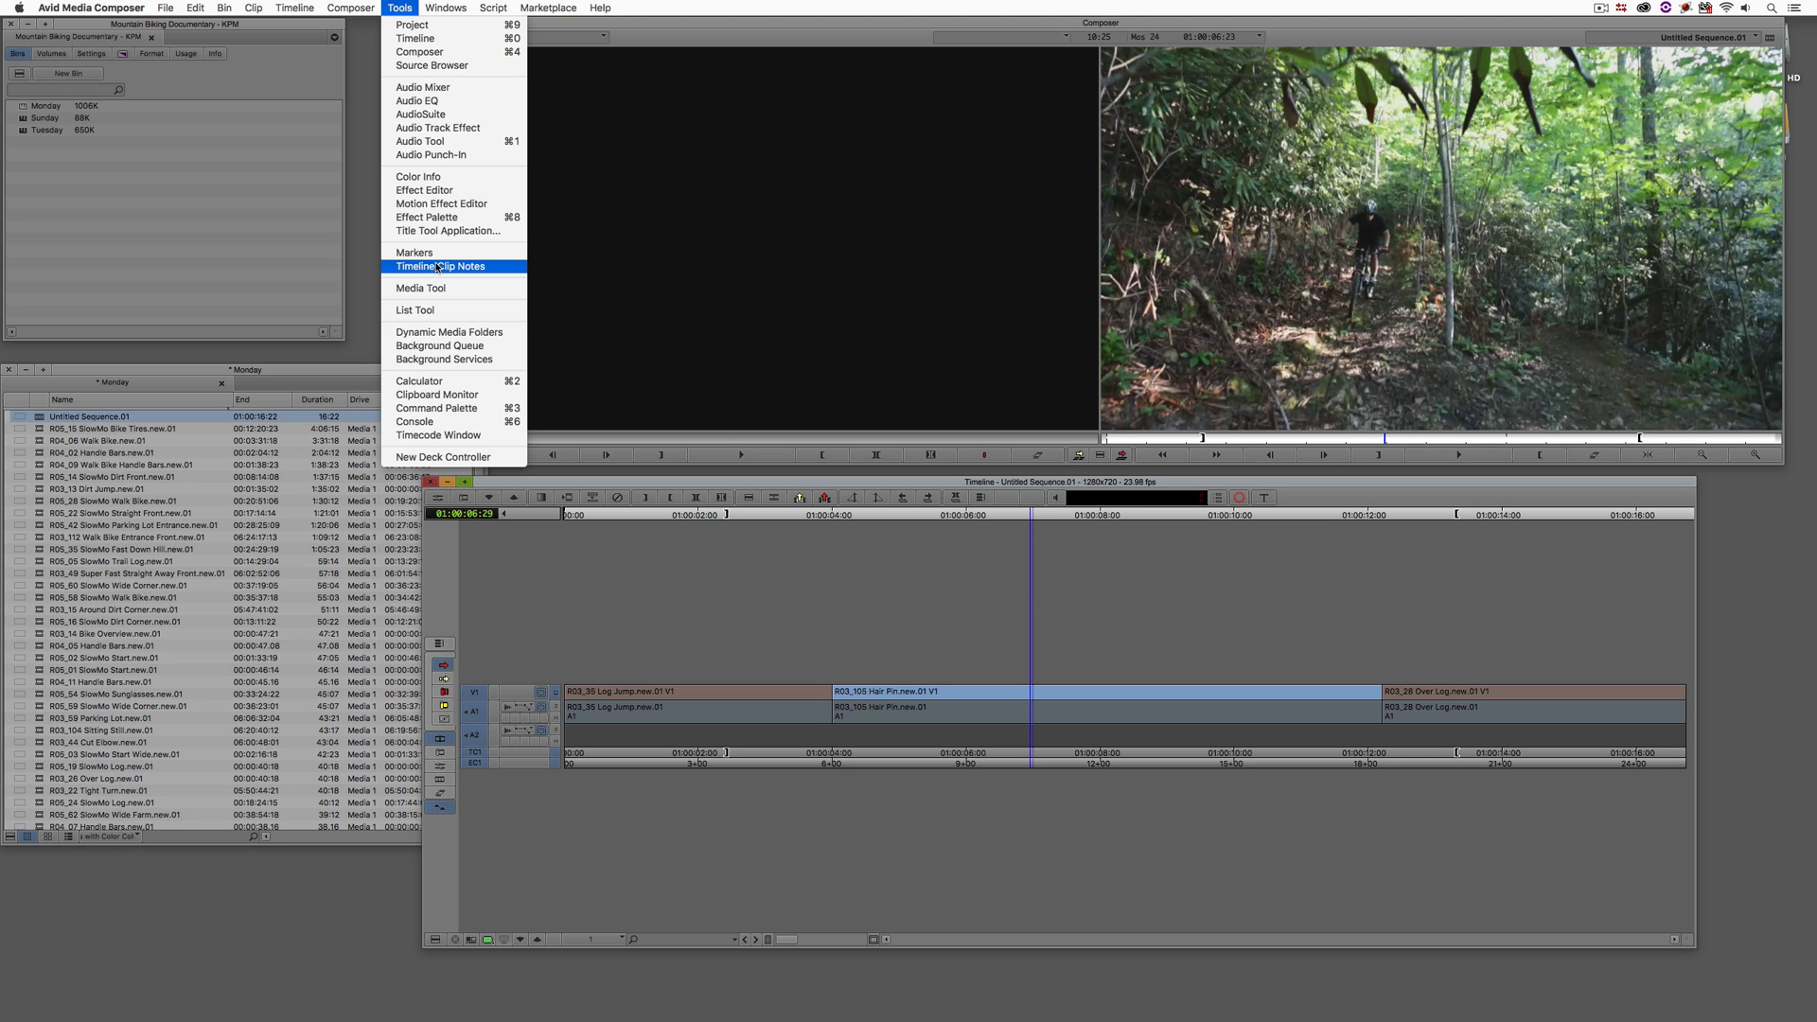
left_click(440, 265)
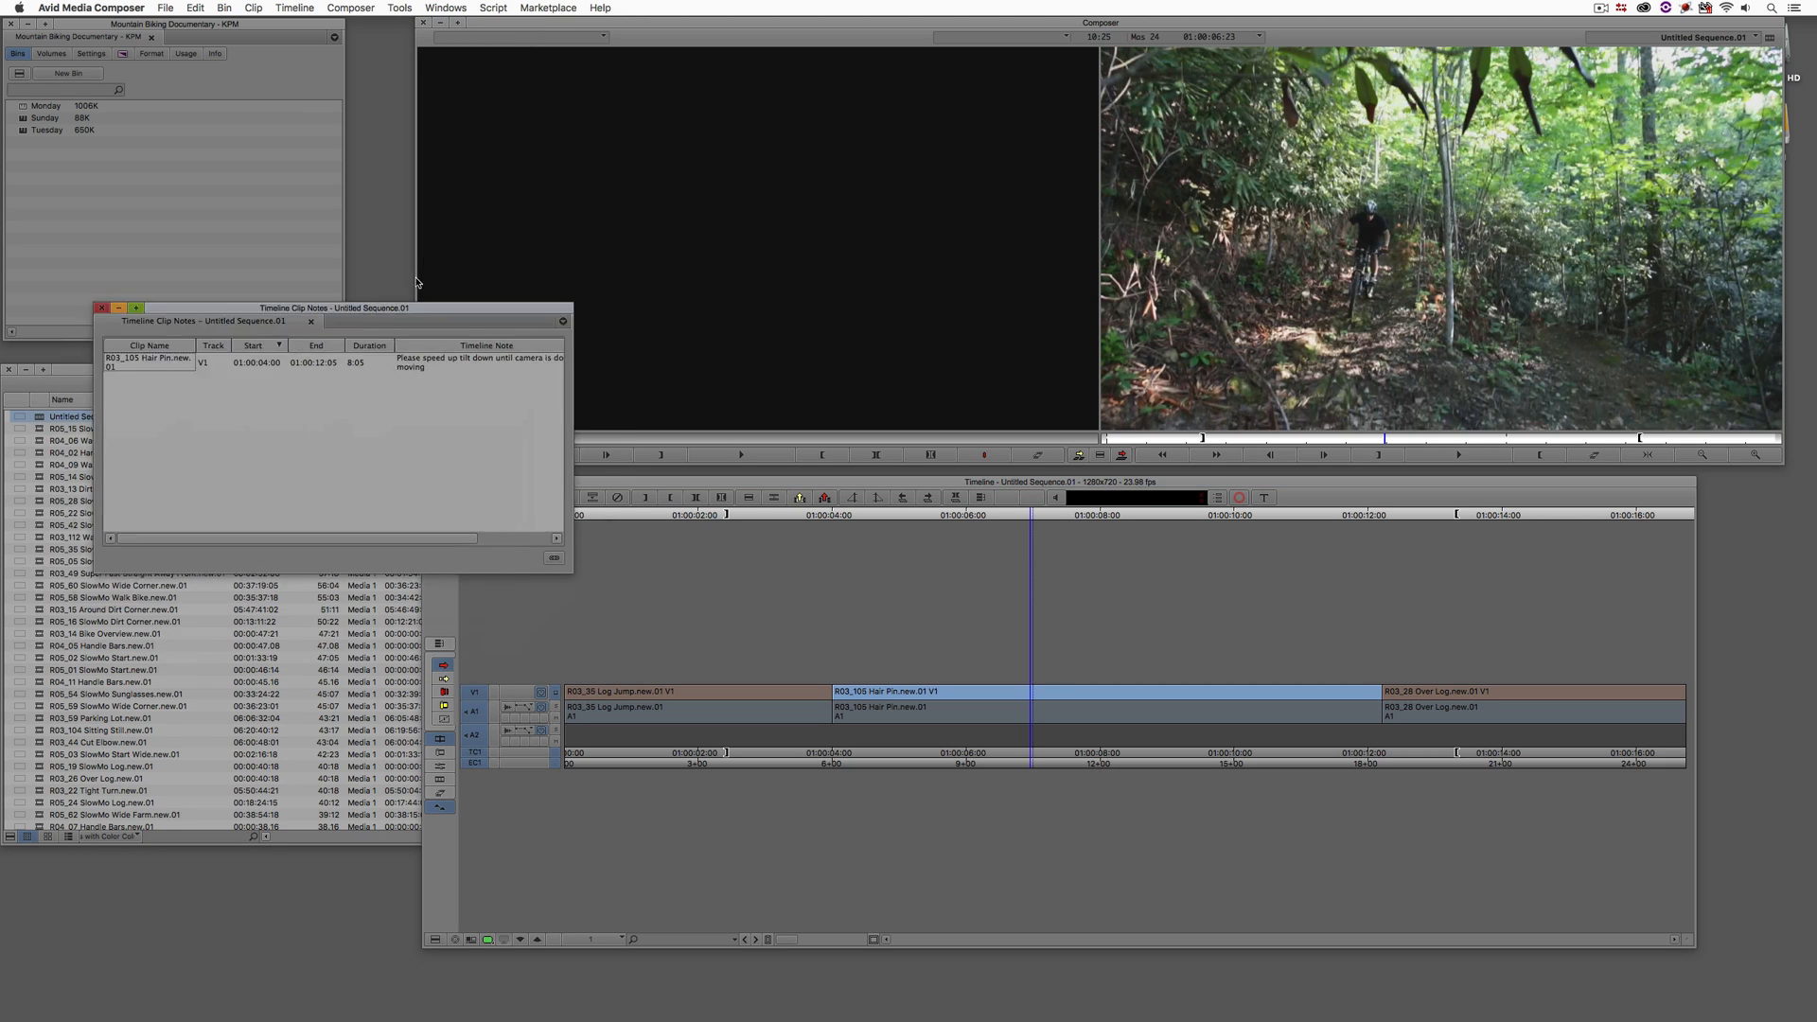
left_click_drag(295, 307, 377, 206)
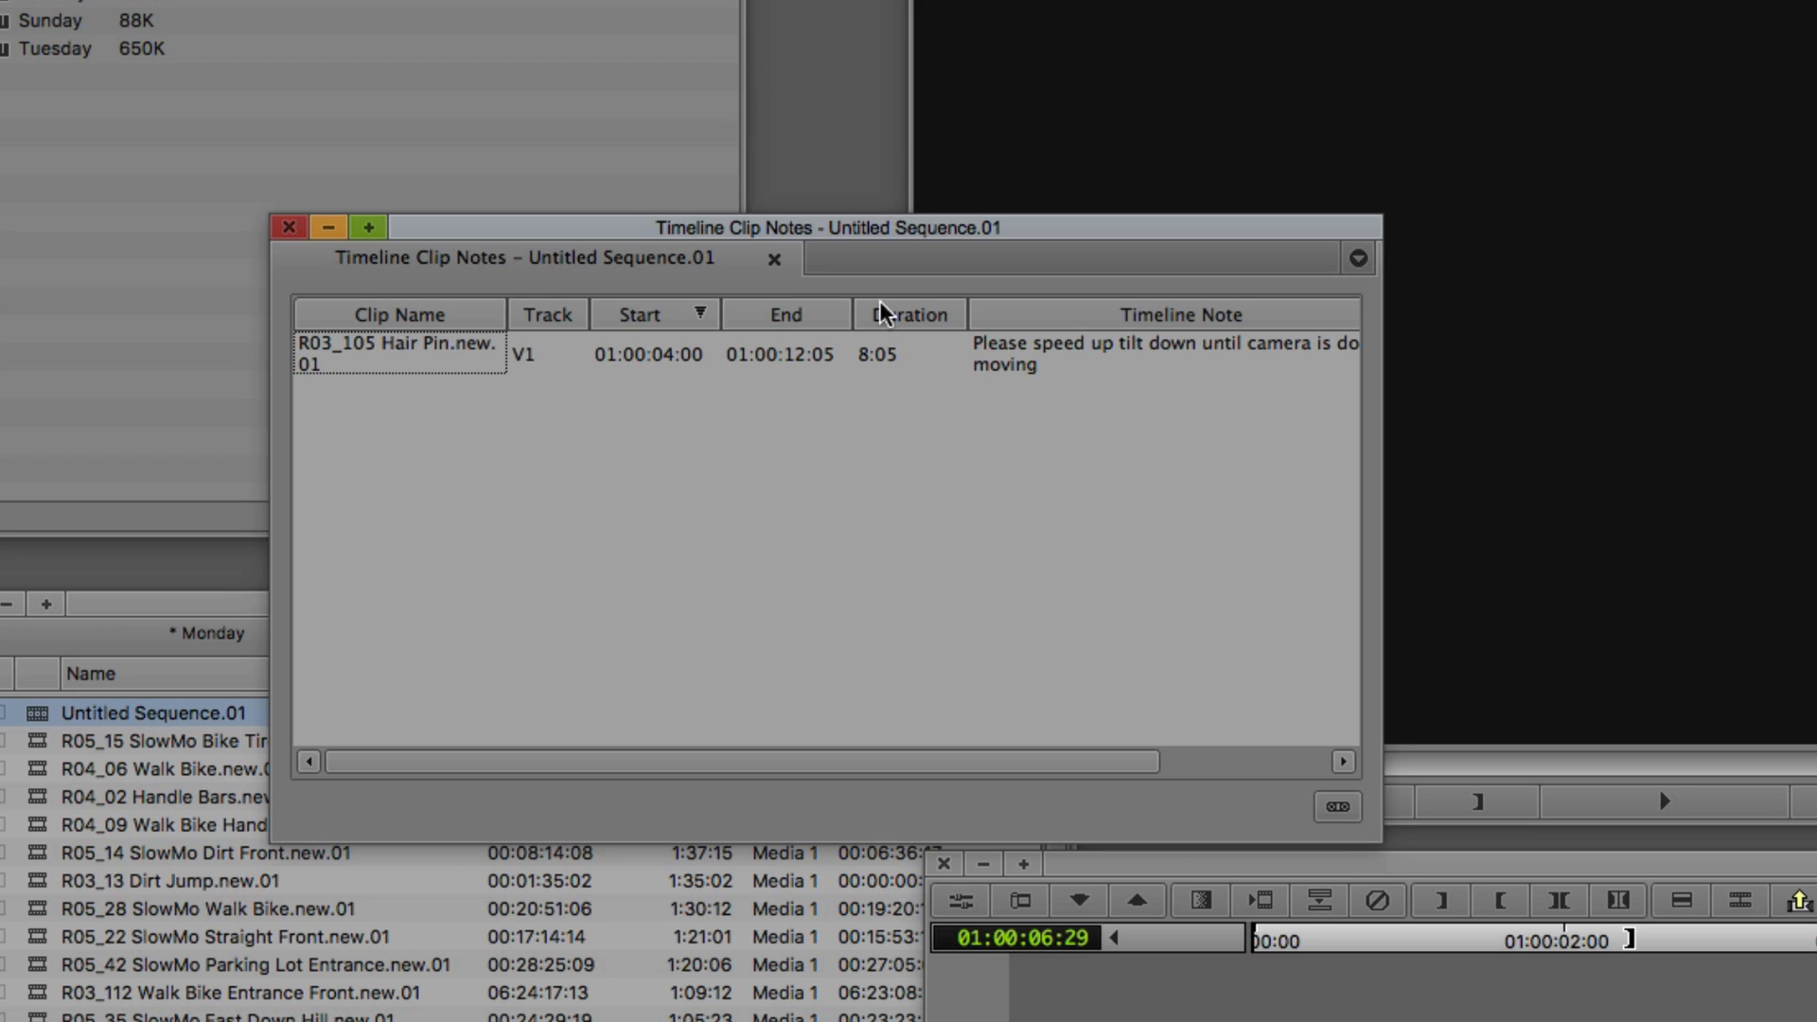
mouse_move(838, 366)
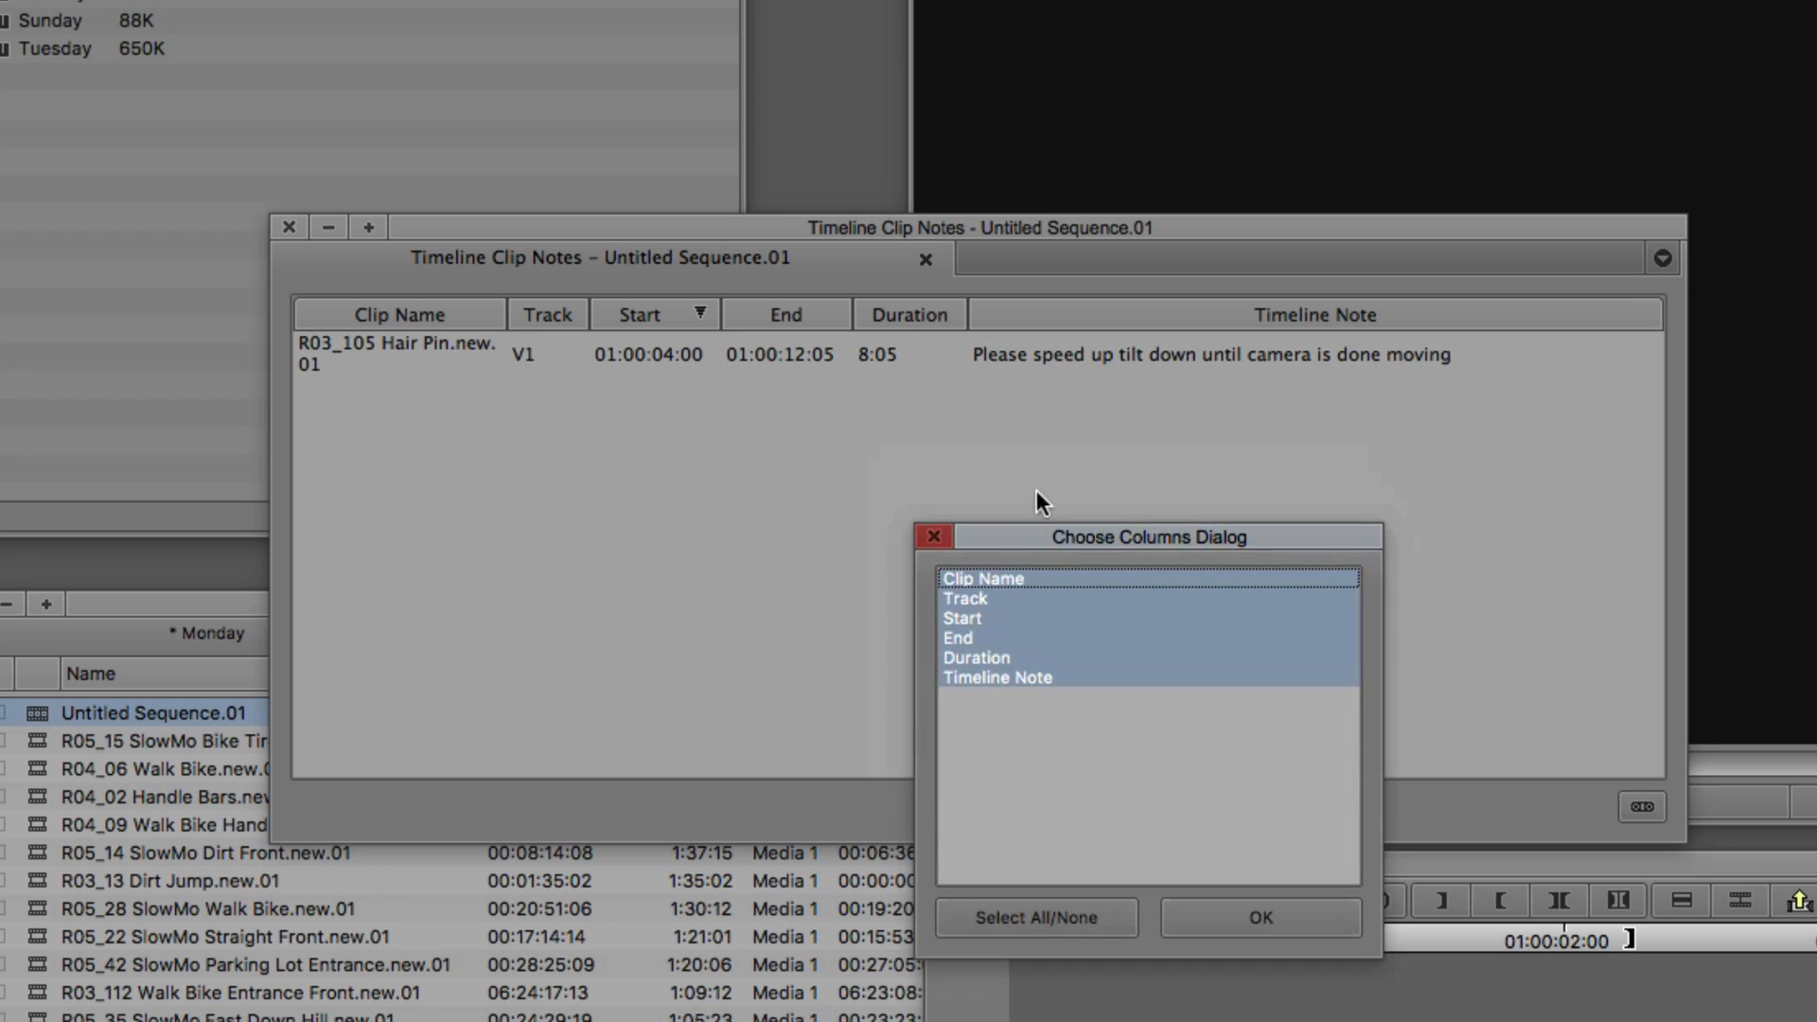
- Limit the clip notes list to the Clip Name and Timeline Note columns
left_click(977, 657)
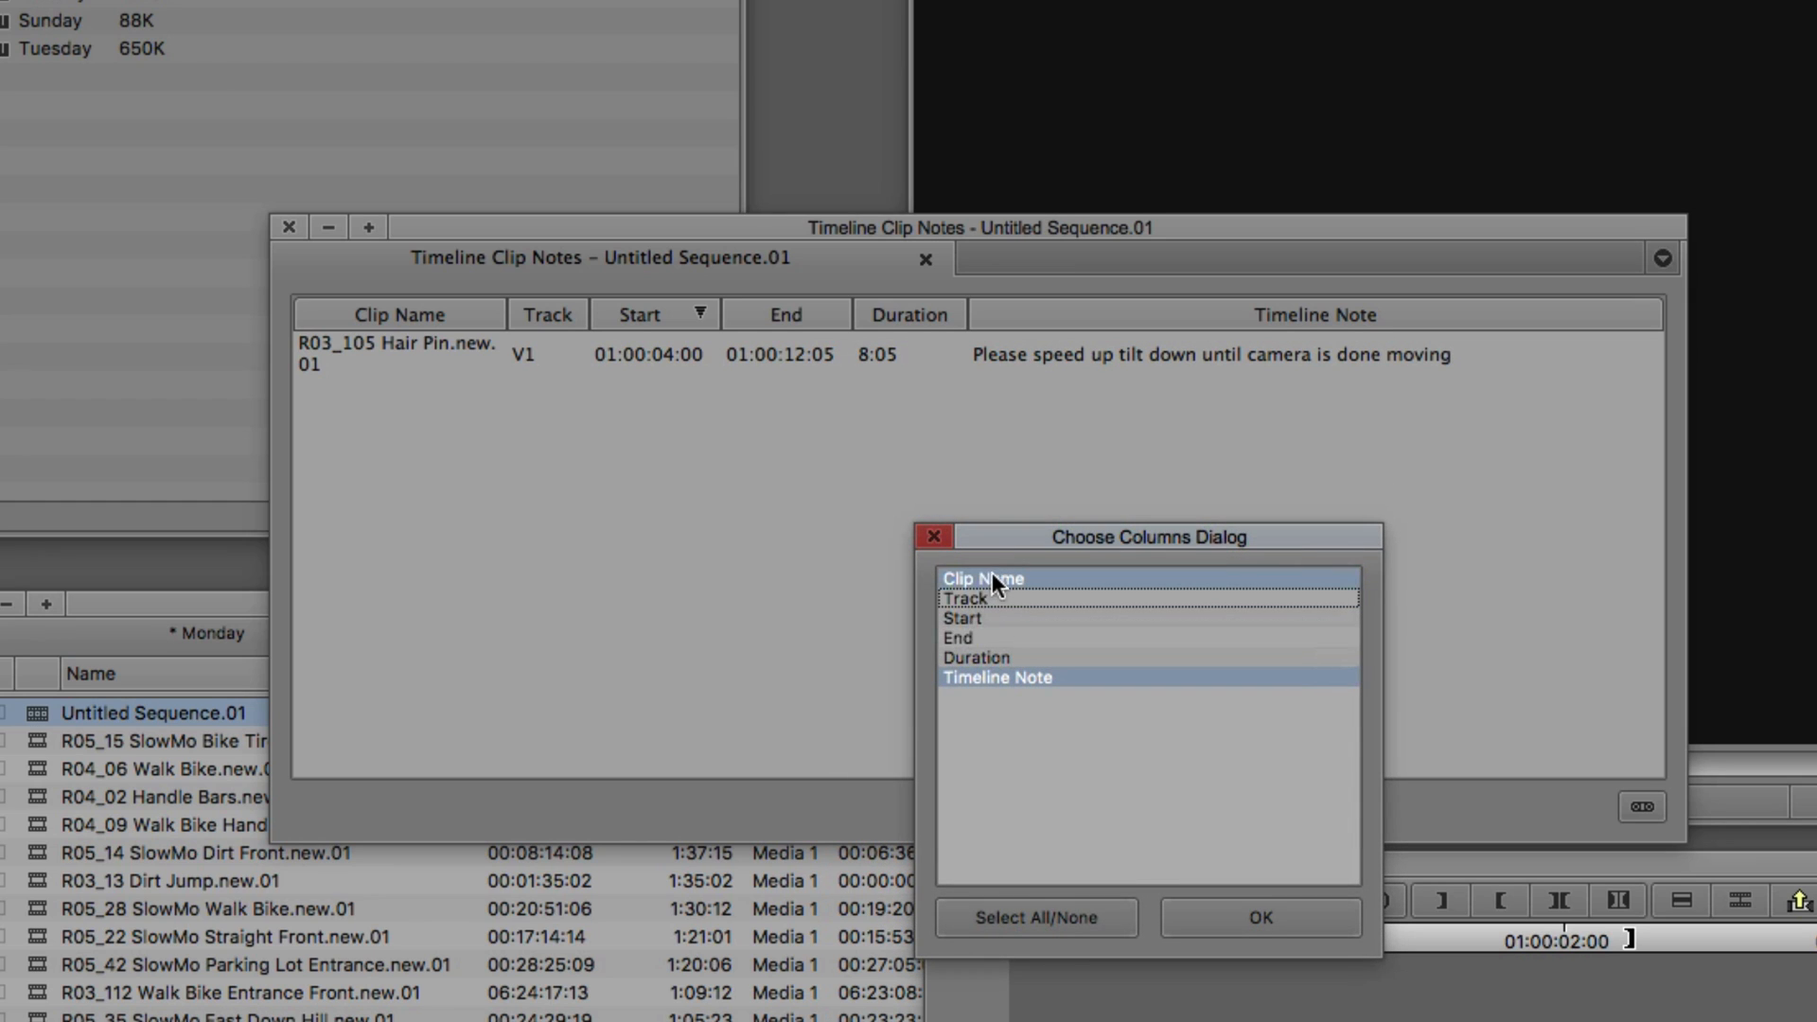
mouse_move(996, 637)
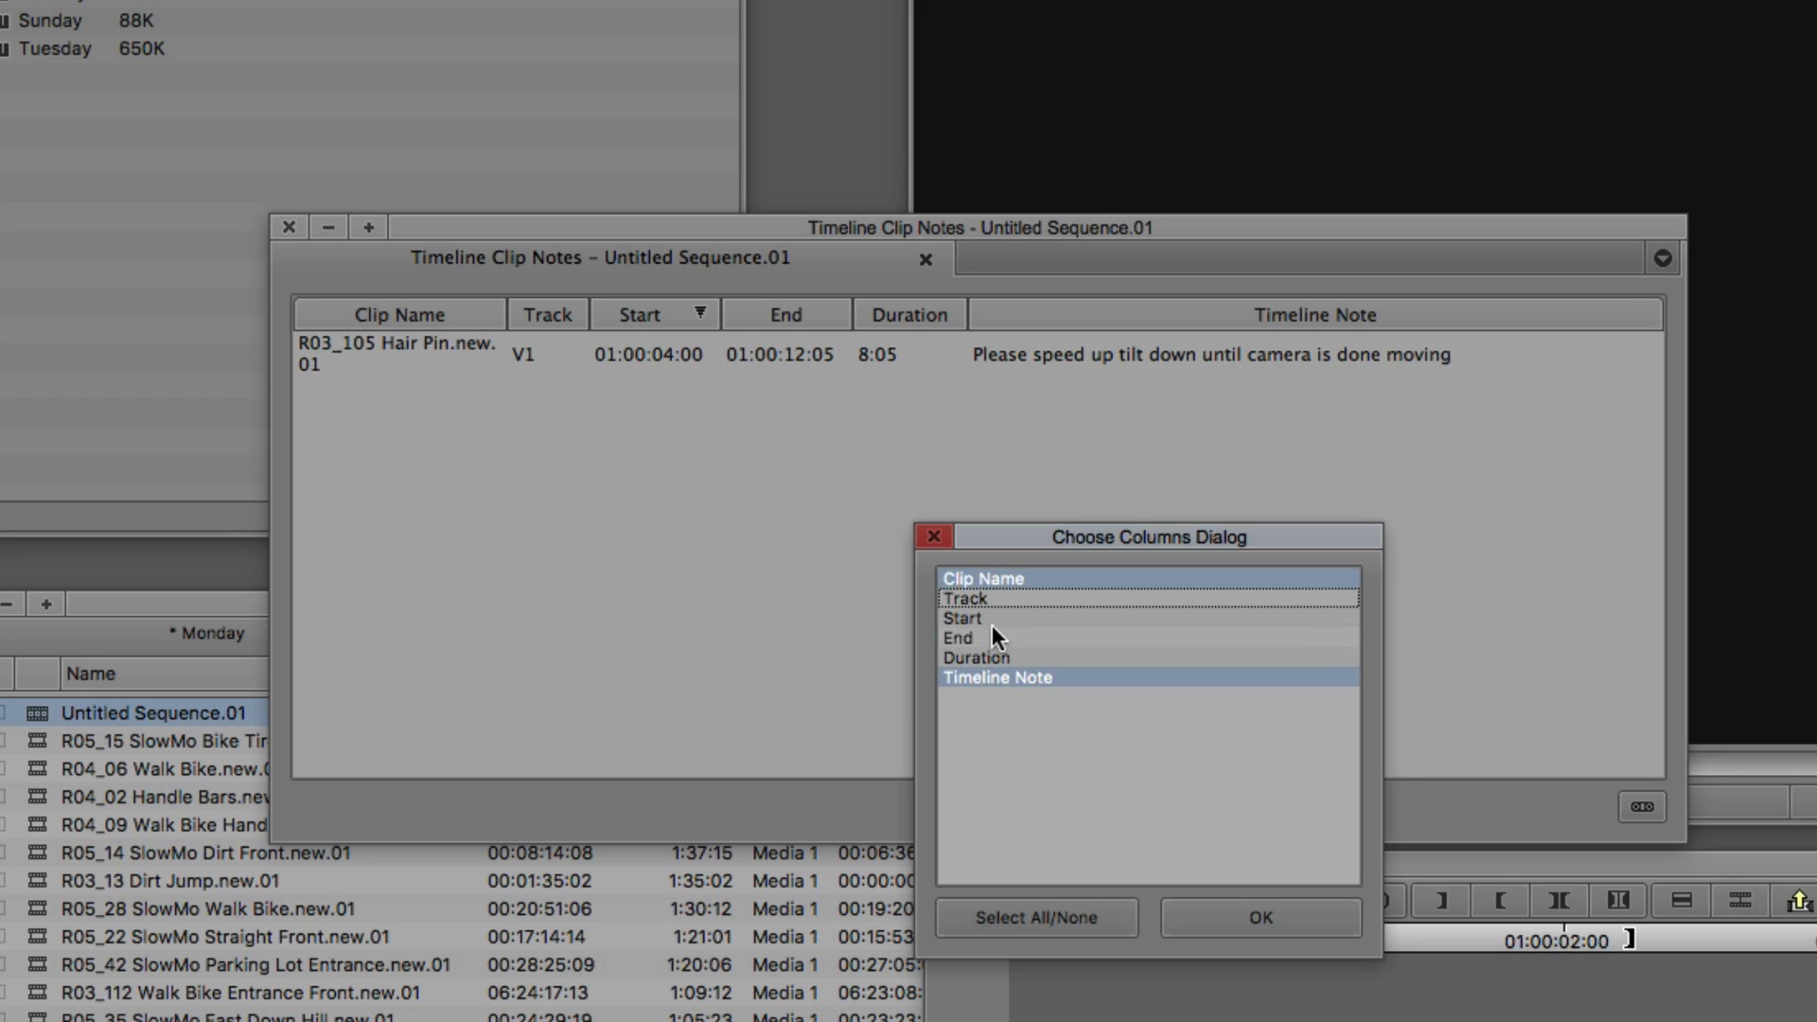
left_click(1260, 917)
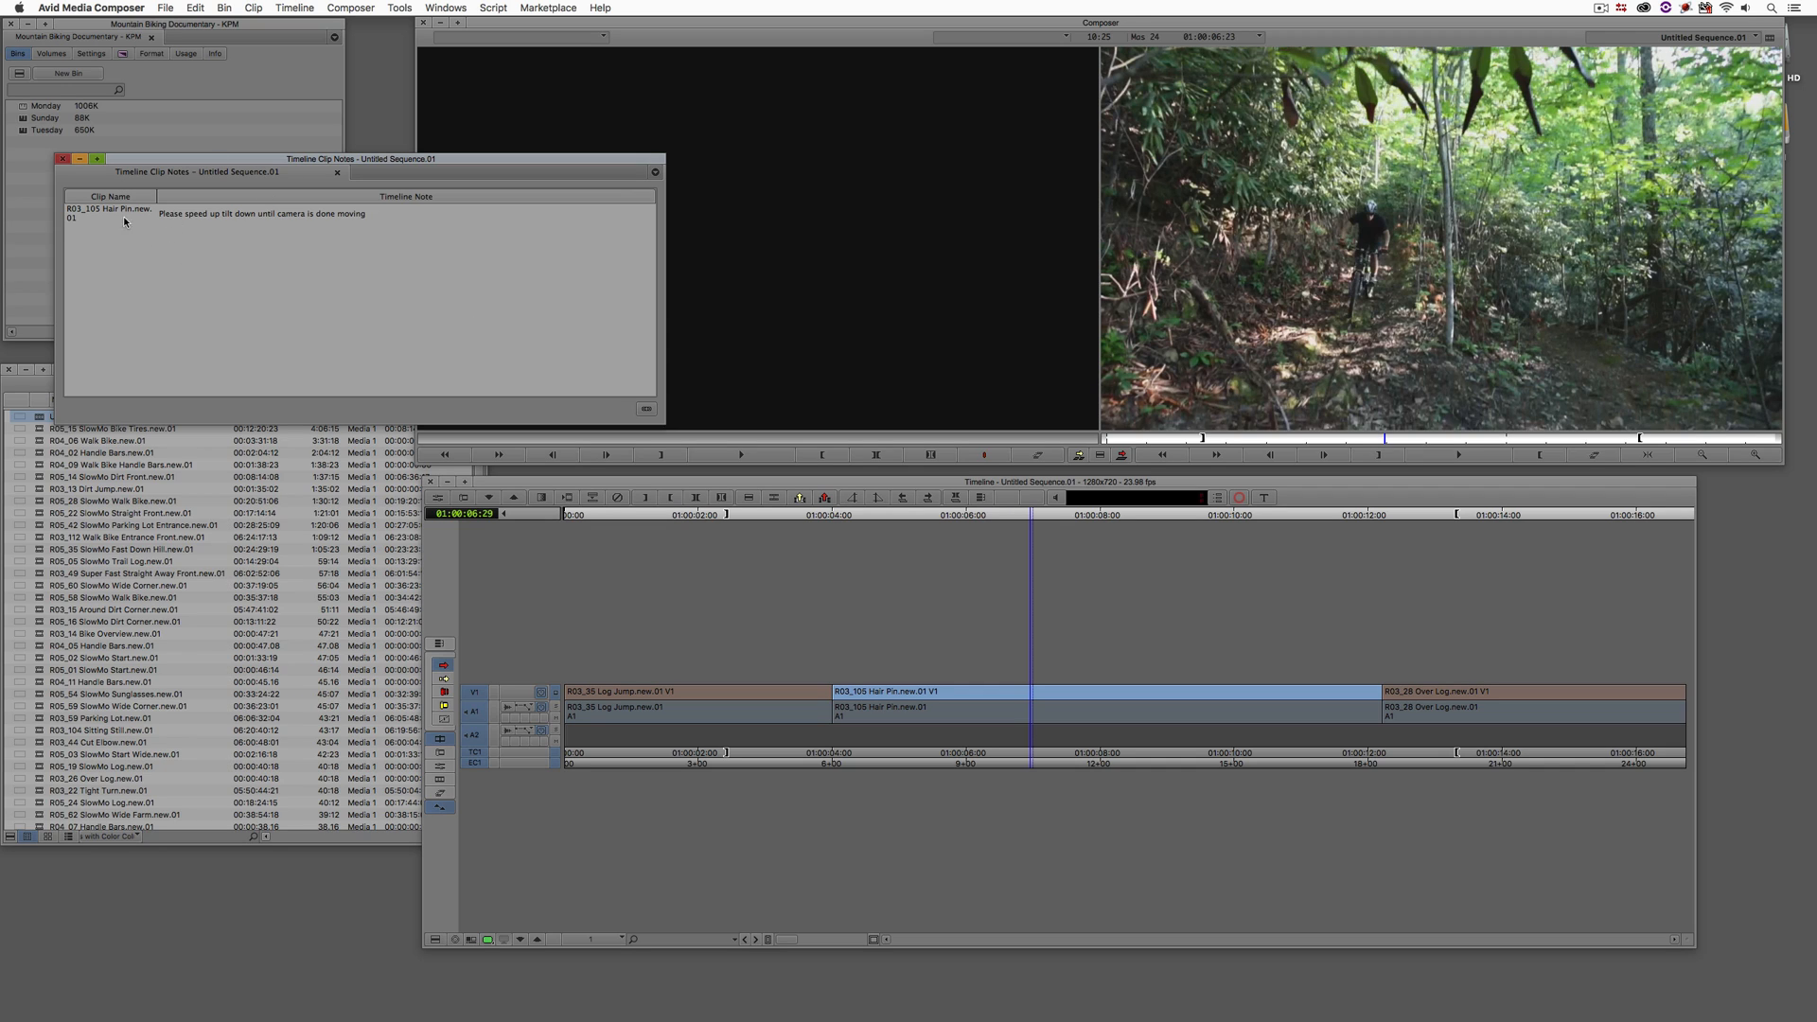
- Delete the Hair Pin clip's note and close the clip notes list
right_click(110, 213)
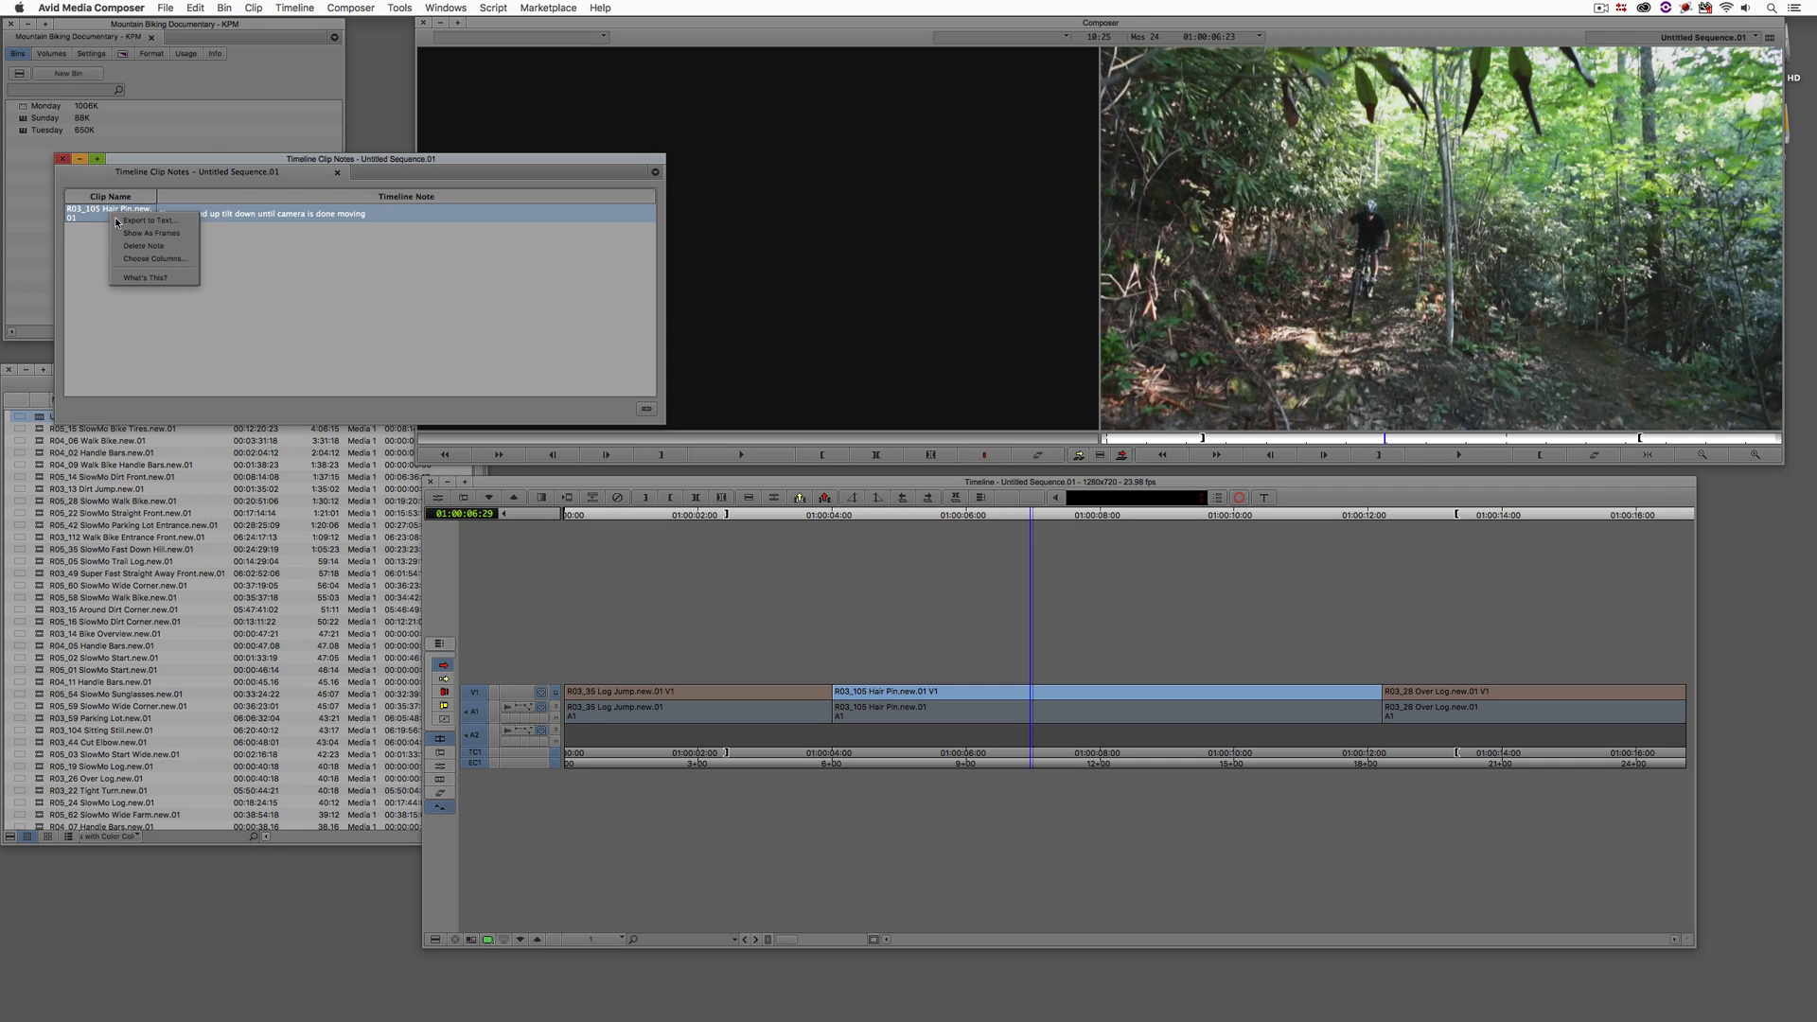
left_click(144, 245)
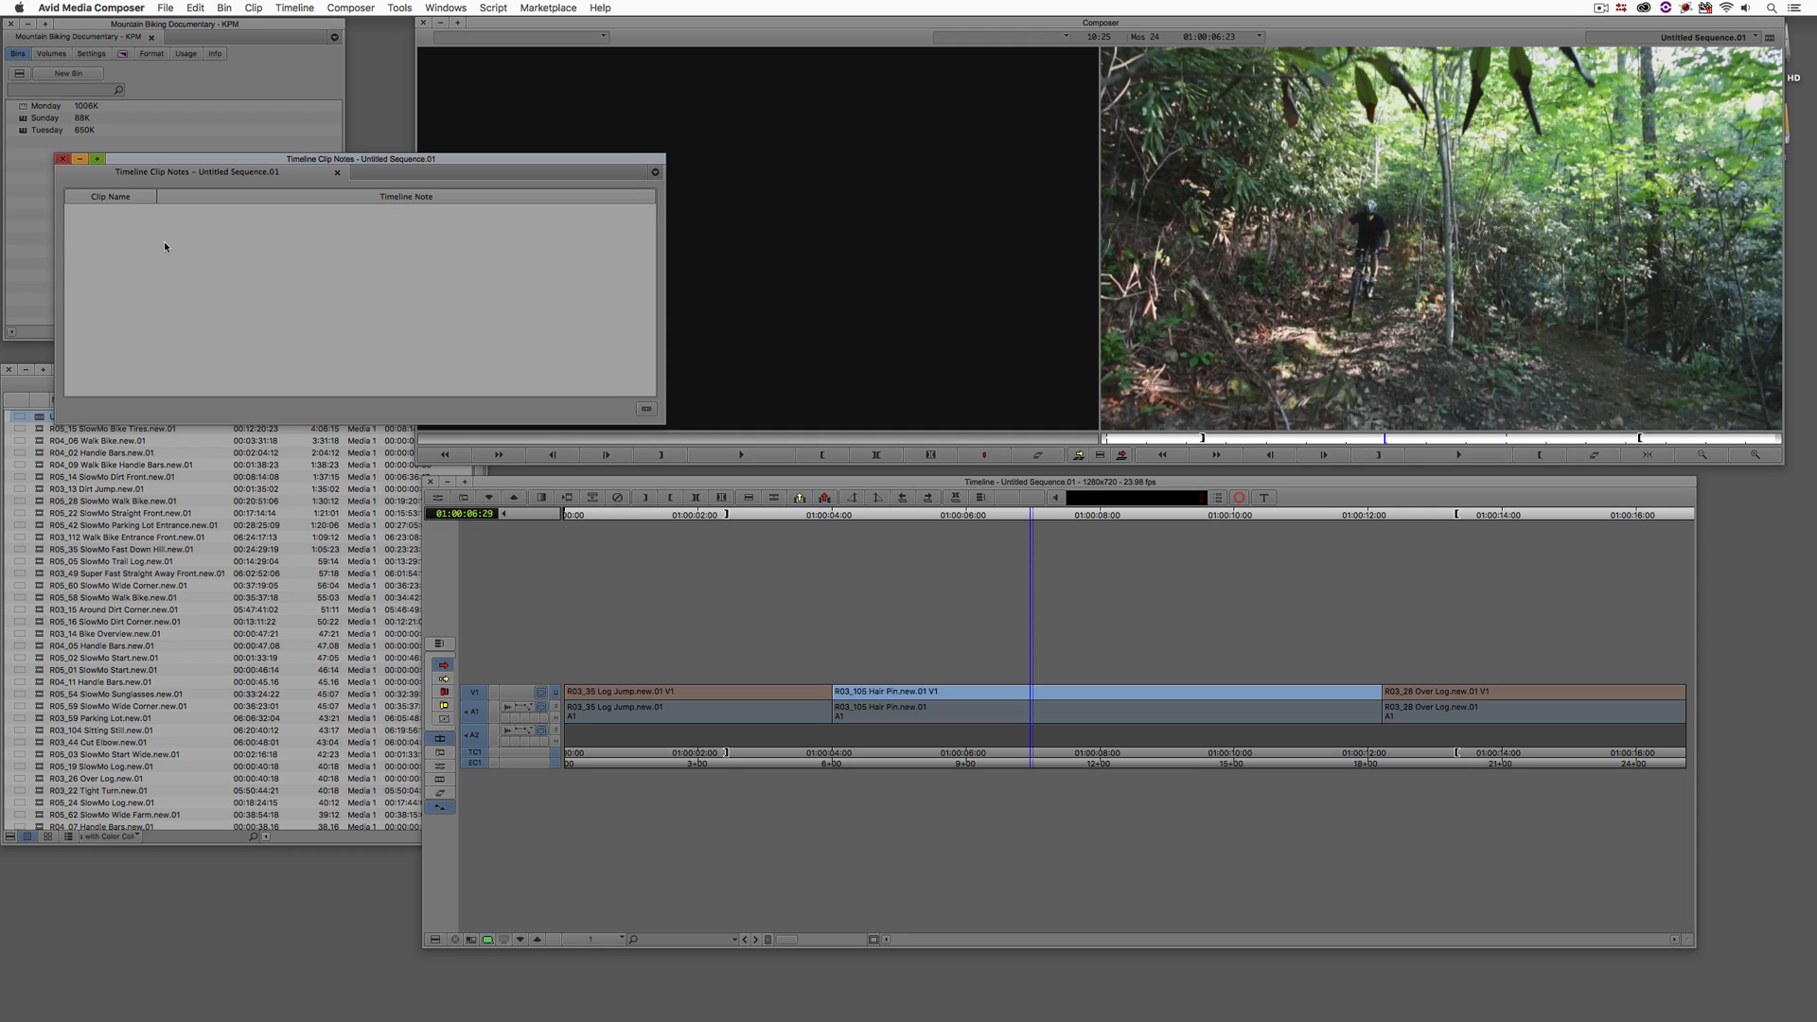
mouse_move(253, 171)
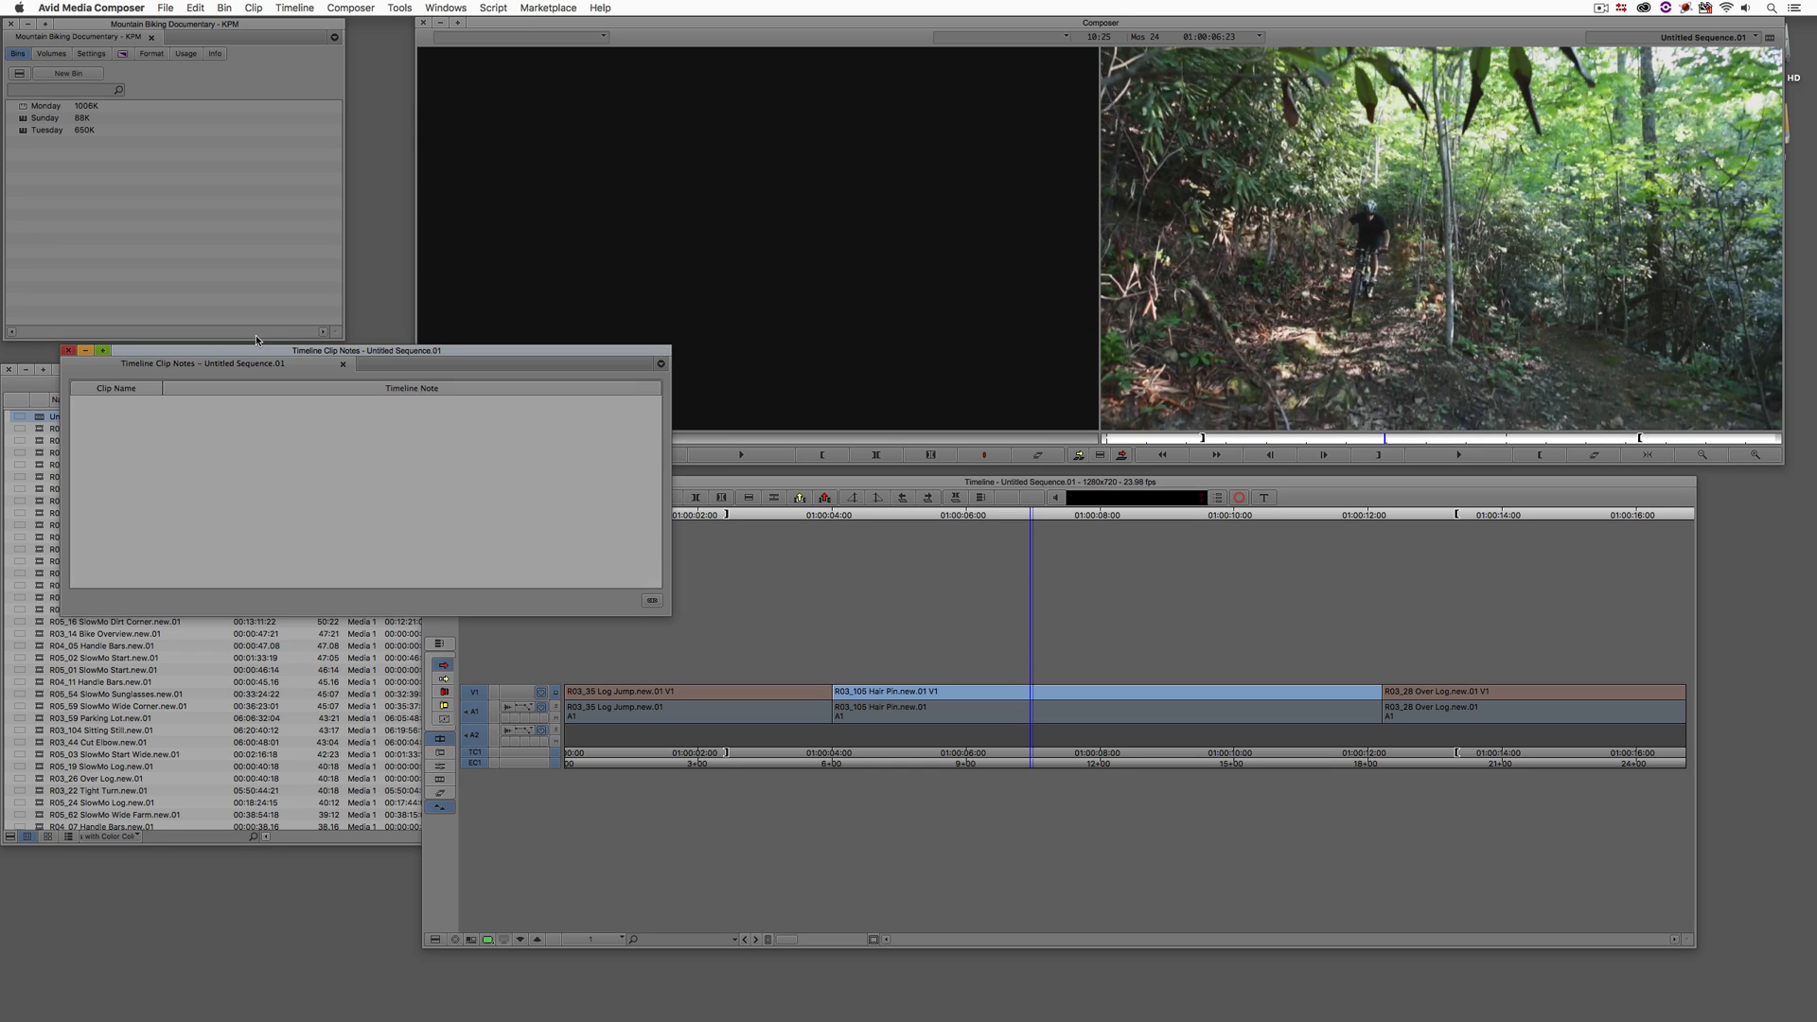
mouse_move(280, 353)
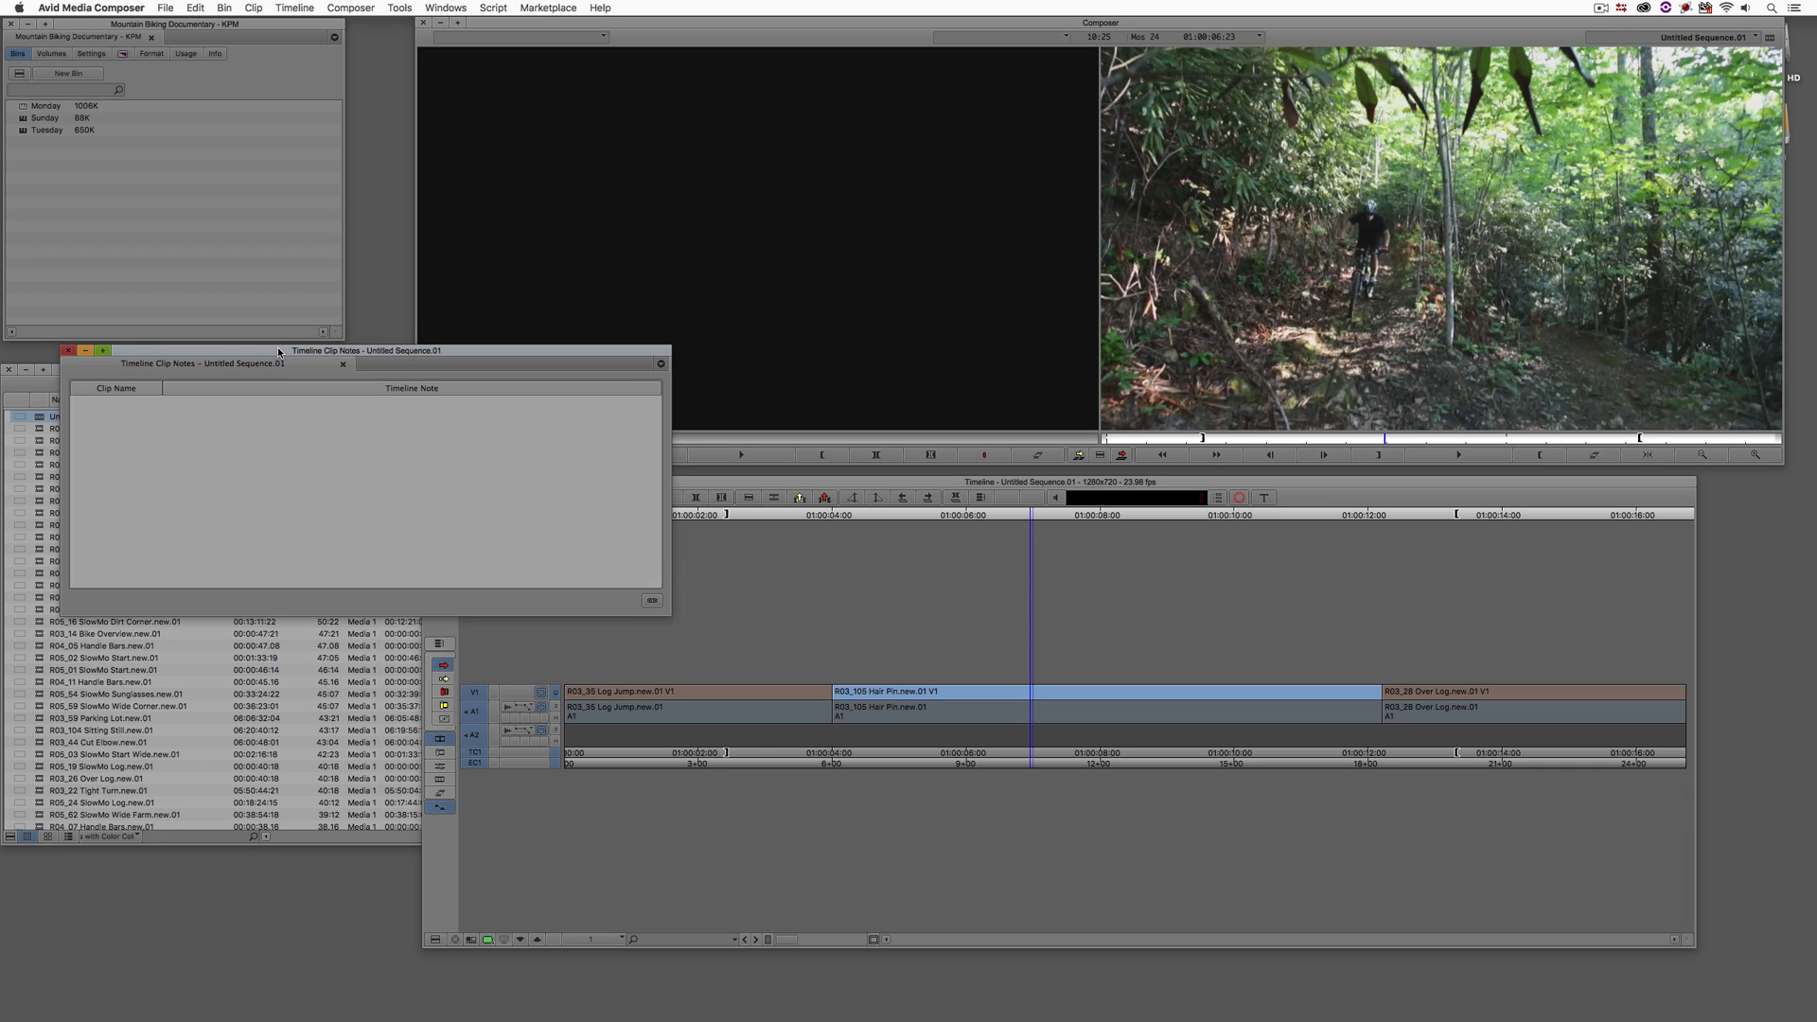
left_click(342, 364)
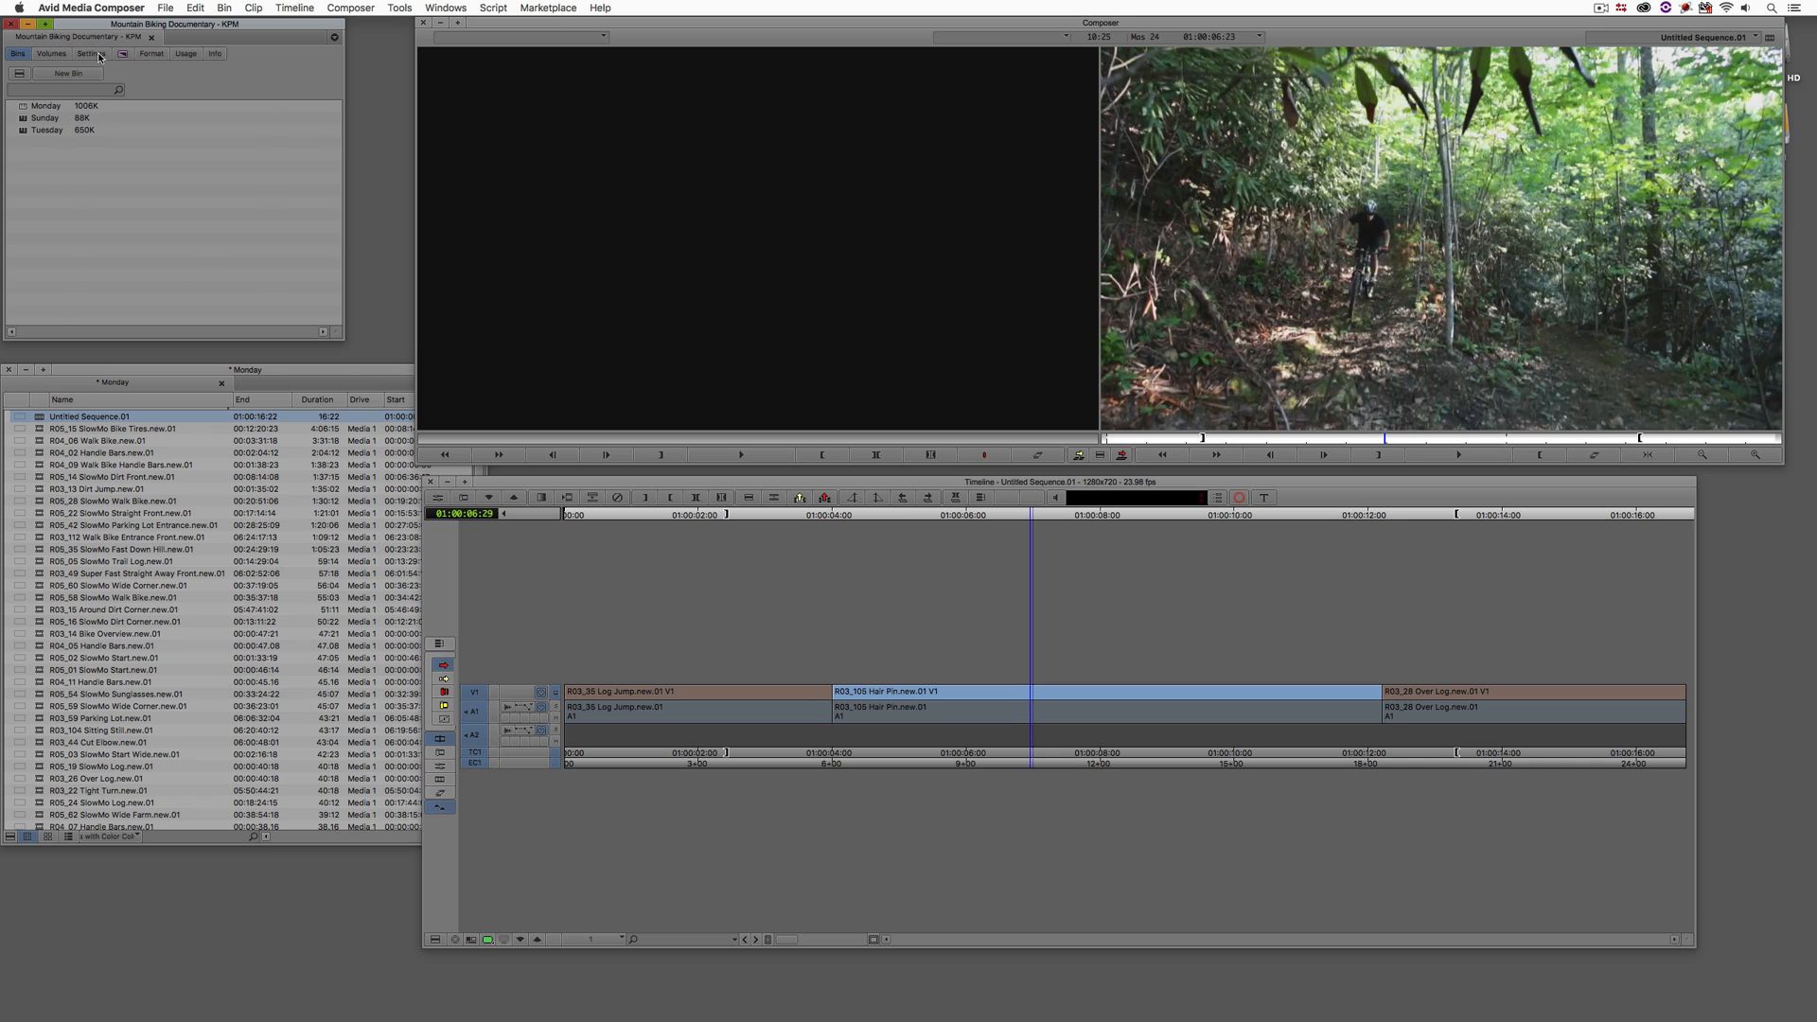
- Review the Media Cache settings' video memory and frame caching options, then close the dialog
left_click(89, 53)
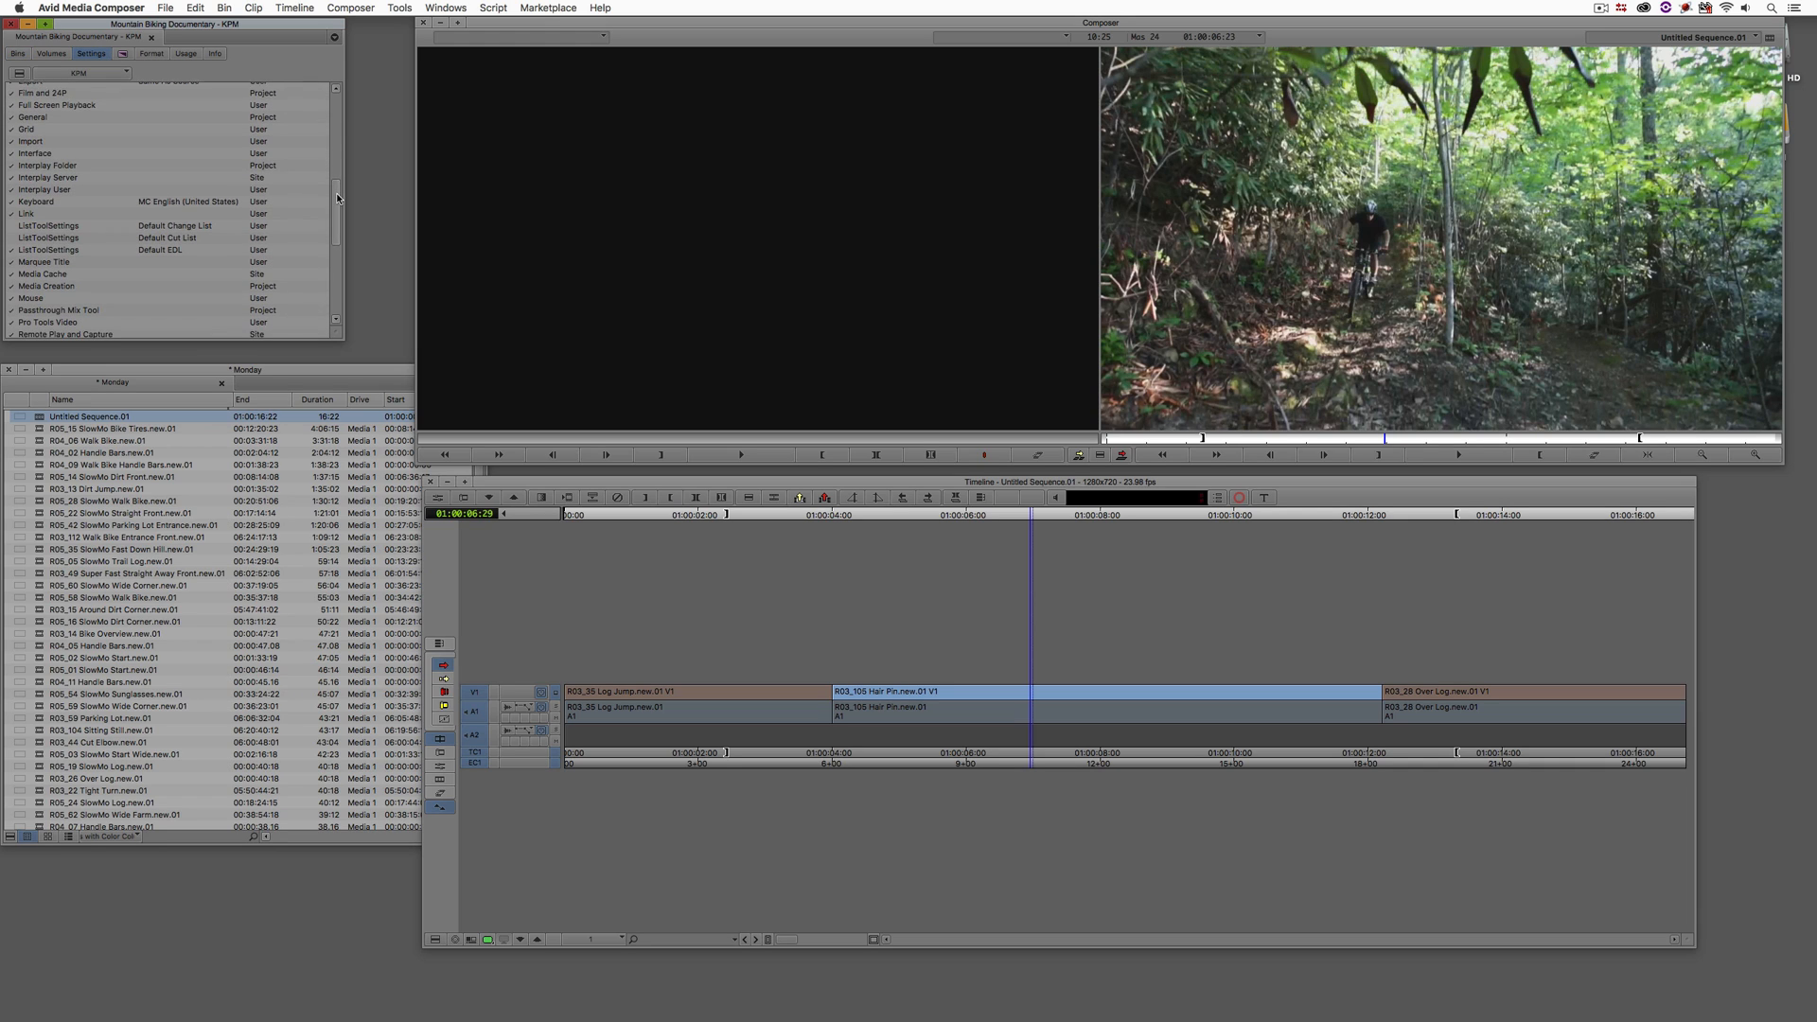
scroll("down", 3)
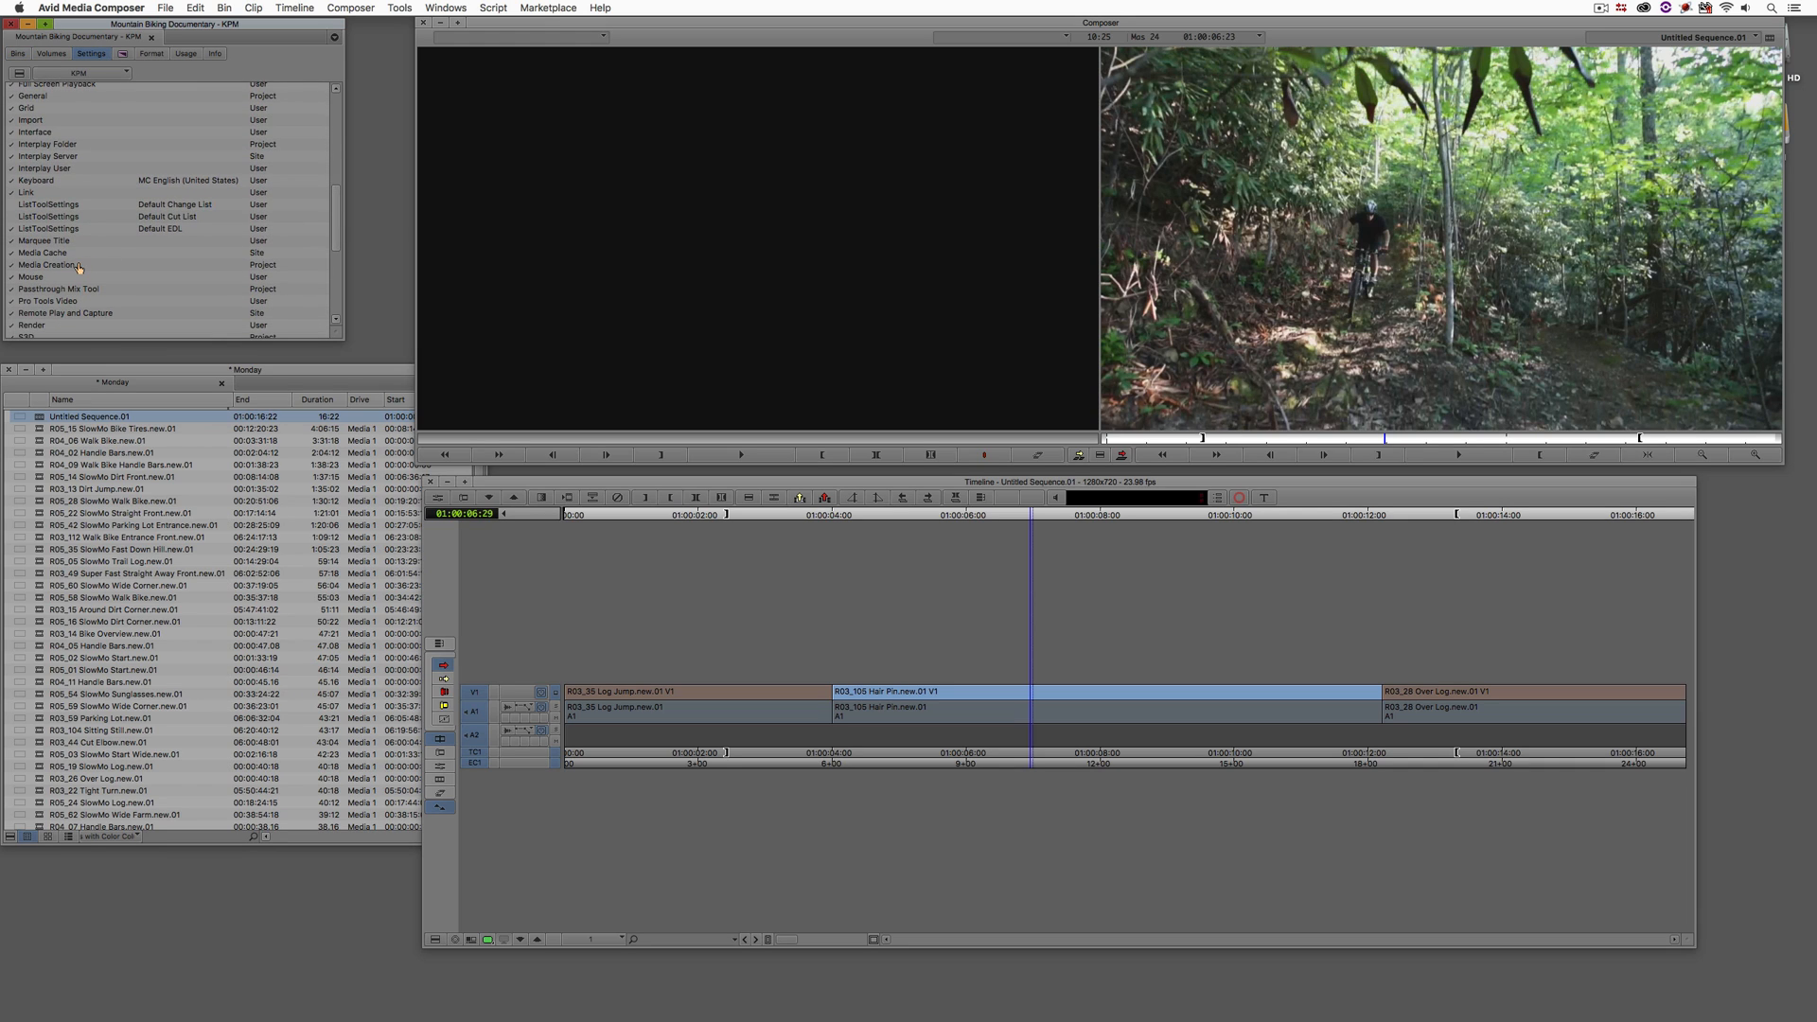
double_click(43, 252)
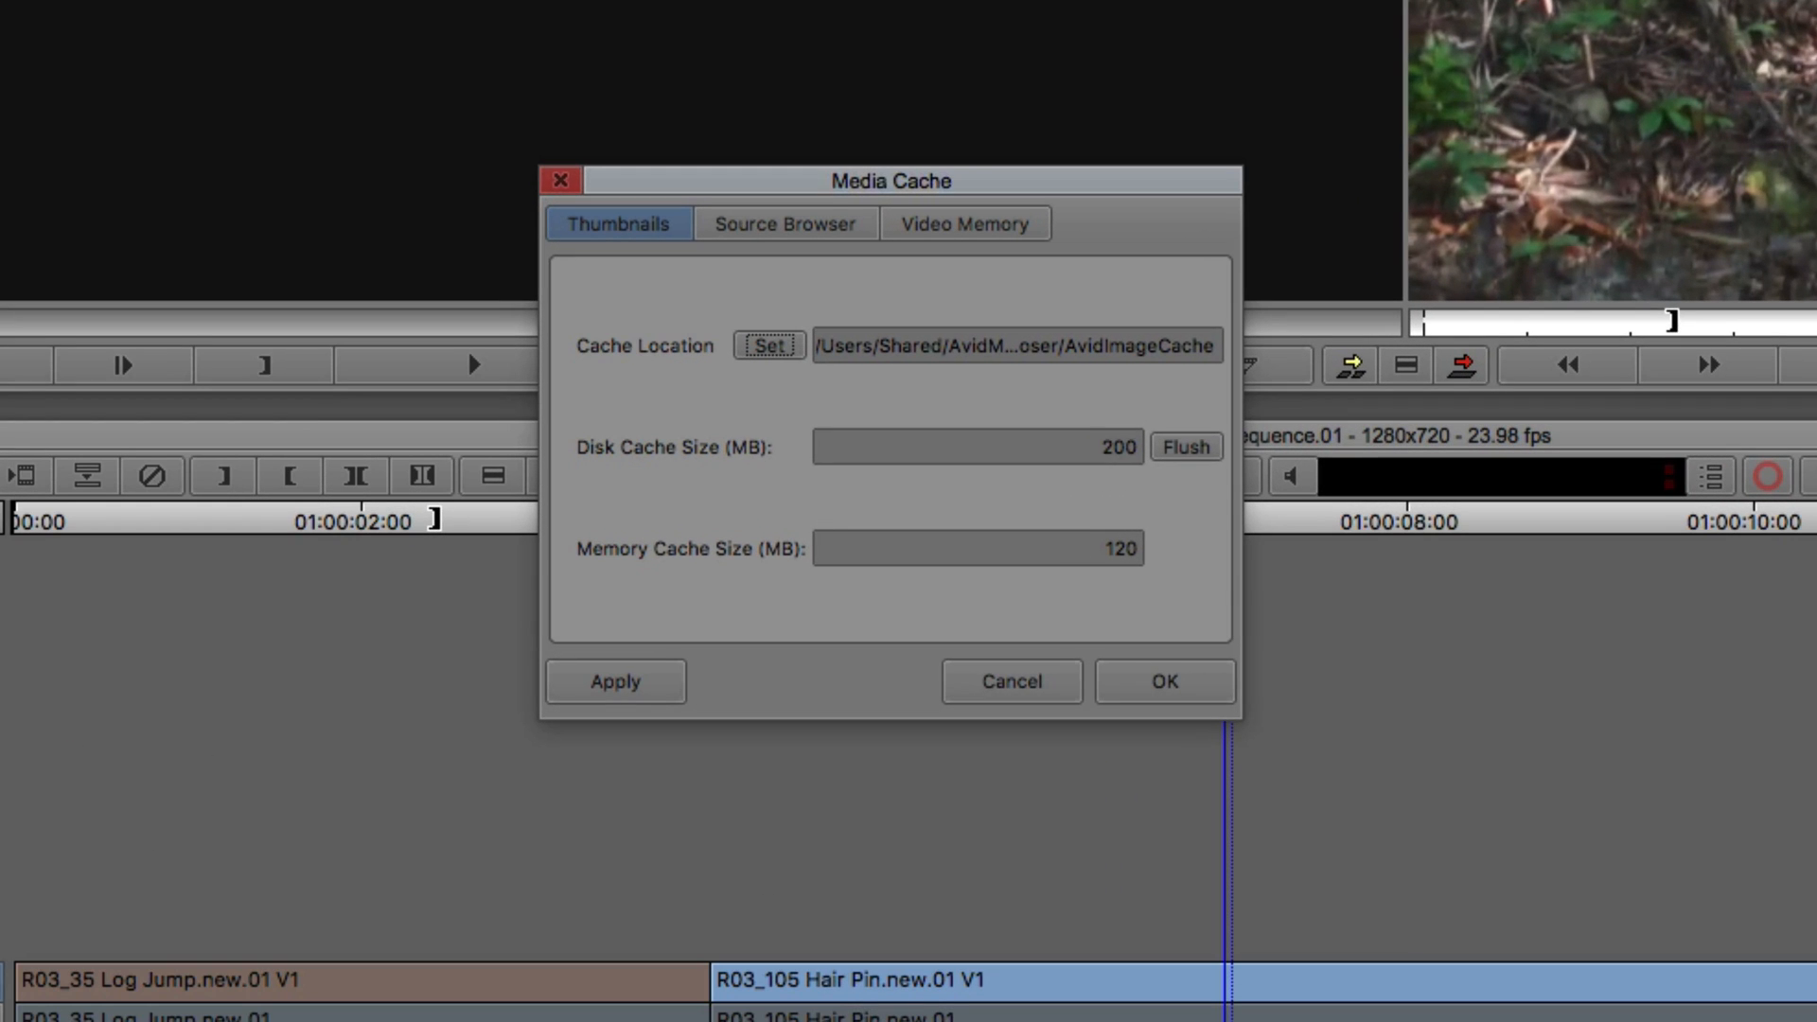
mouse_move(940, 254)
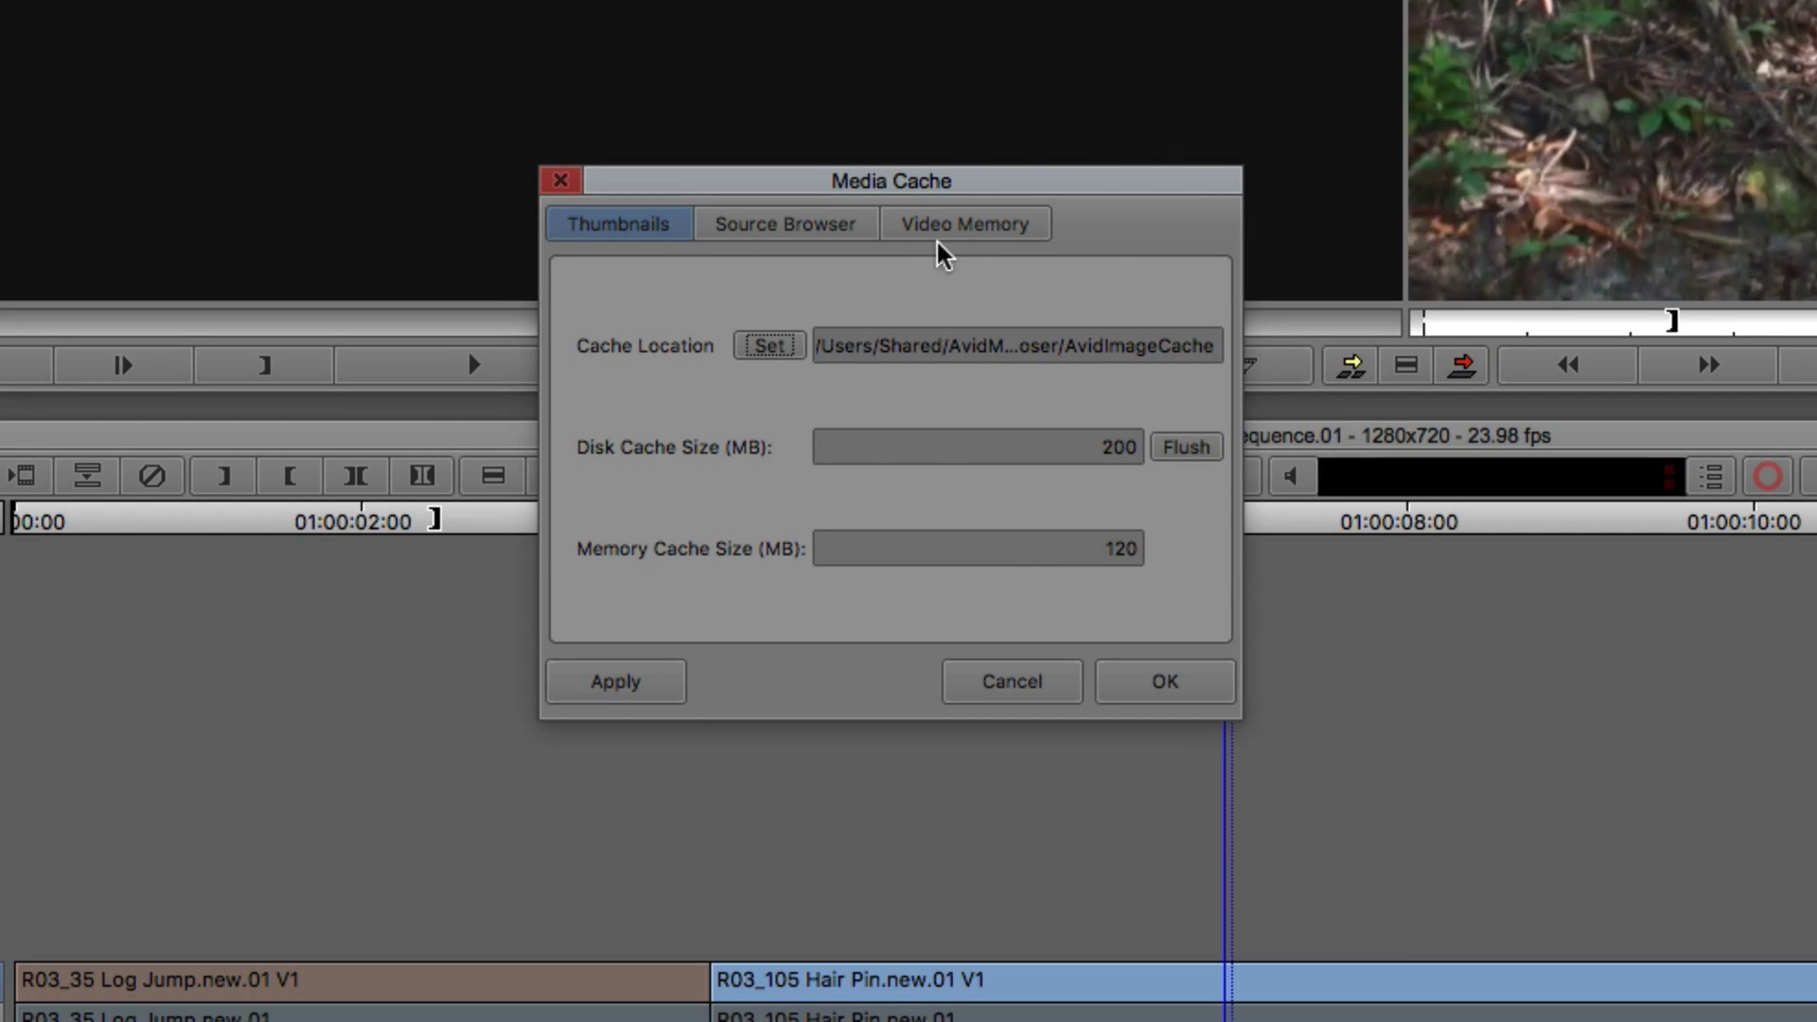
left_click(962, 223)
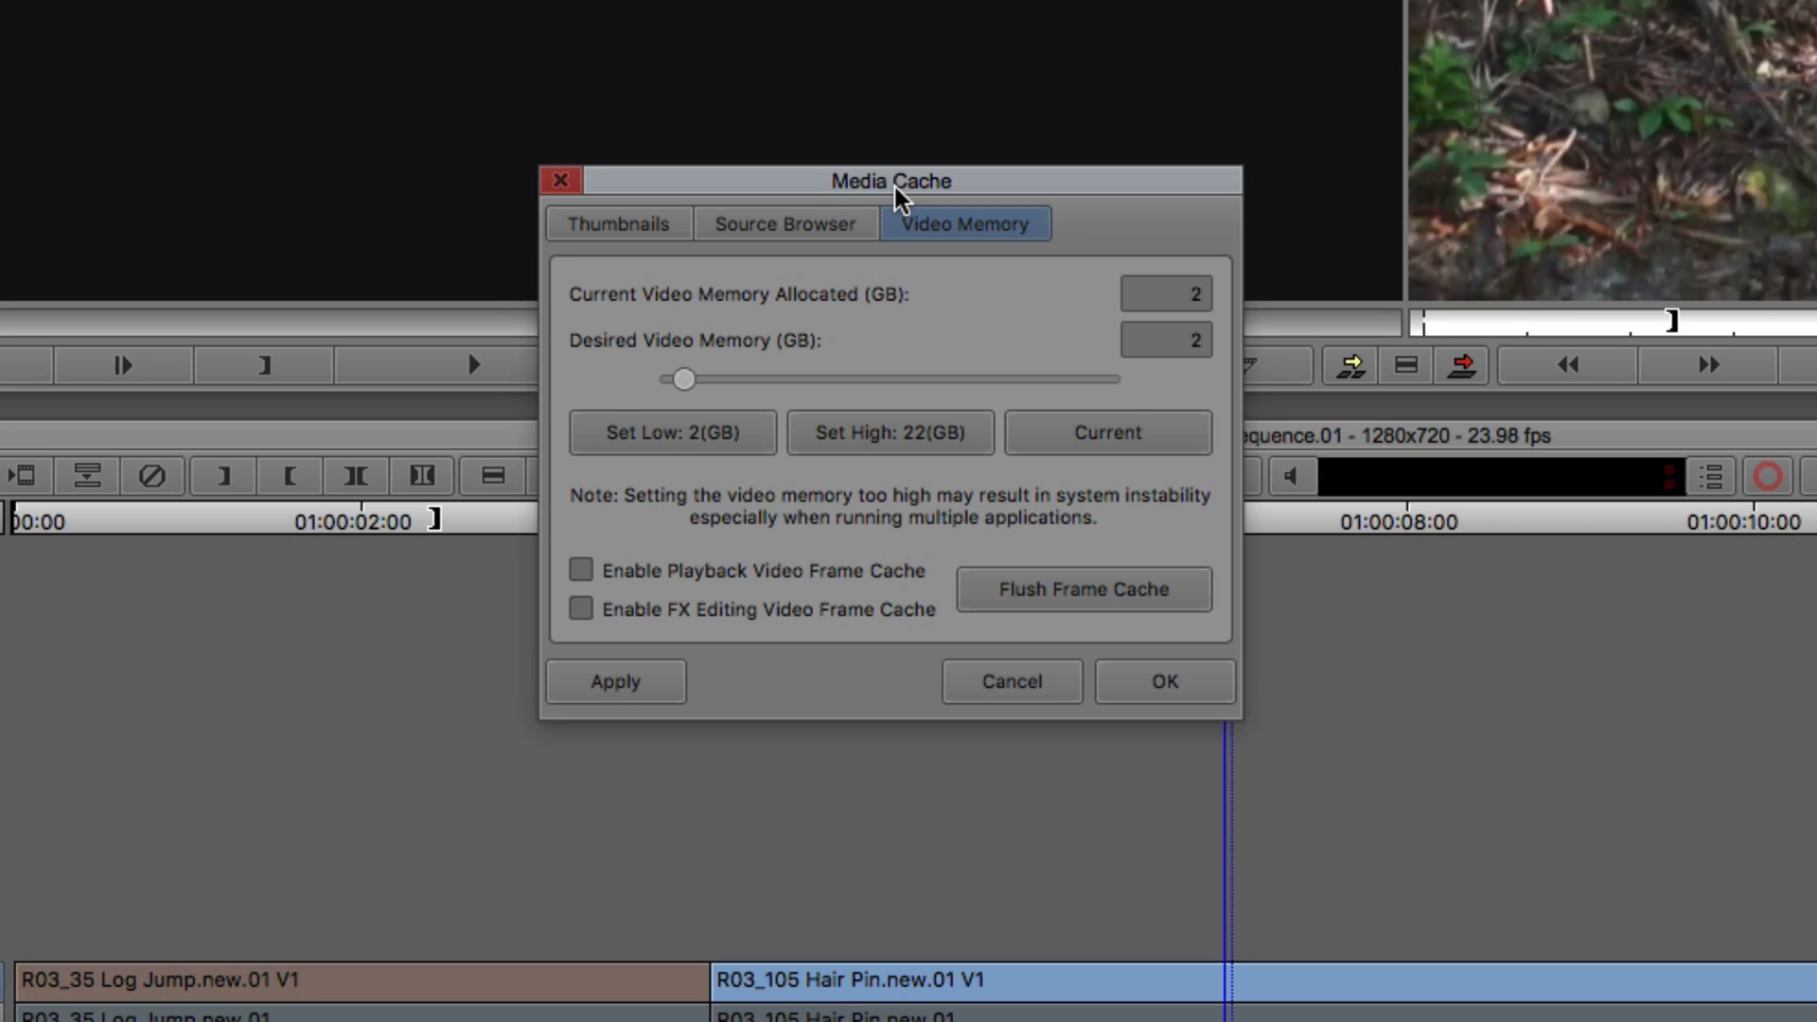
mouse_move(681, 562)
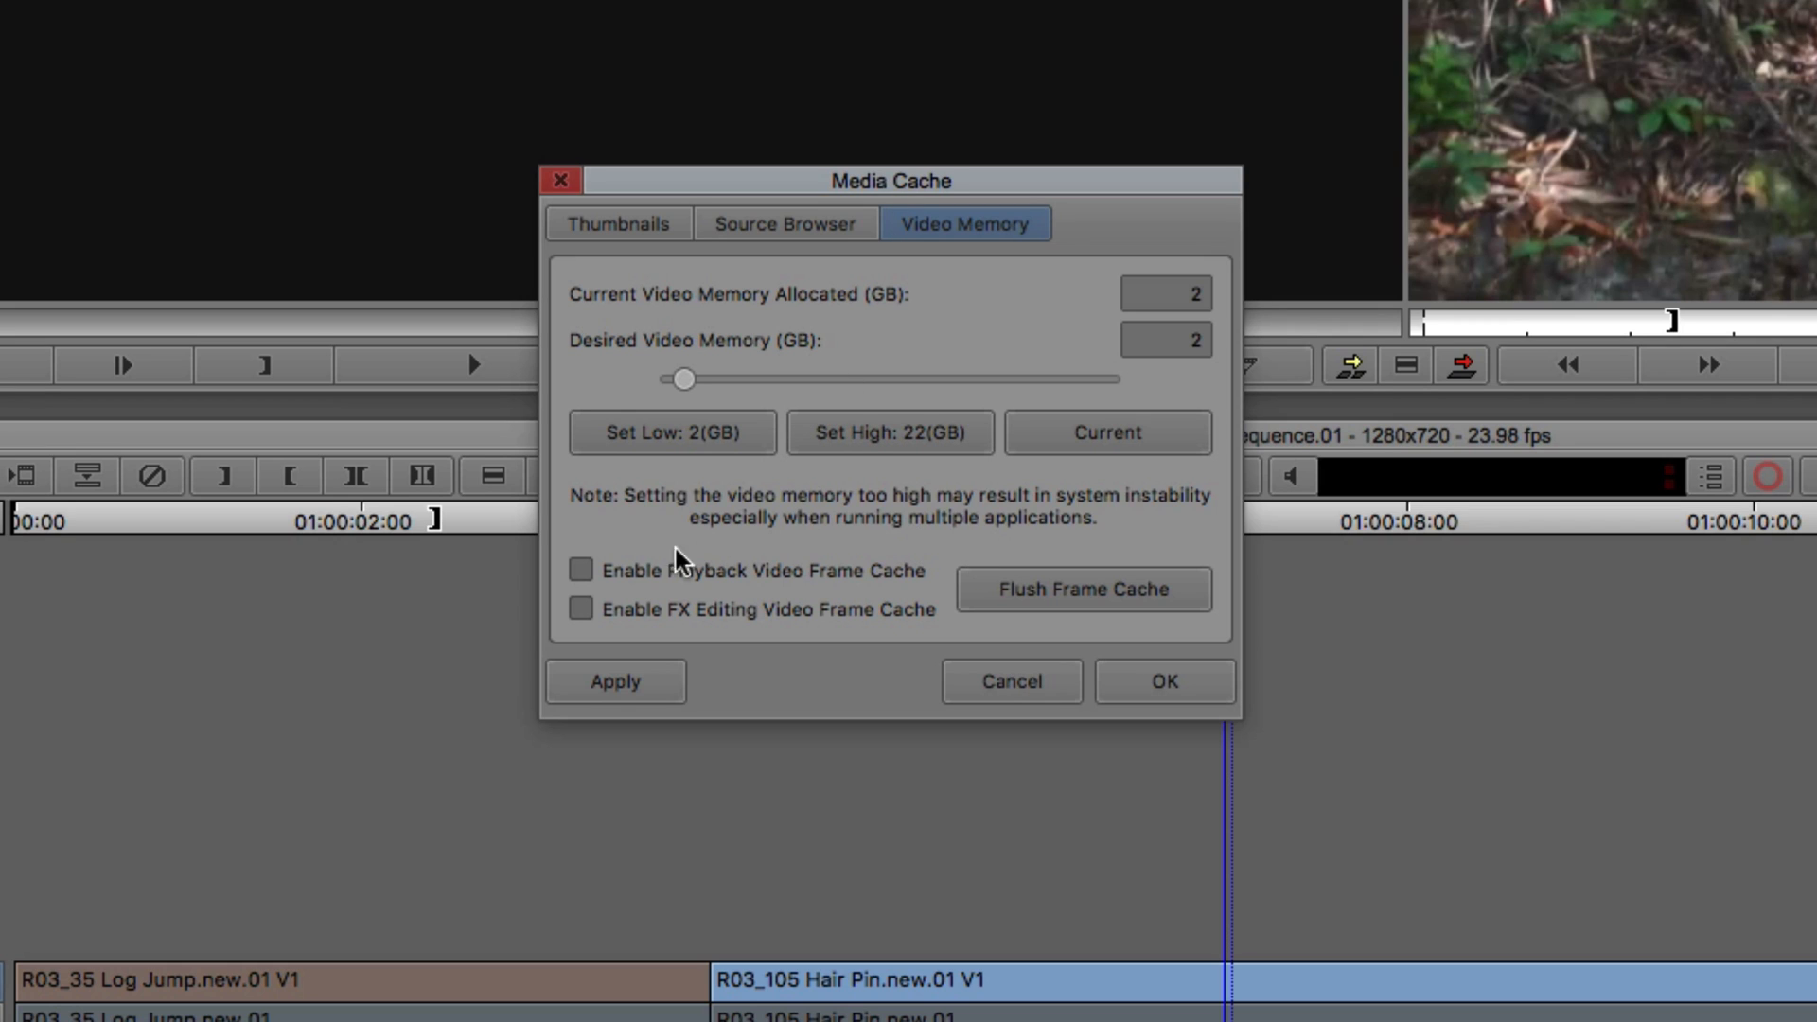
mouse_move(732, 582)
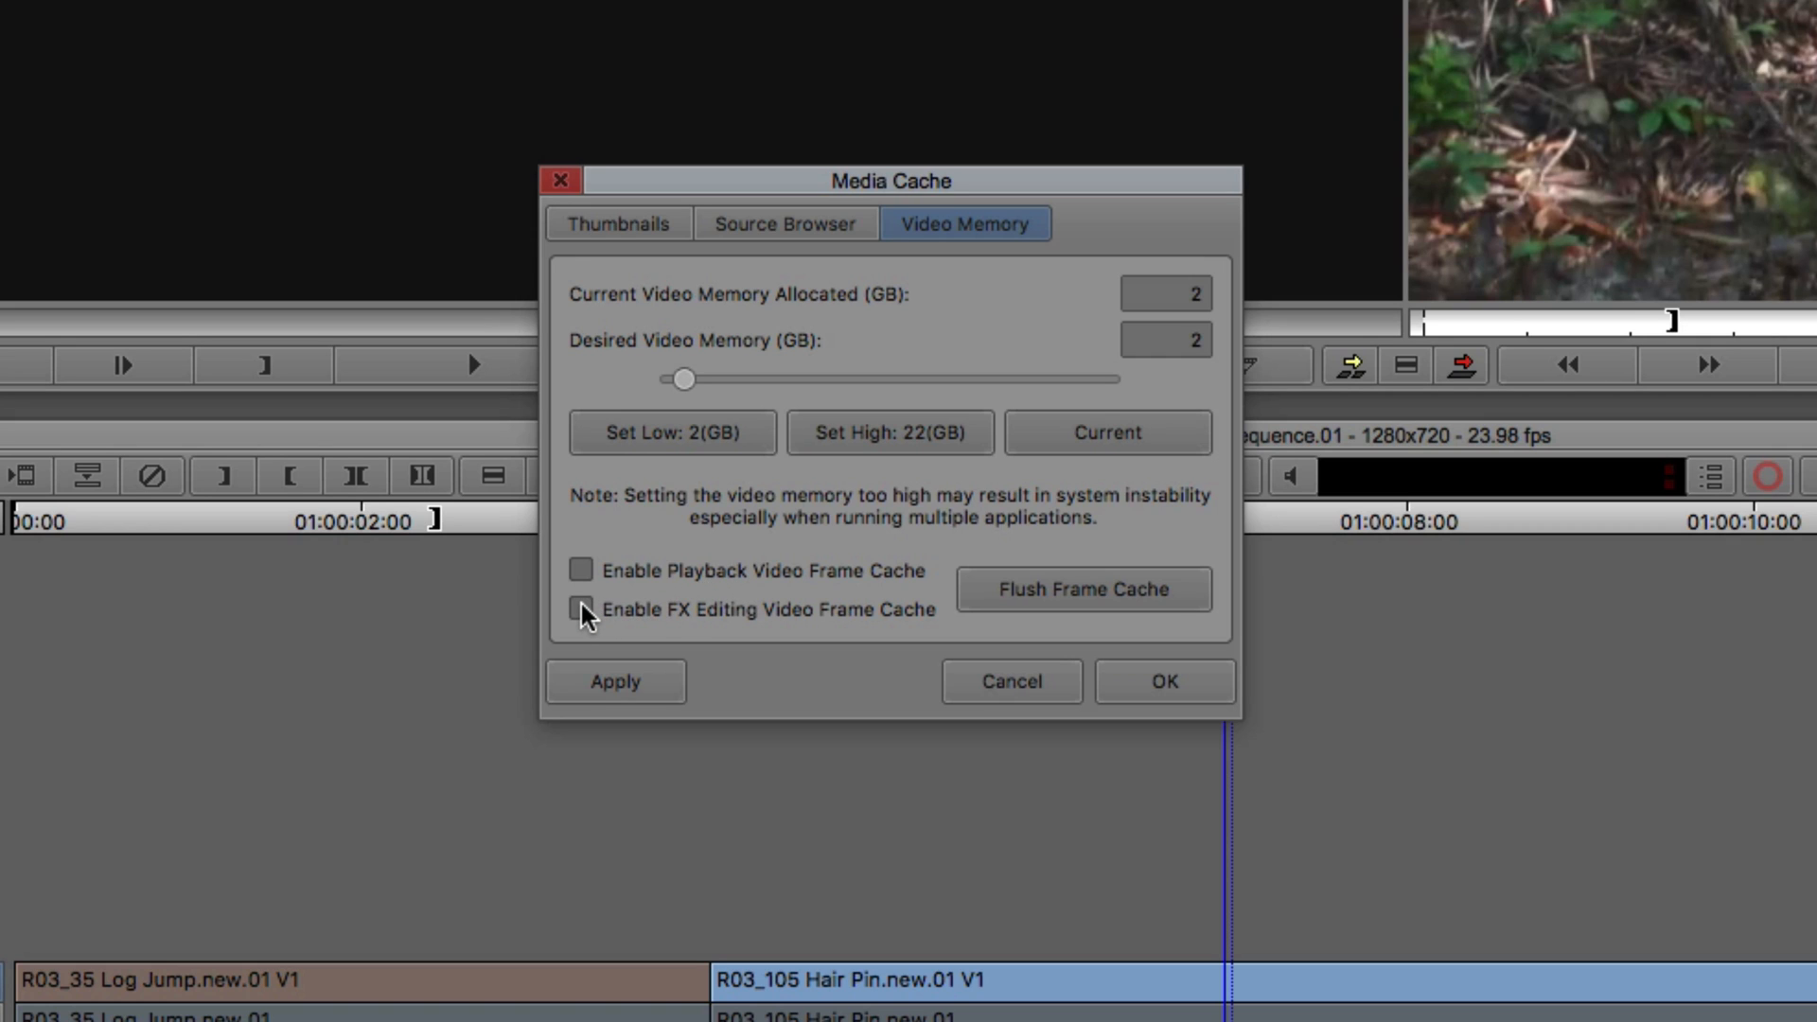
mouse_move(582, 609)
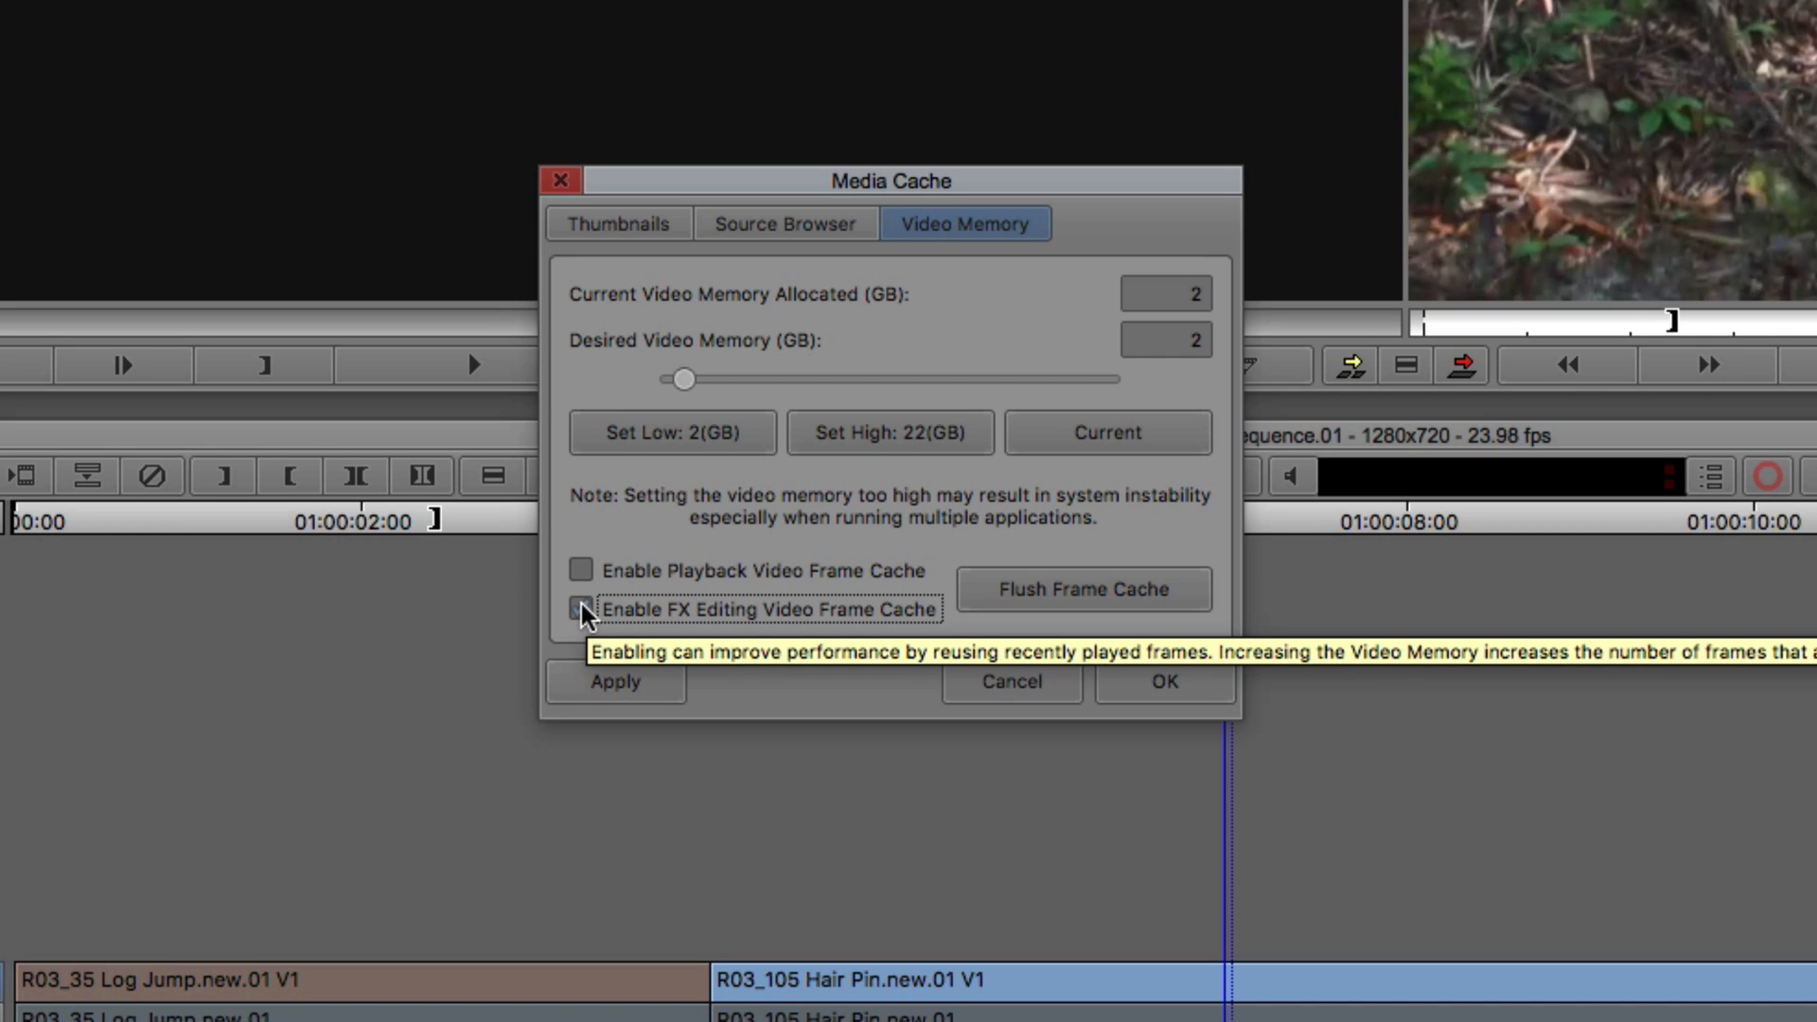
left_click(580, 609)
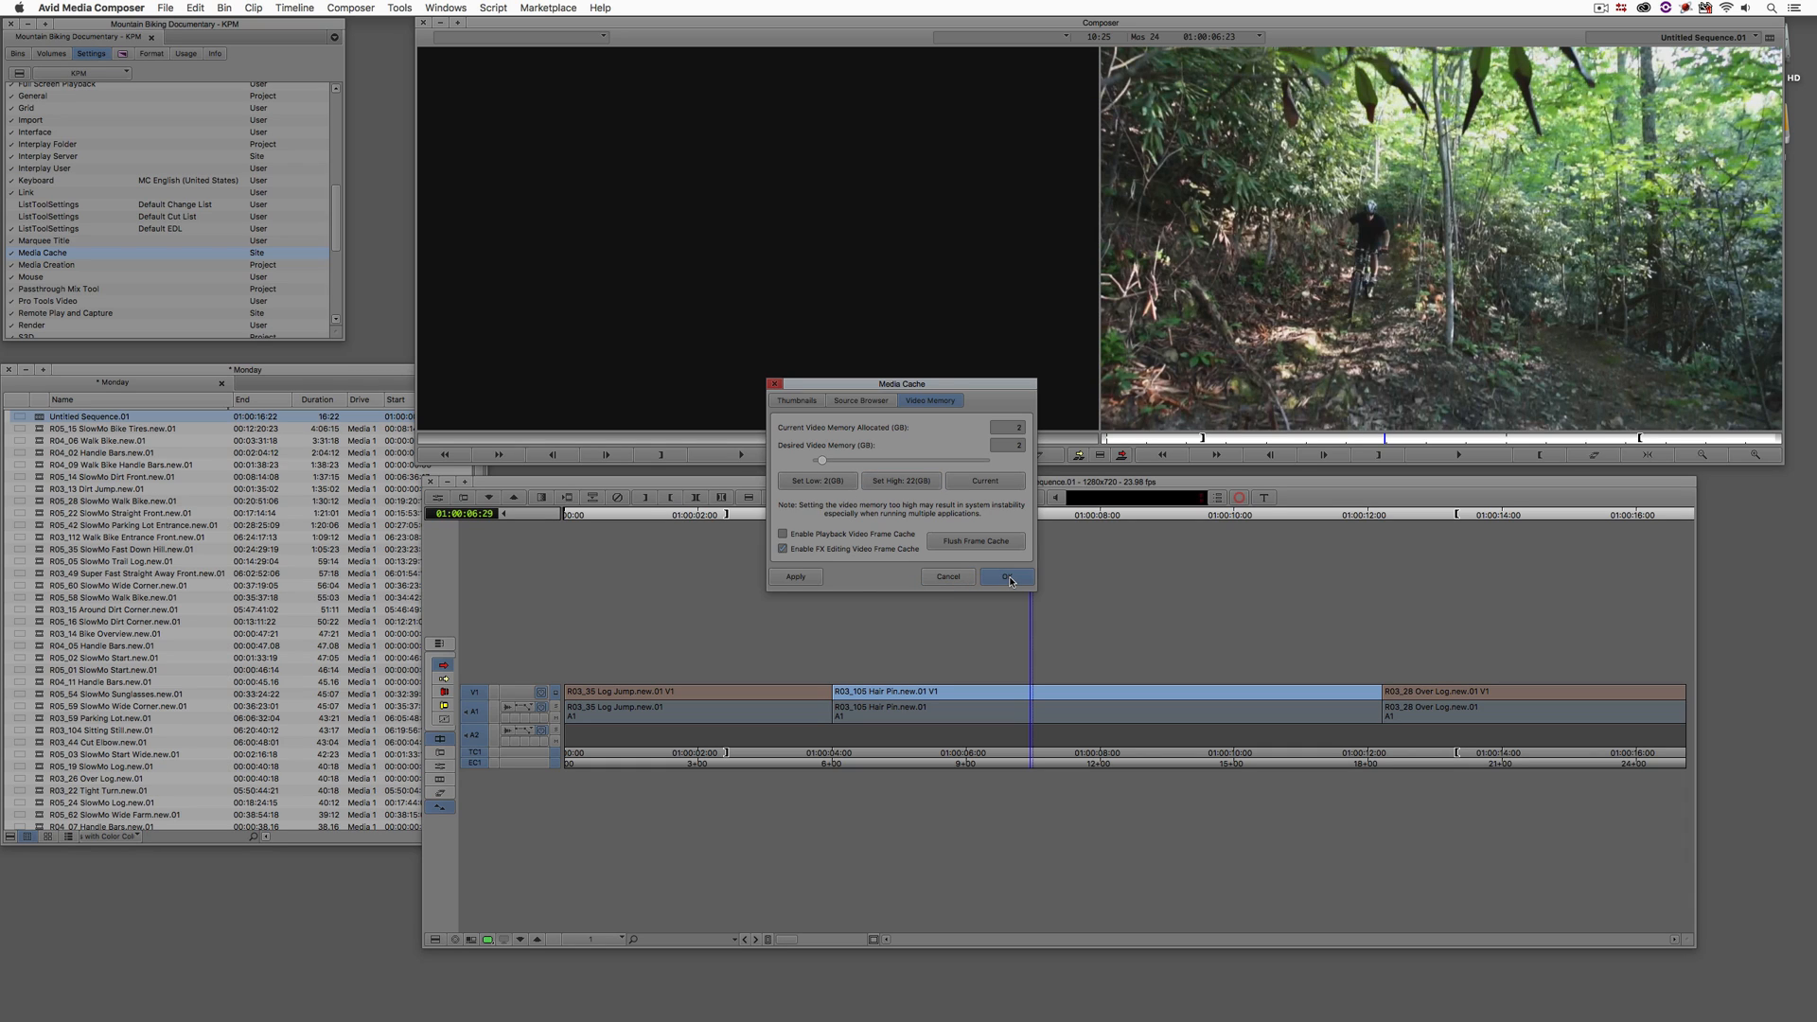
mouse_move(964, 562)
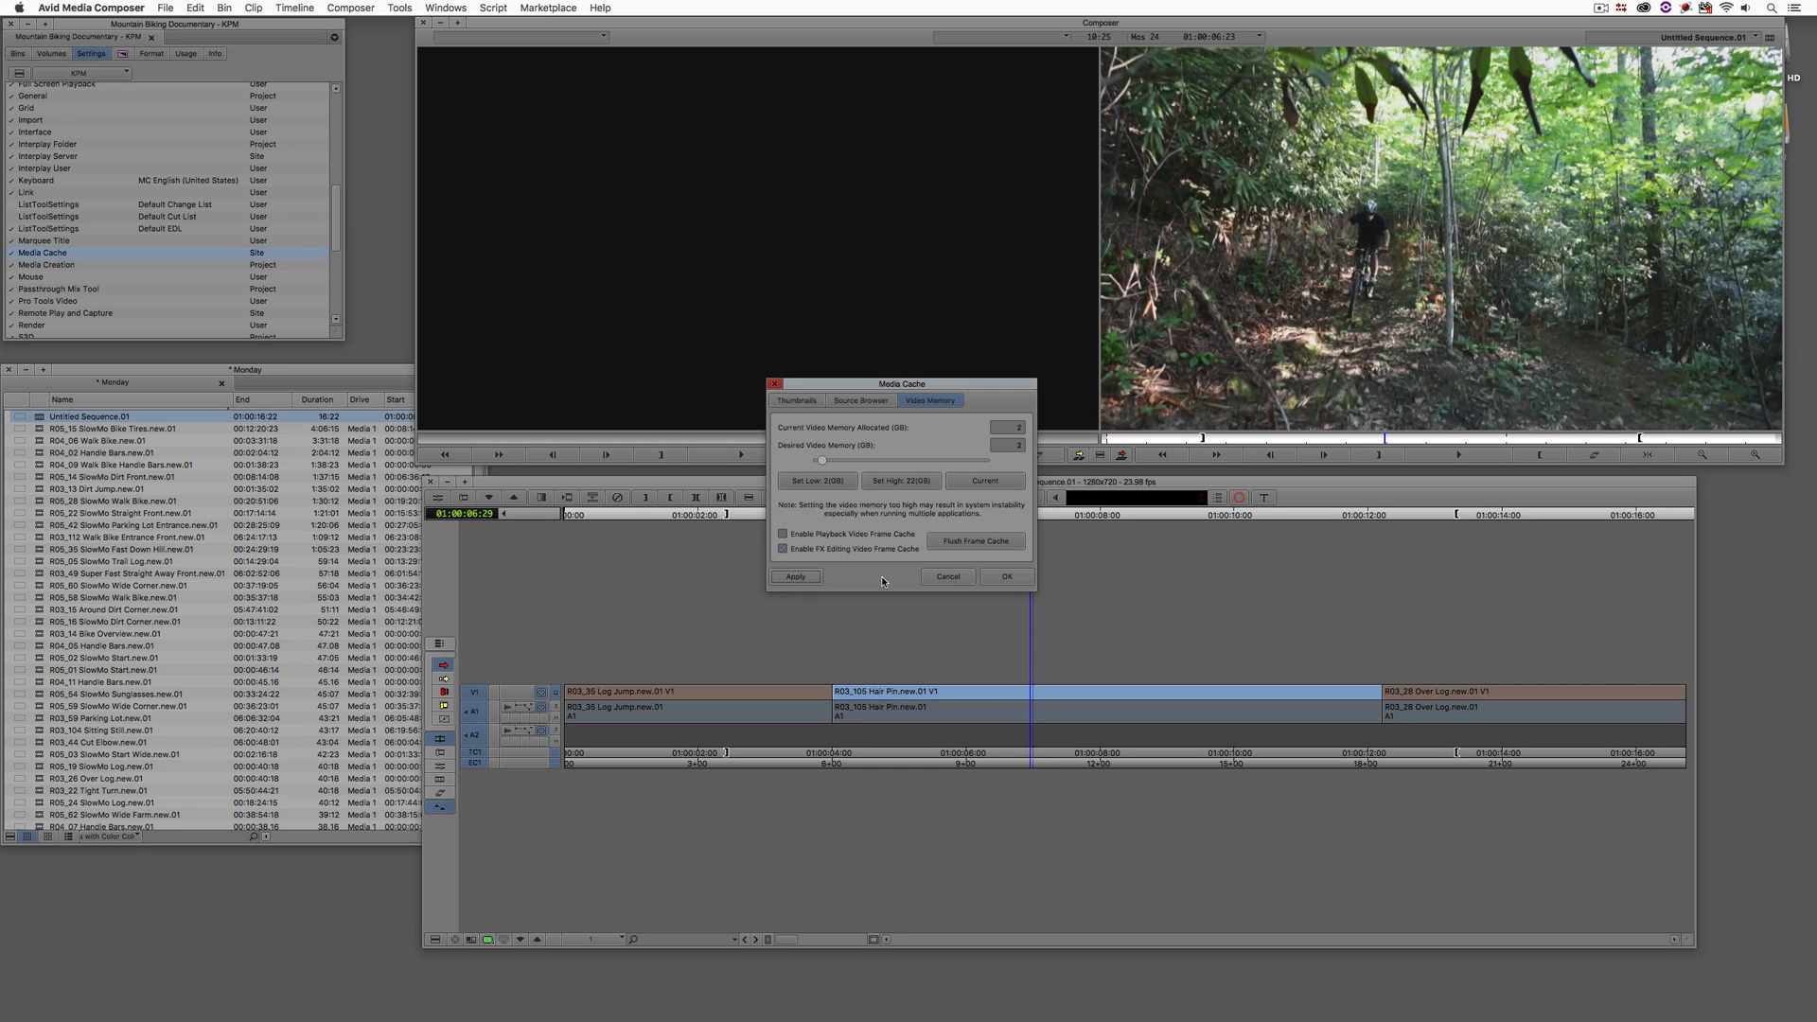
left_click(1005, 576)
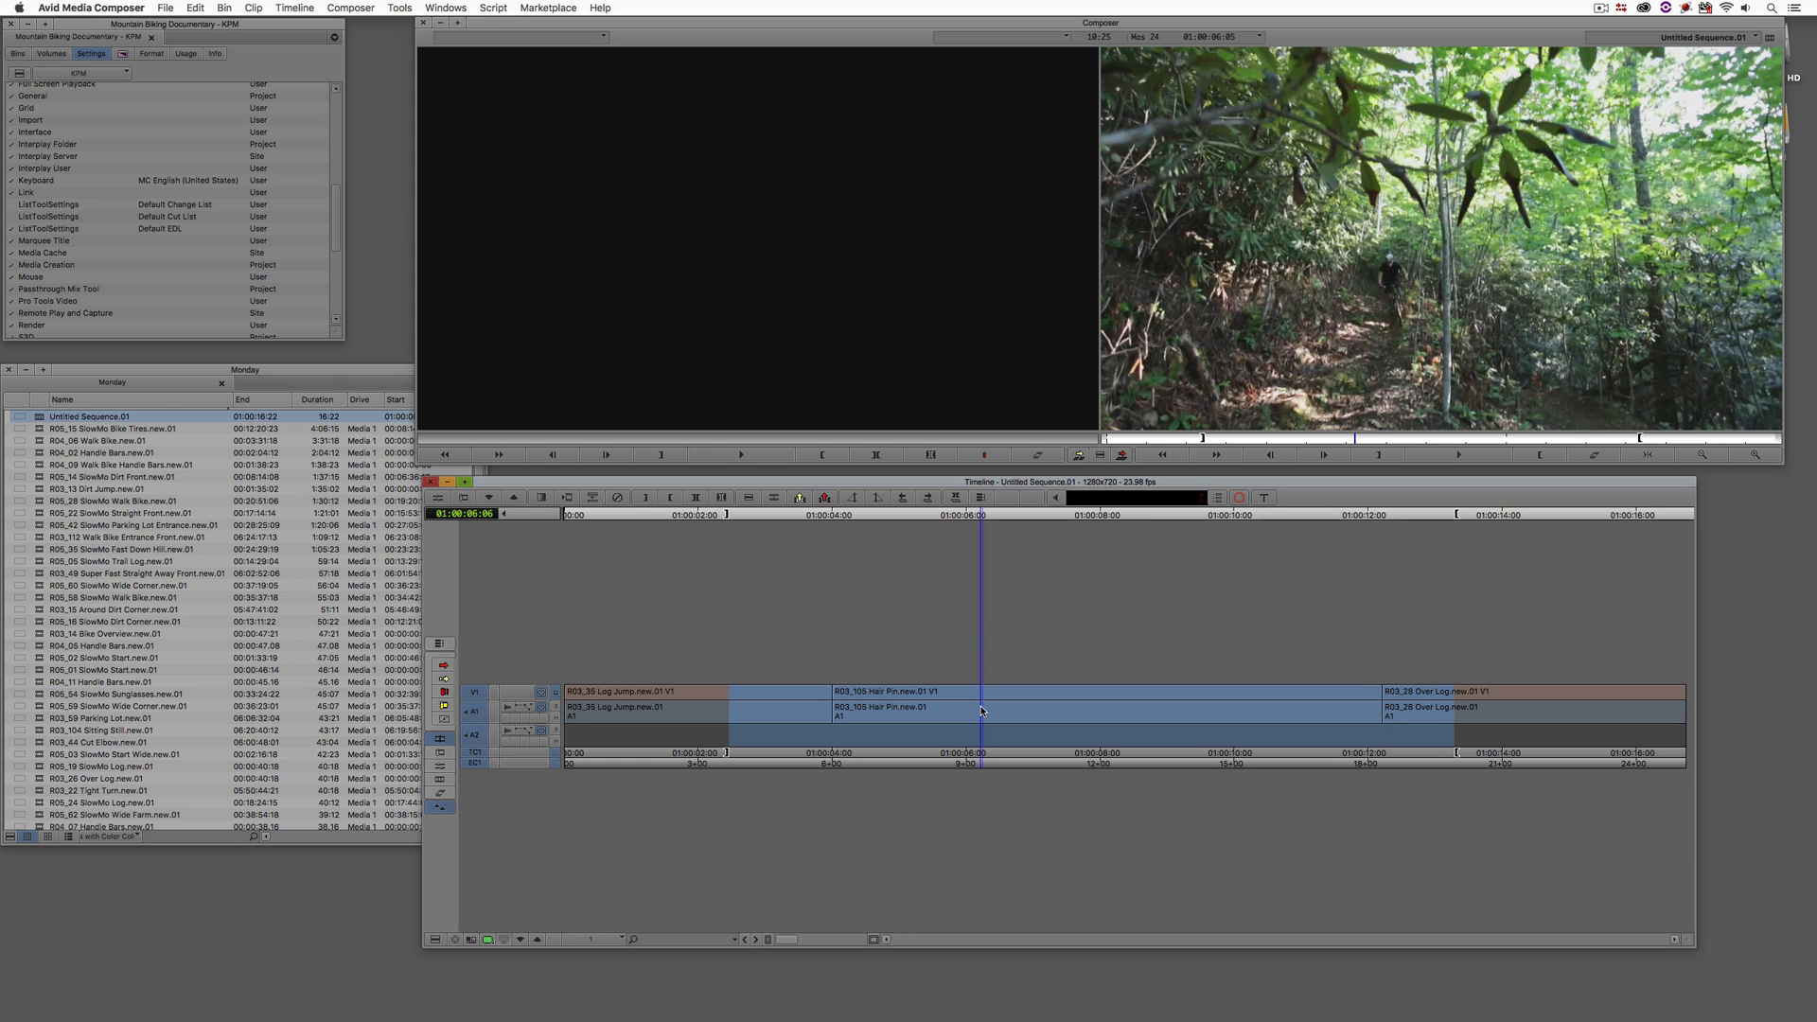
mouse_move(1429, 418)
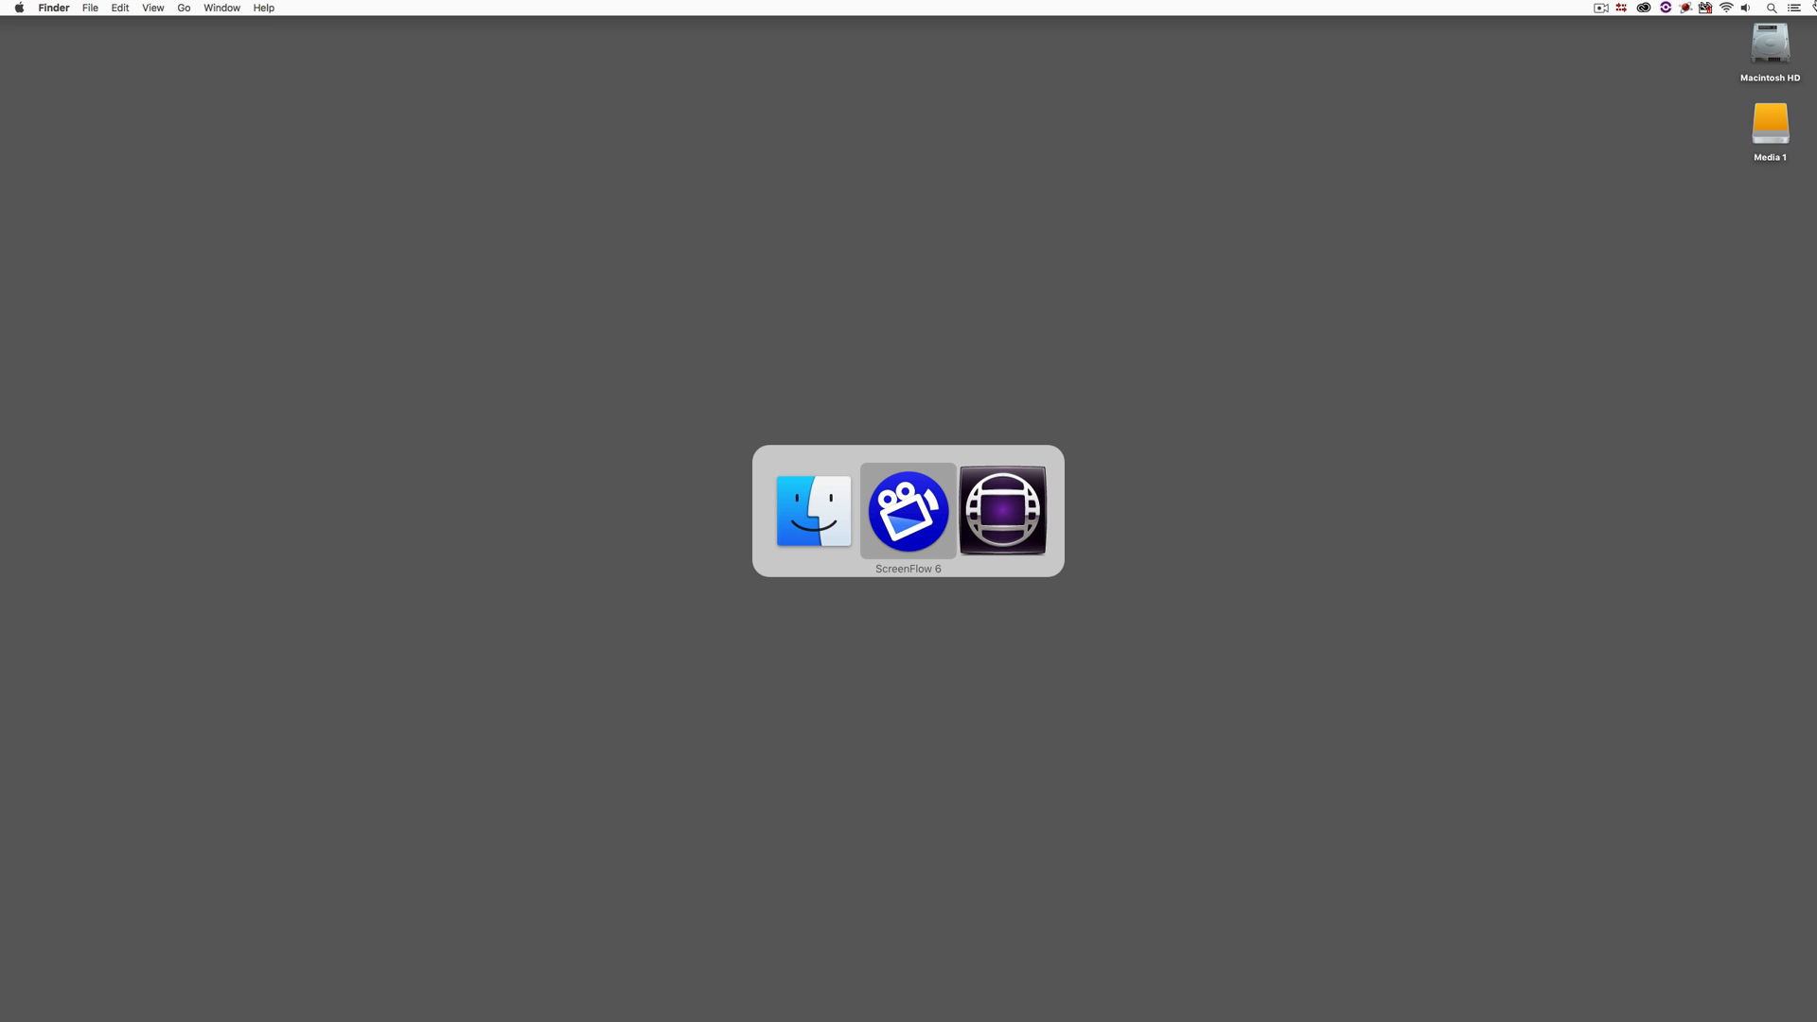
- Return to the Media Composer project from Finder
left_click(1002, 510)
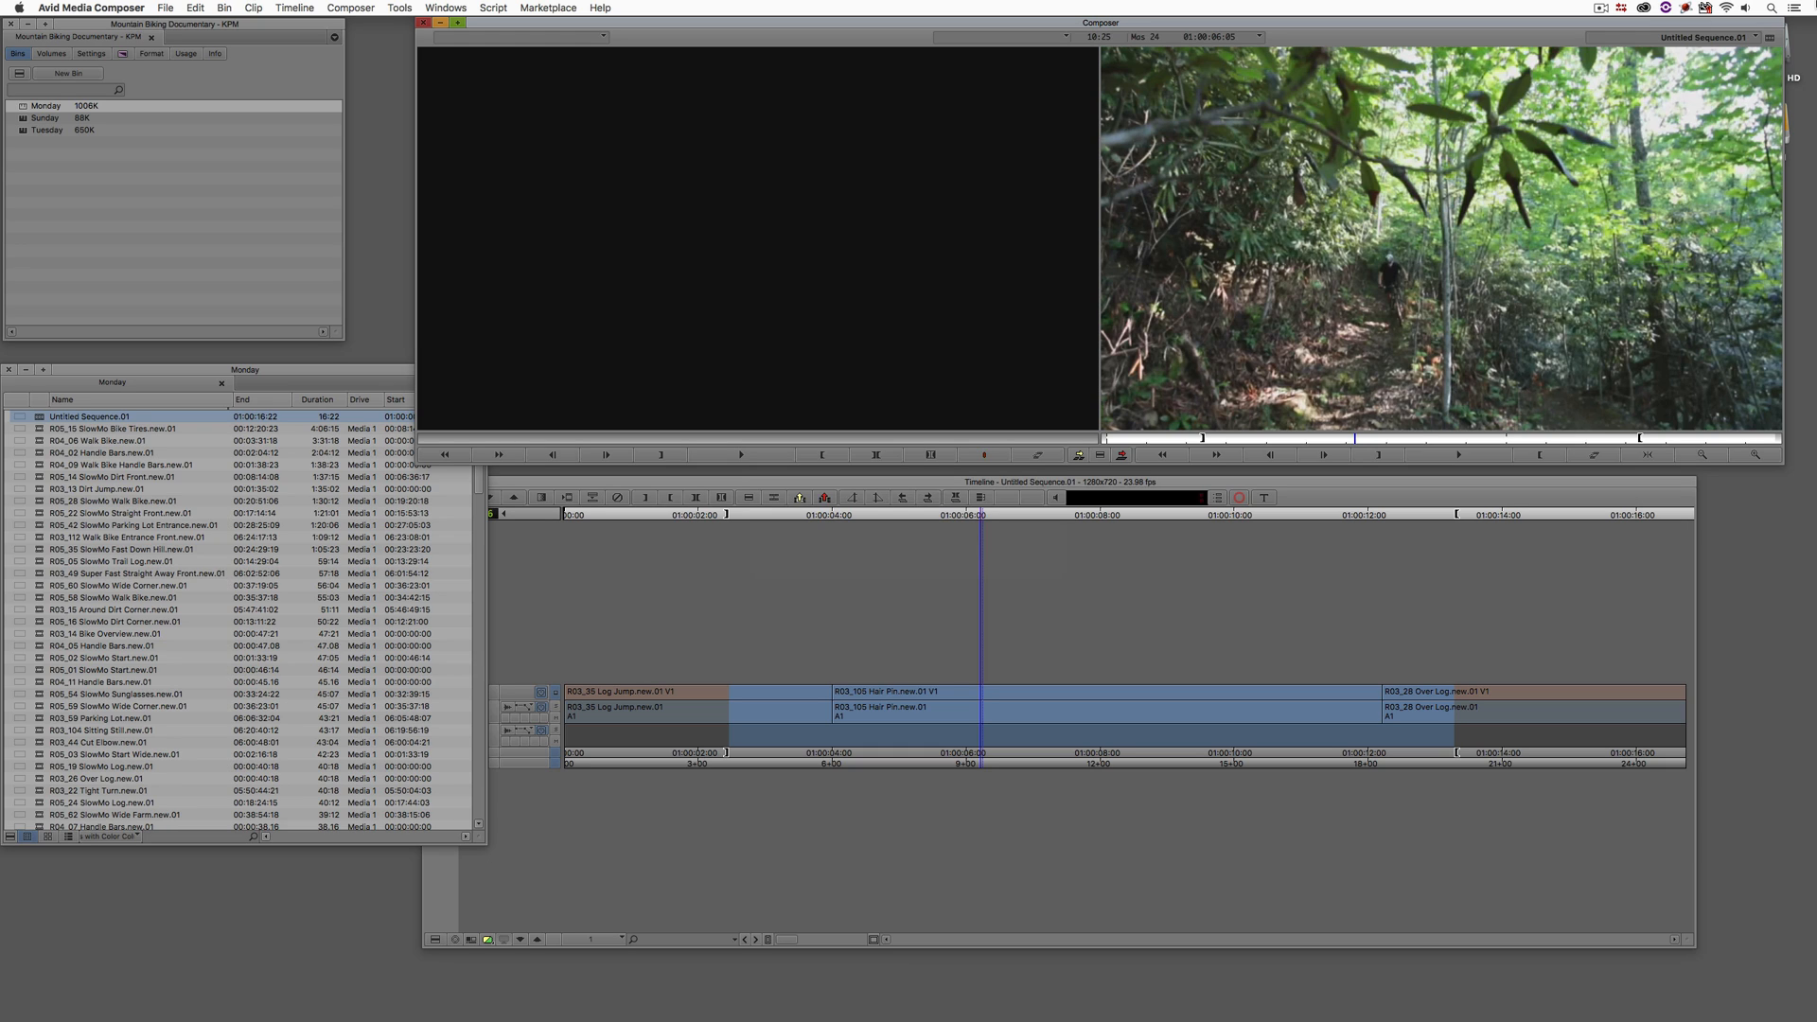
mouse_move(883, 82)
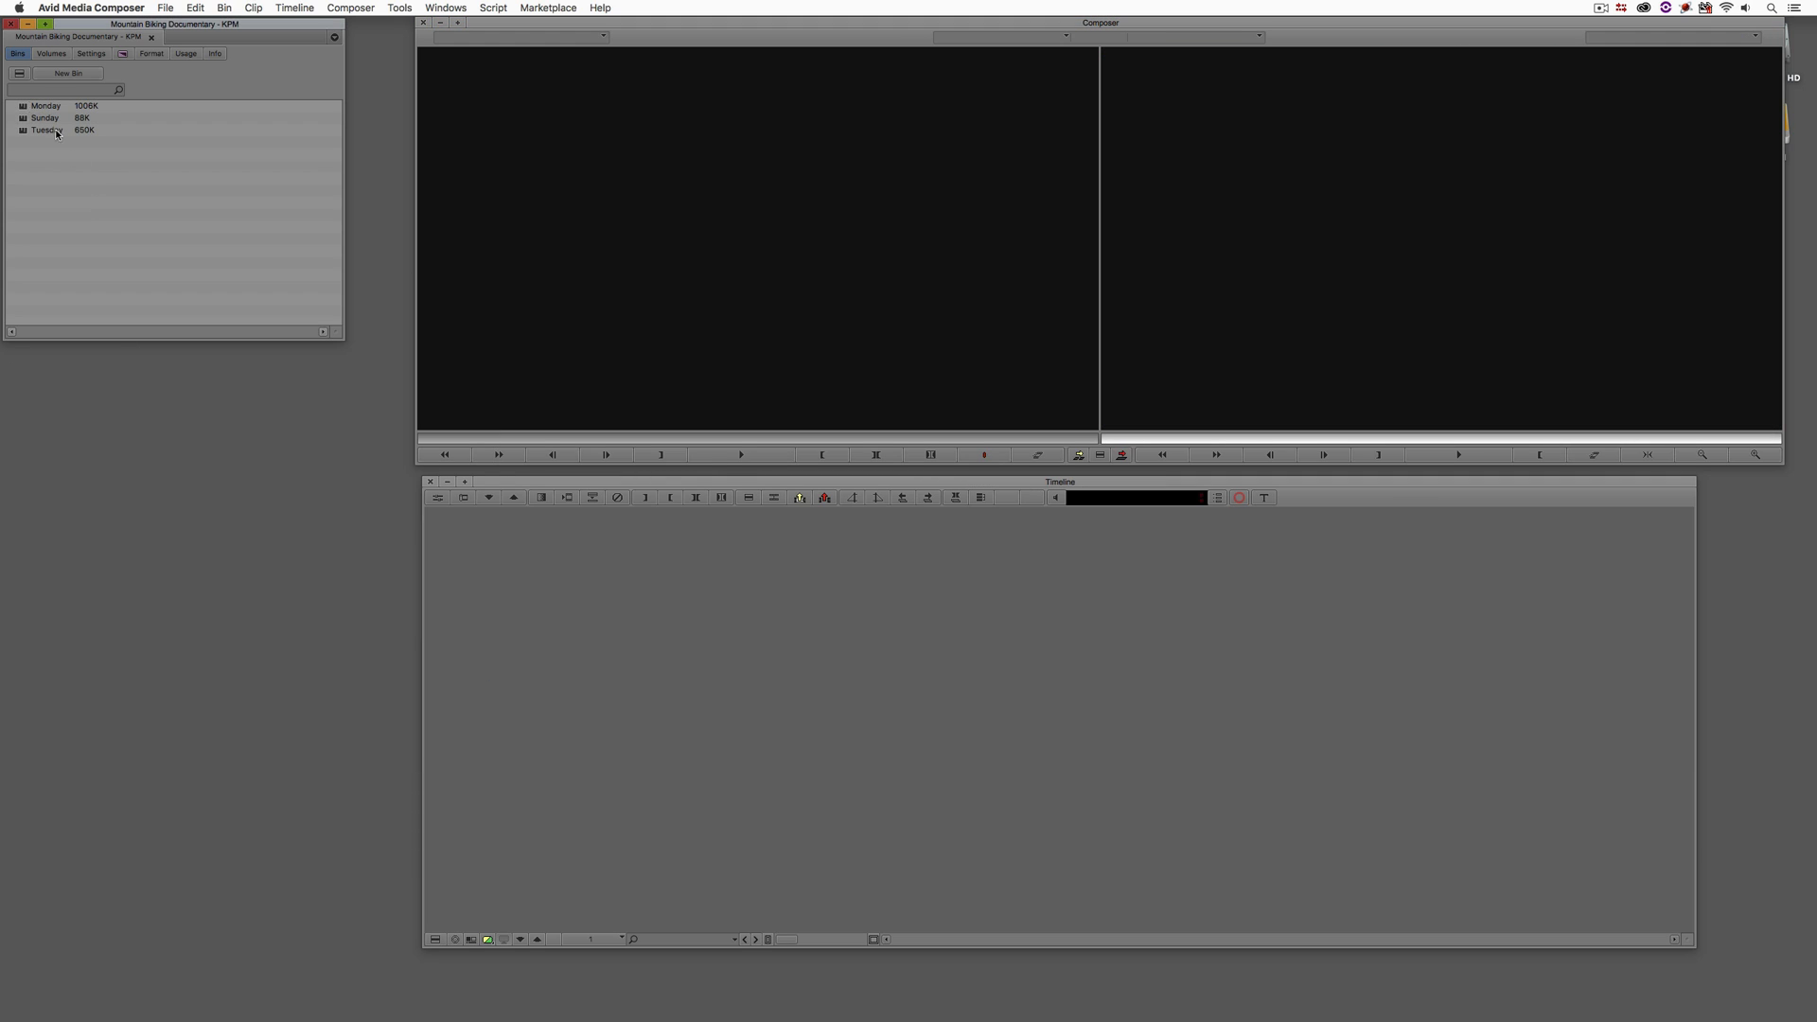
- Load the R02_01(b) Interview WS1.new.01 clip from the Sunday bin and bring up the Find window
double_click(44, 117)
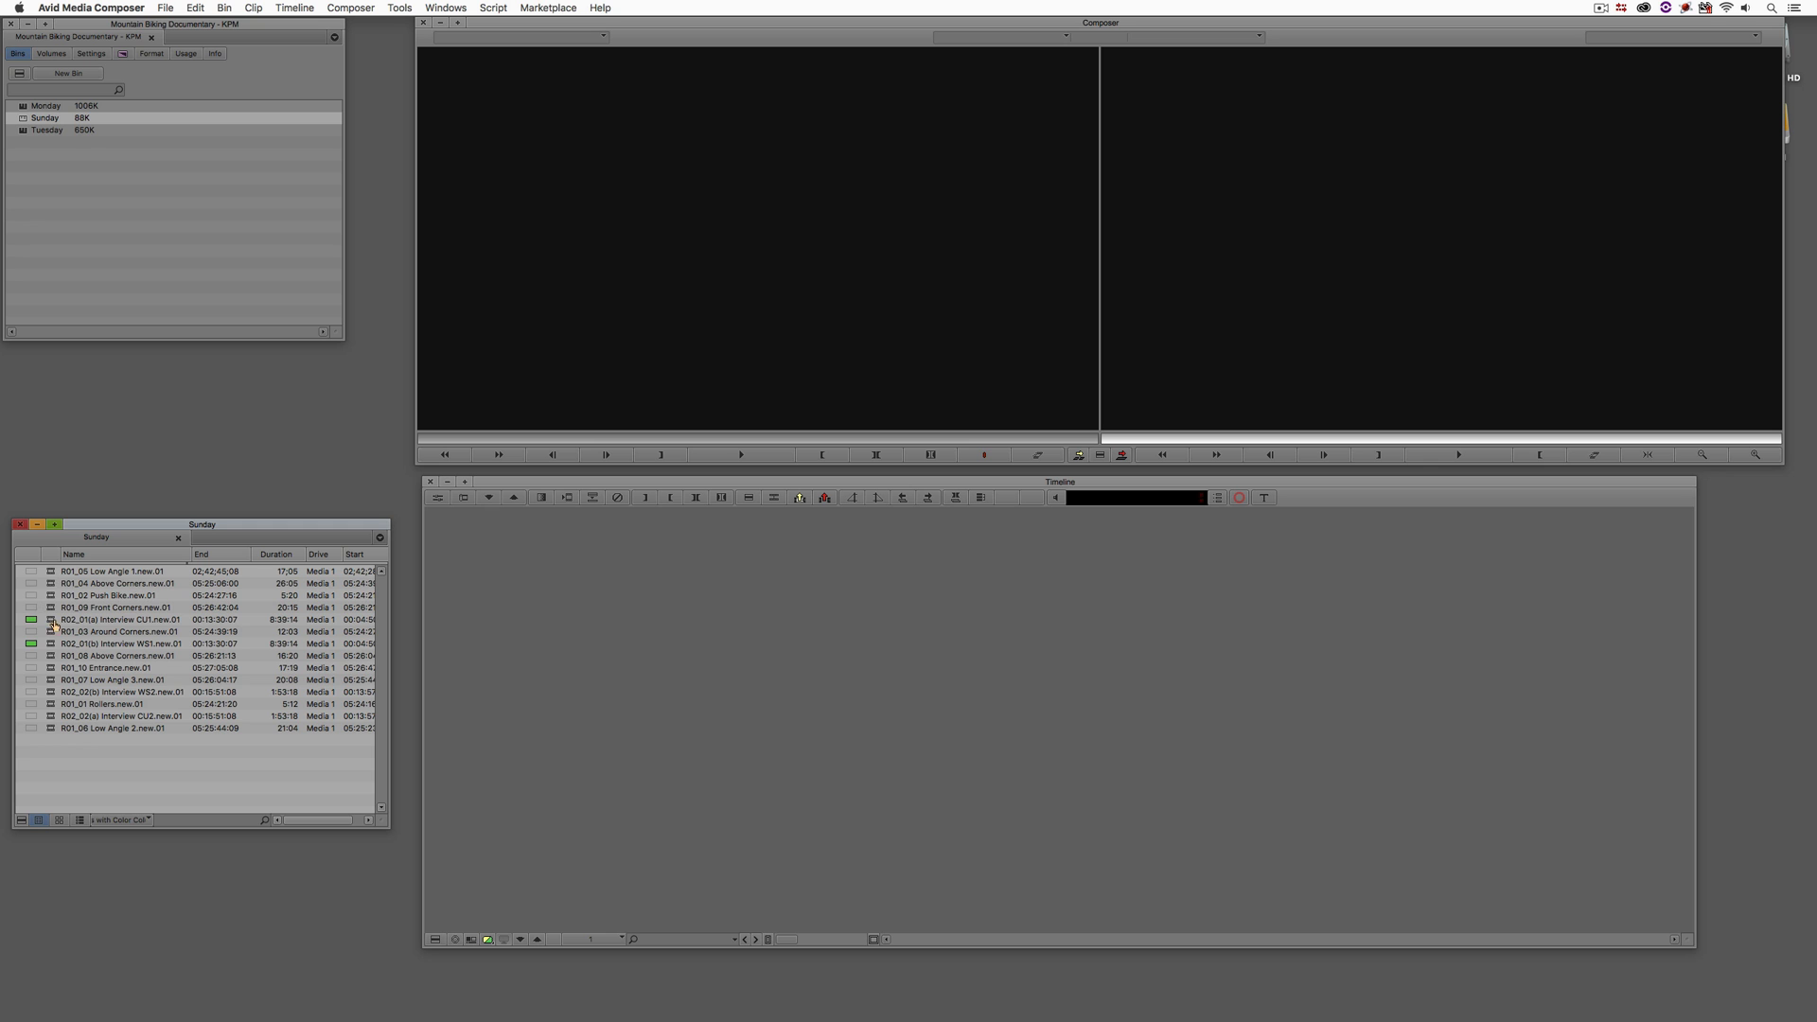
double_click(119, 619)
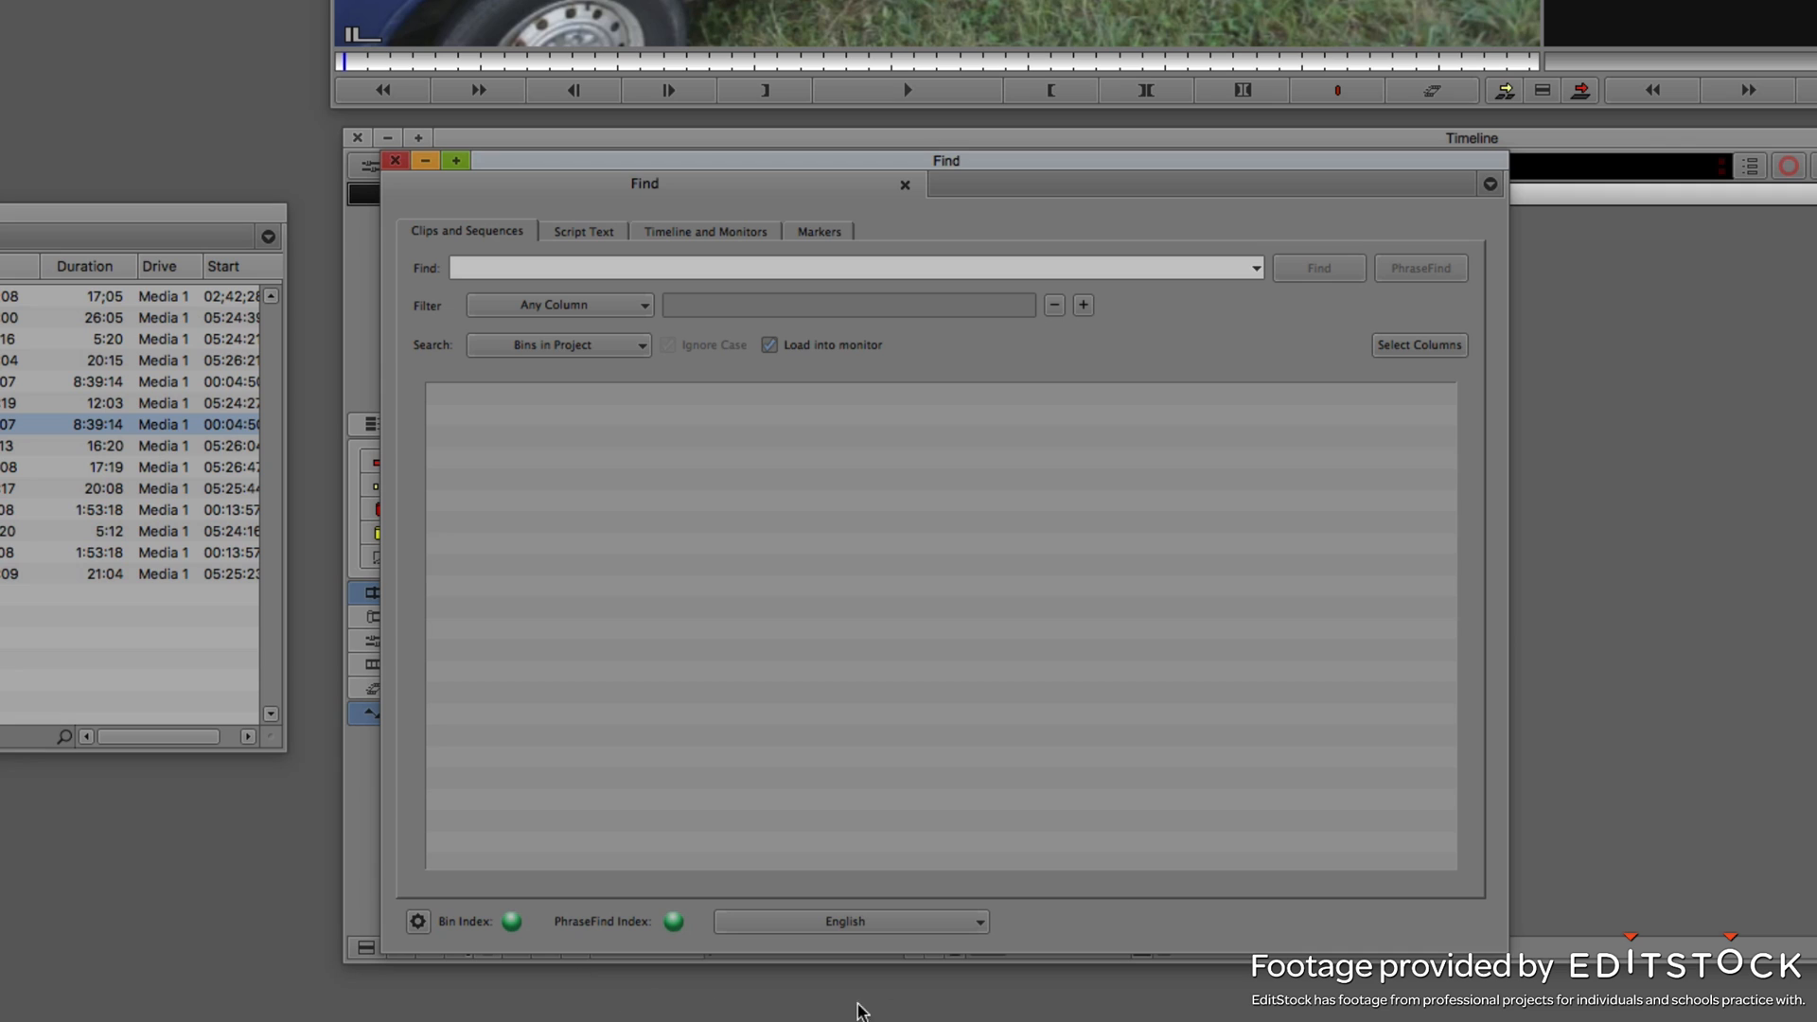
mouse_move(563, 1003)
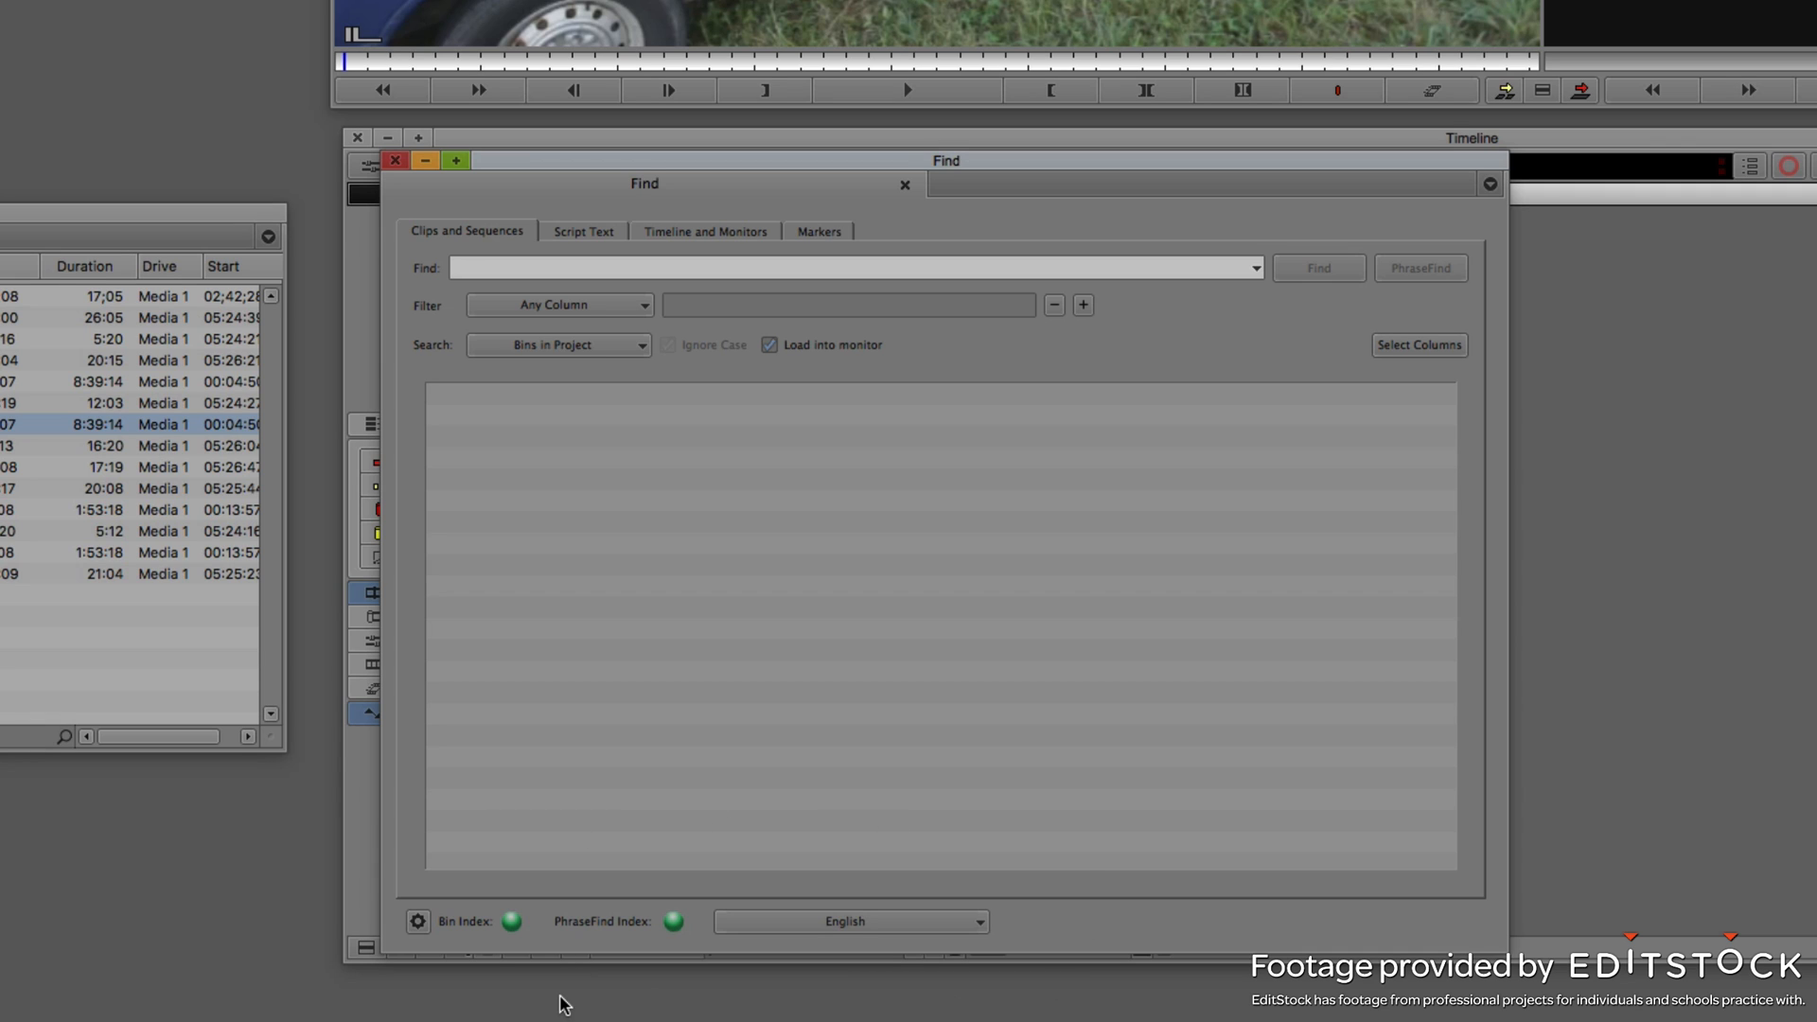
mouse_move(796, 978)
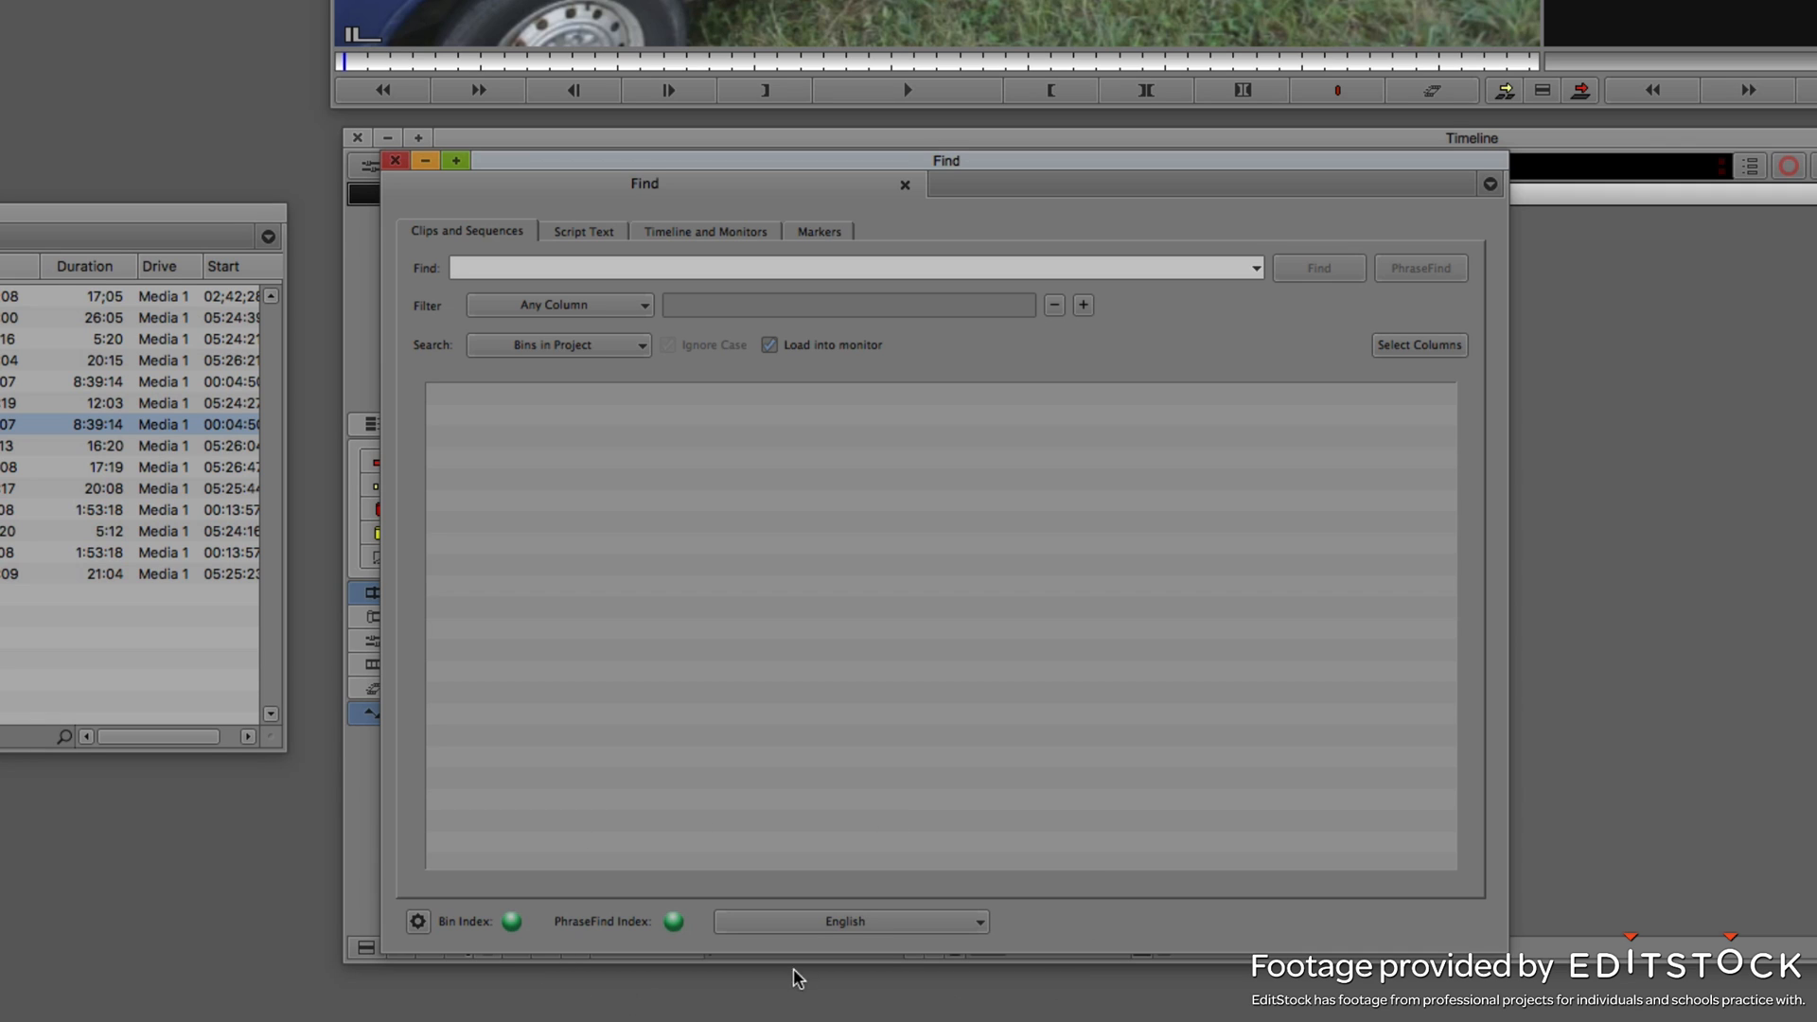
left_click(850, 921)
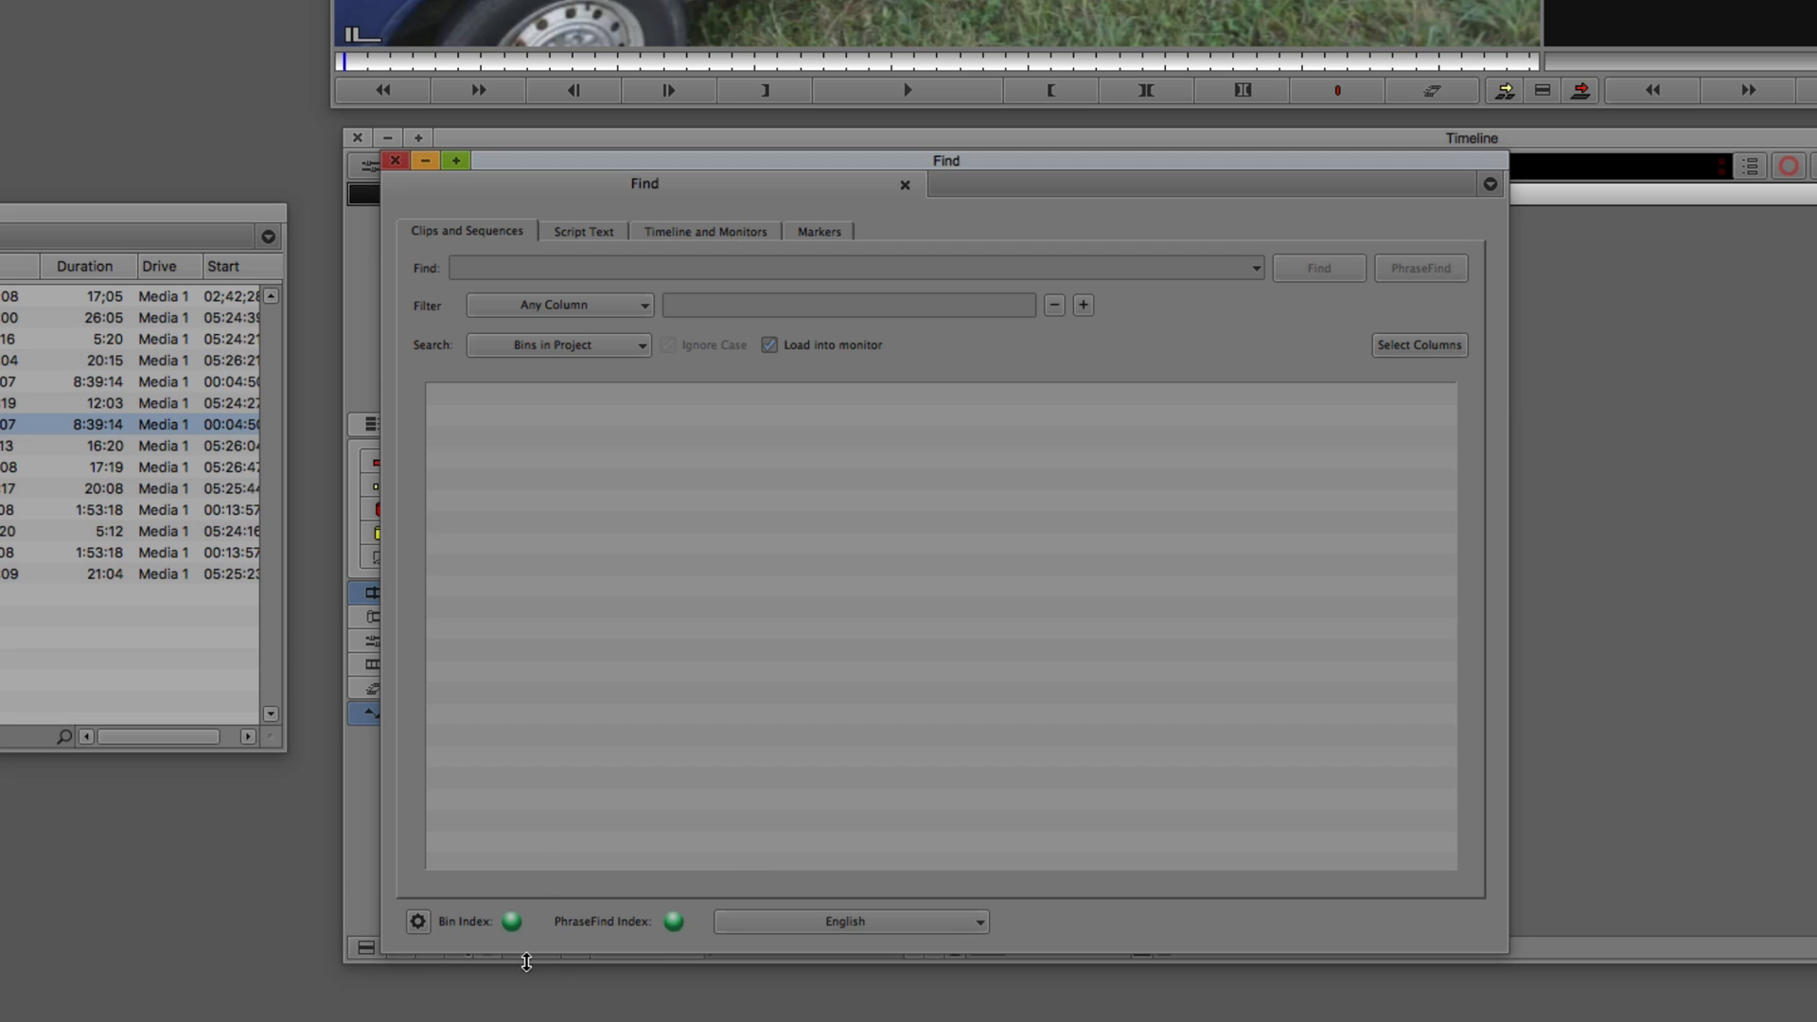
mouse_move(655, 917)
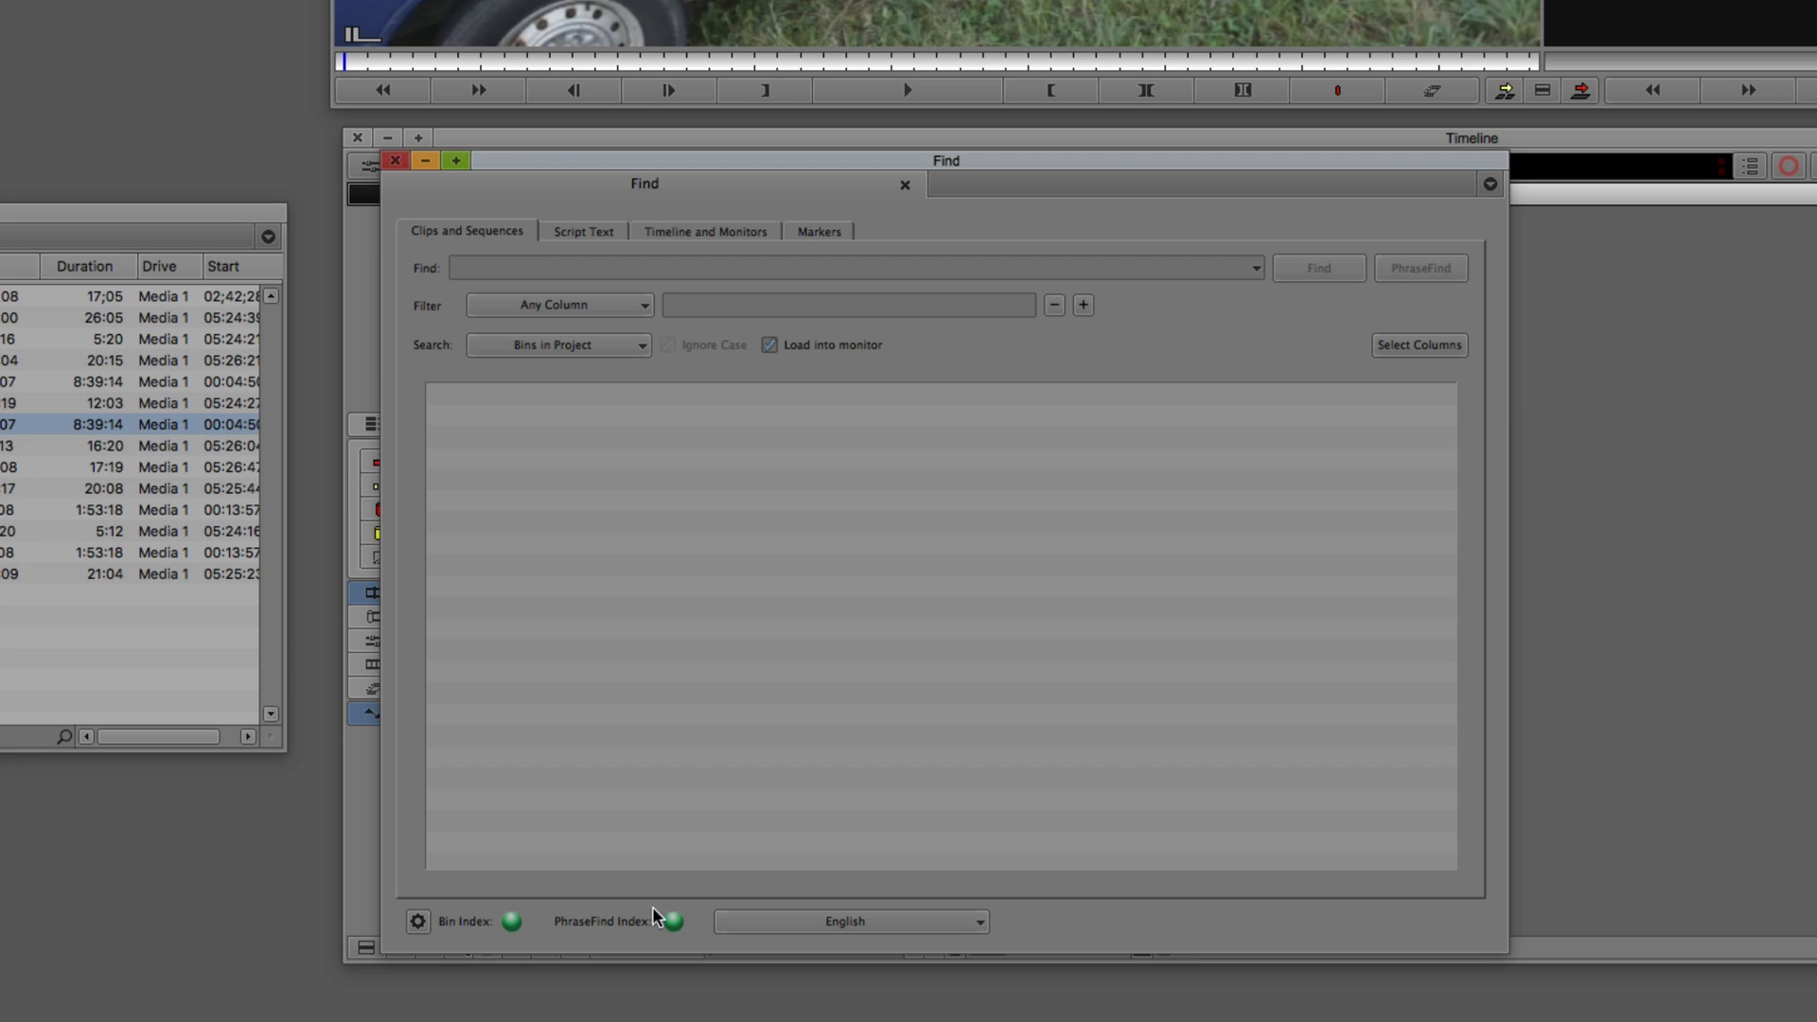
mouse_move(644, 944)
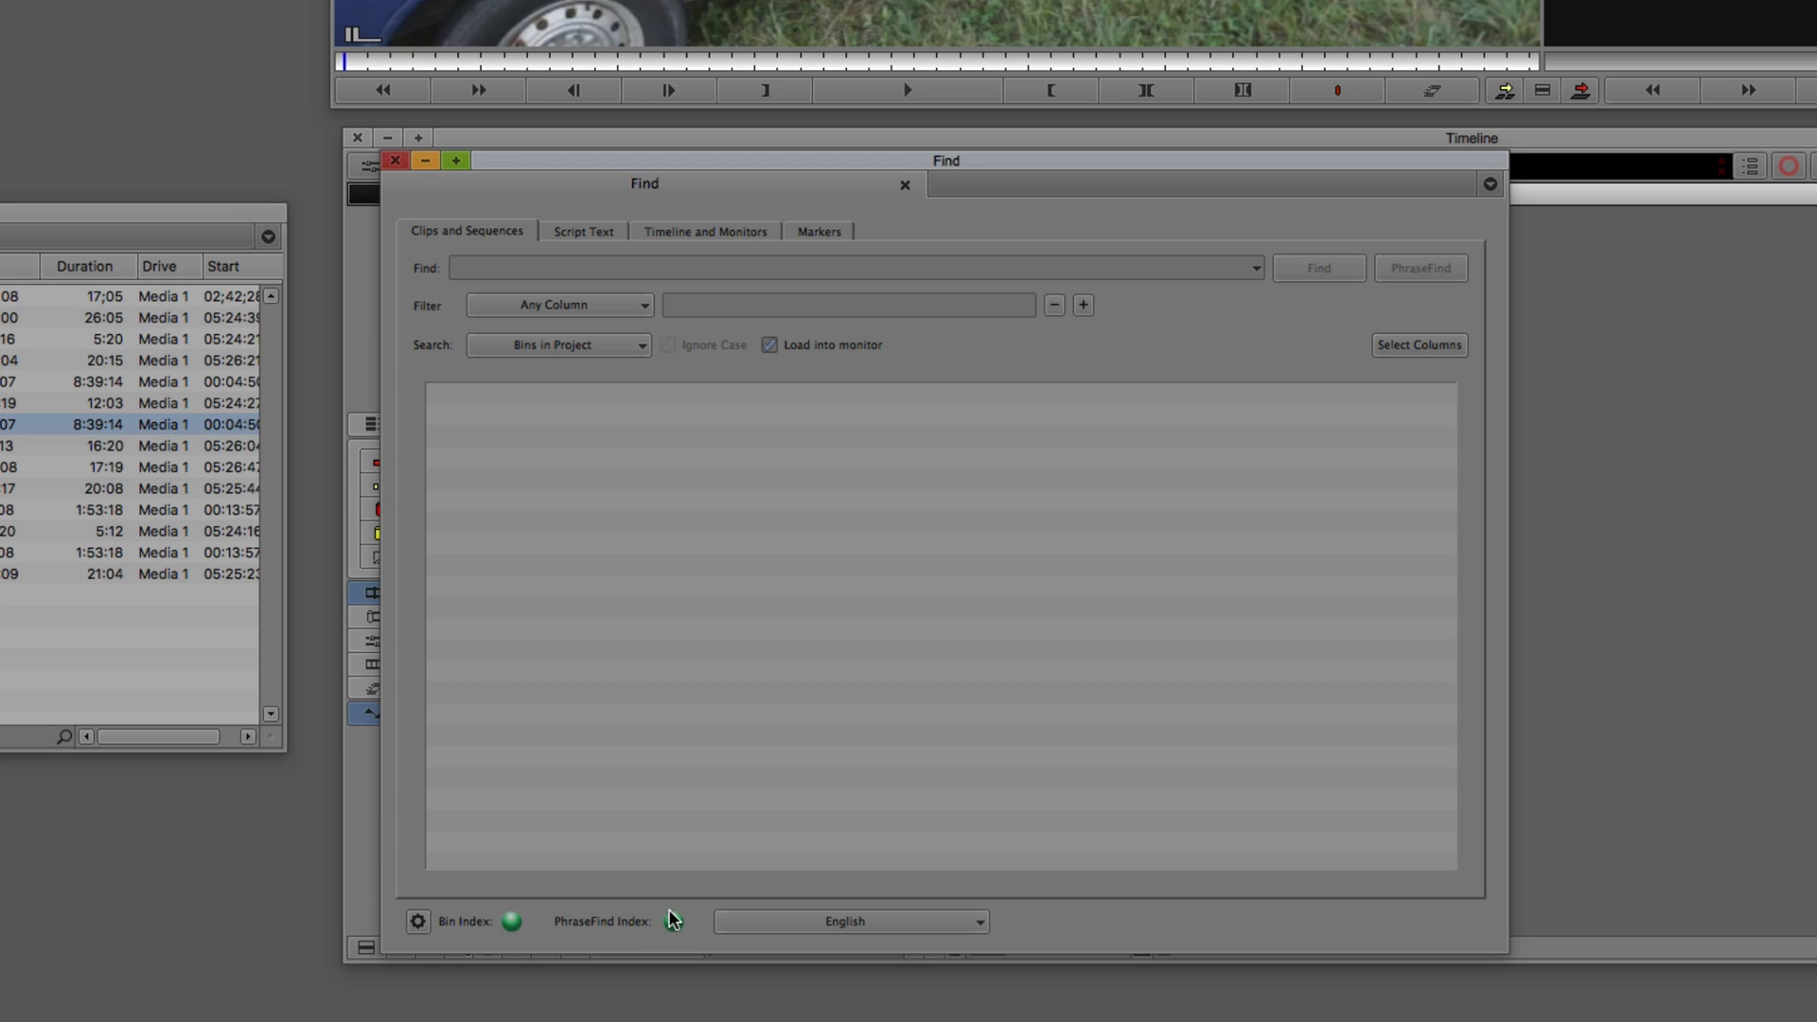
mouse_move(671, 923)
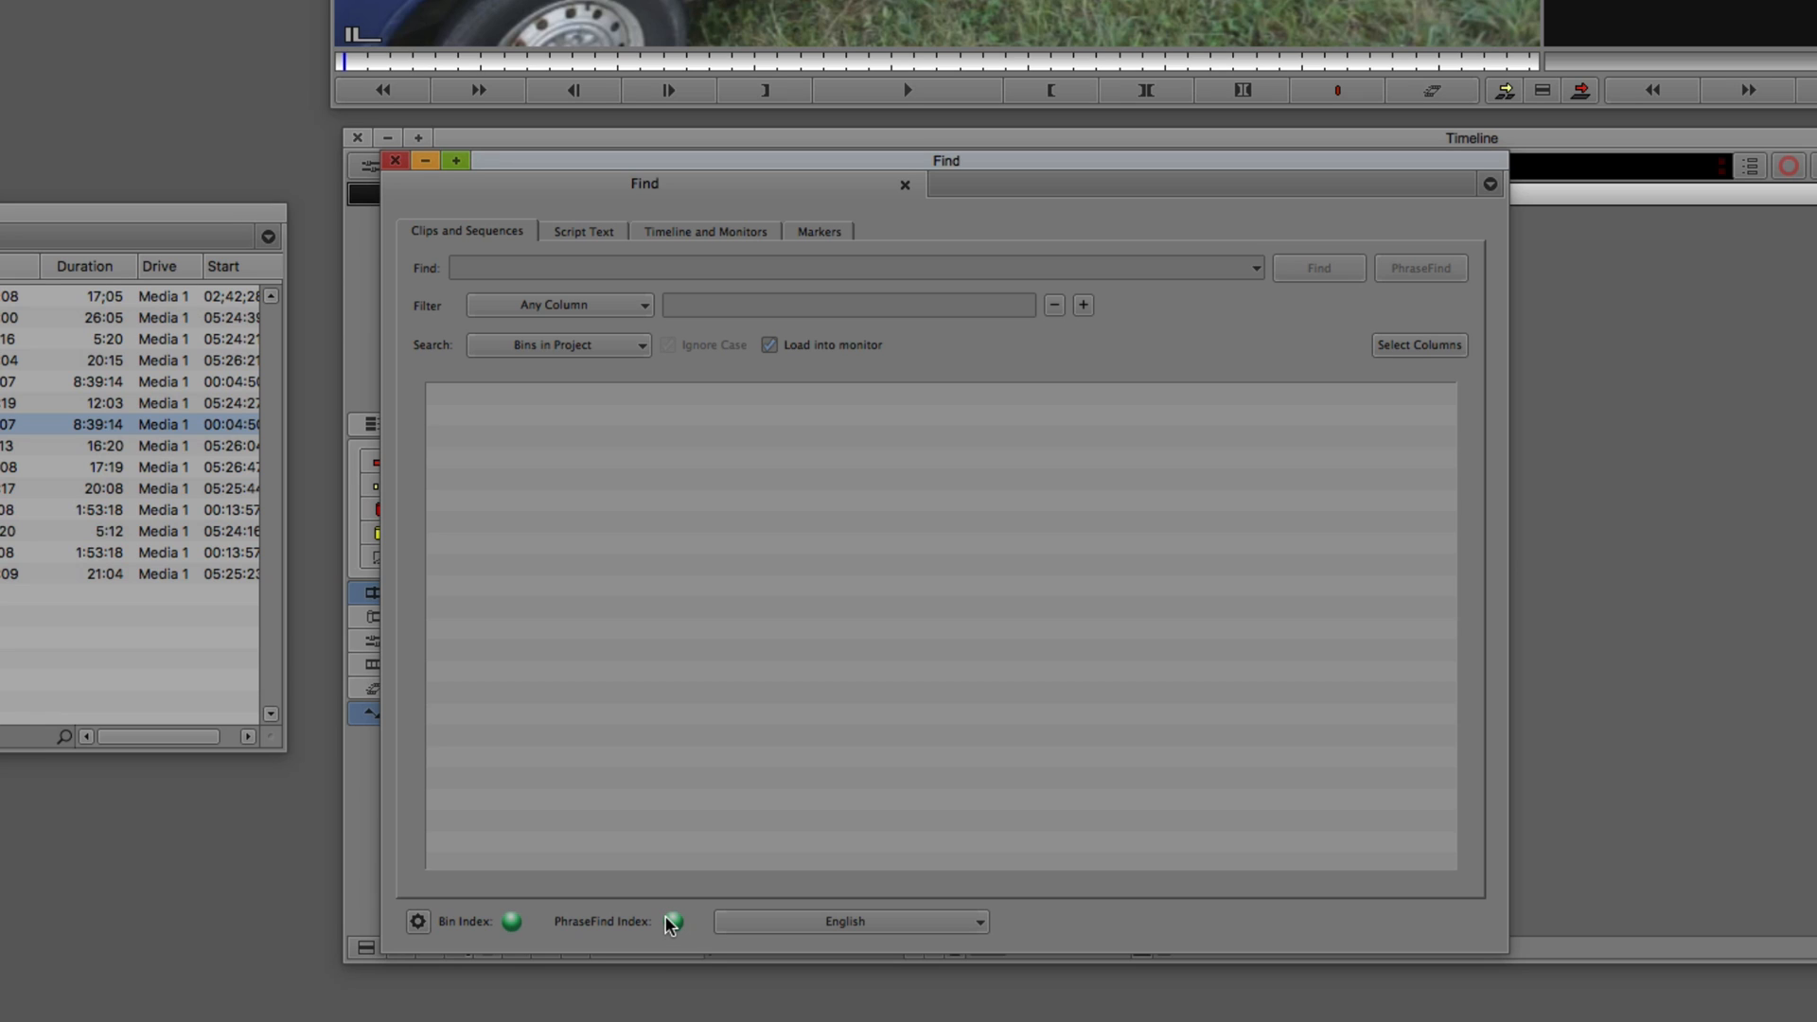
mouse_move(673, 921)
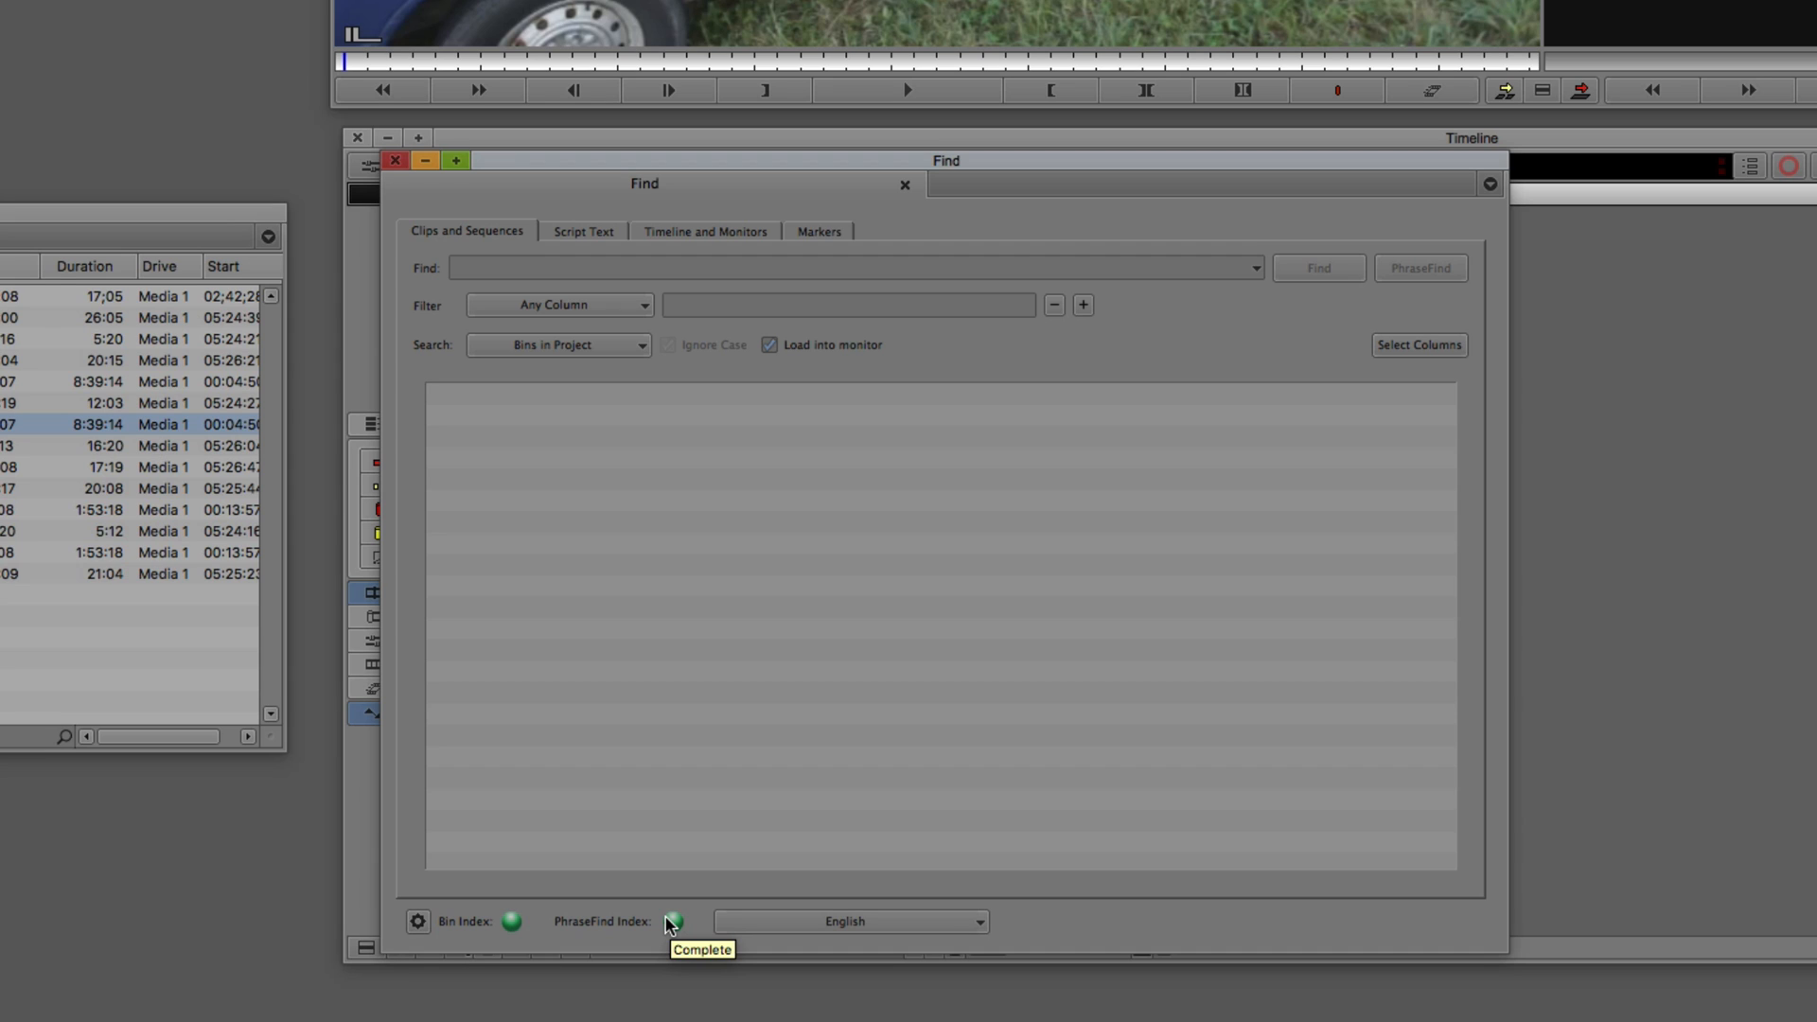
mouse_move(670, 921)
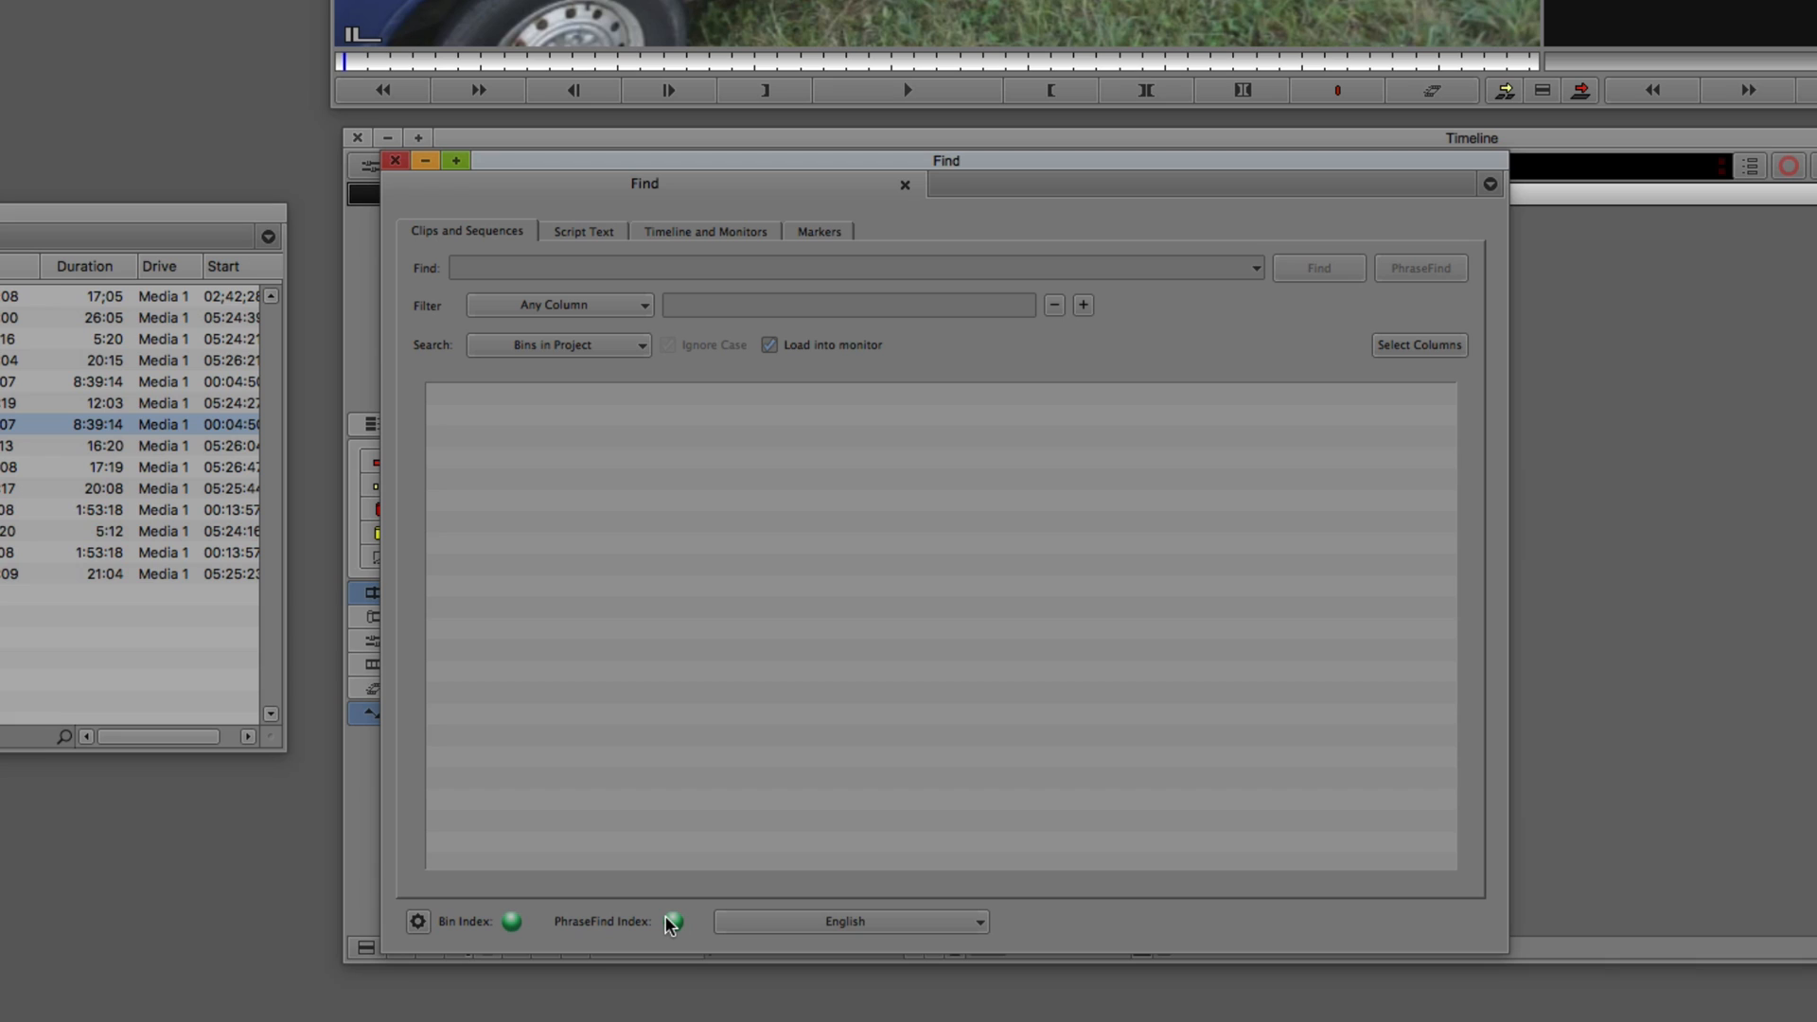
mouse_move(672, 921)
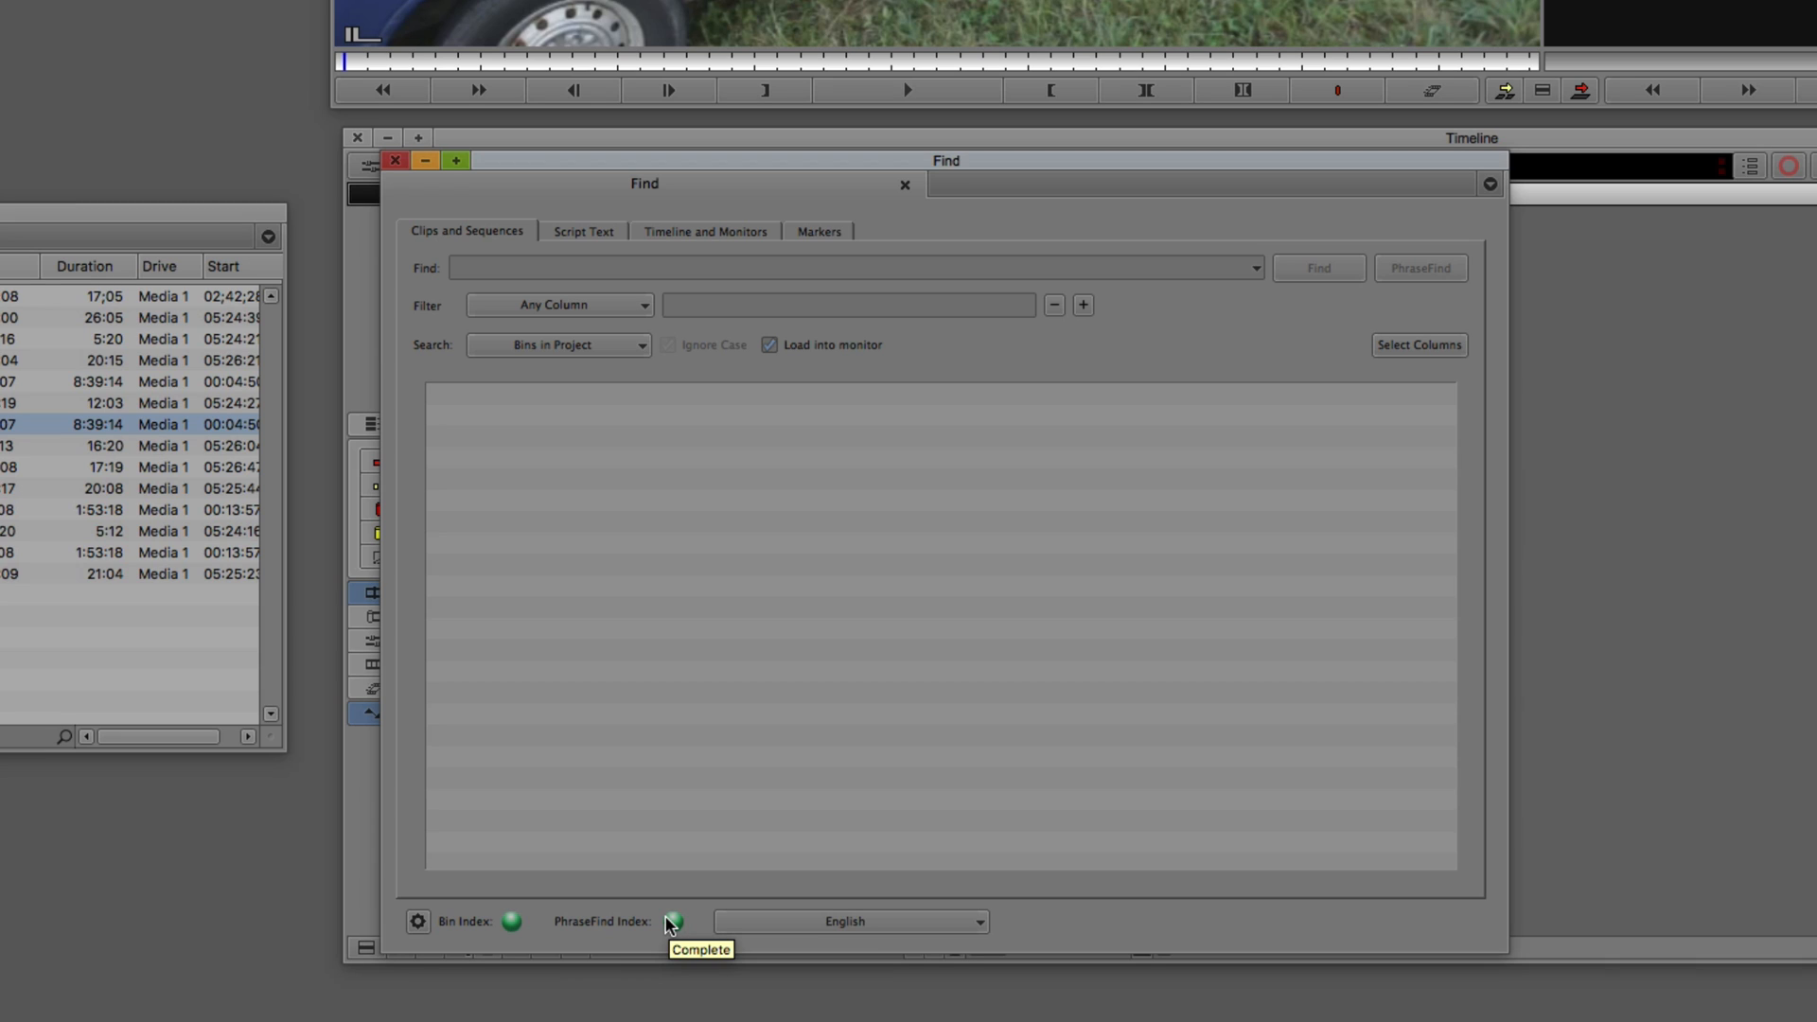
mouse_move(651, 921)
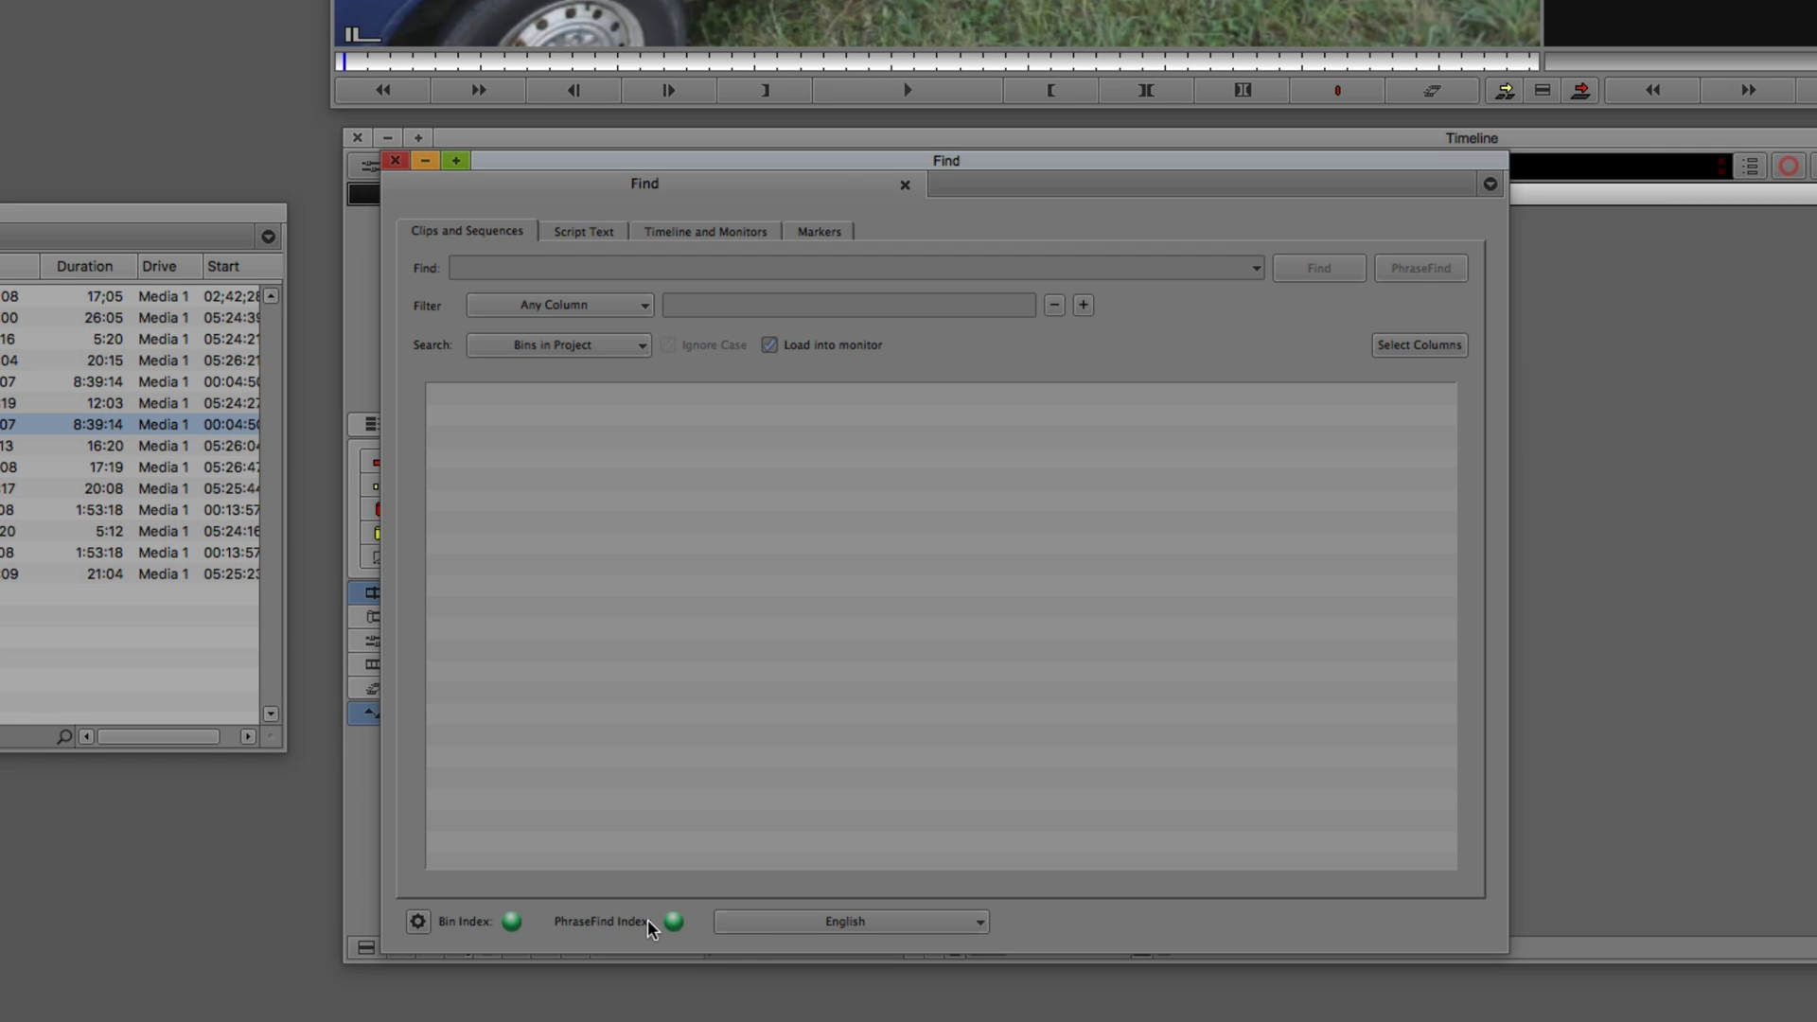
mouse_move(649, 927)
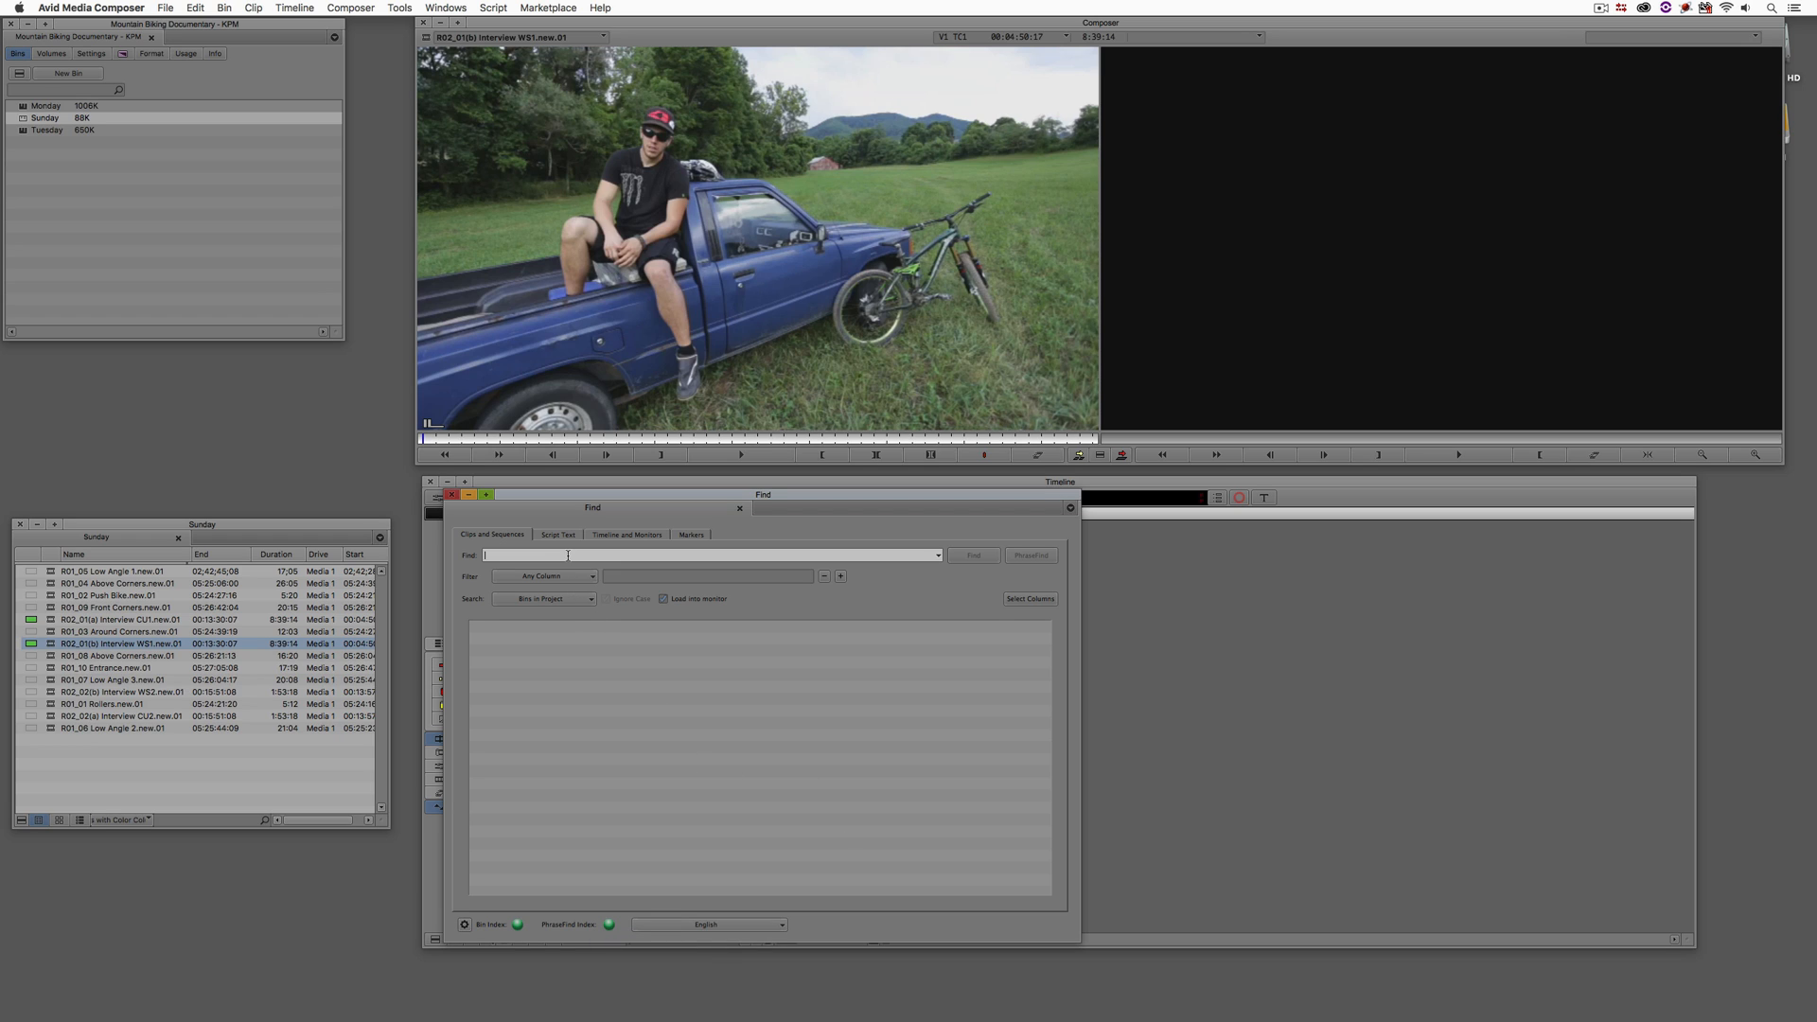
- Run a PhraseFind search for "I would cry" returning six scored clips across Sunday and Monday
type("I wod")
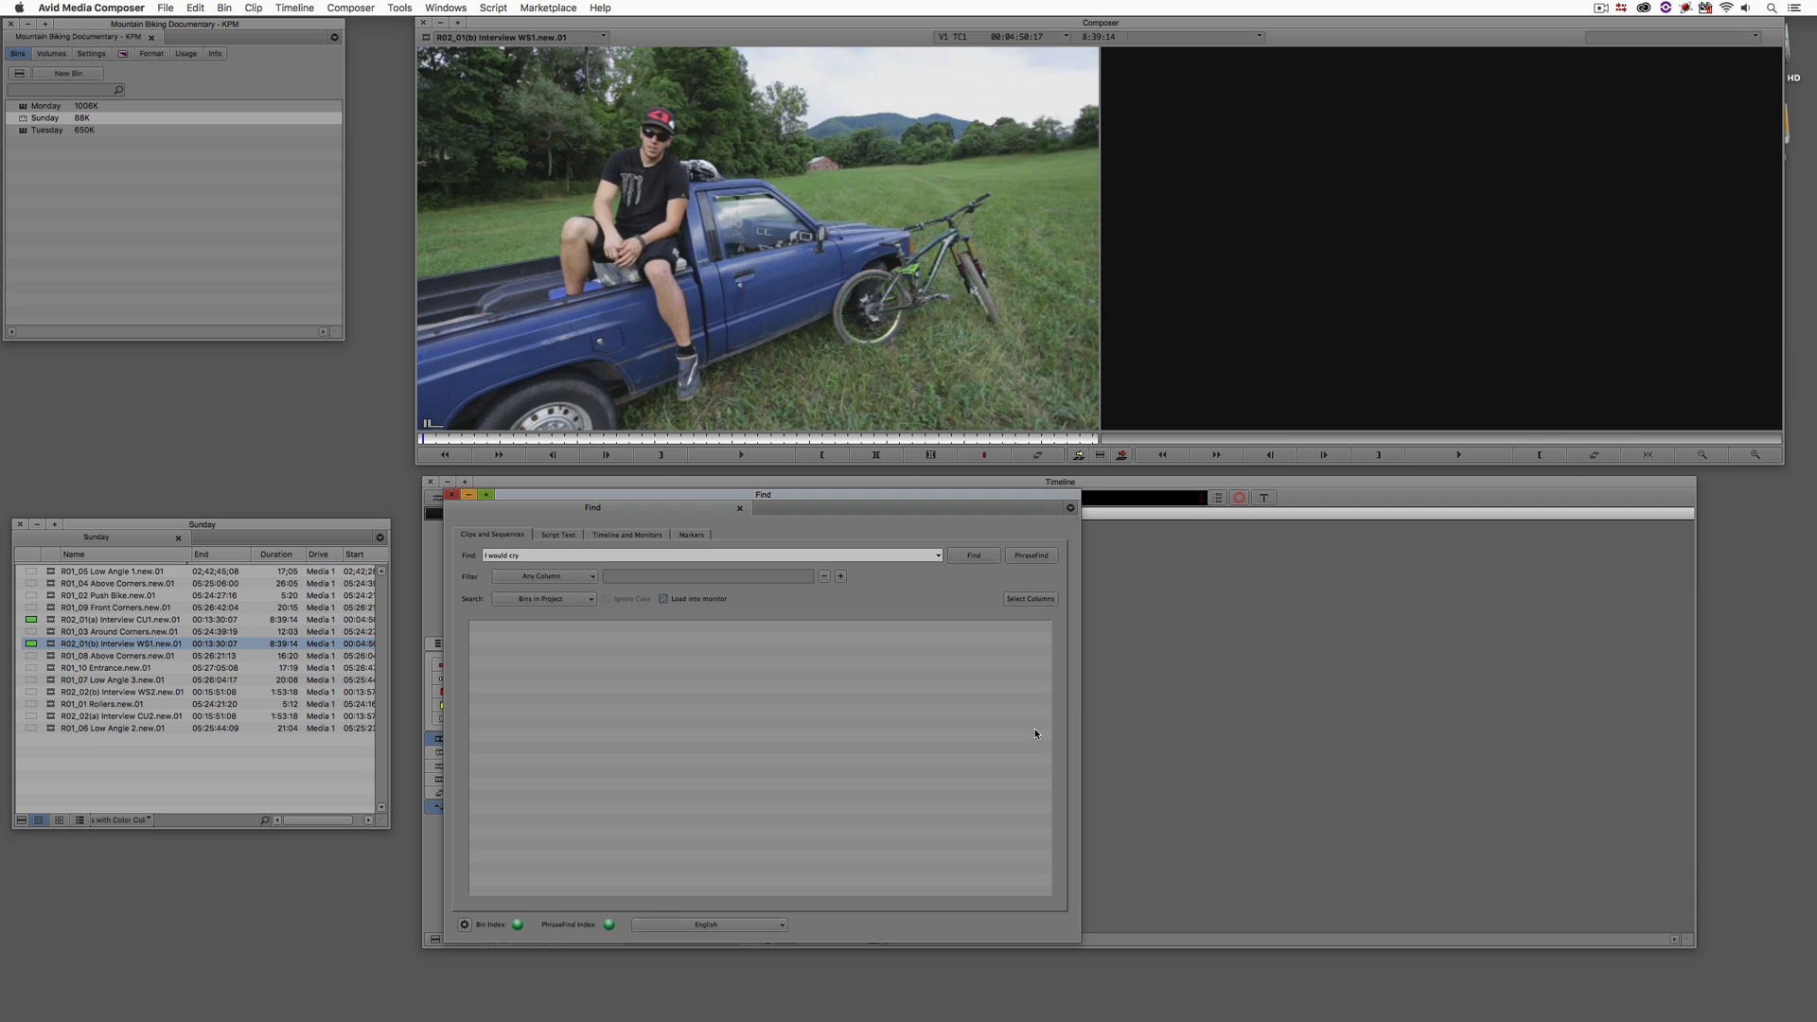
left_click(972, 555)
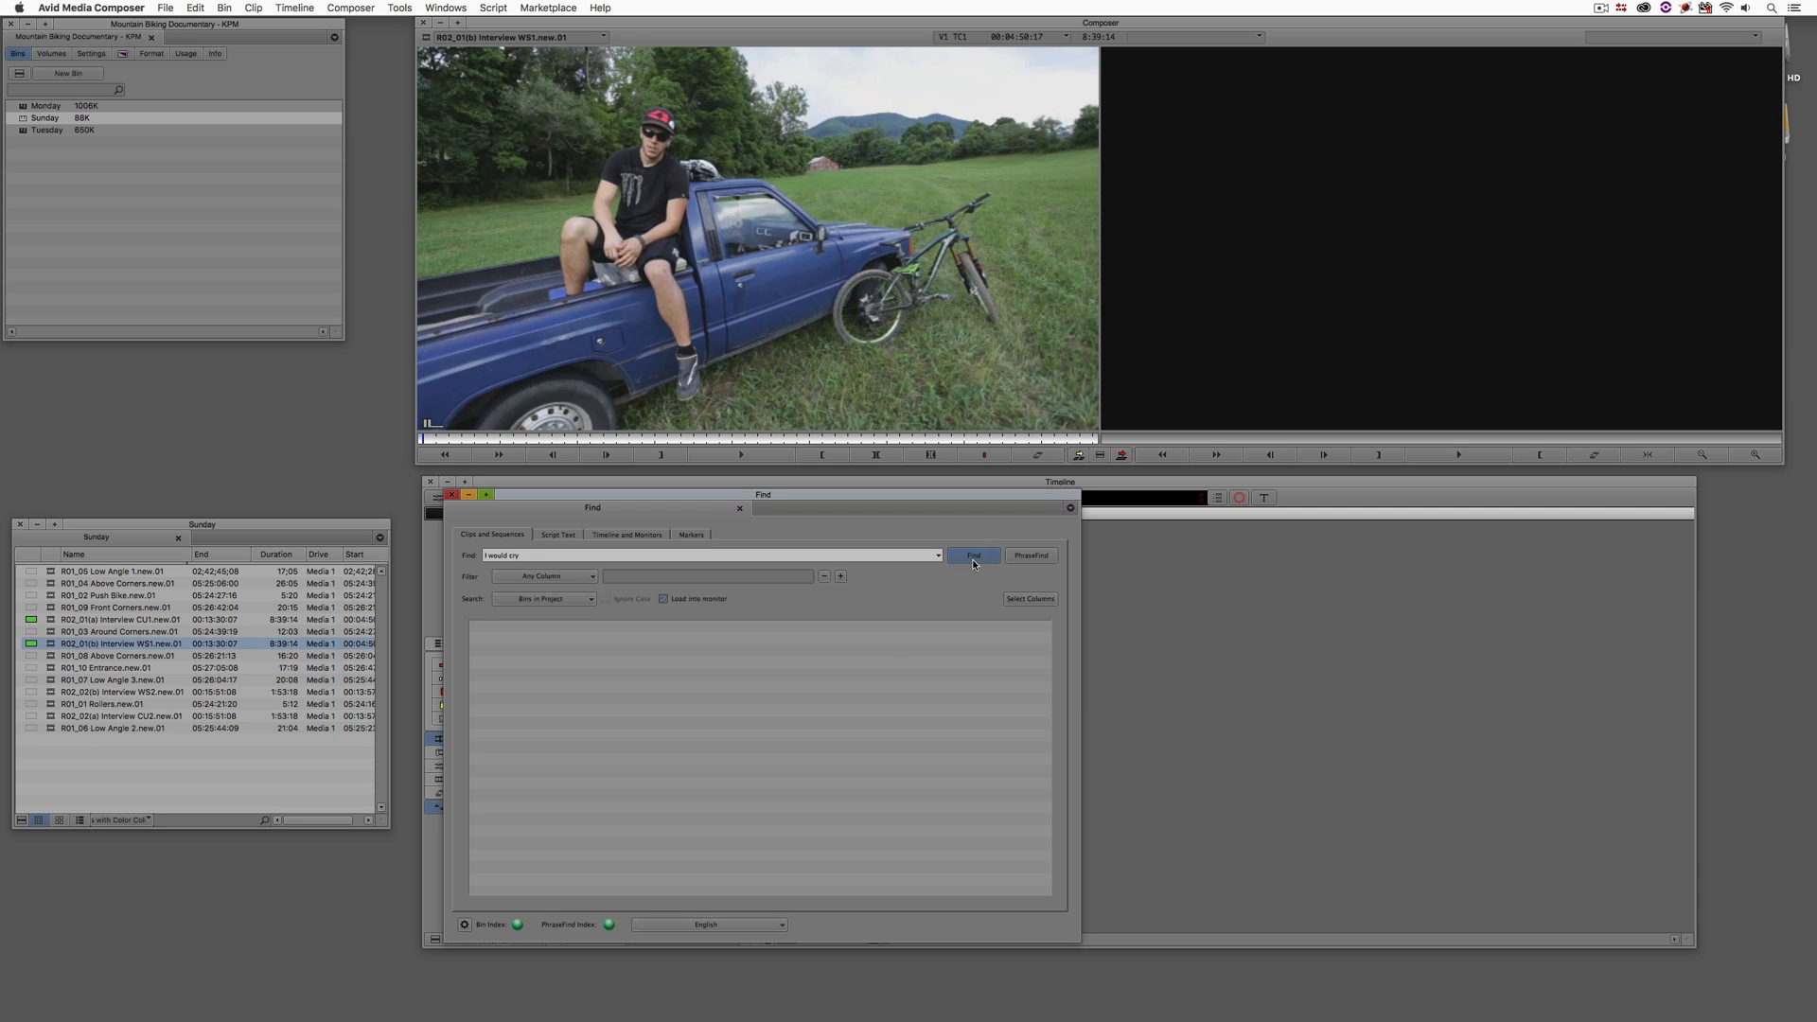
left_click(1030, 554)
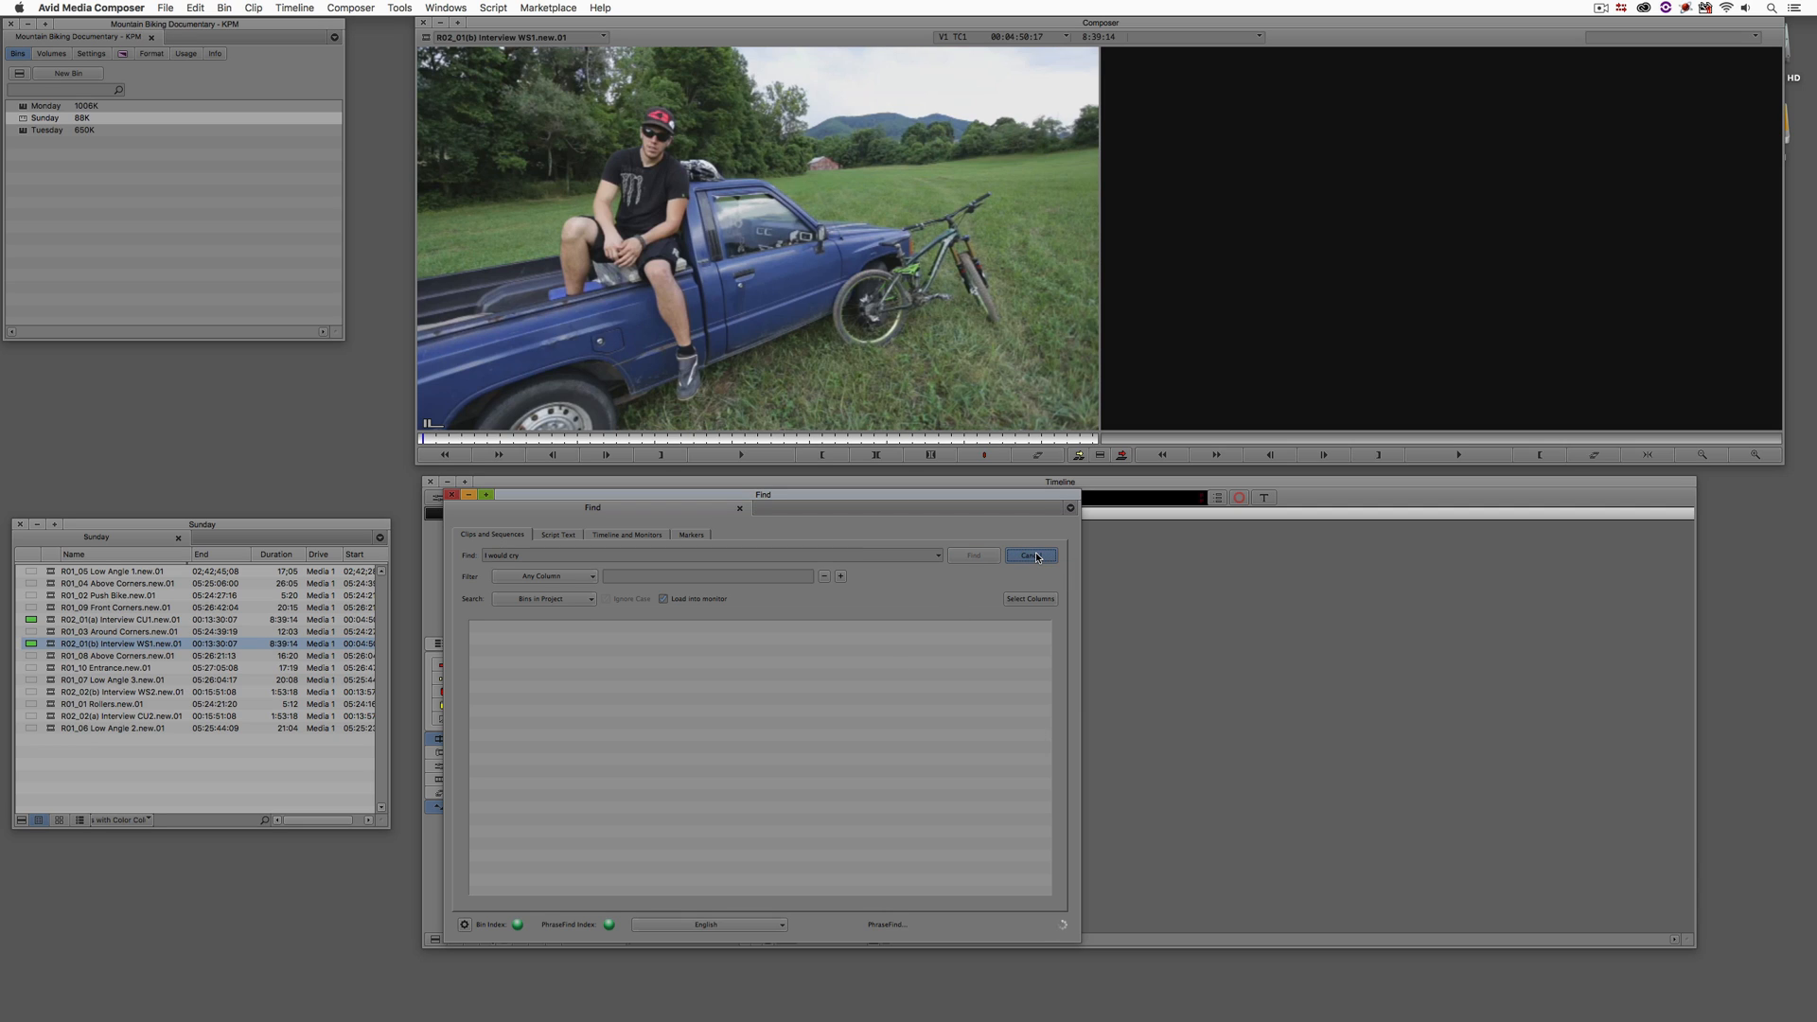
left_click(1029, 556)
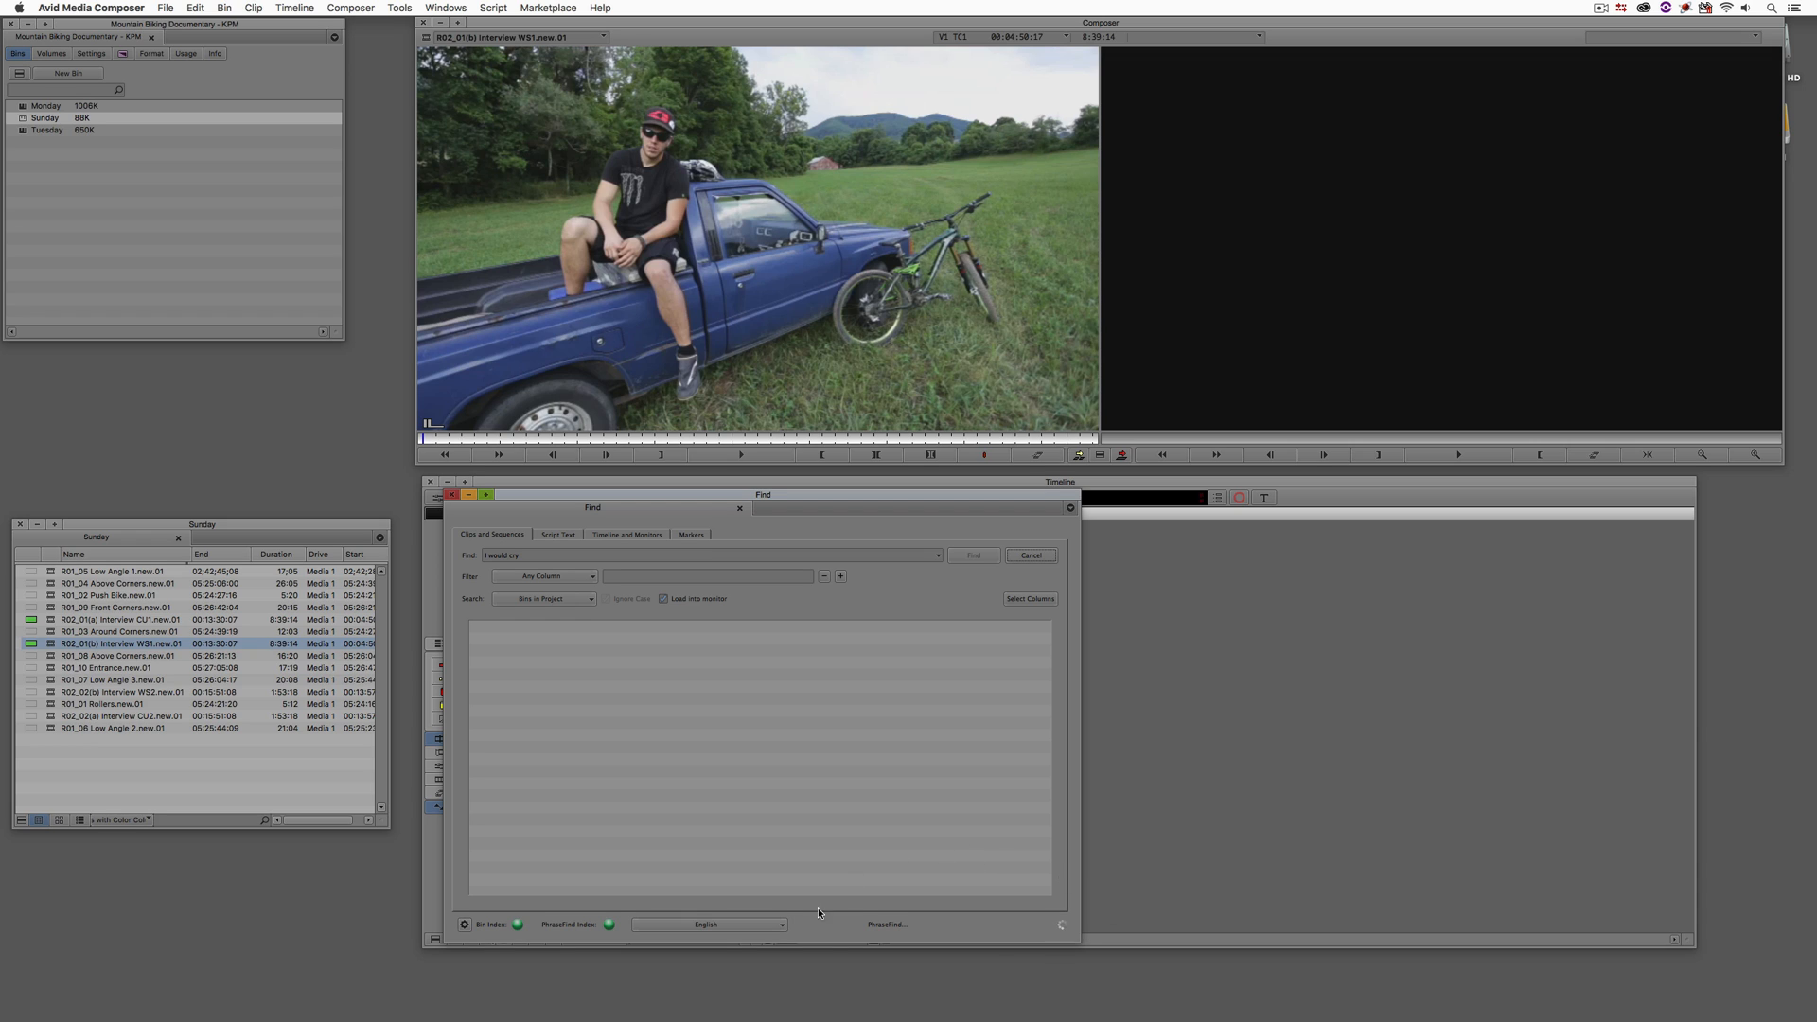
mouse_move(1090, 902)
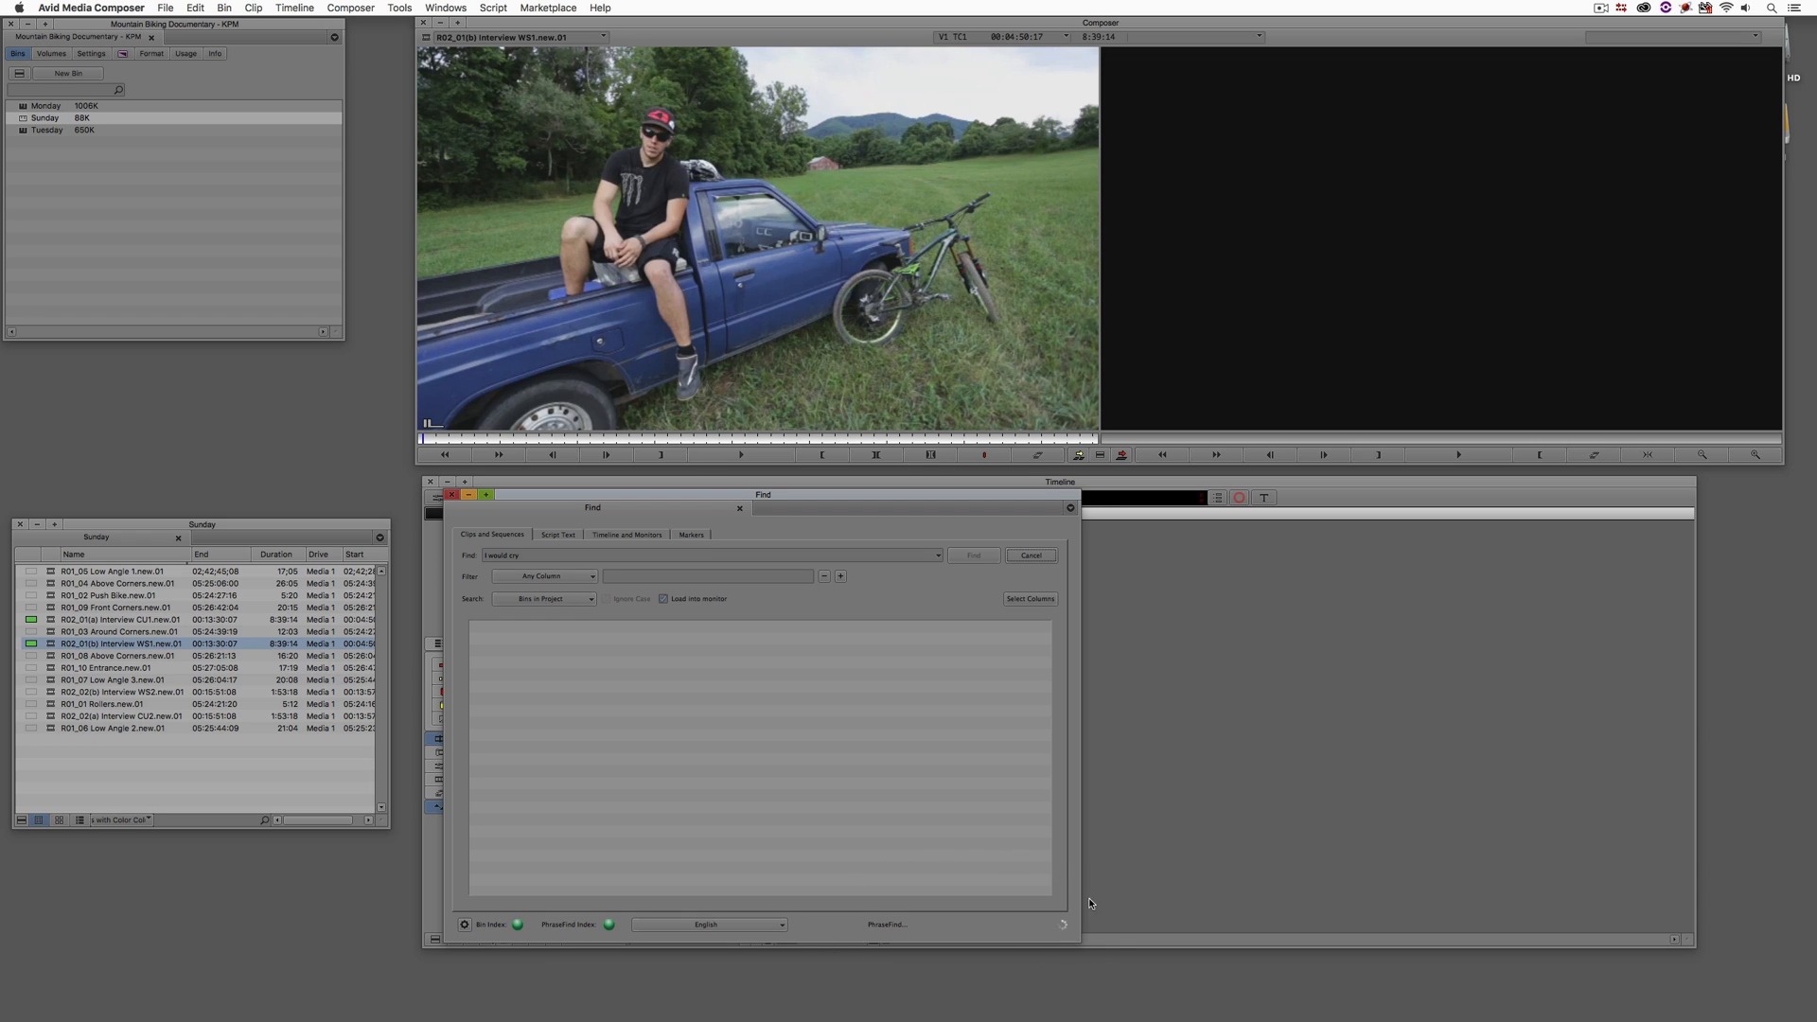
mouse_move(1187, 822)
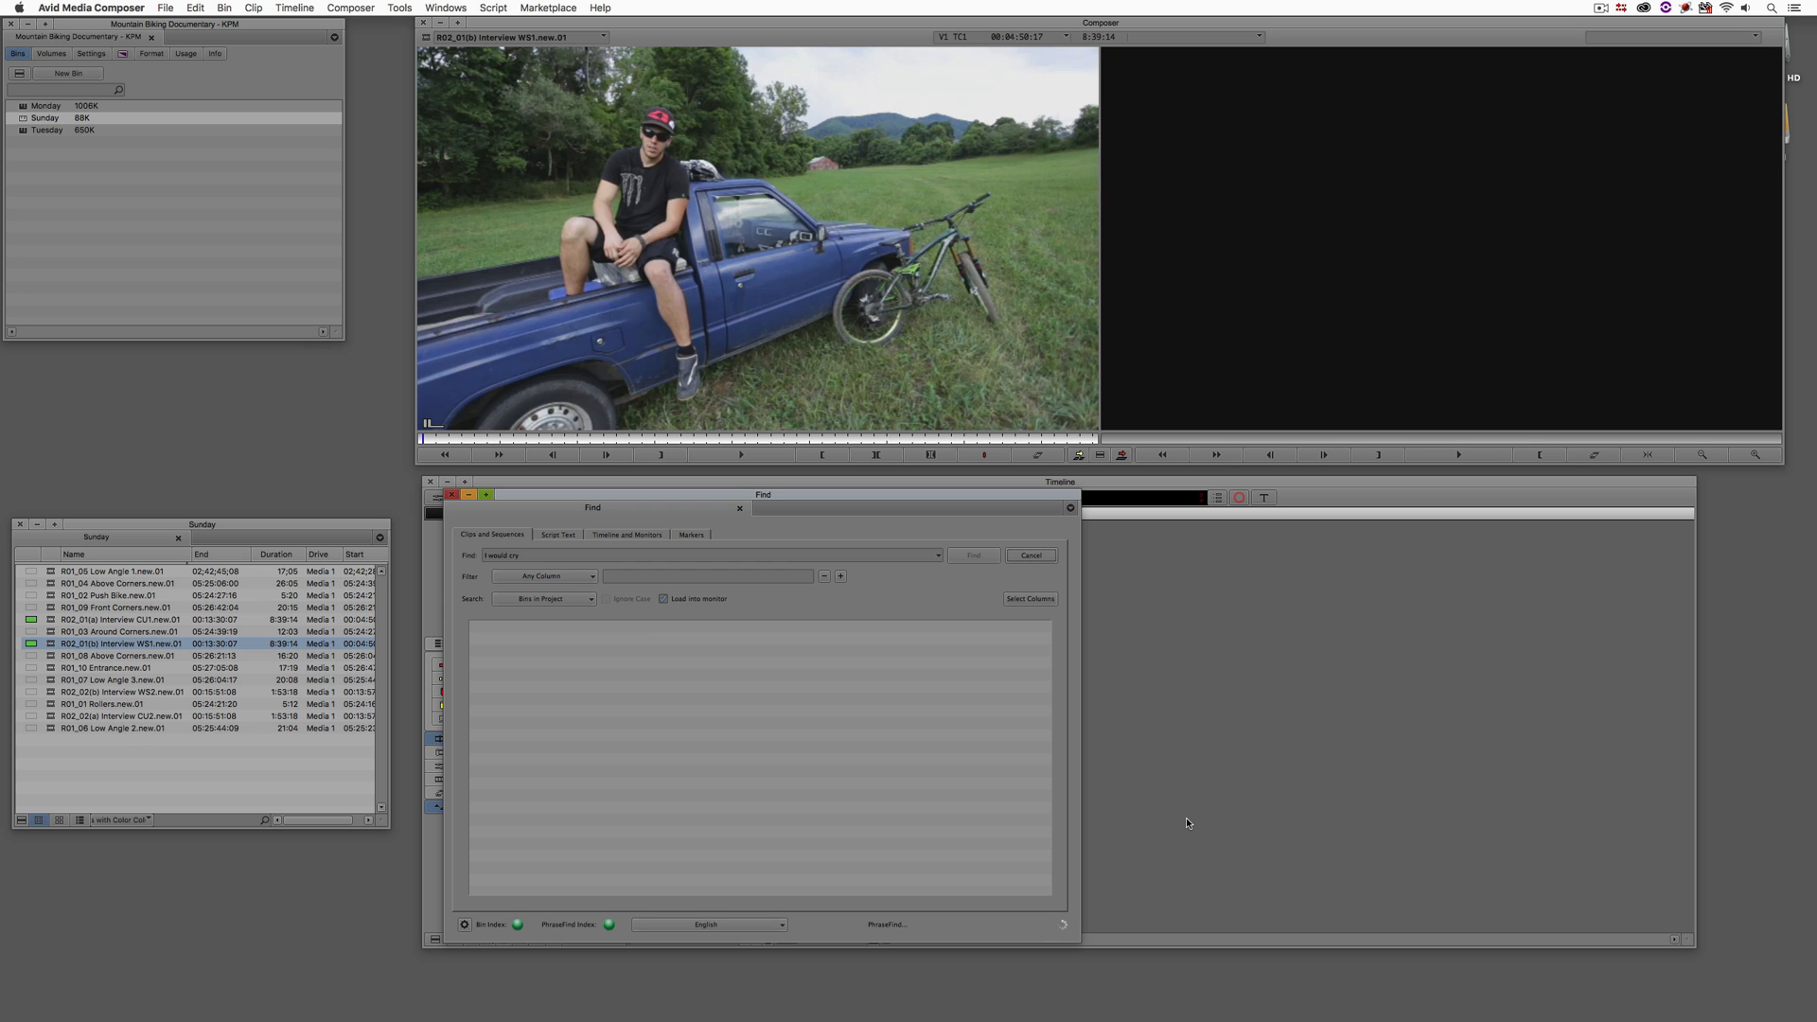
left_click(971, 555)
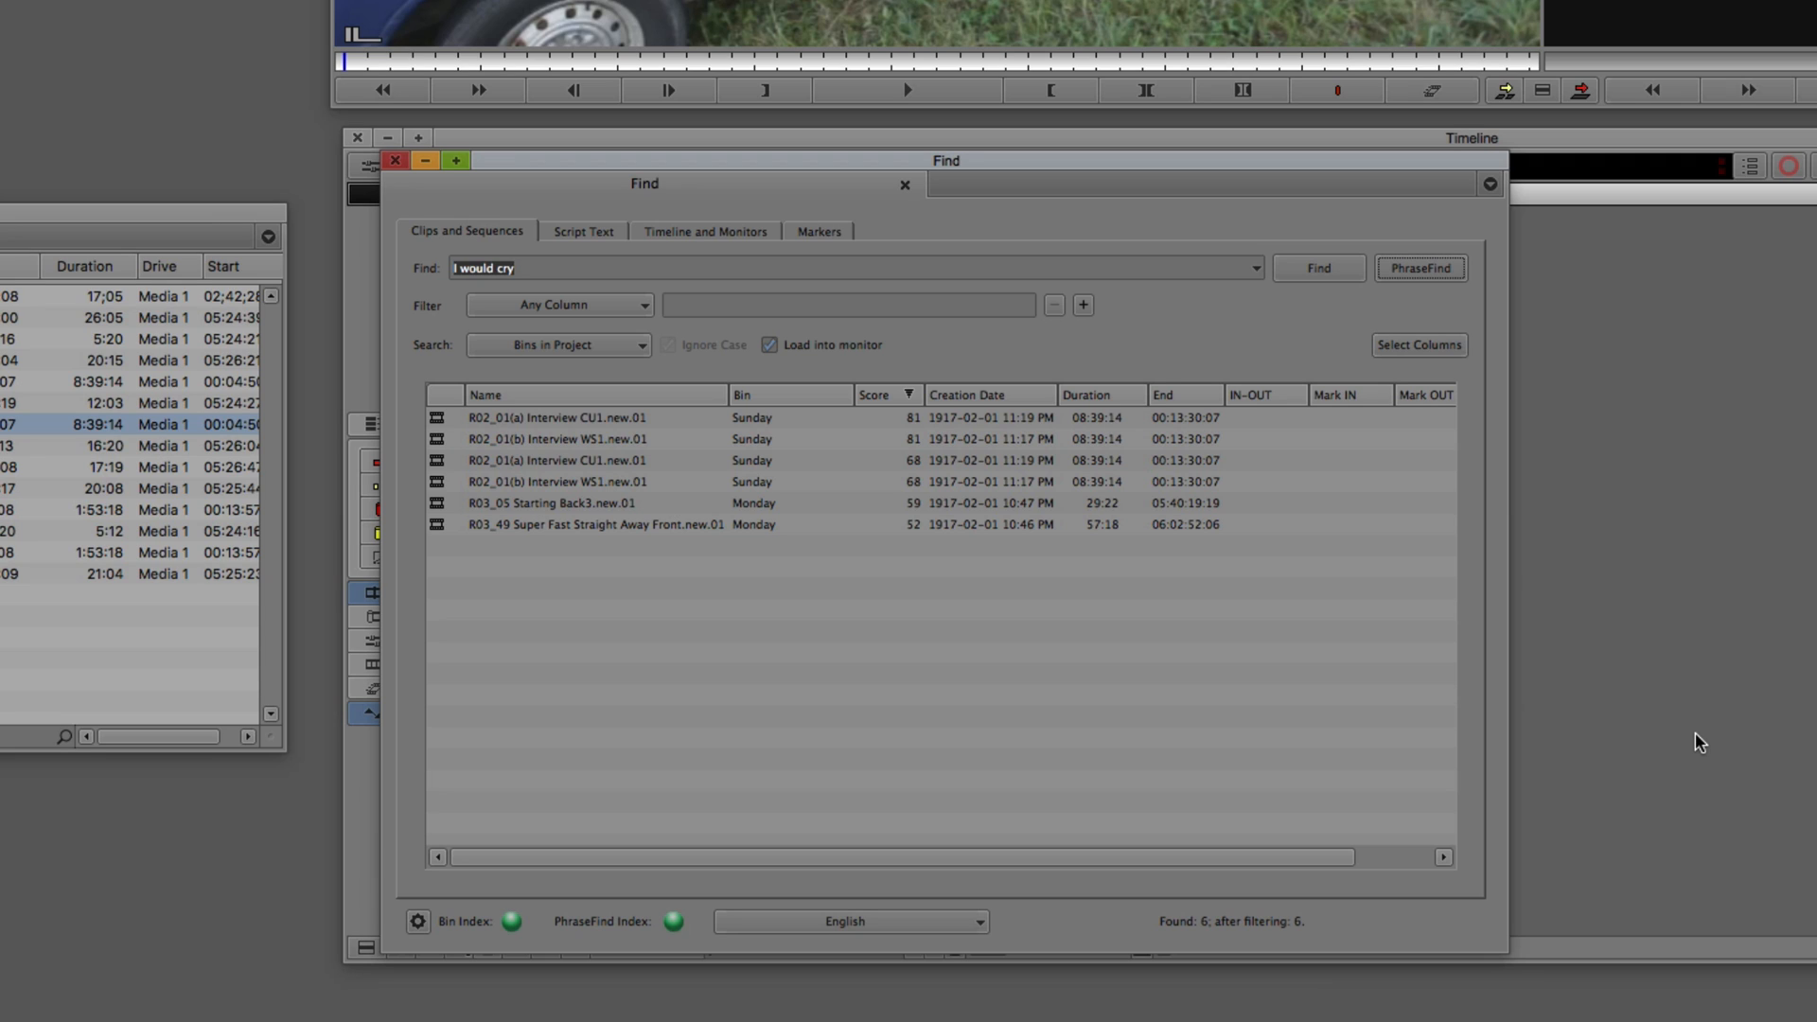
mouse_move(1070, 440)
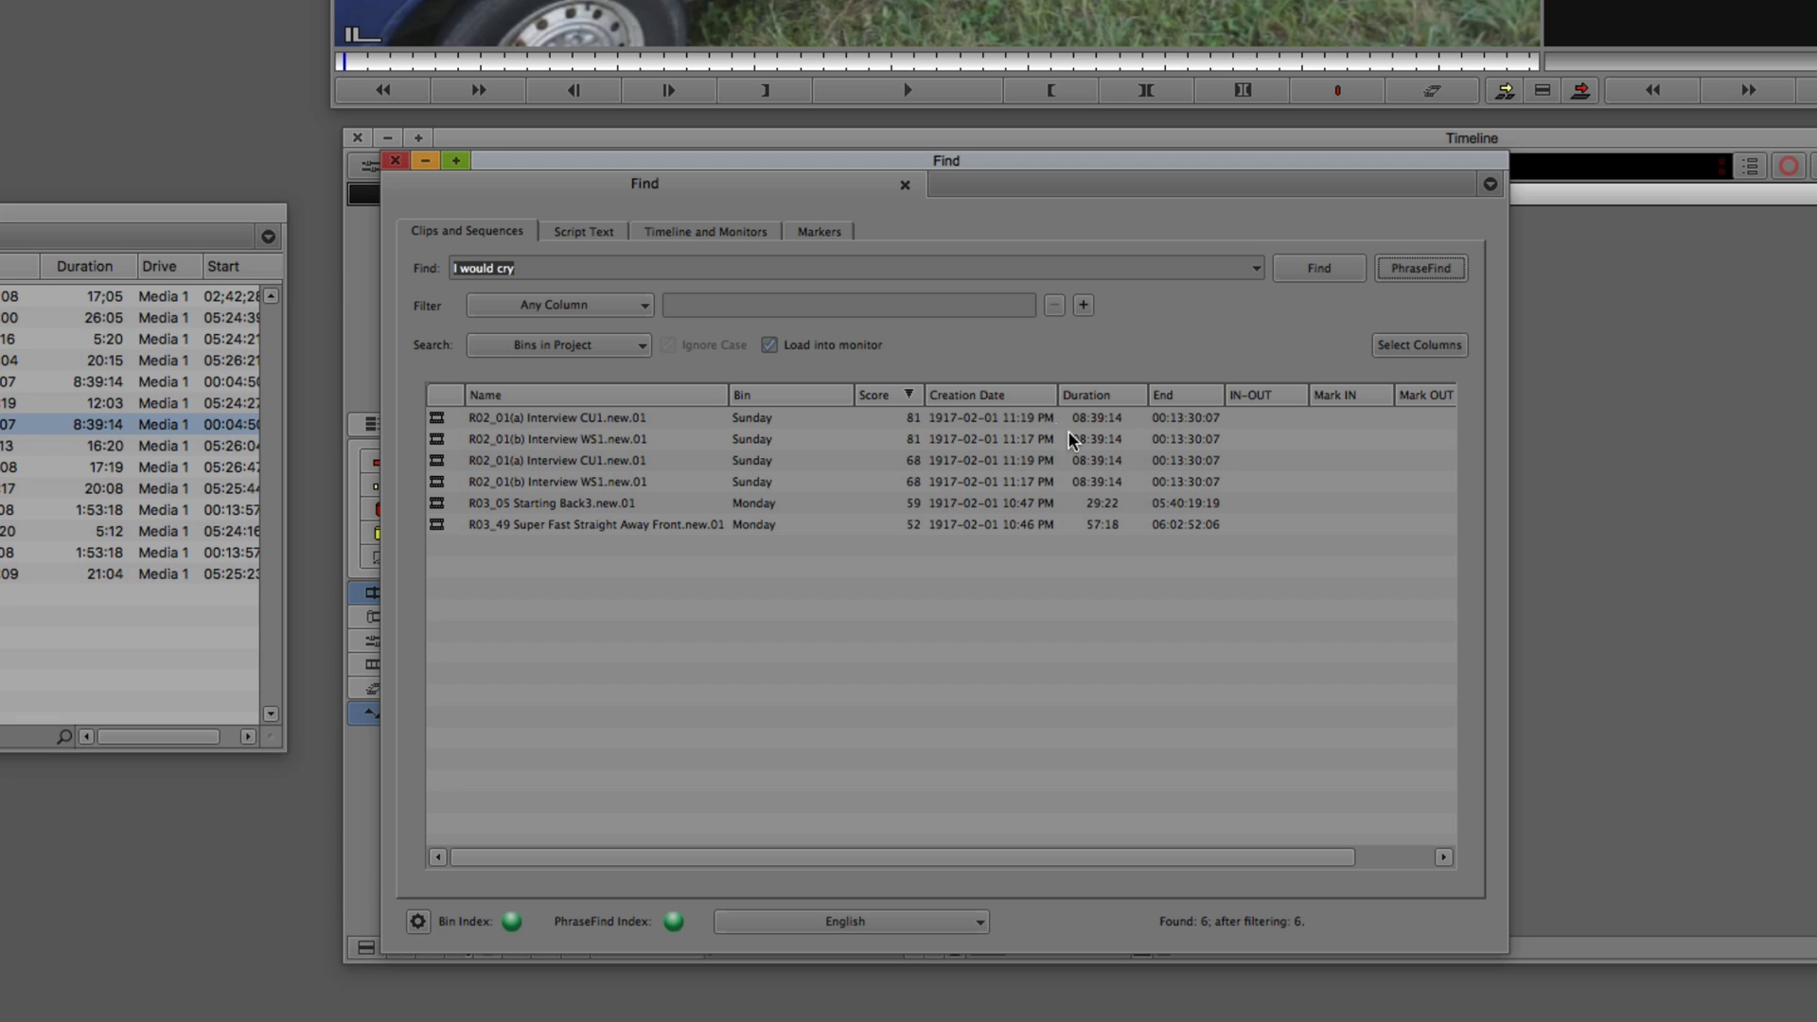
mouse_move(677, 443)
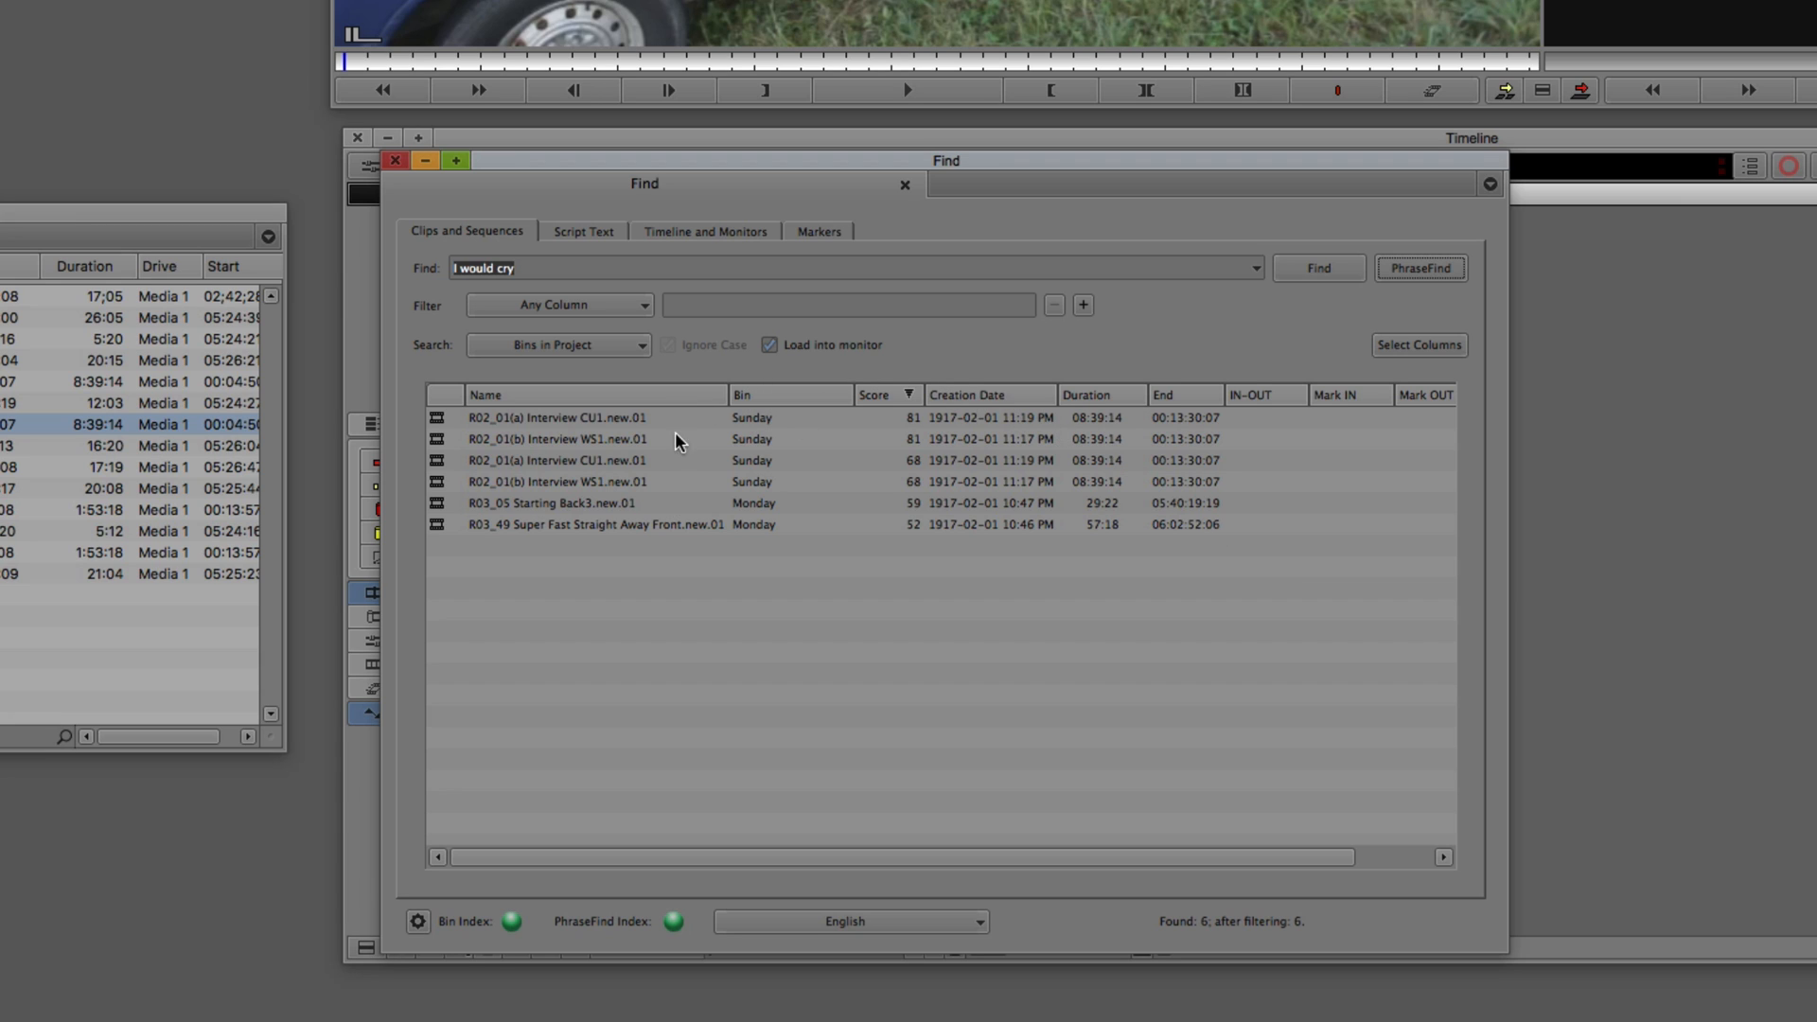
mouse_move(867, 408)
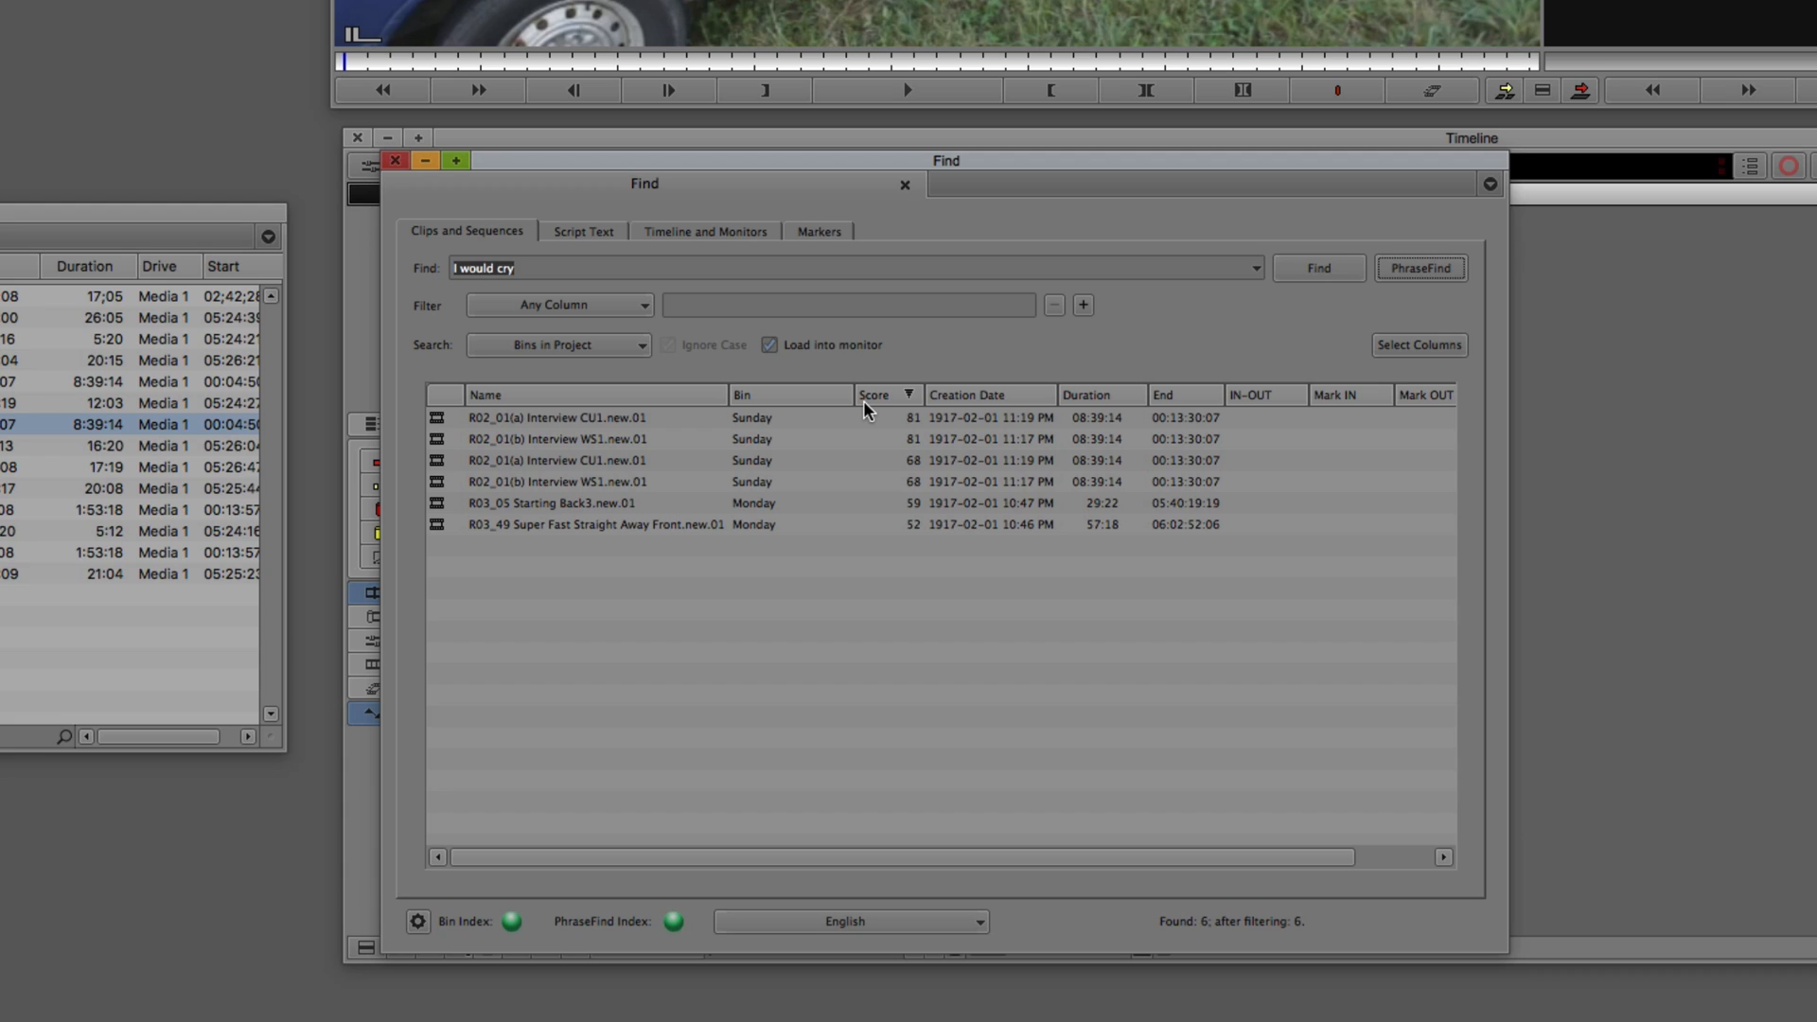
mouse_move(797, 460)
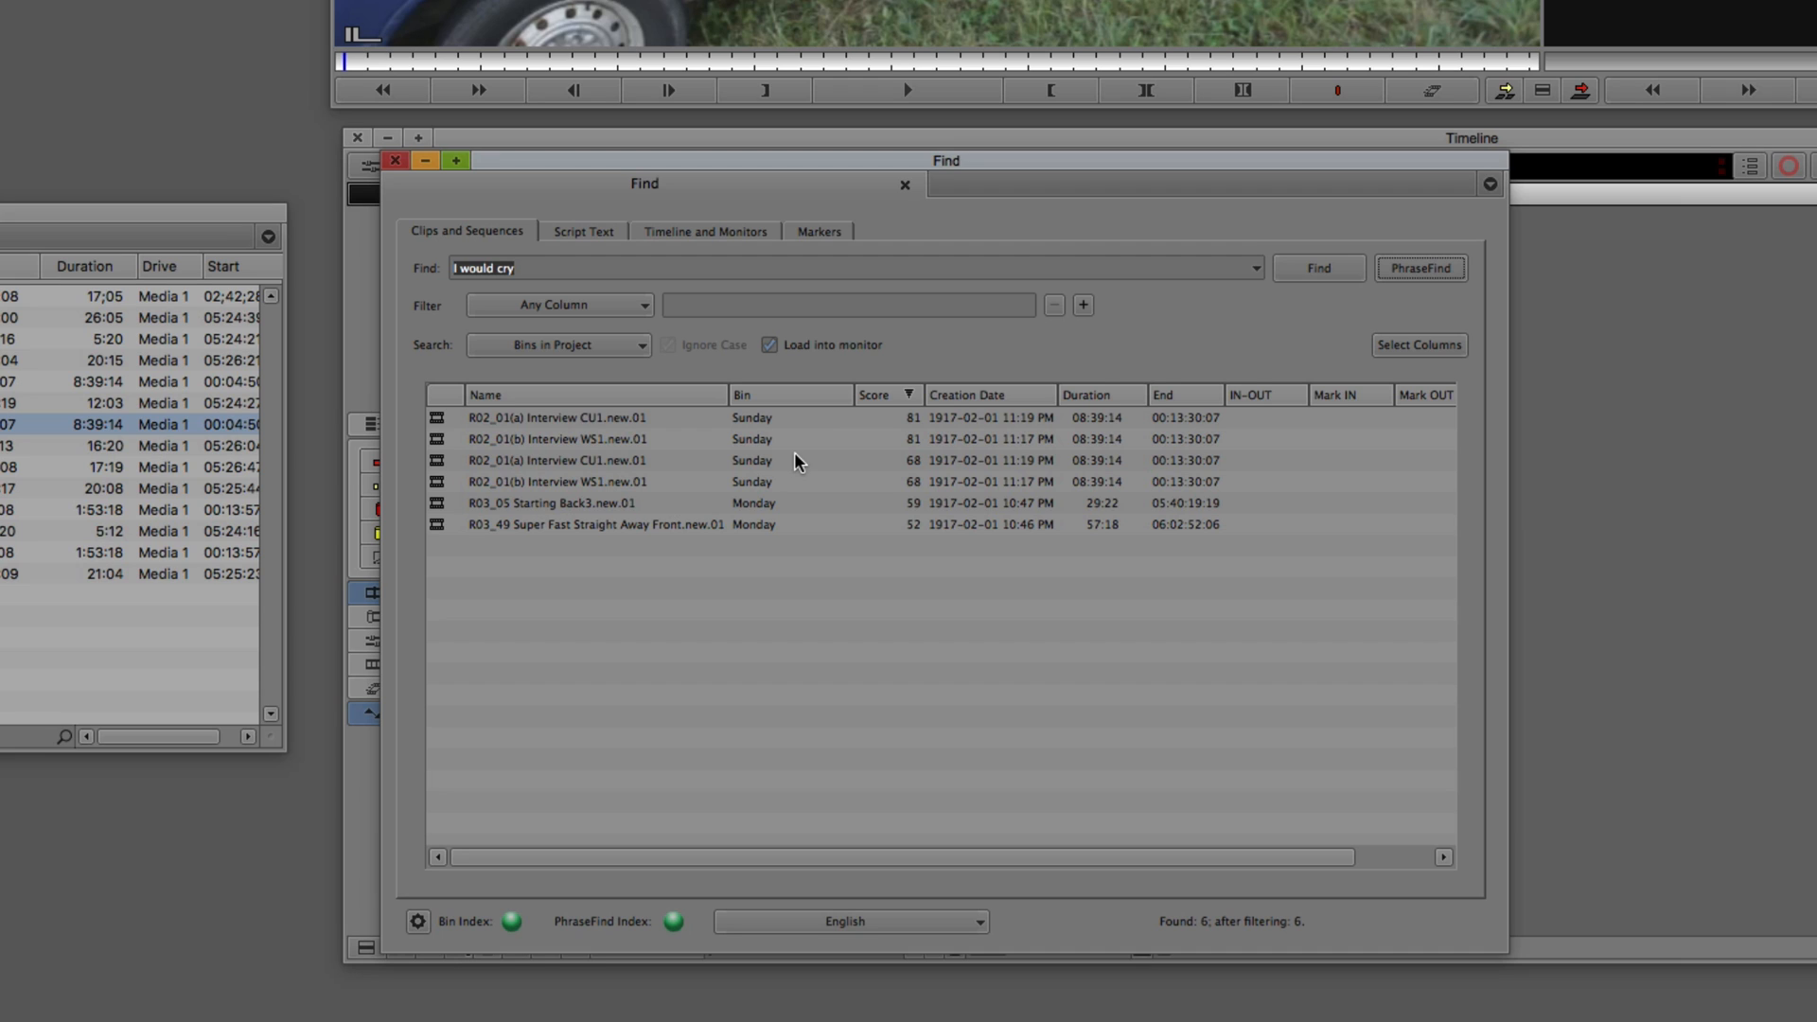
mouse_move(585, 432)
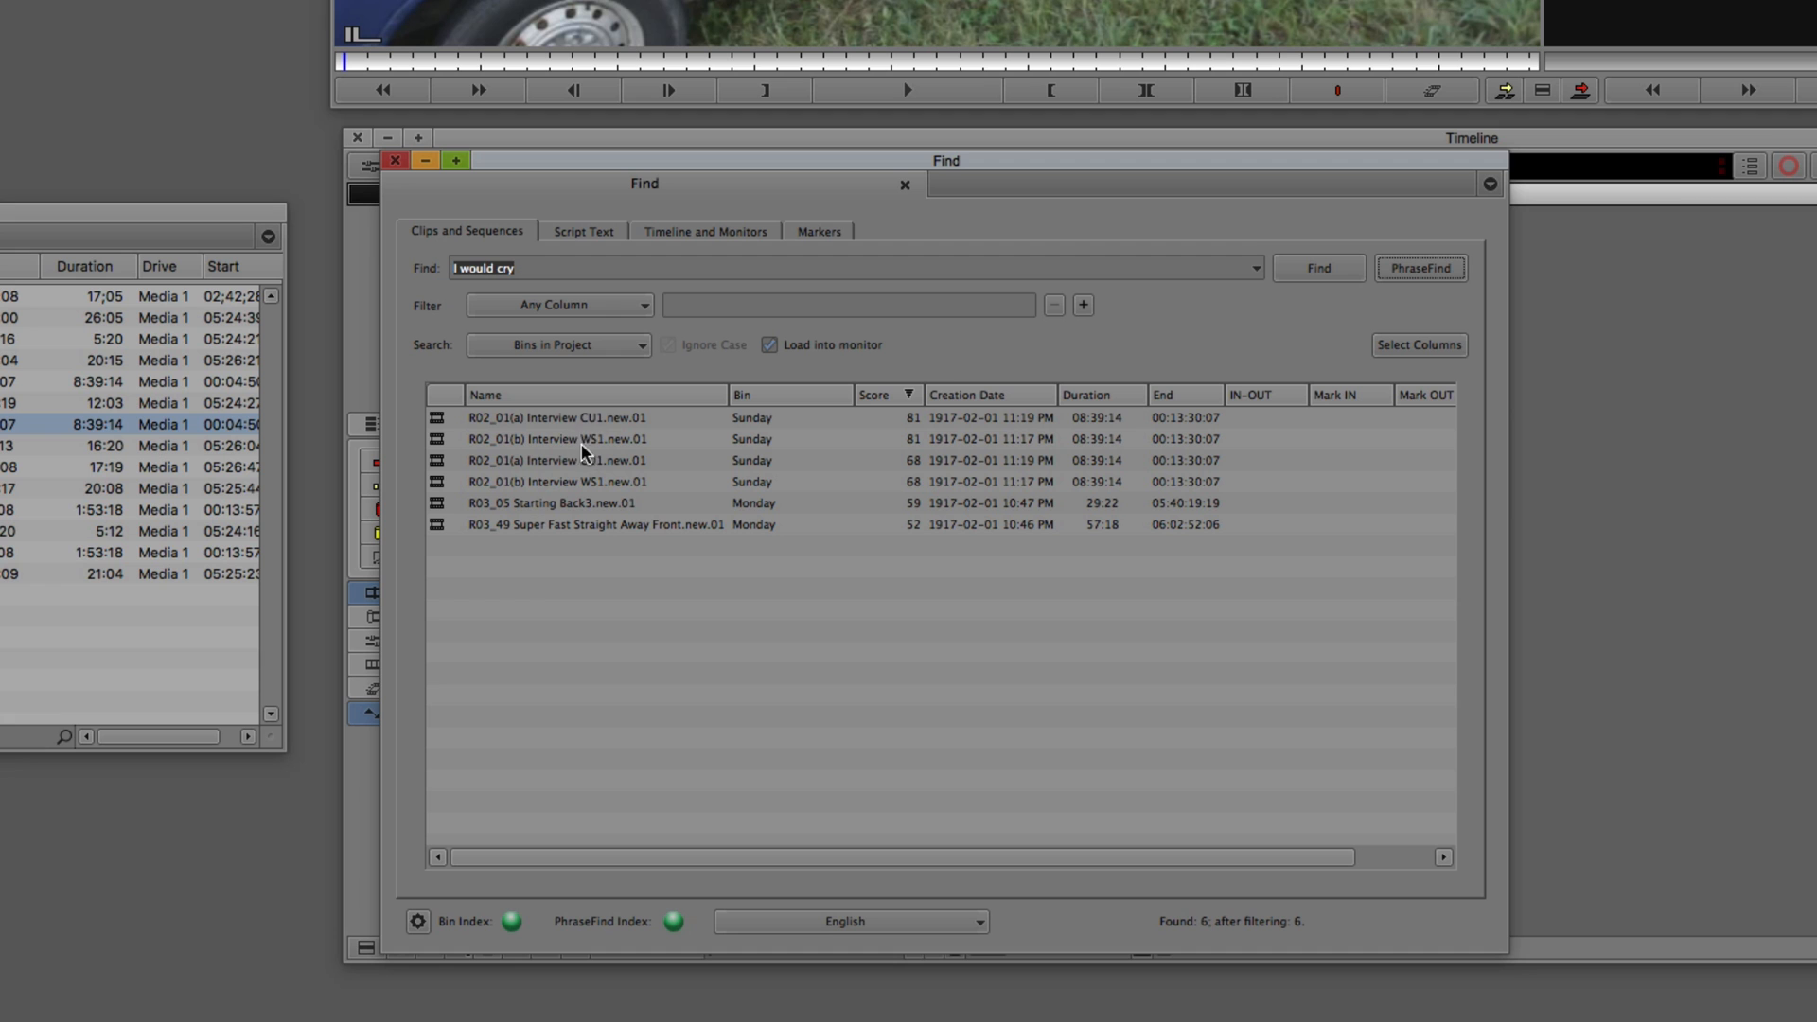
mouse_move(592, 420)
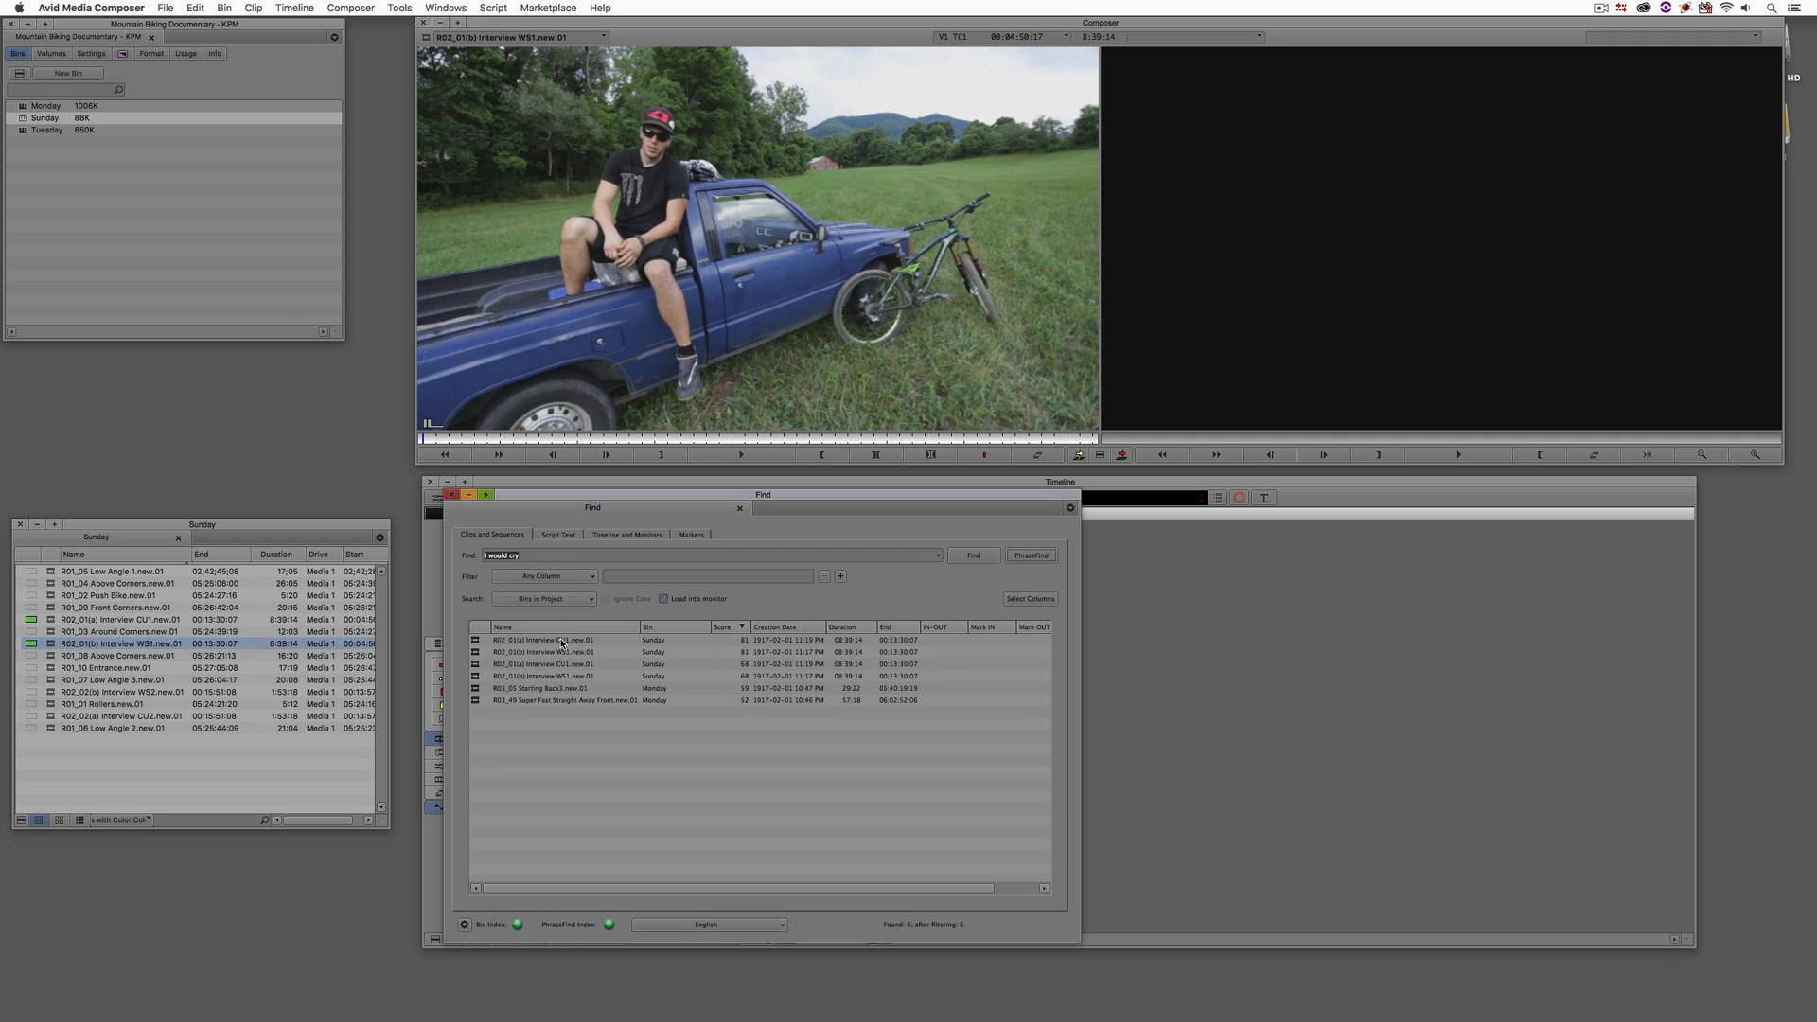
- Play the top Interview CU1 match from its matched line, then load the Interview WS1 result
double_click(541, 640)
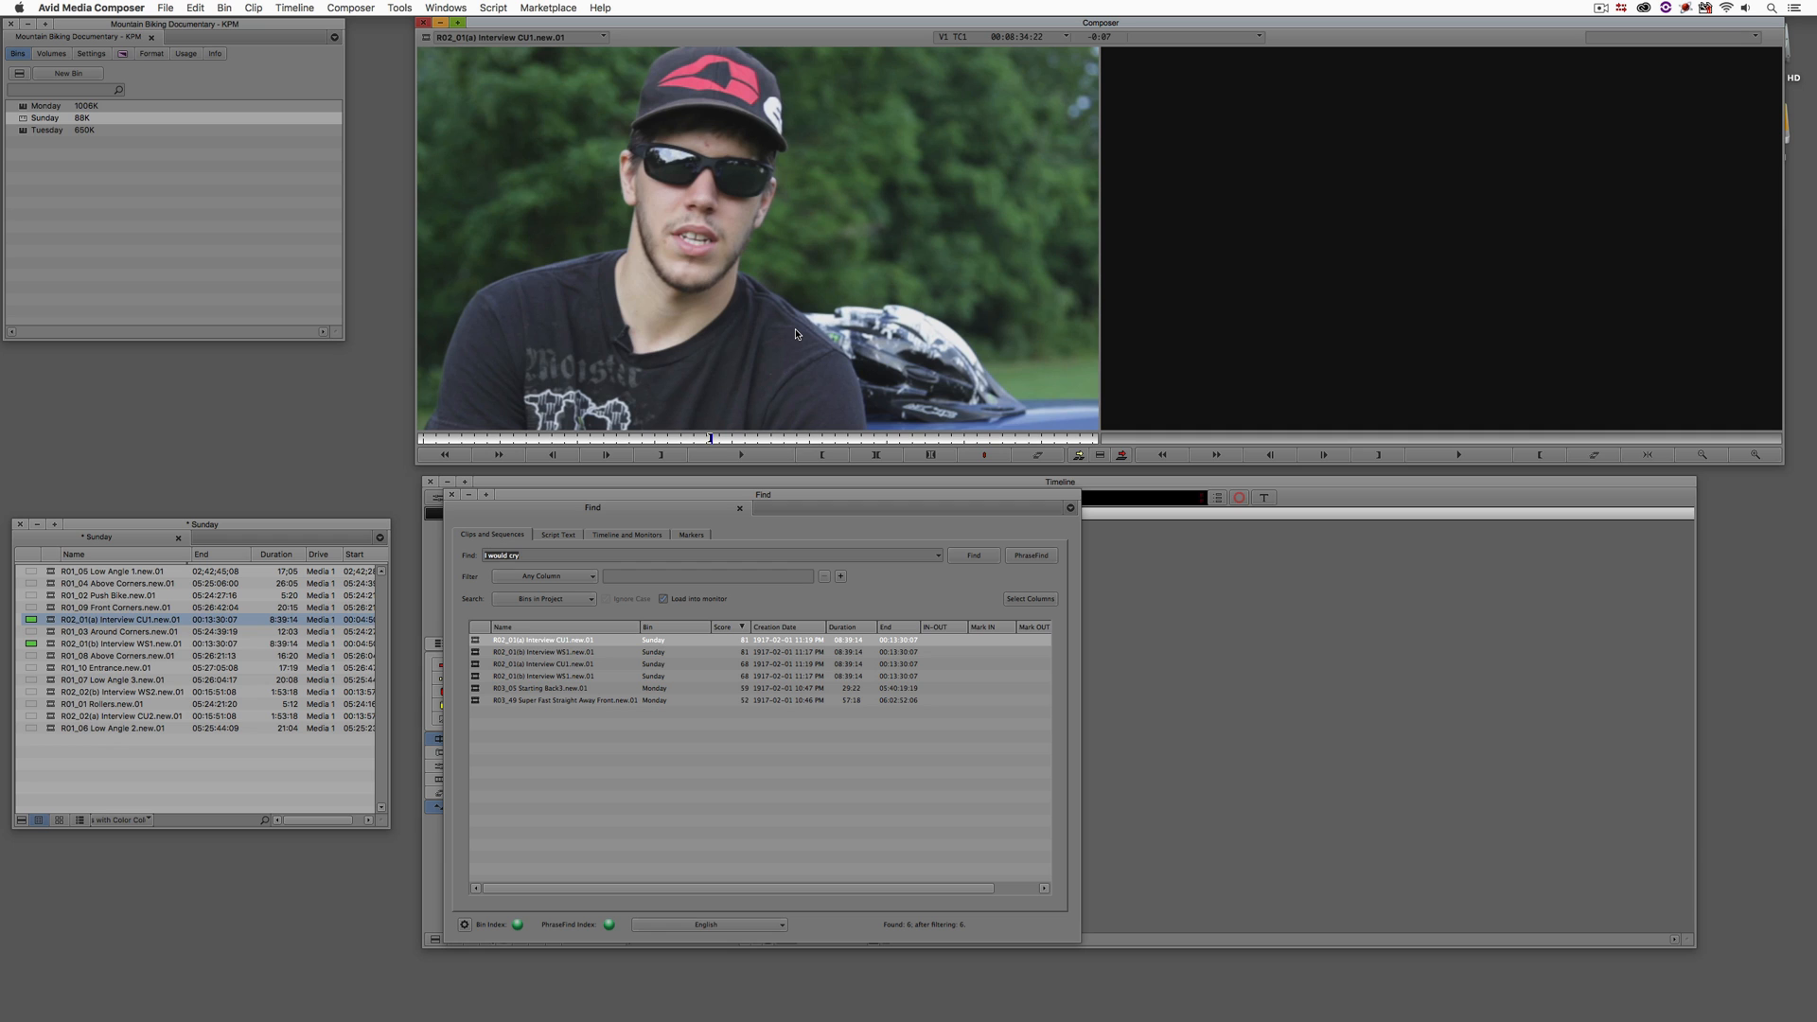
left_click(740, 455)
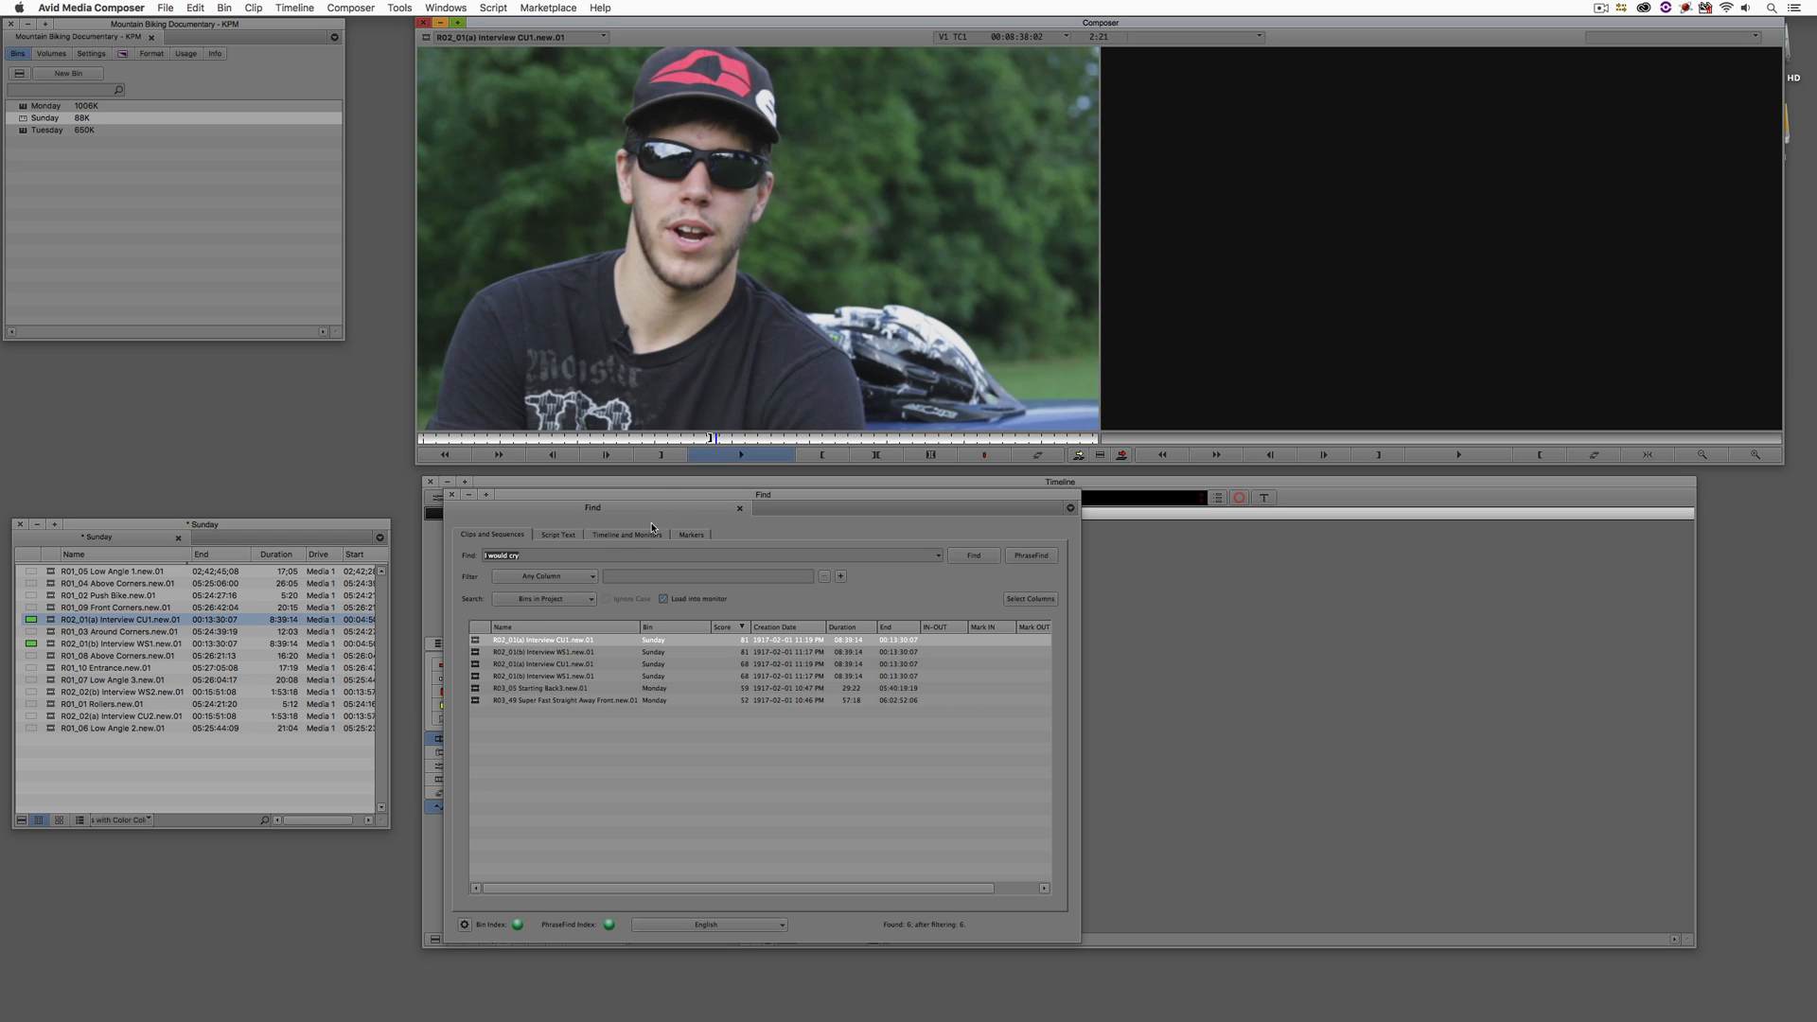
left_click(541, 651)
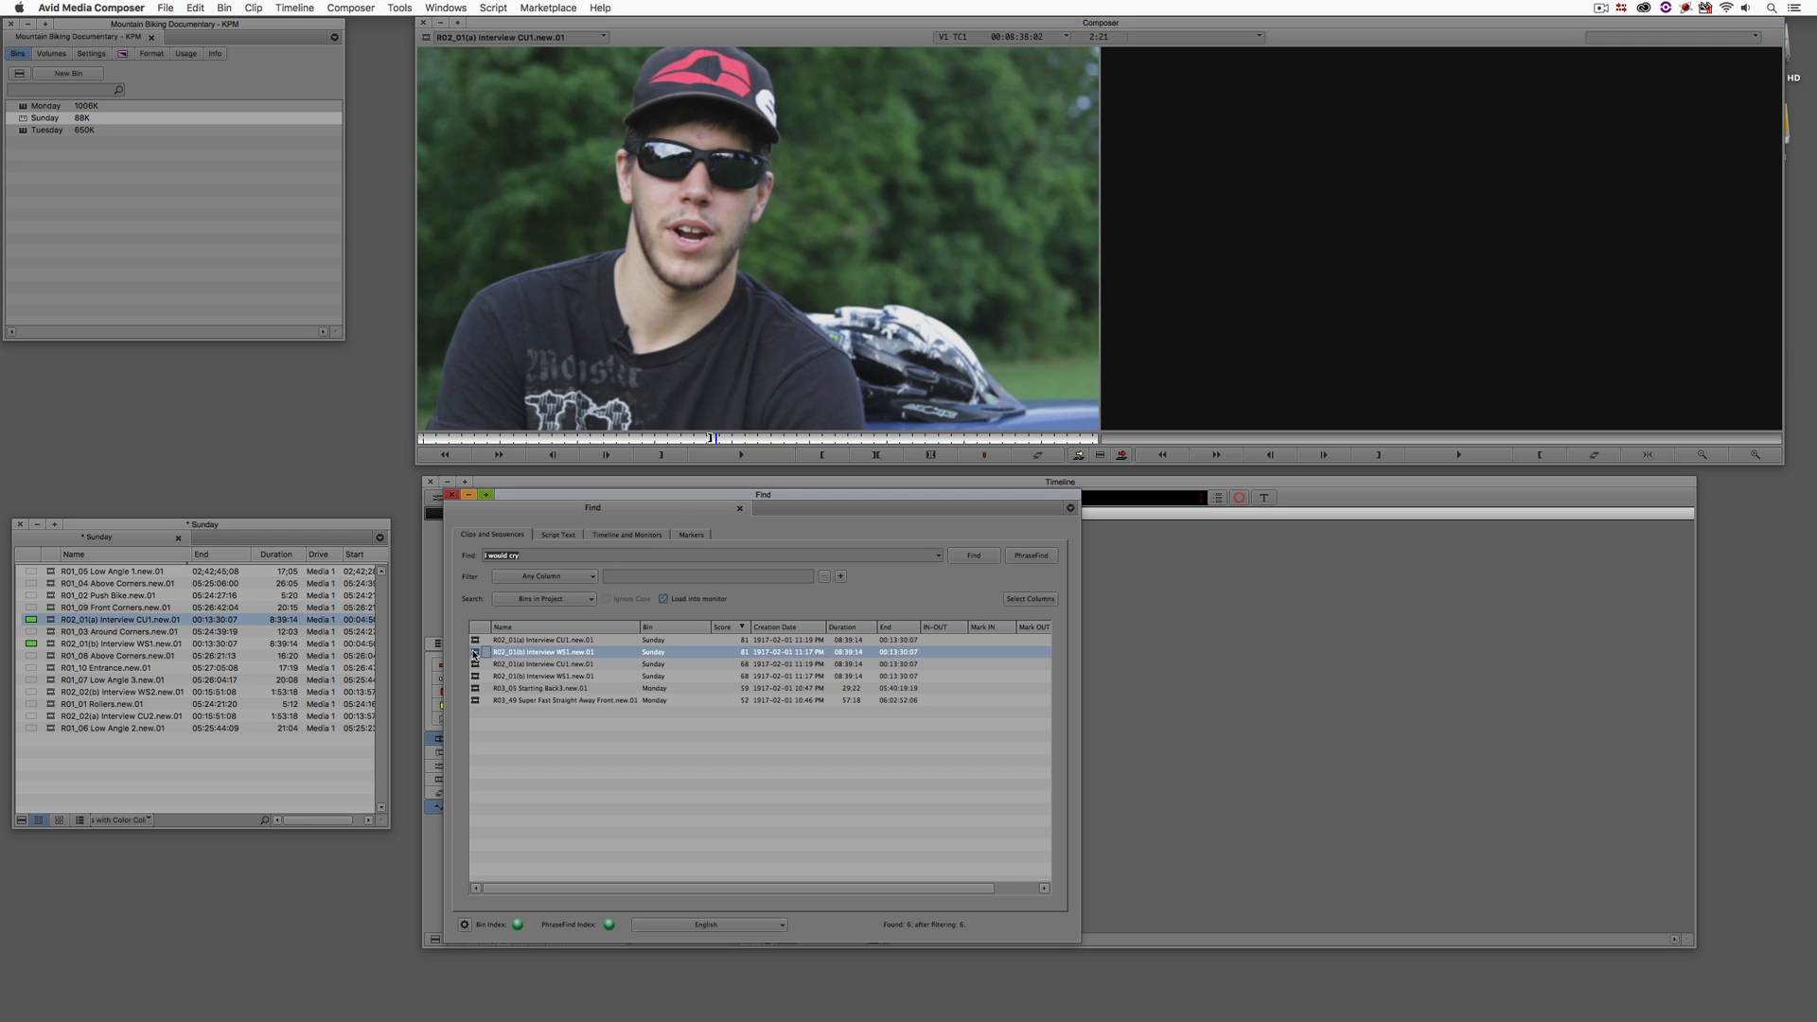
double_click(541, 651)
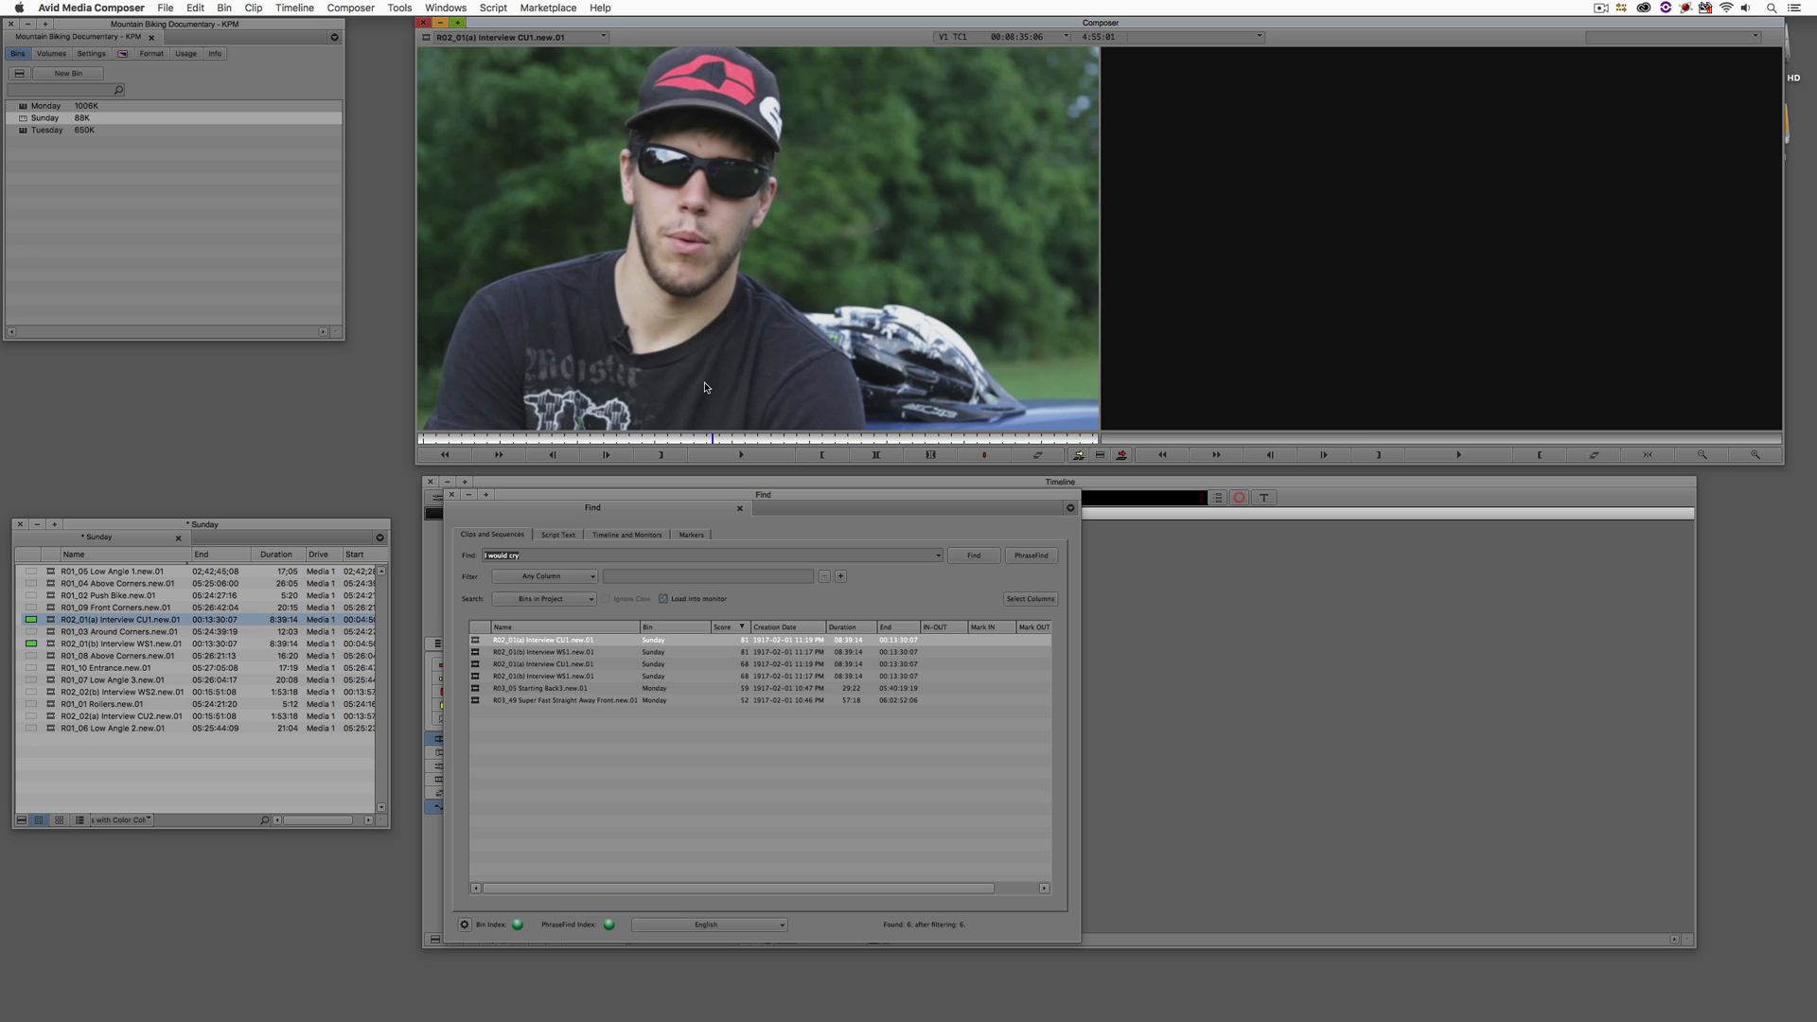
mouse_move(580, 553)
type("Home Depot")
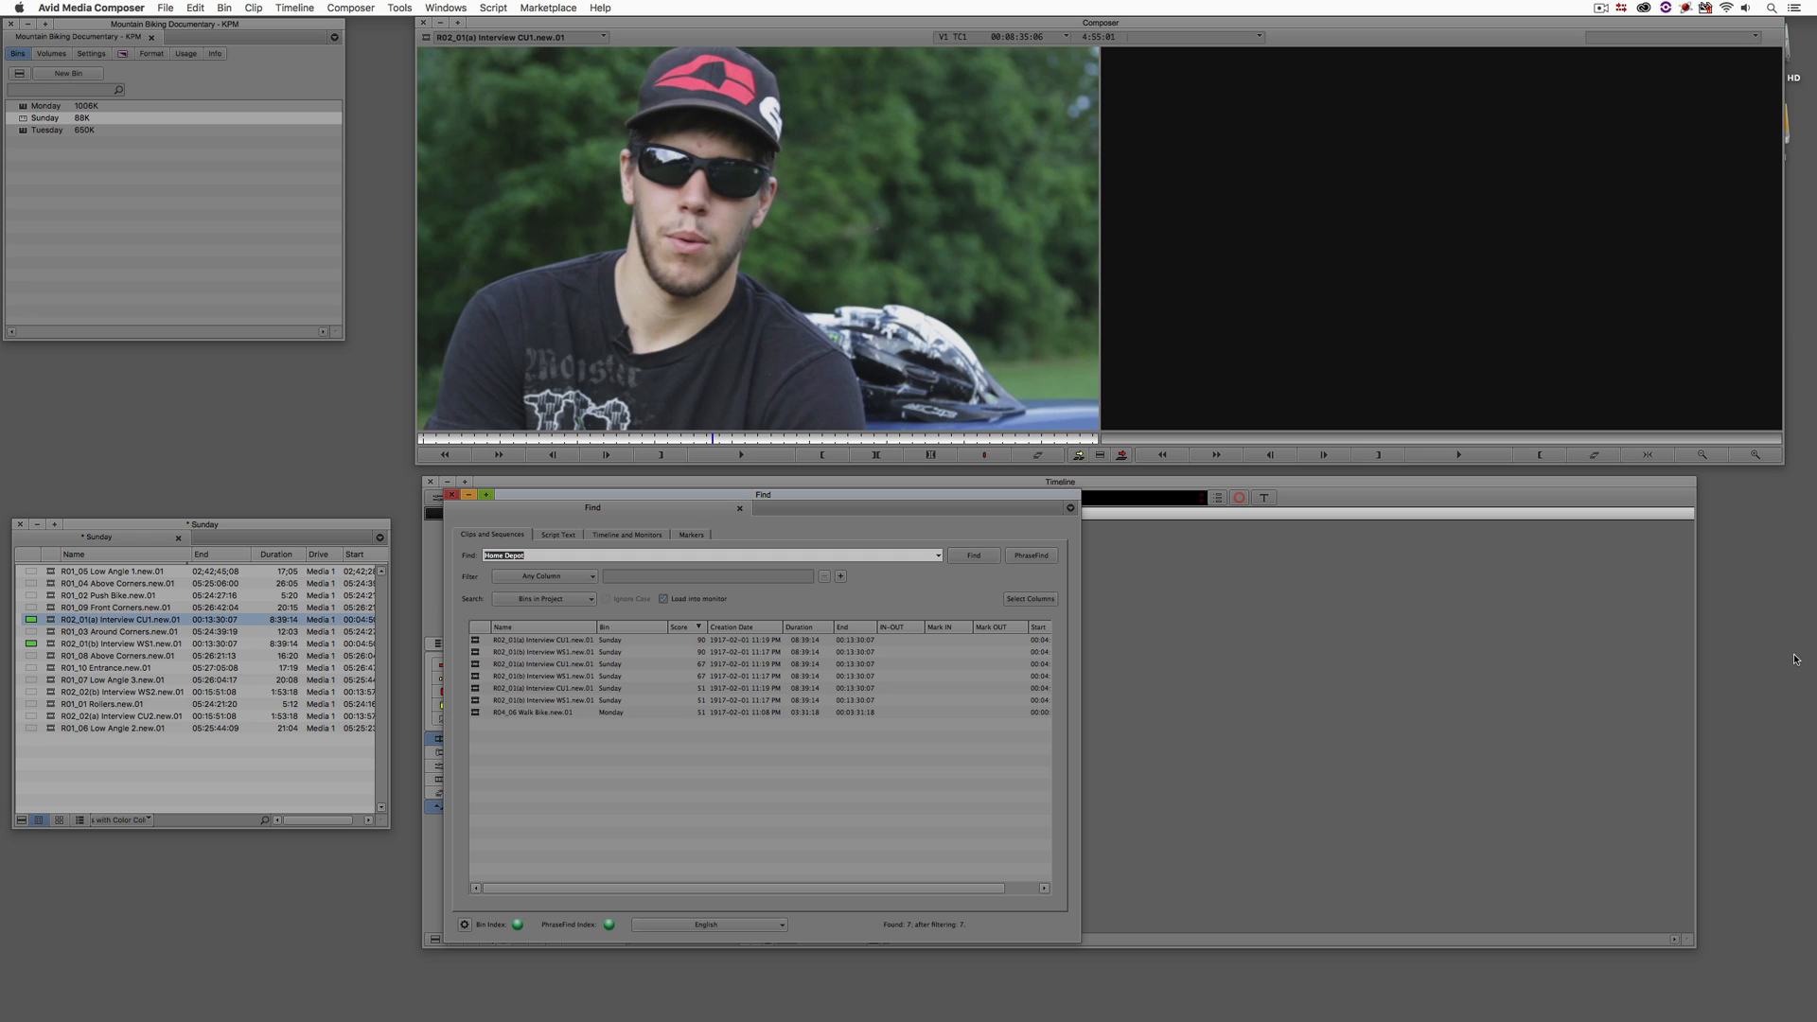
mouse_move(1294, 718)
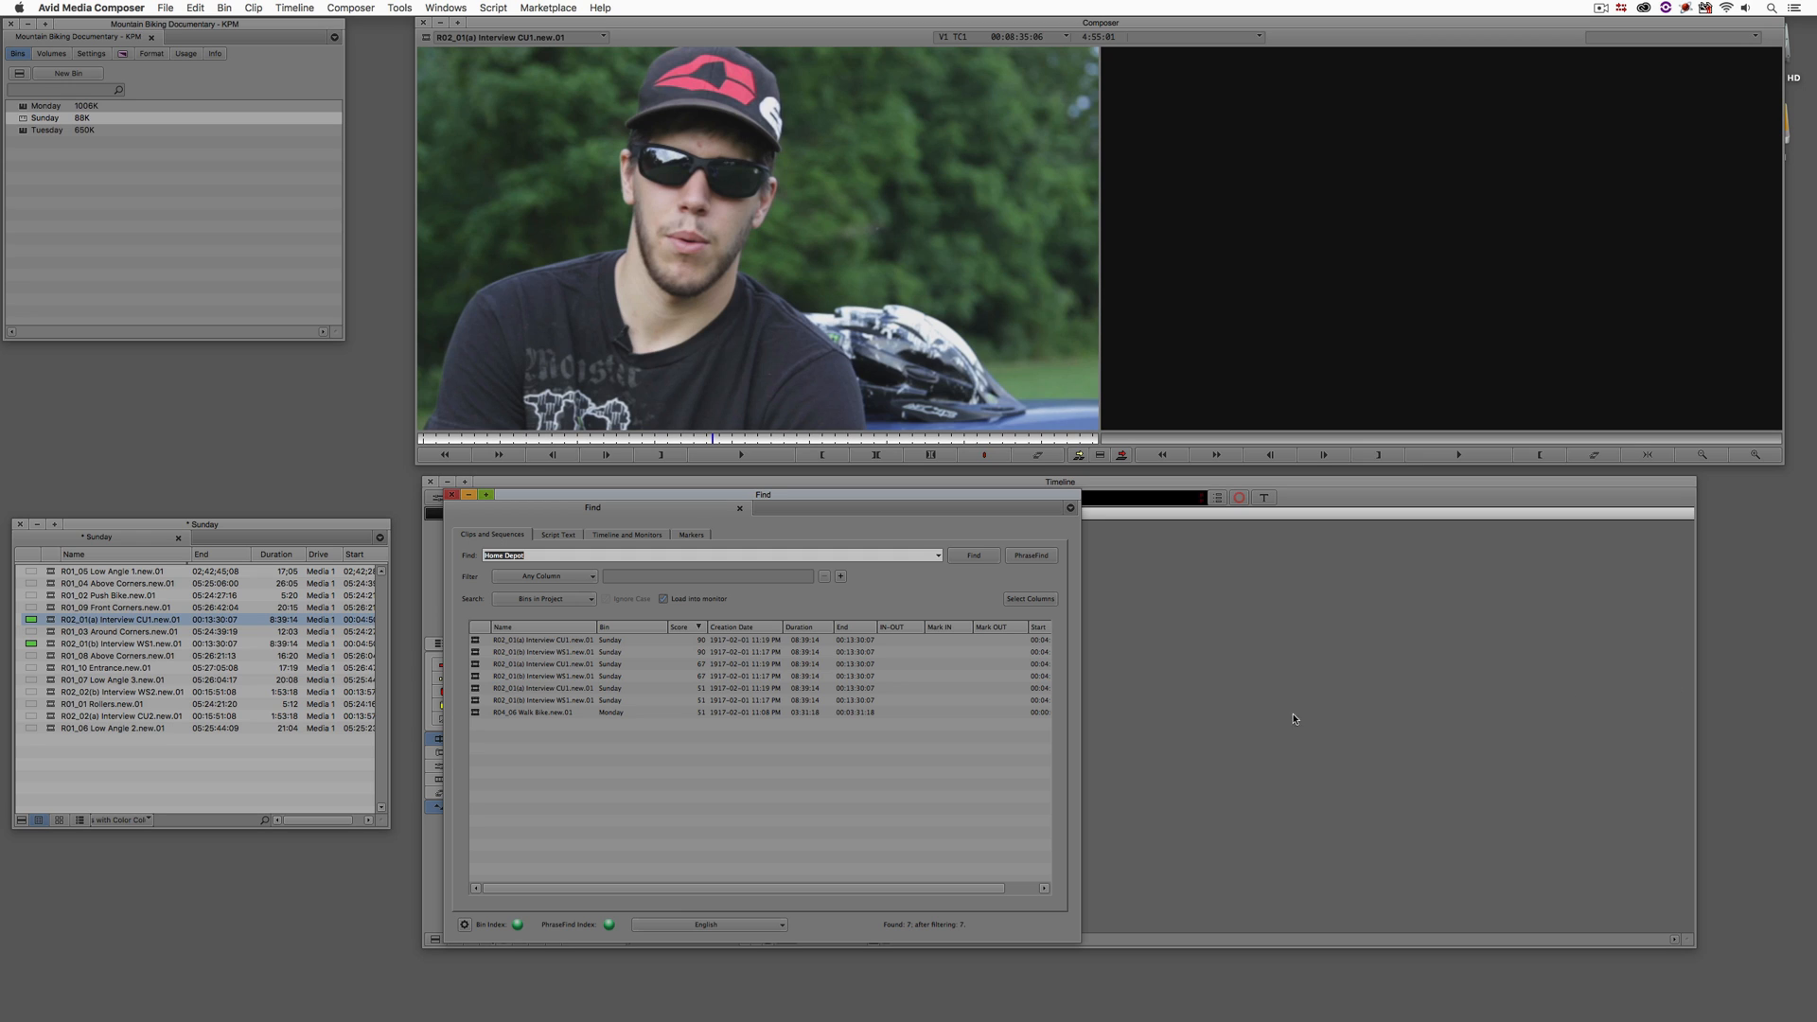
mouse_move(542, 649)
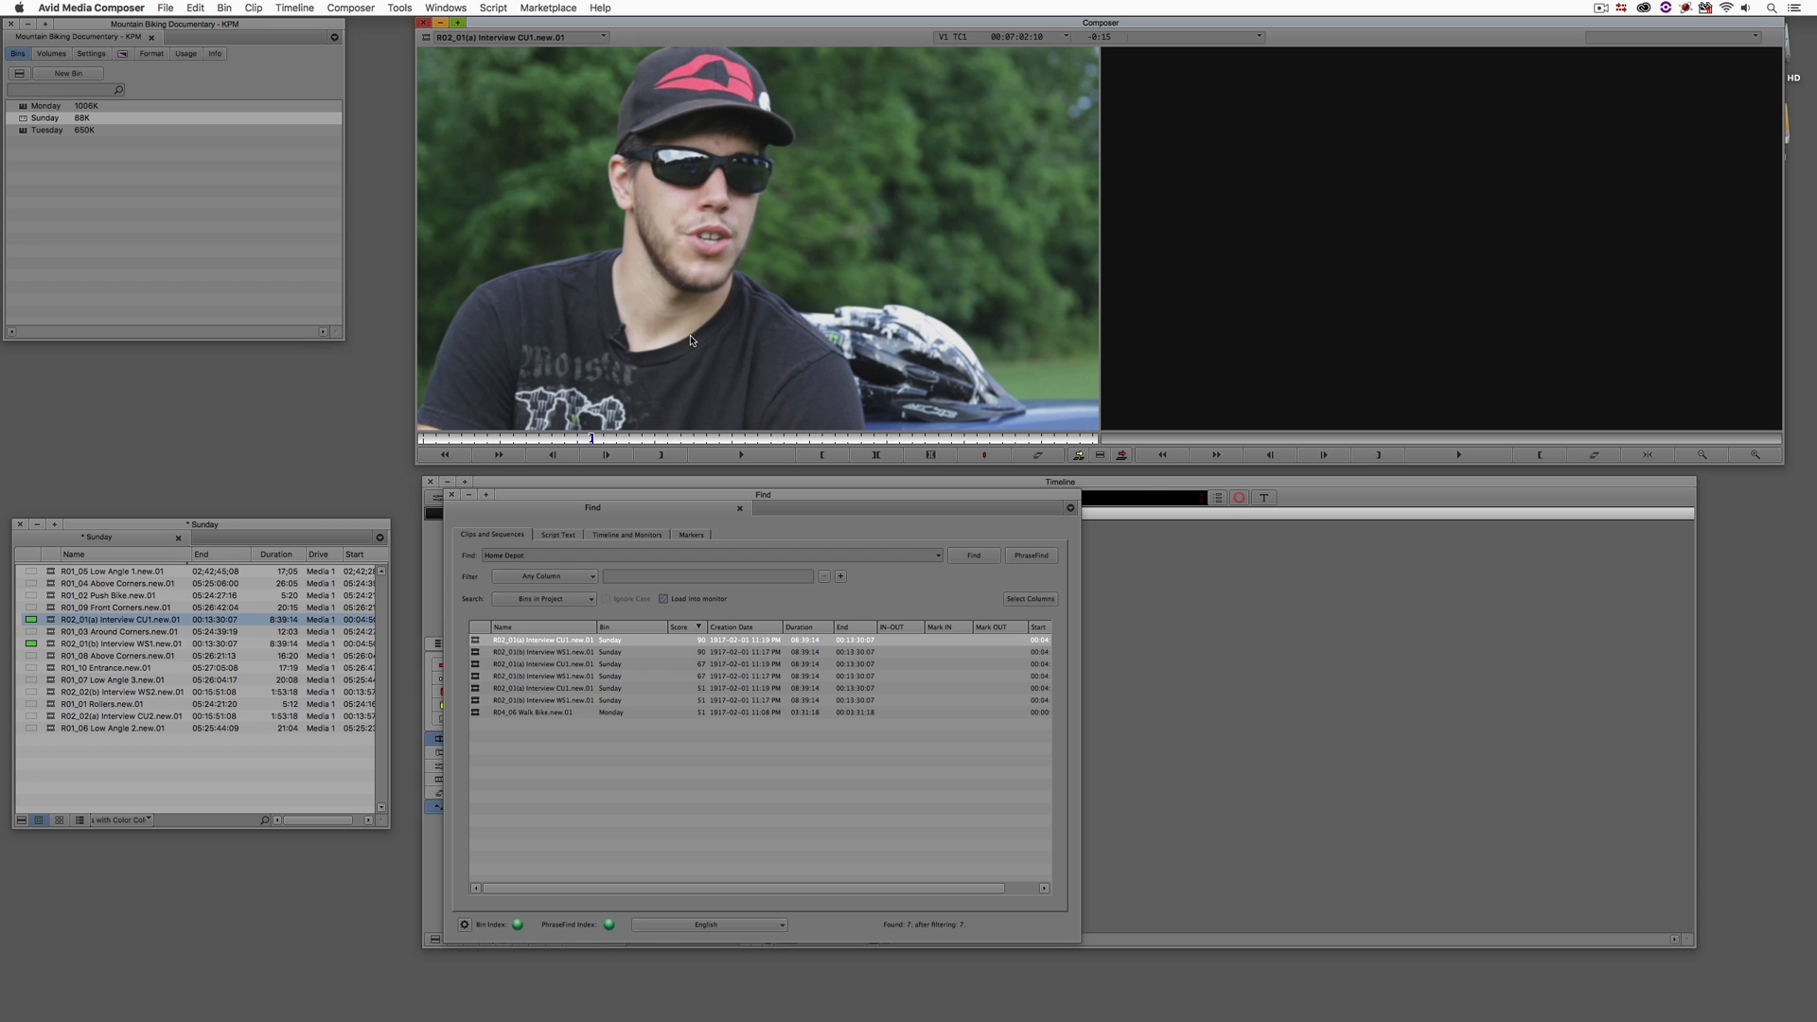
- Play the close-up match, then load and play the Interview WS1 wide shot from the seven results
left_click(739, 453)
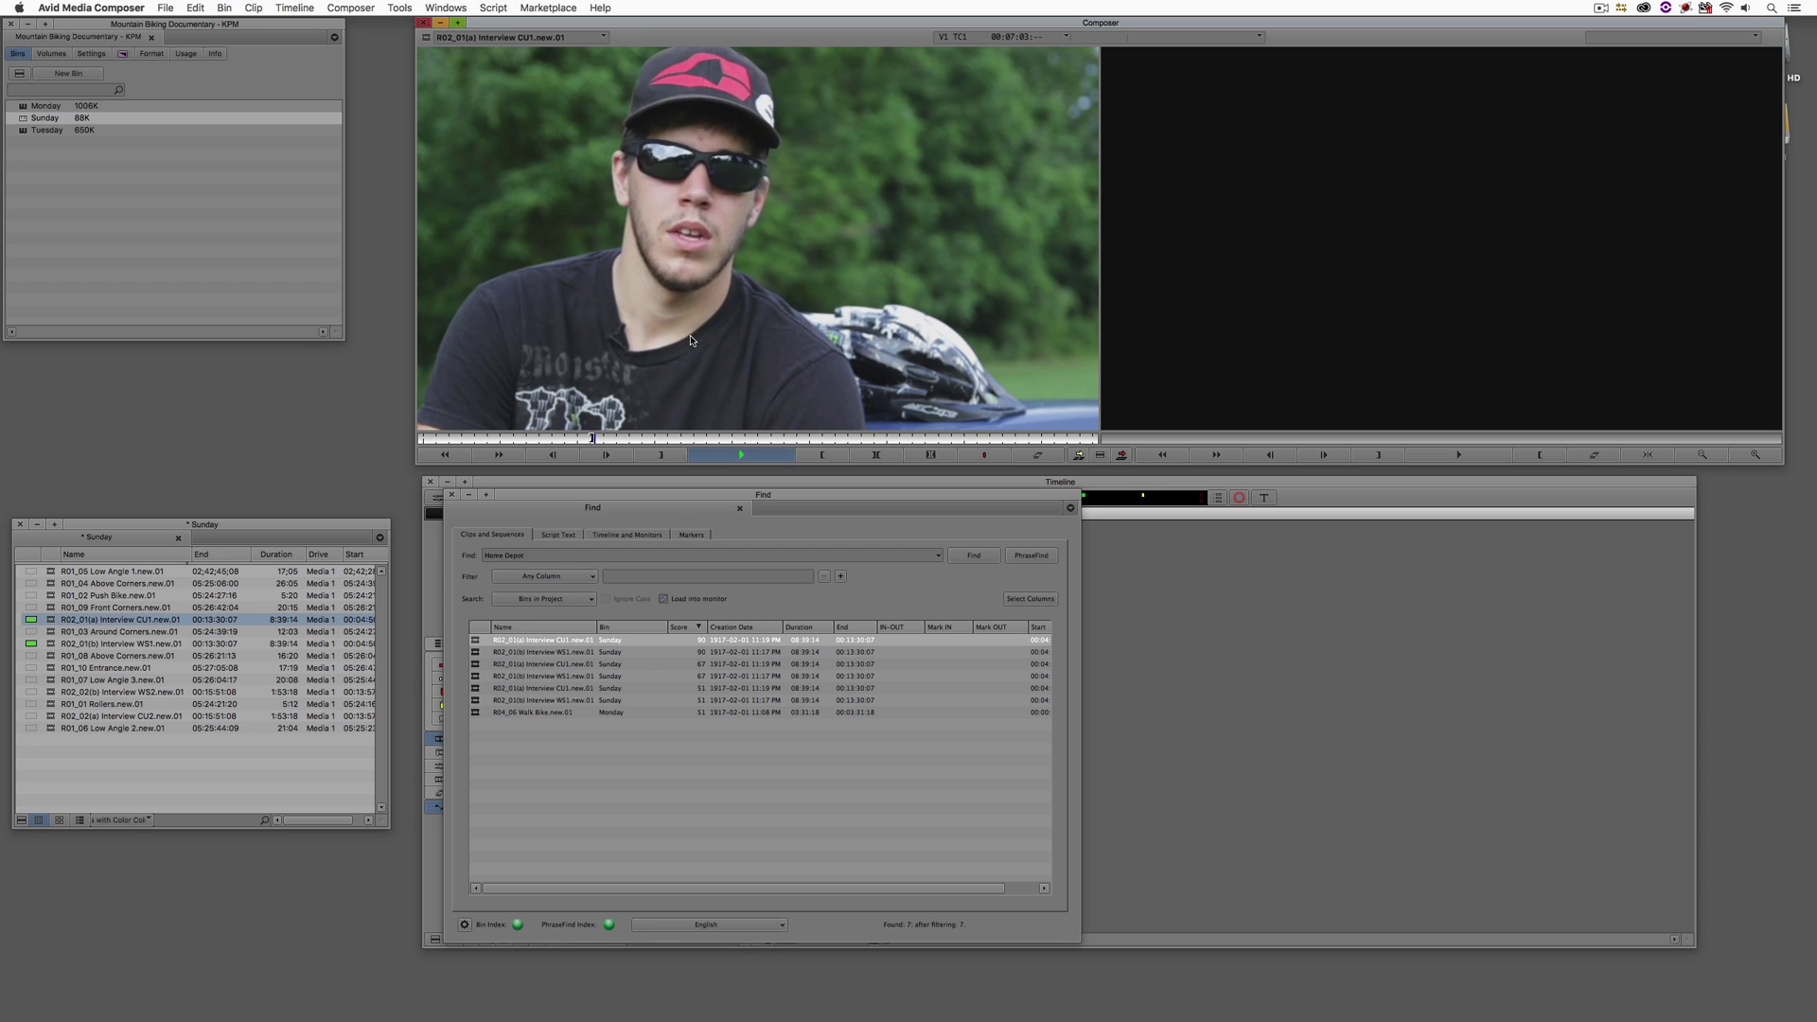
left_click(545, 651)
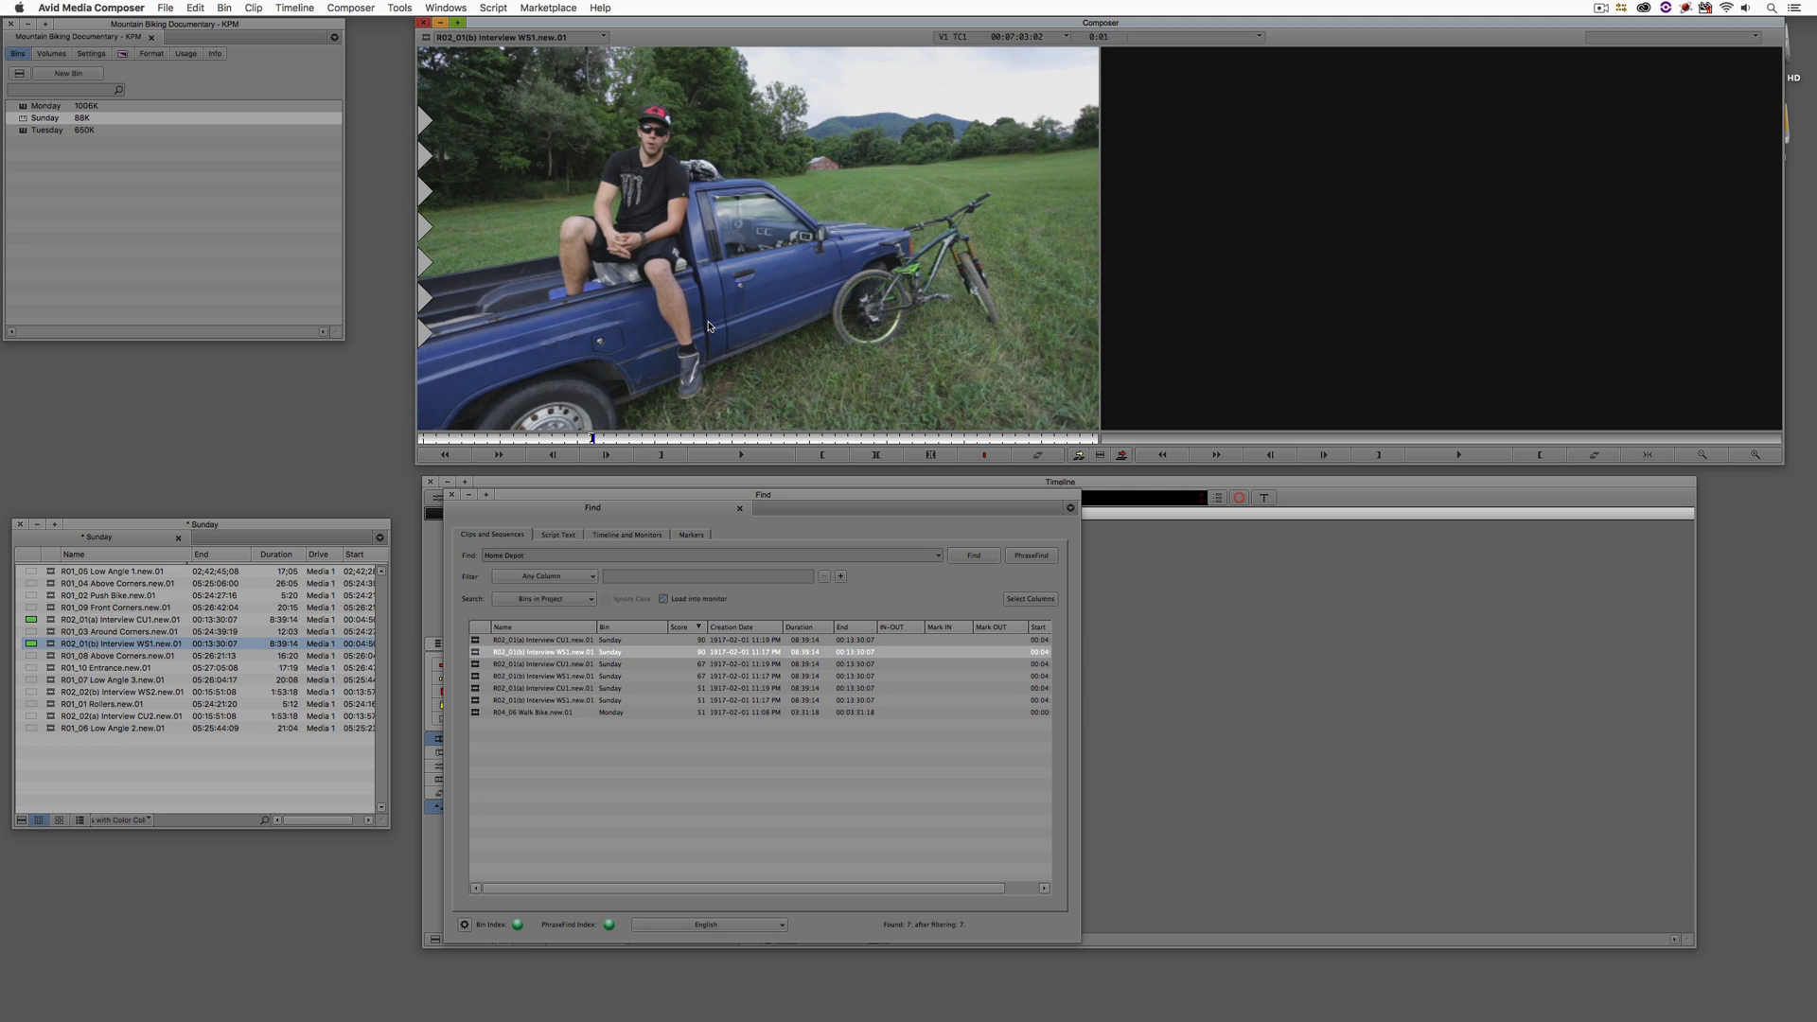
left_click(739, 454)
type("c")
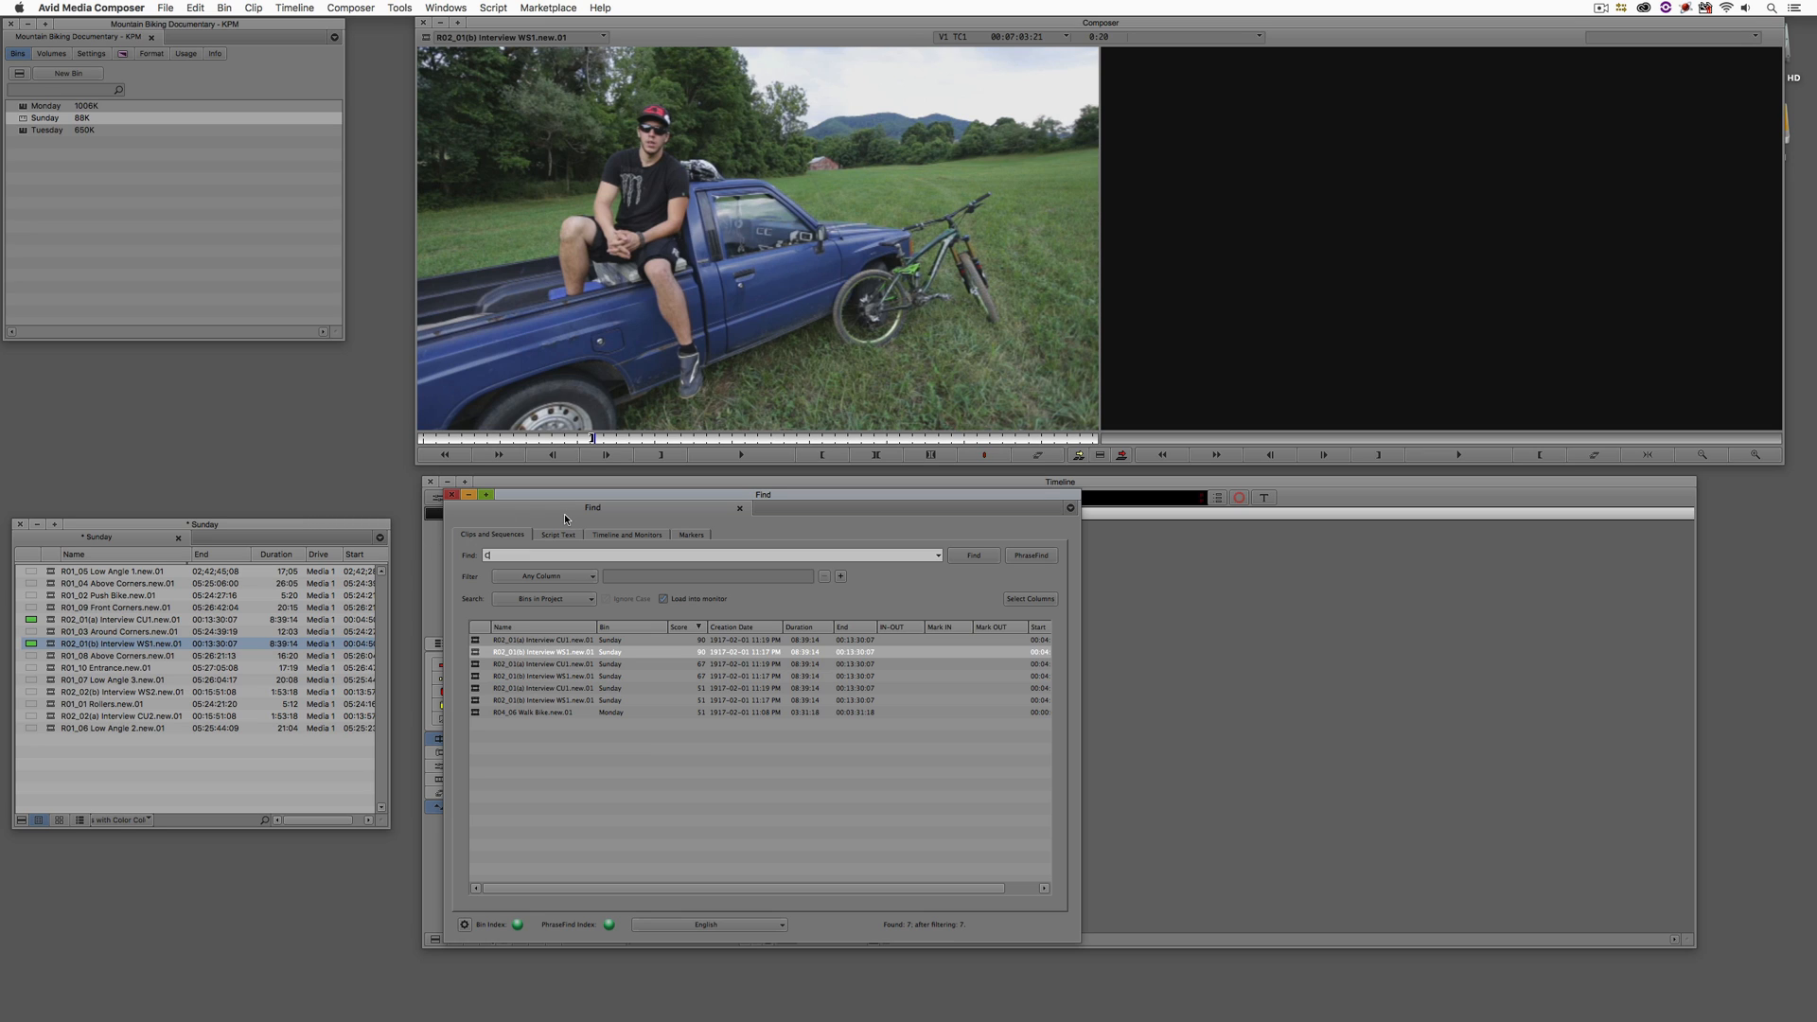
- PhraseFind "Cross Country" returning three clips and play the CU1 and WS1 matches
type("ross Coul")
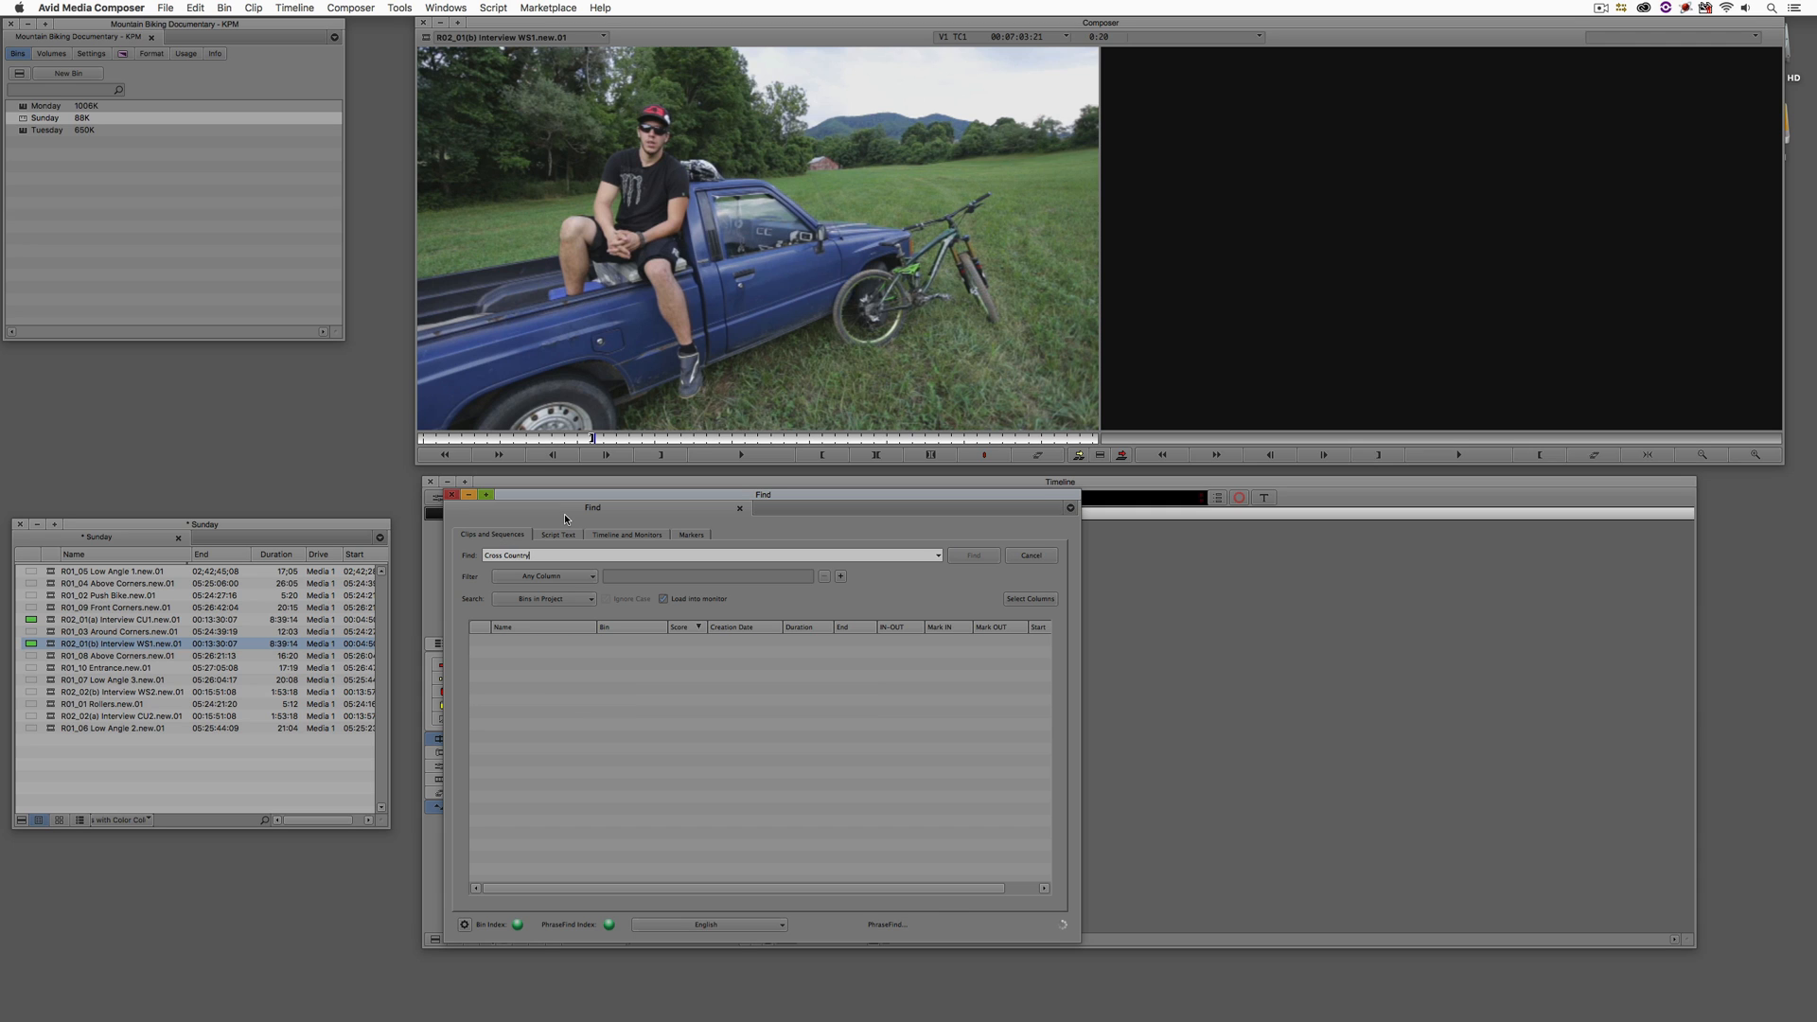
left_click(971, 556)
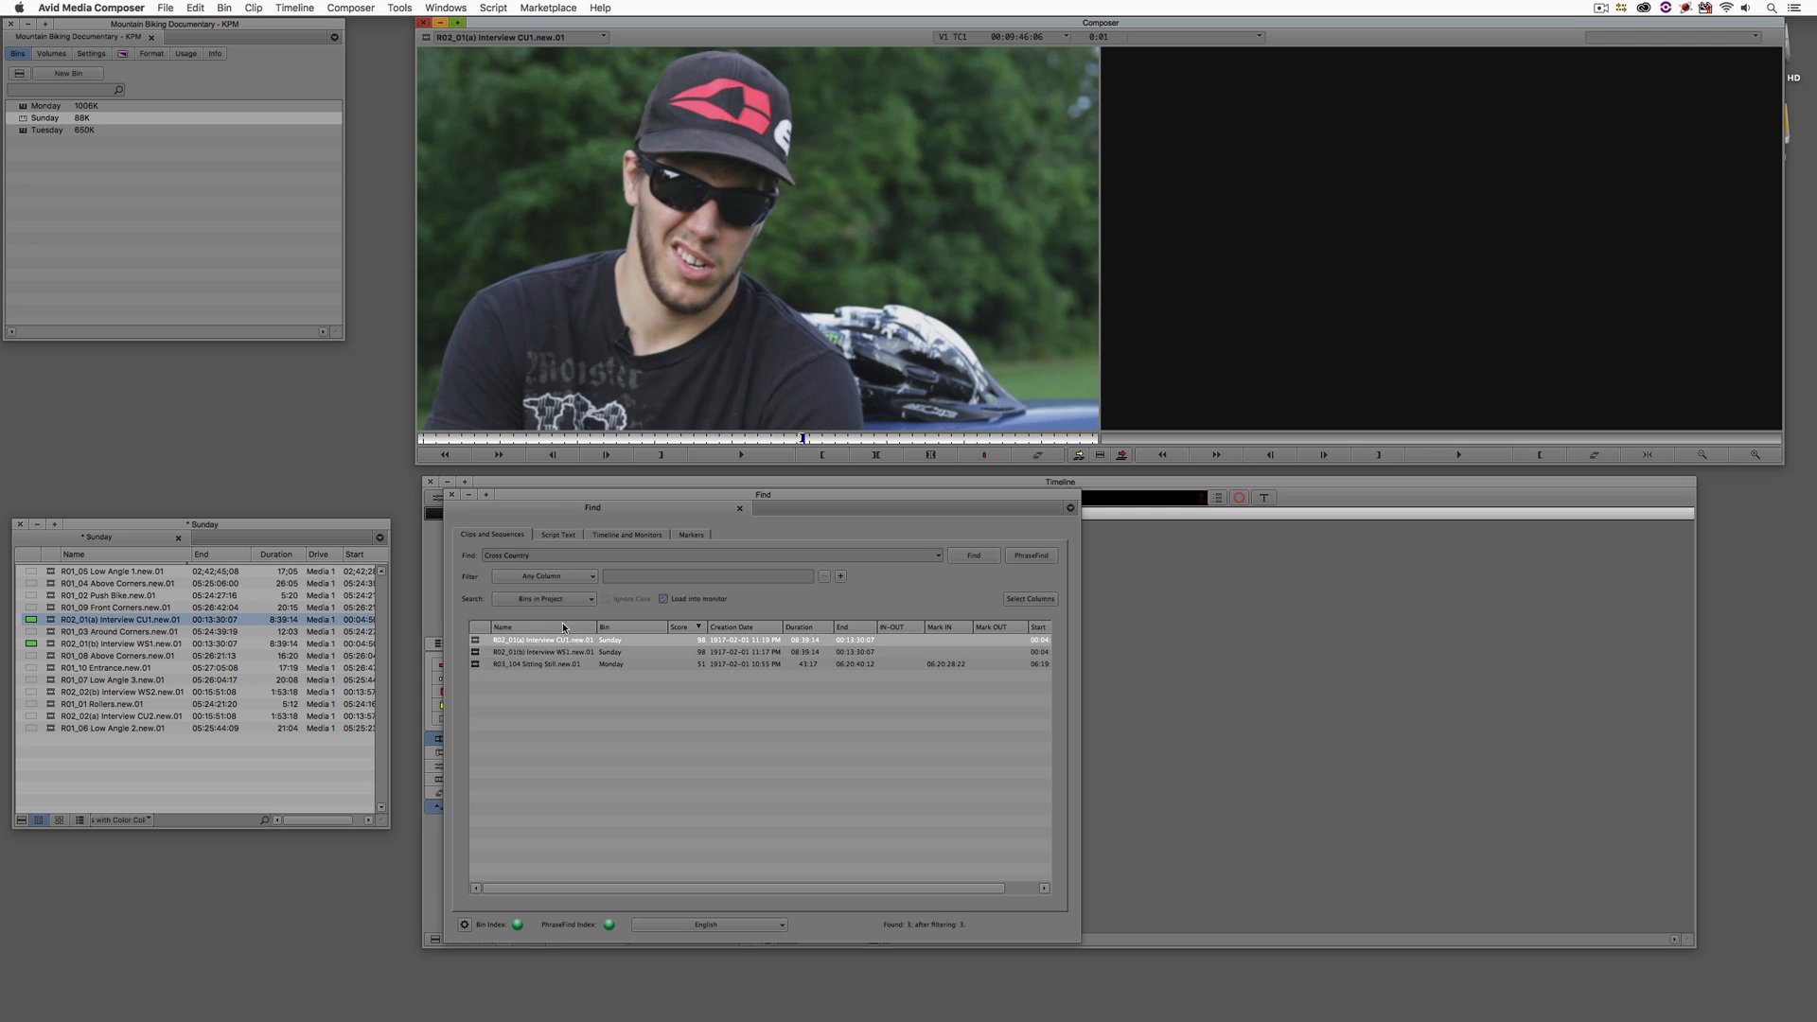
left_click(740, 454)
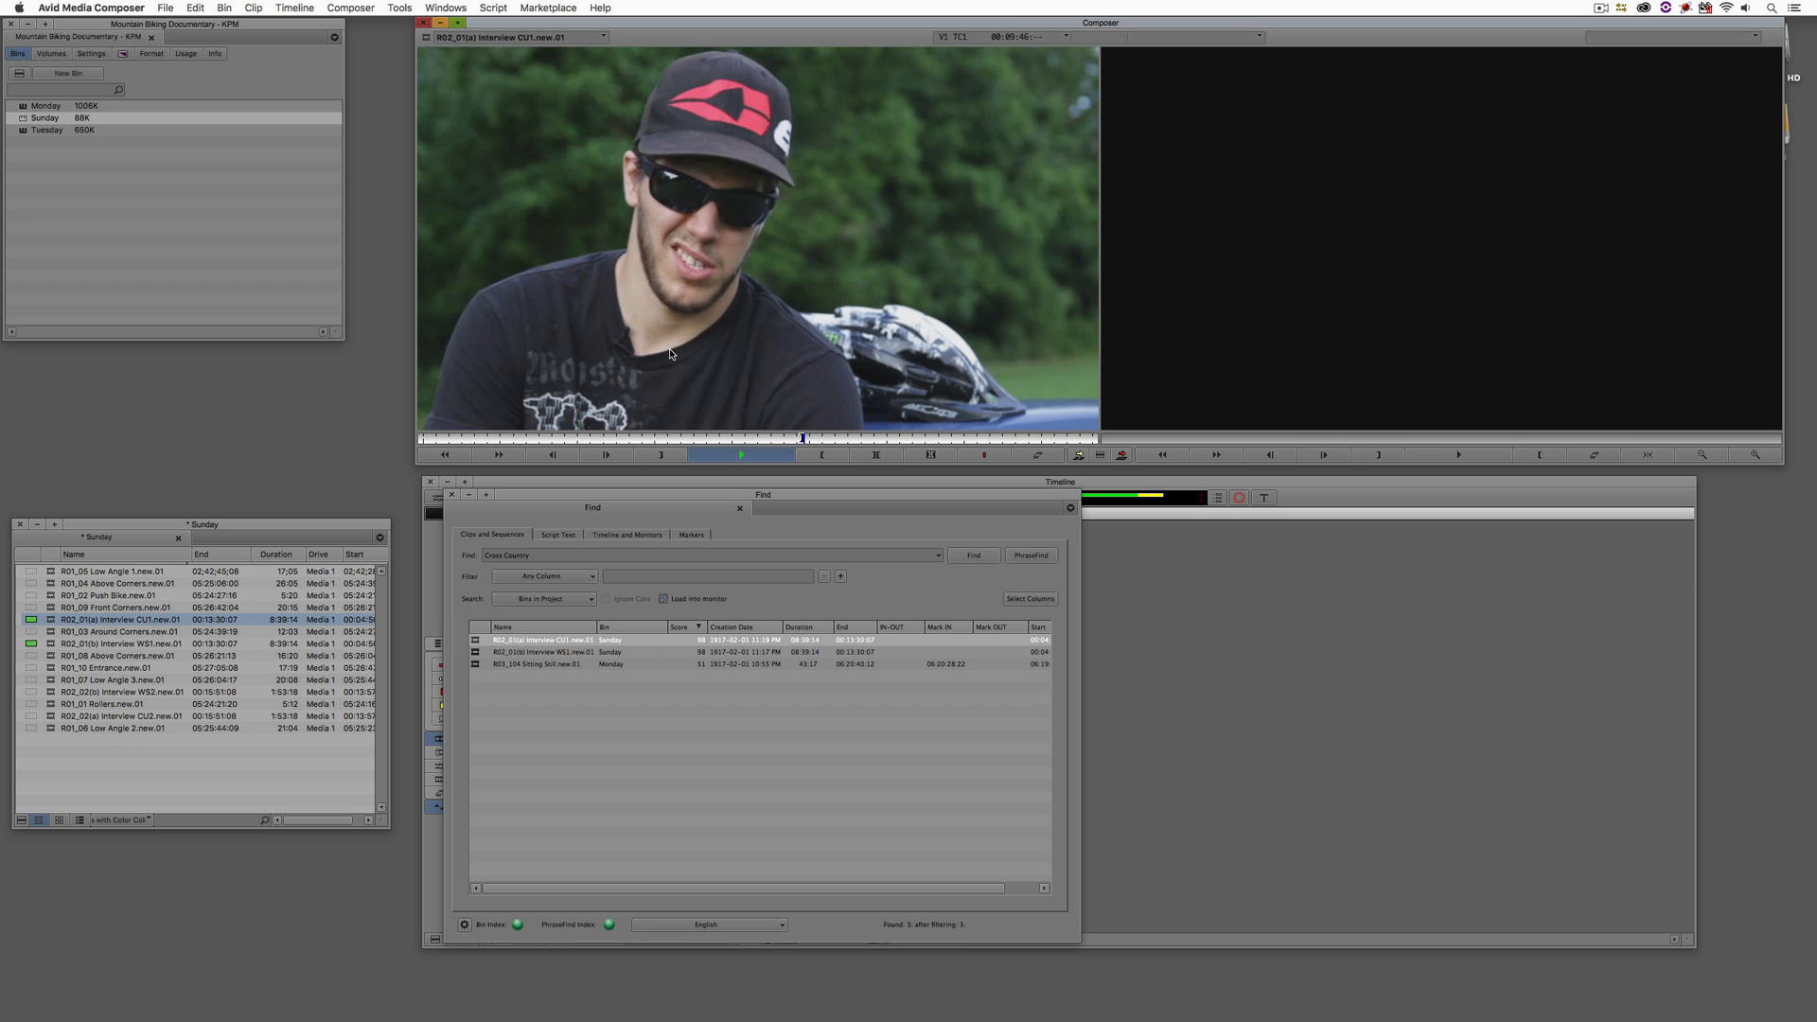
left_click(539, 651)
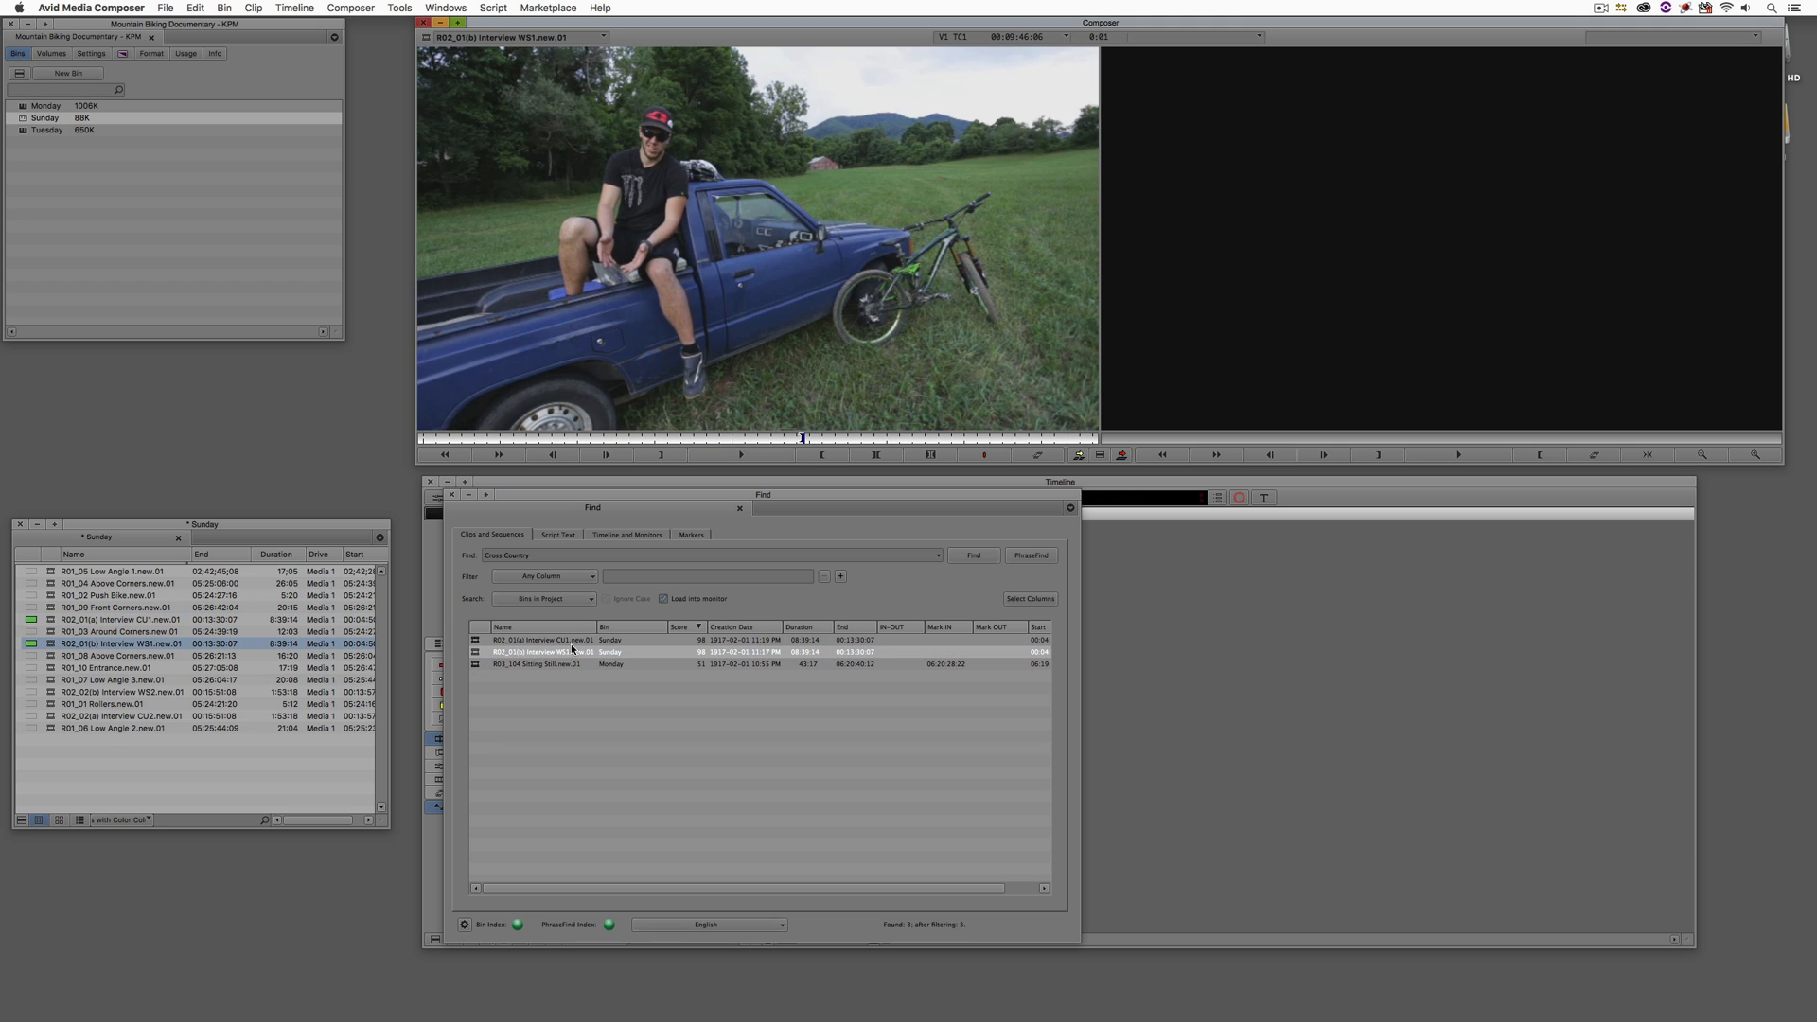
left_click(739, 454)
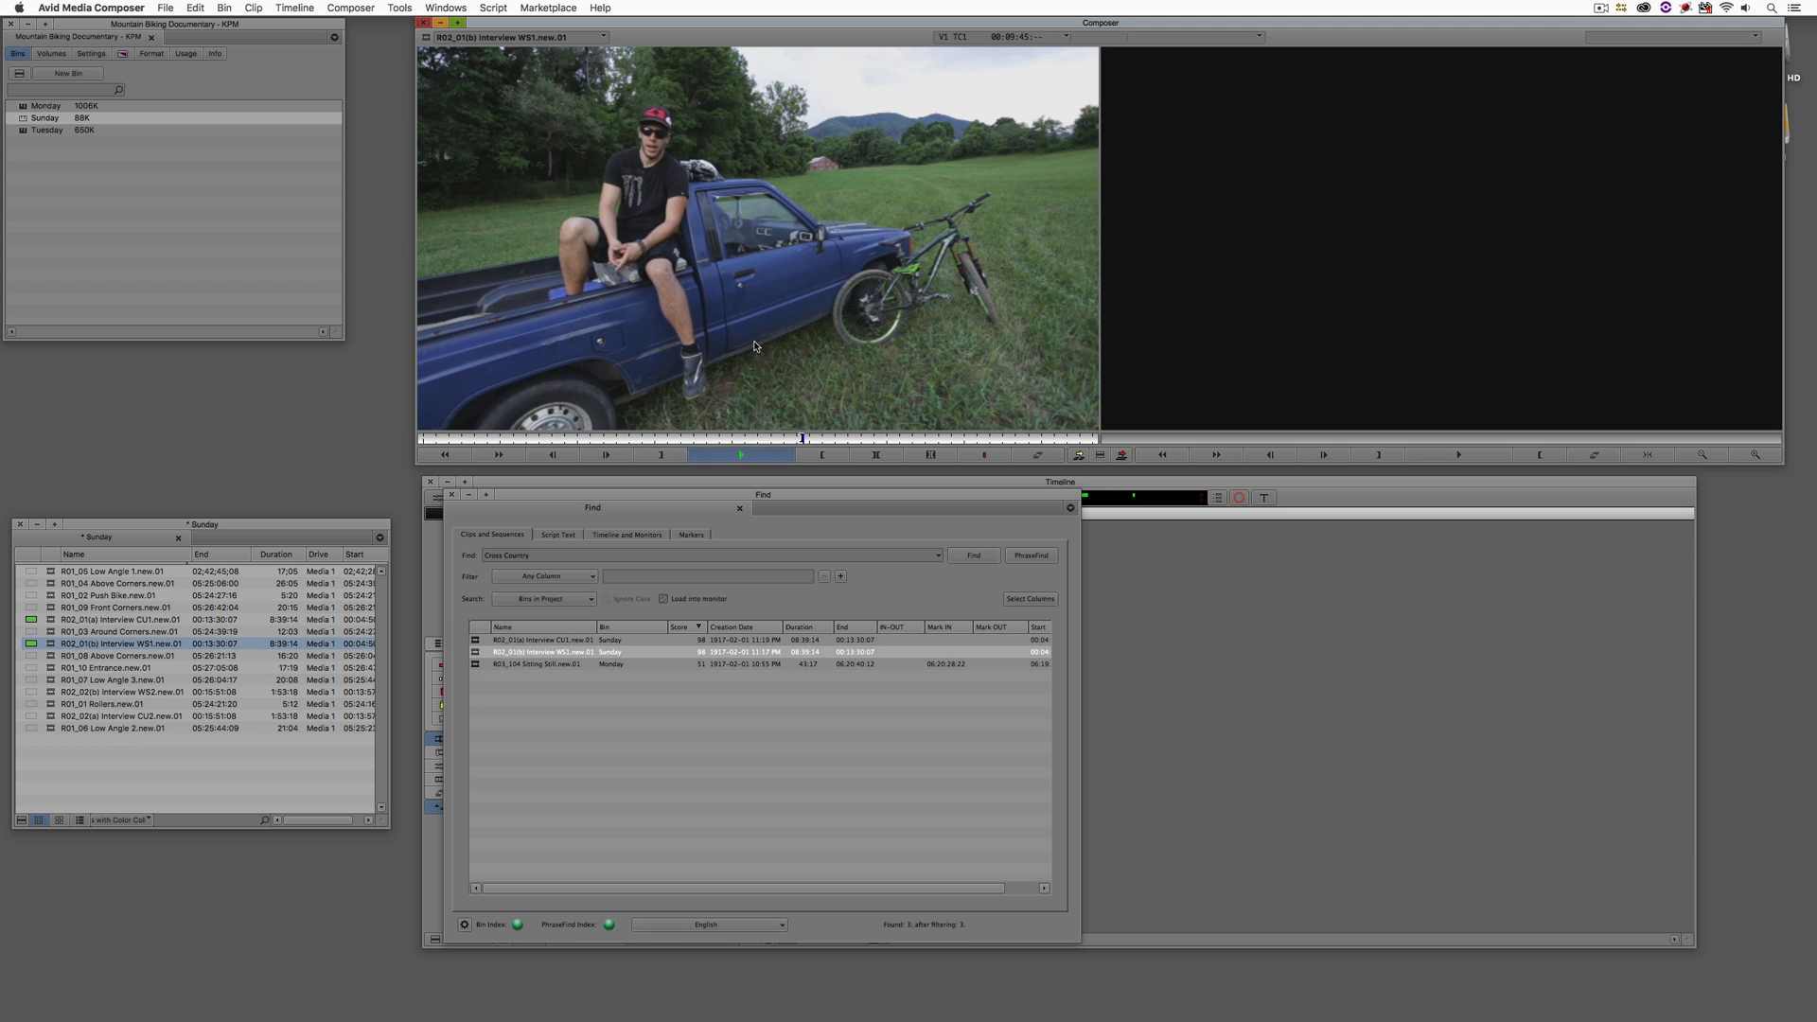